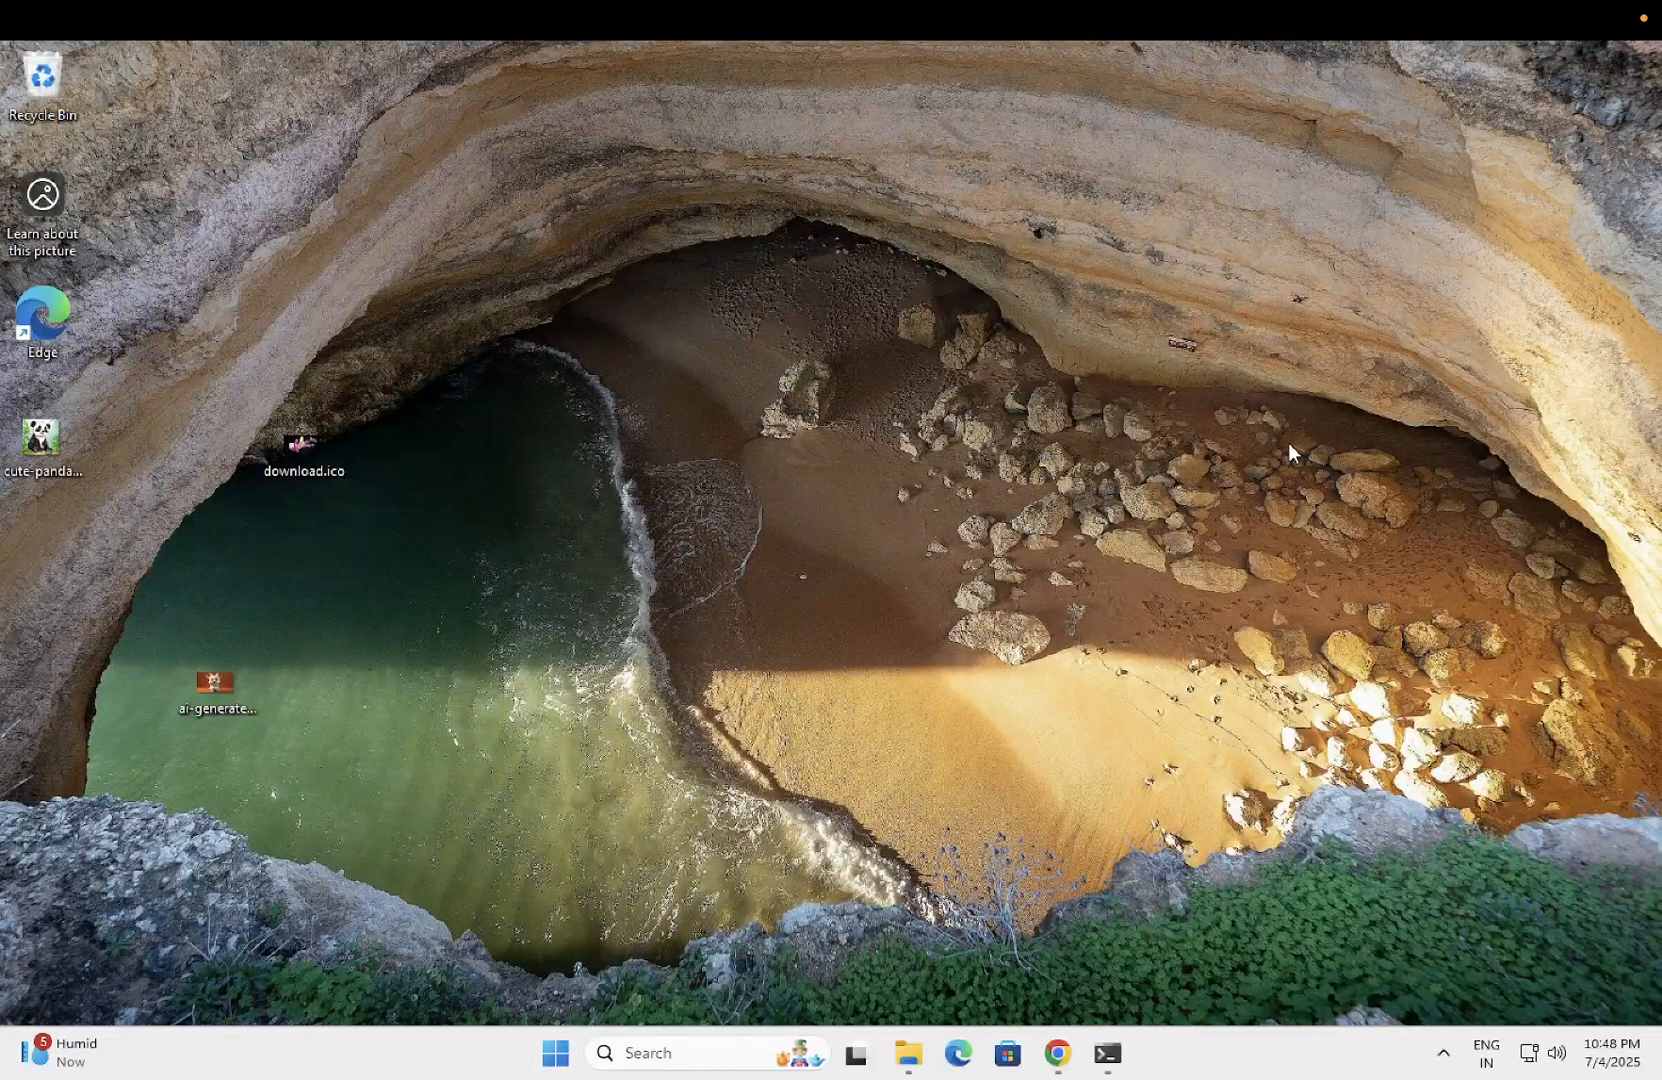
mouse_move(1121, 512)
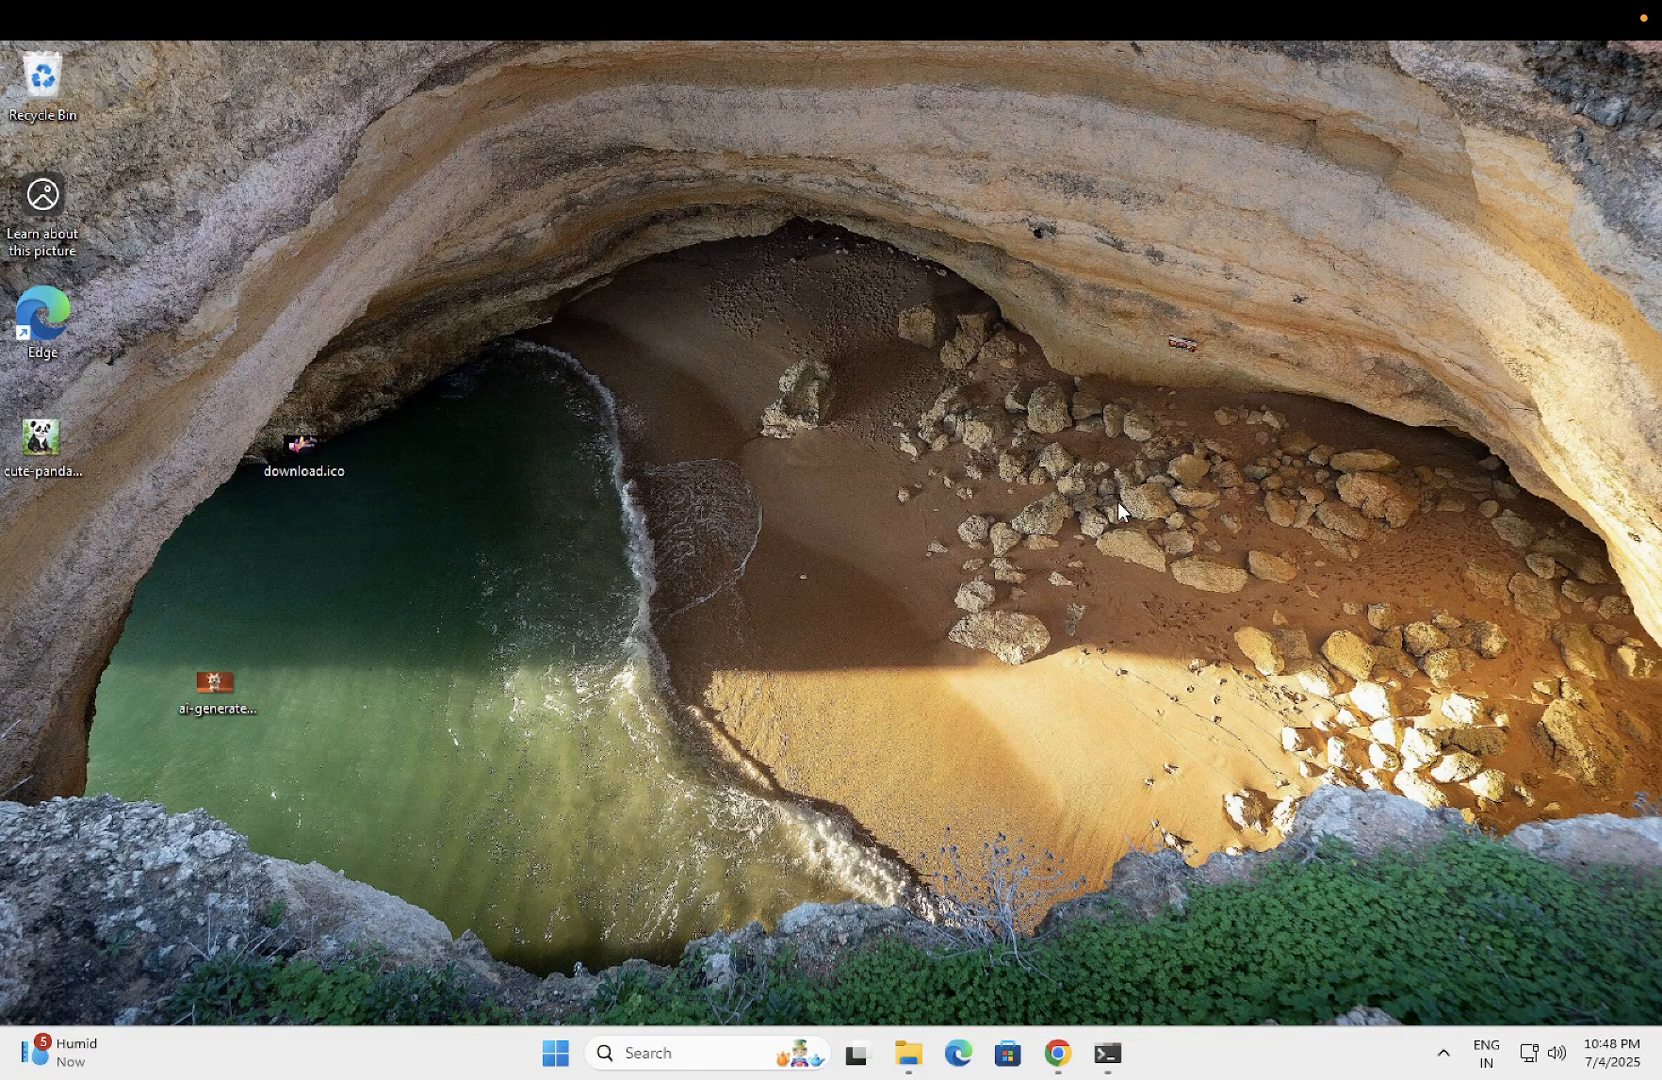
mouse_move(1057, 581)
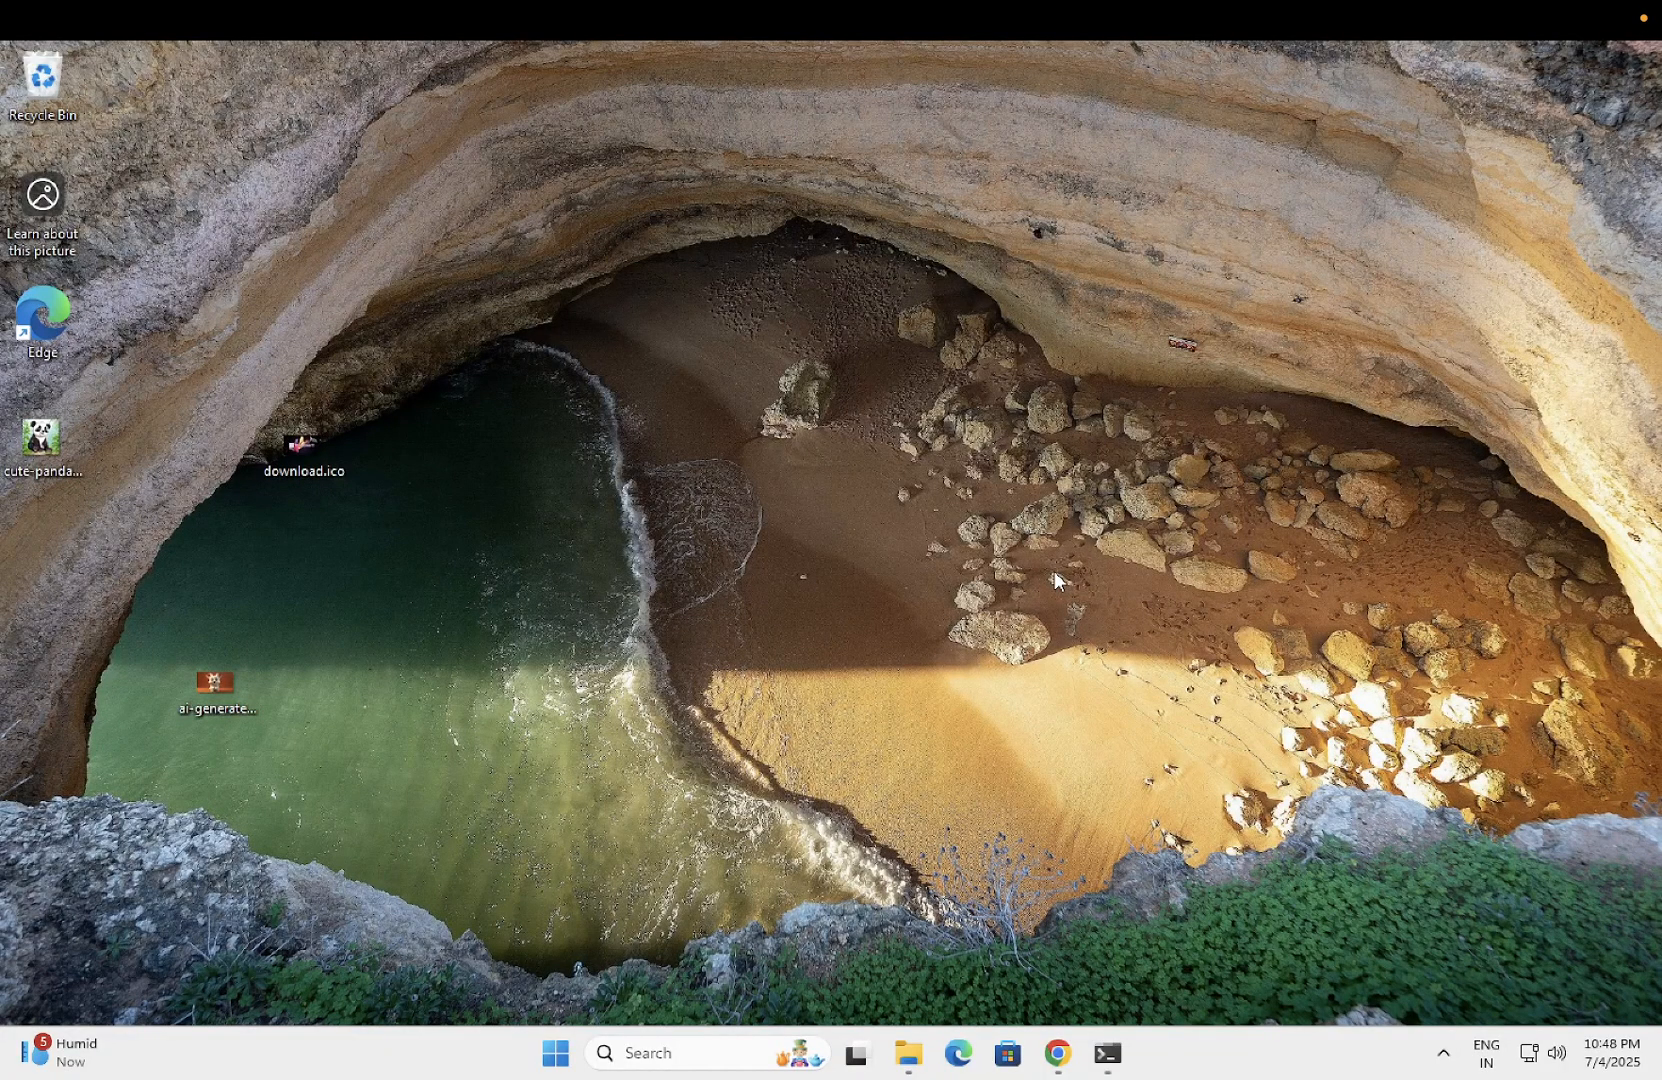
mouse_move(904, 670)
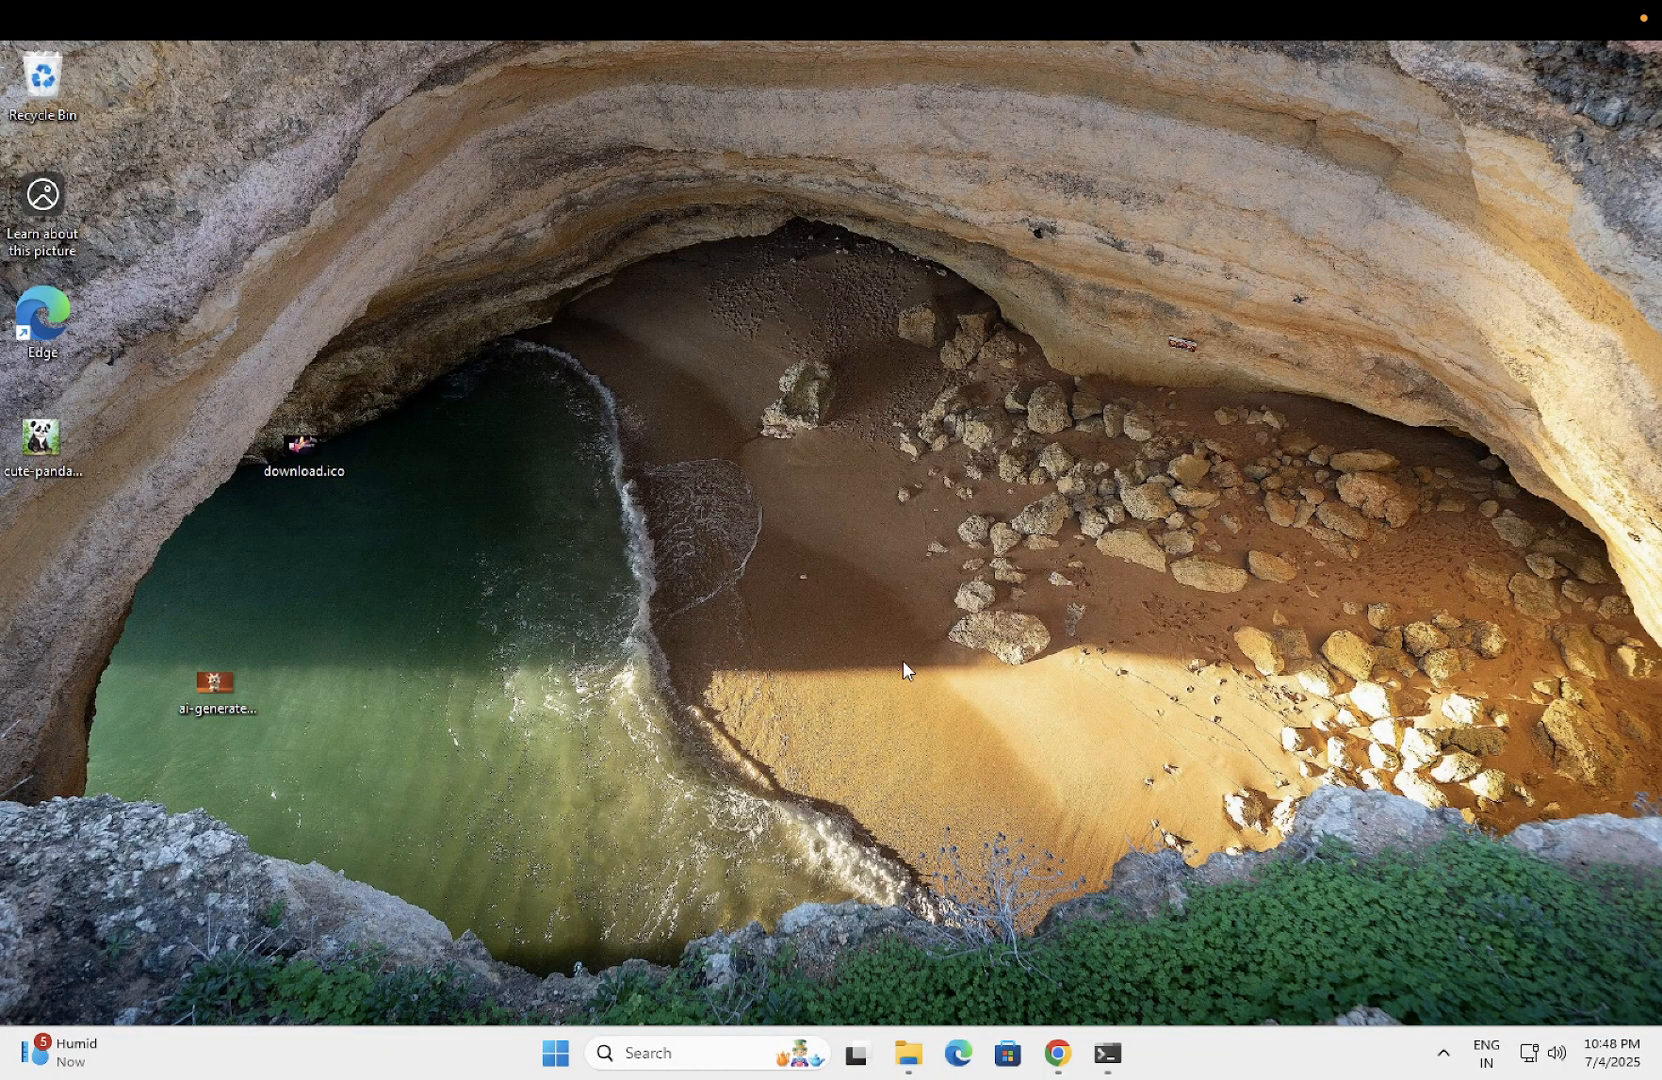
mouse_move(837, 655)
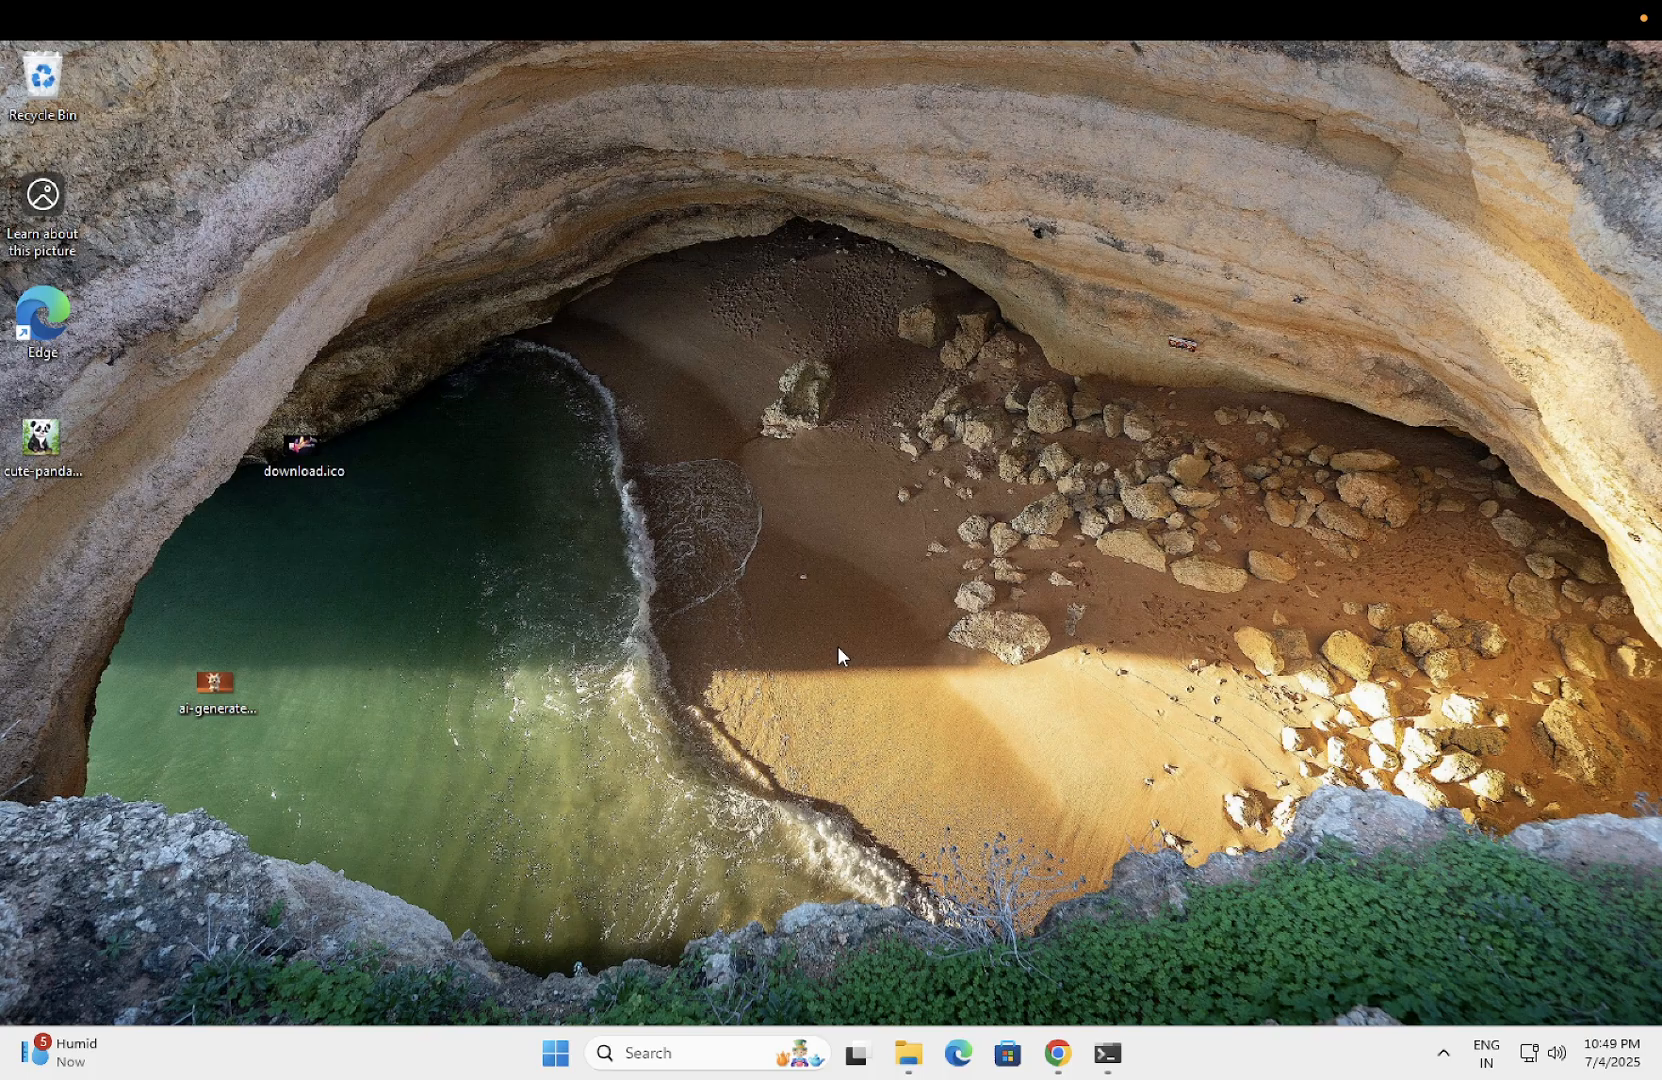
mouse_move(914, 710)
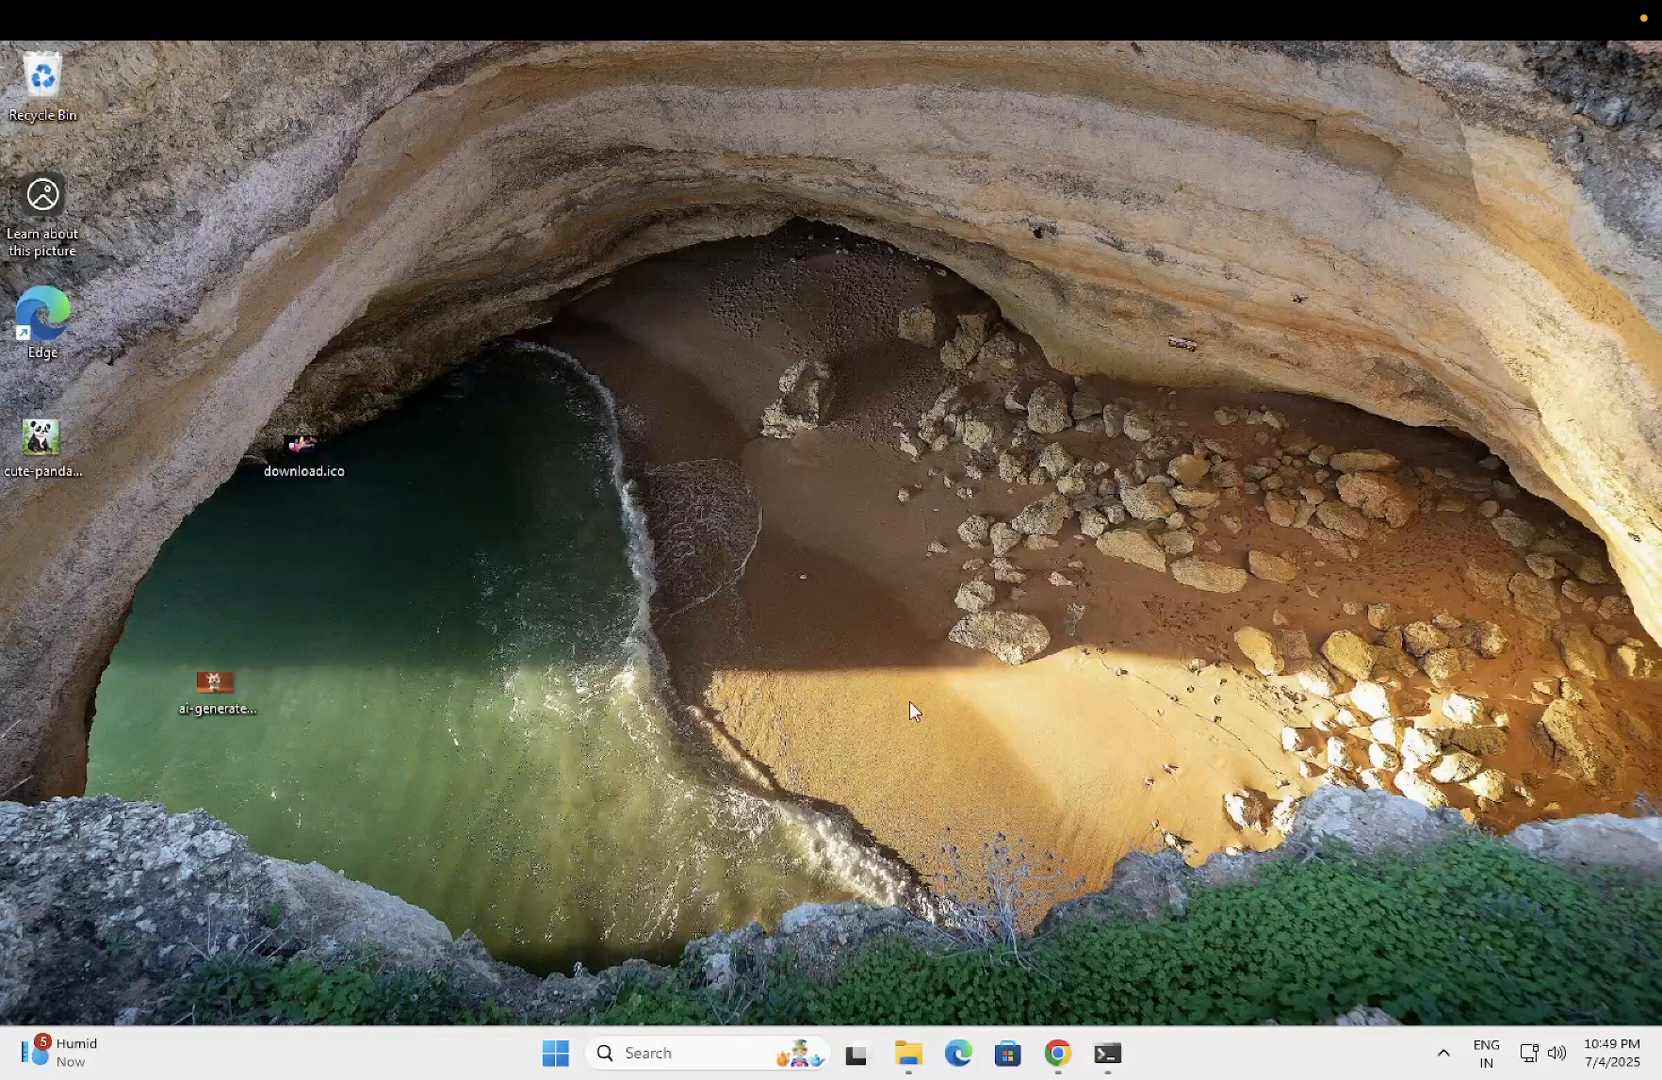
mouse_move(1212, 798)
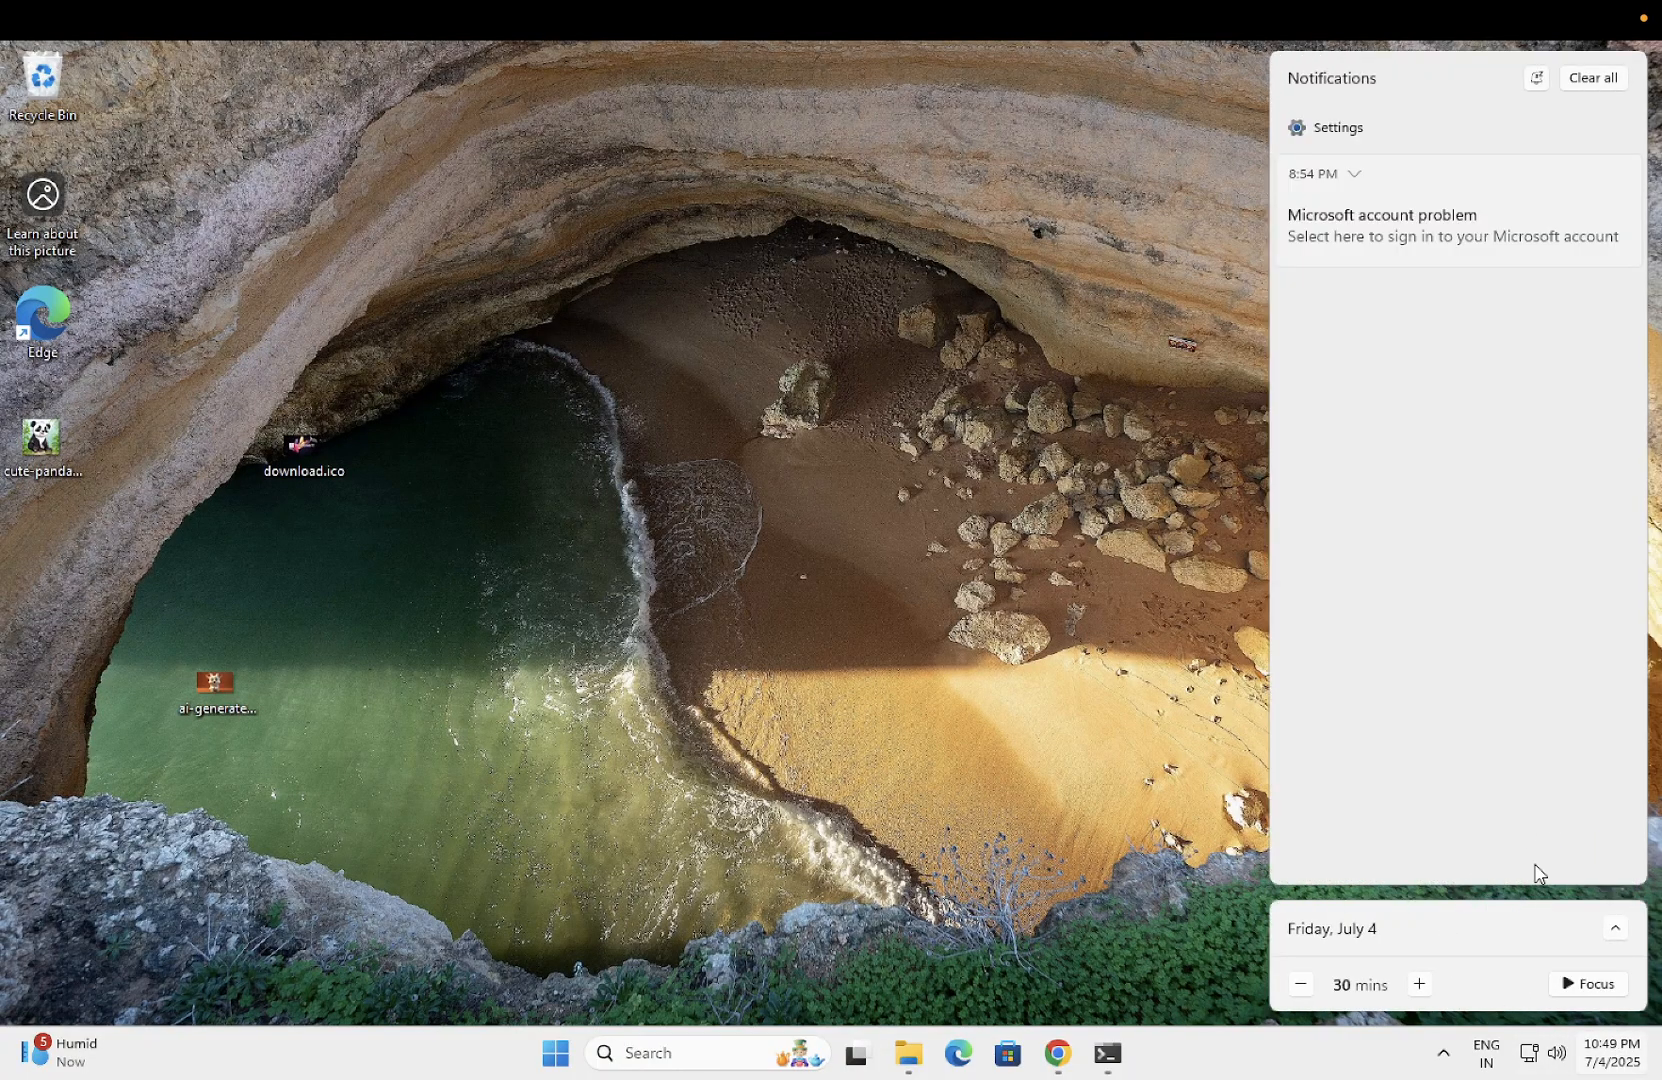
mouse_move(1518, 970)
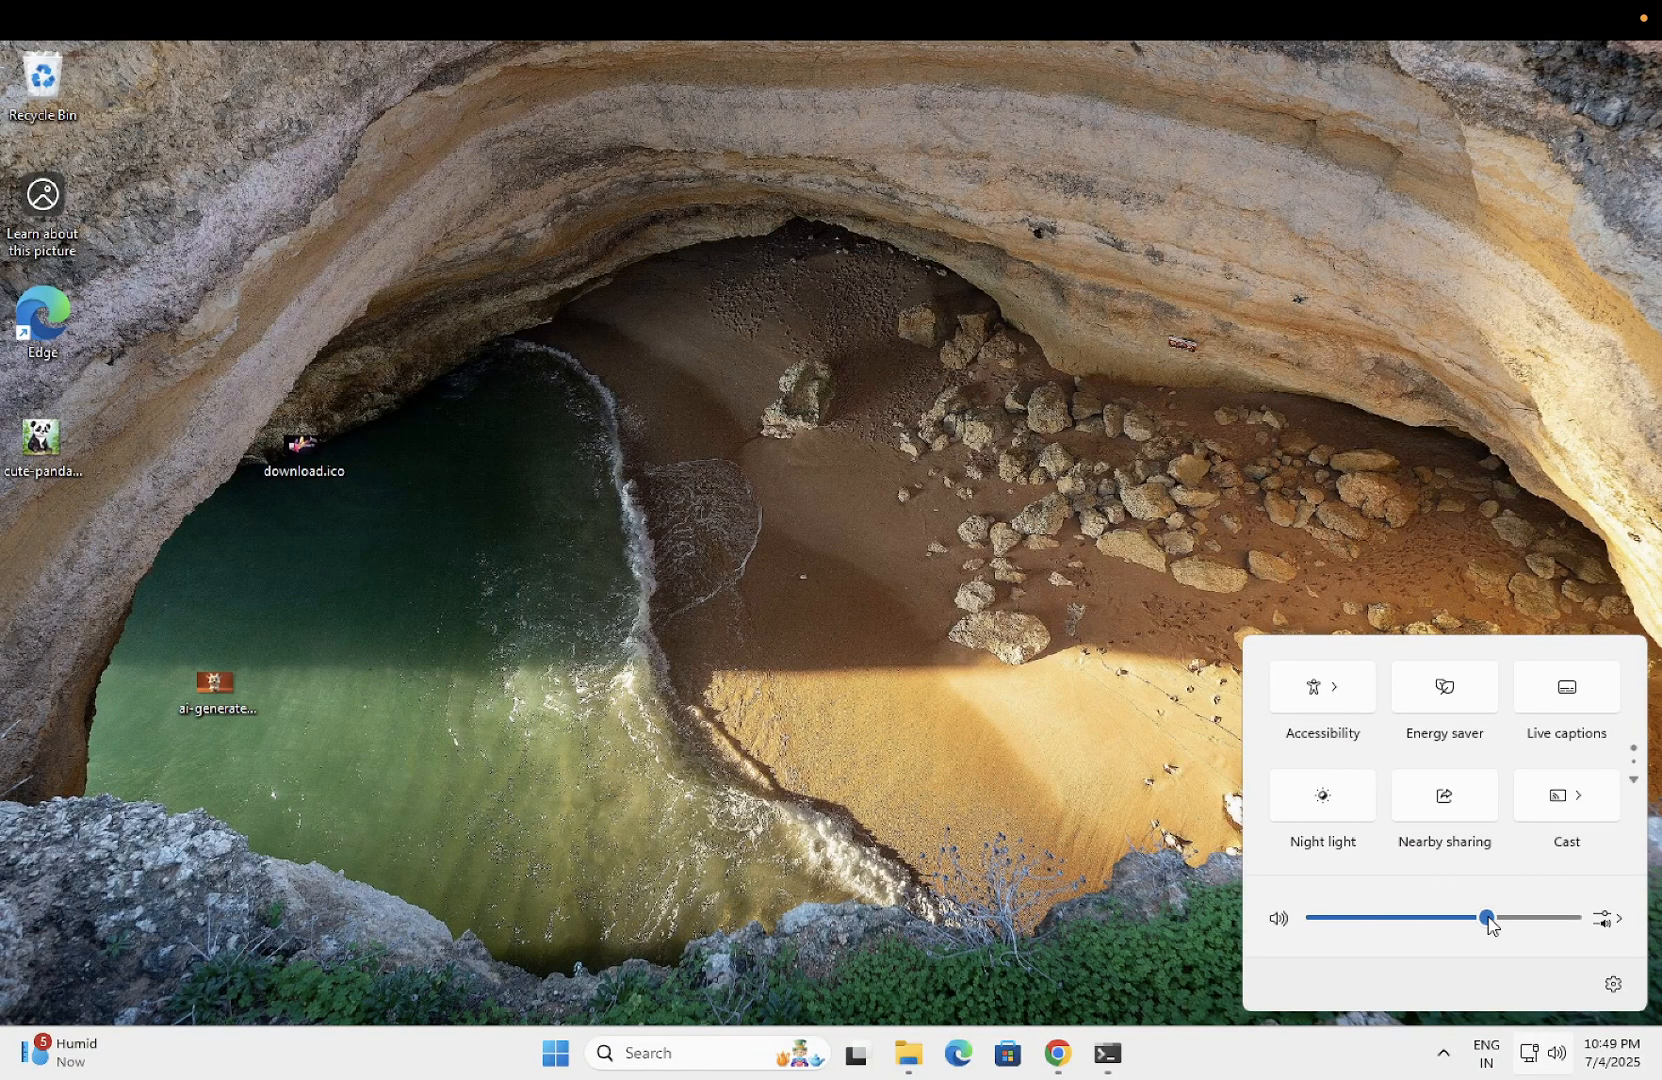
- Drag the Quick Settings volume slider up to 100, then settle it at about 38
drag(1485, 918, 1410, 918)
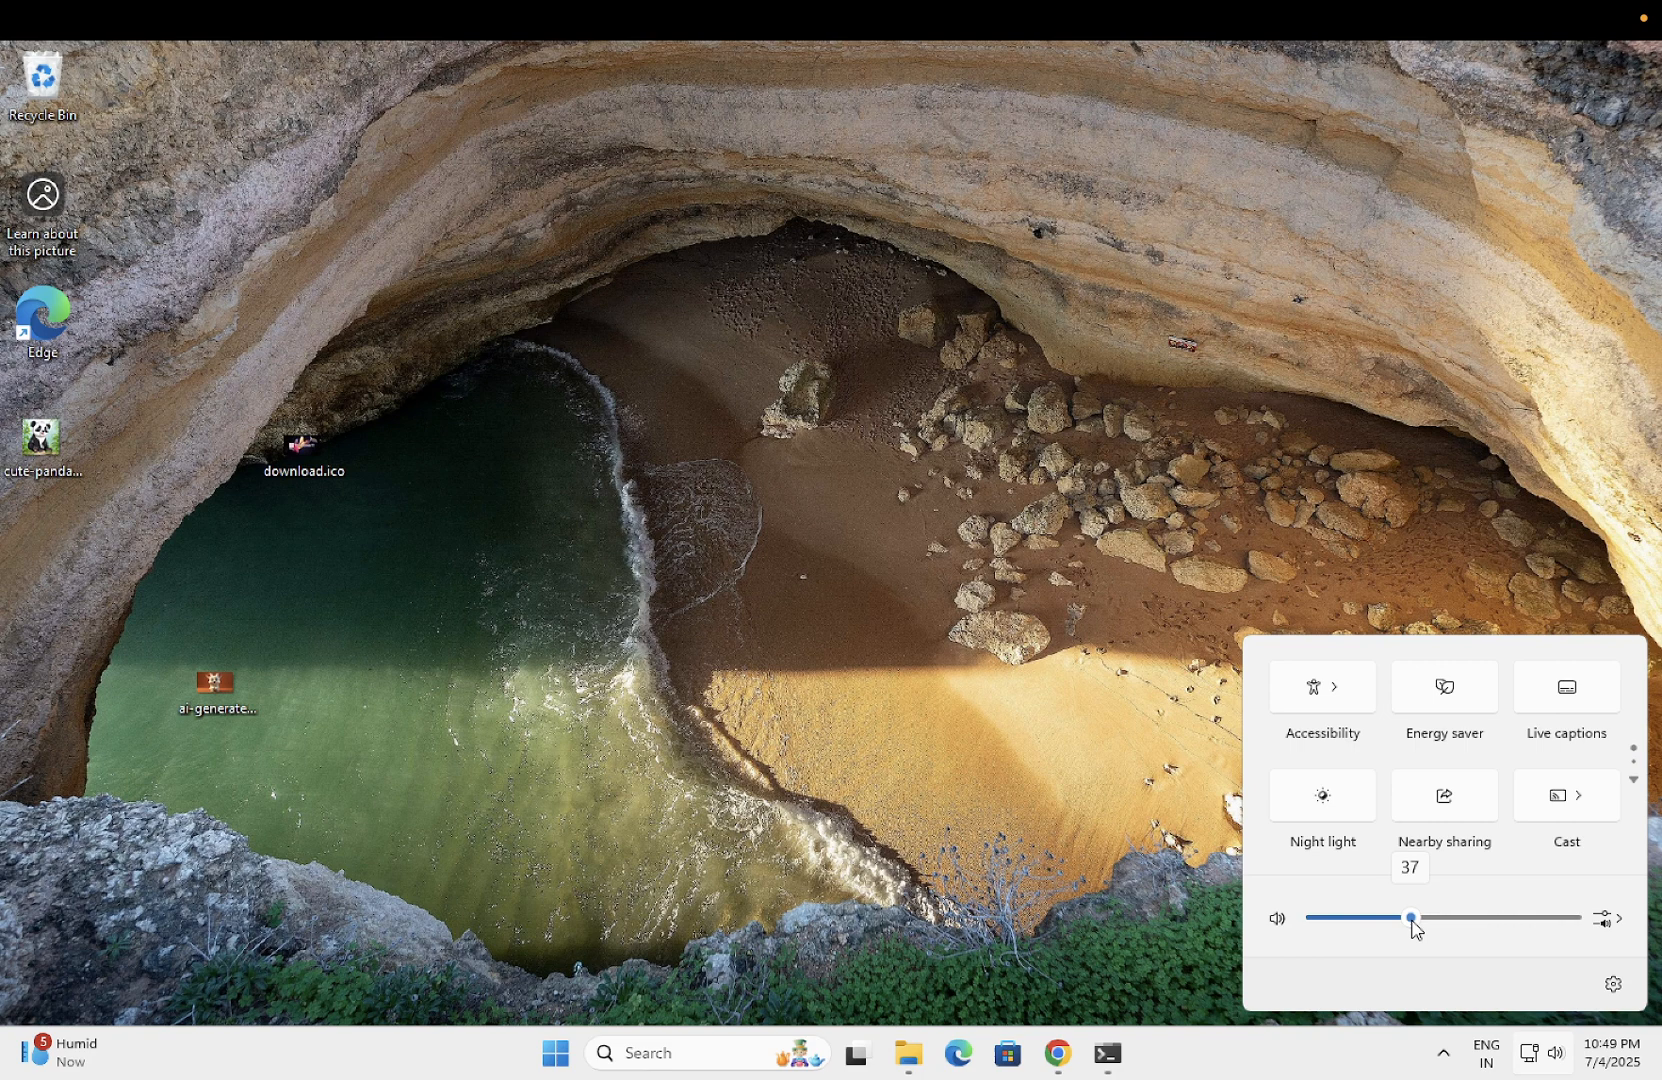
drag(1411, 918, 1435, 918)
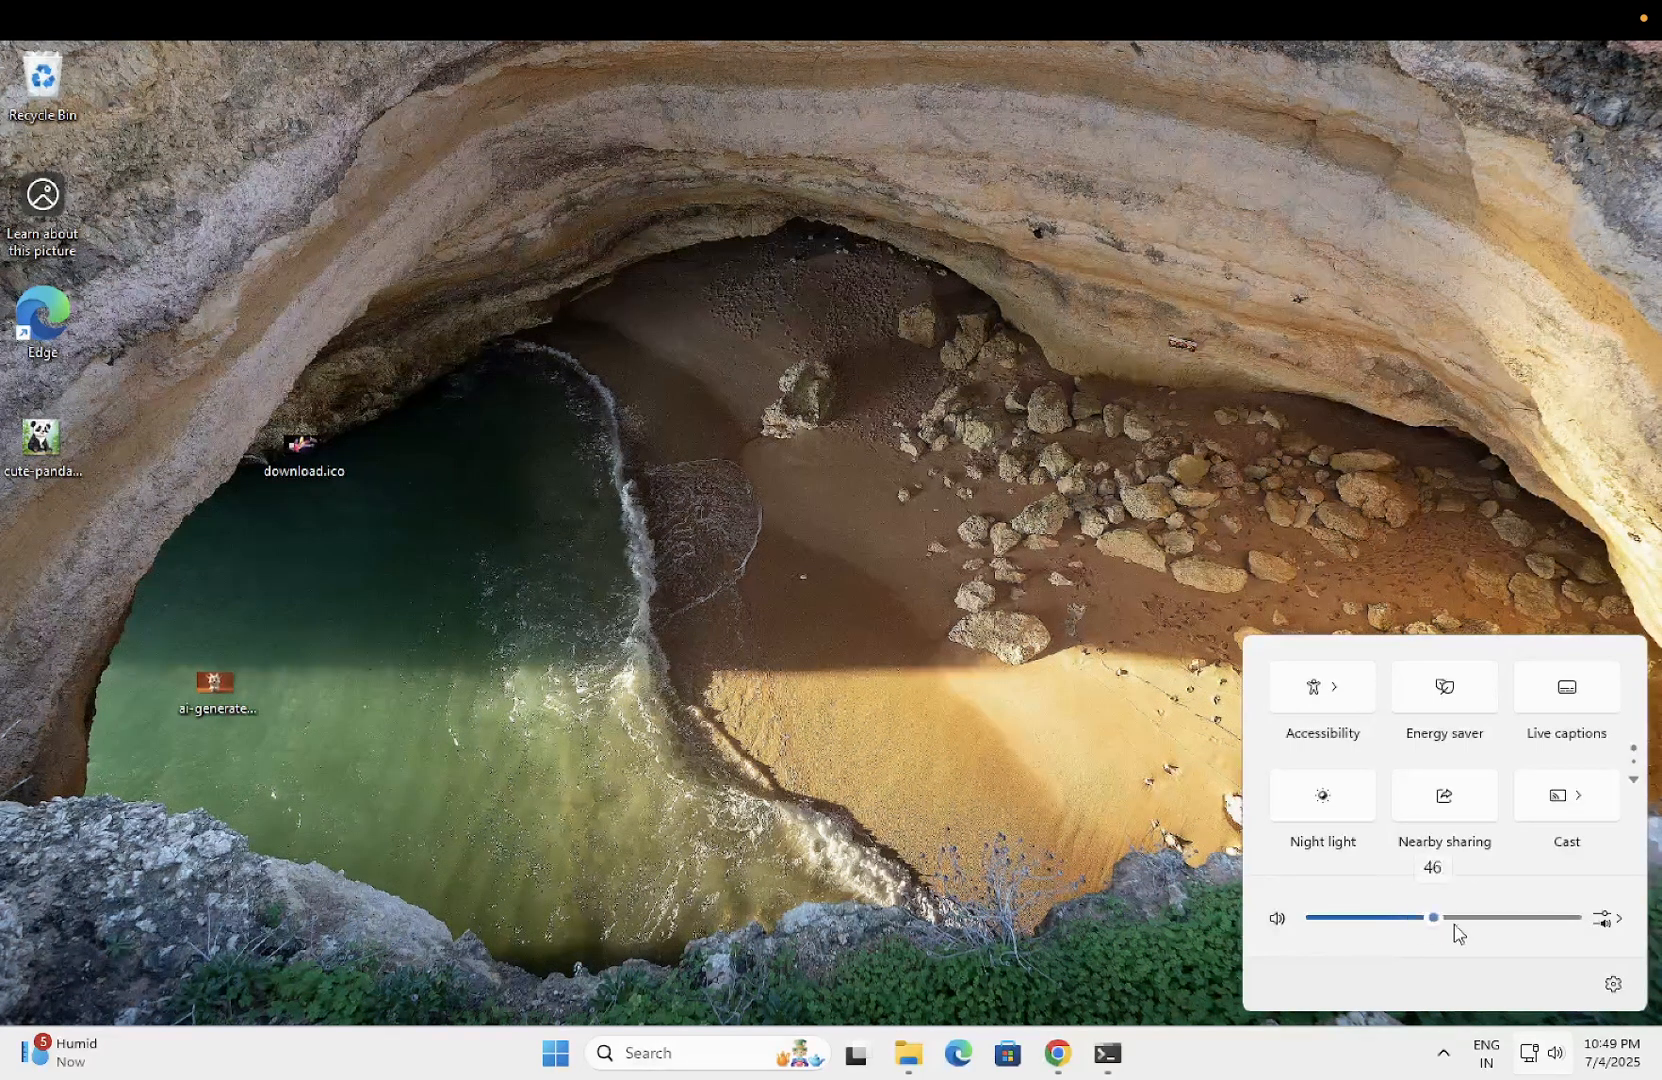
drag(1434, 918, 1569, 918)
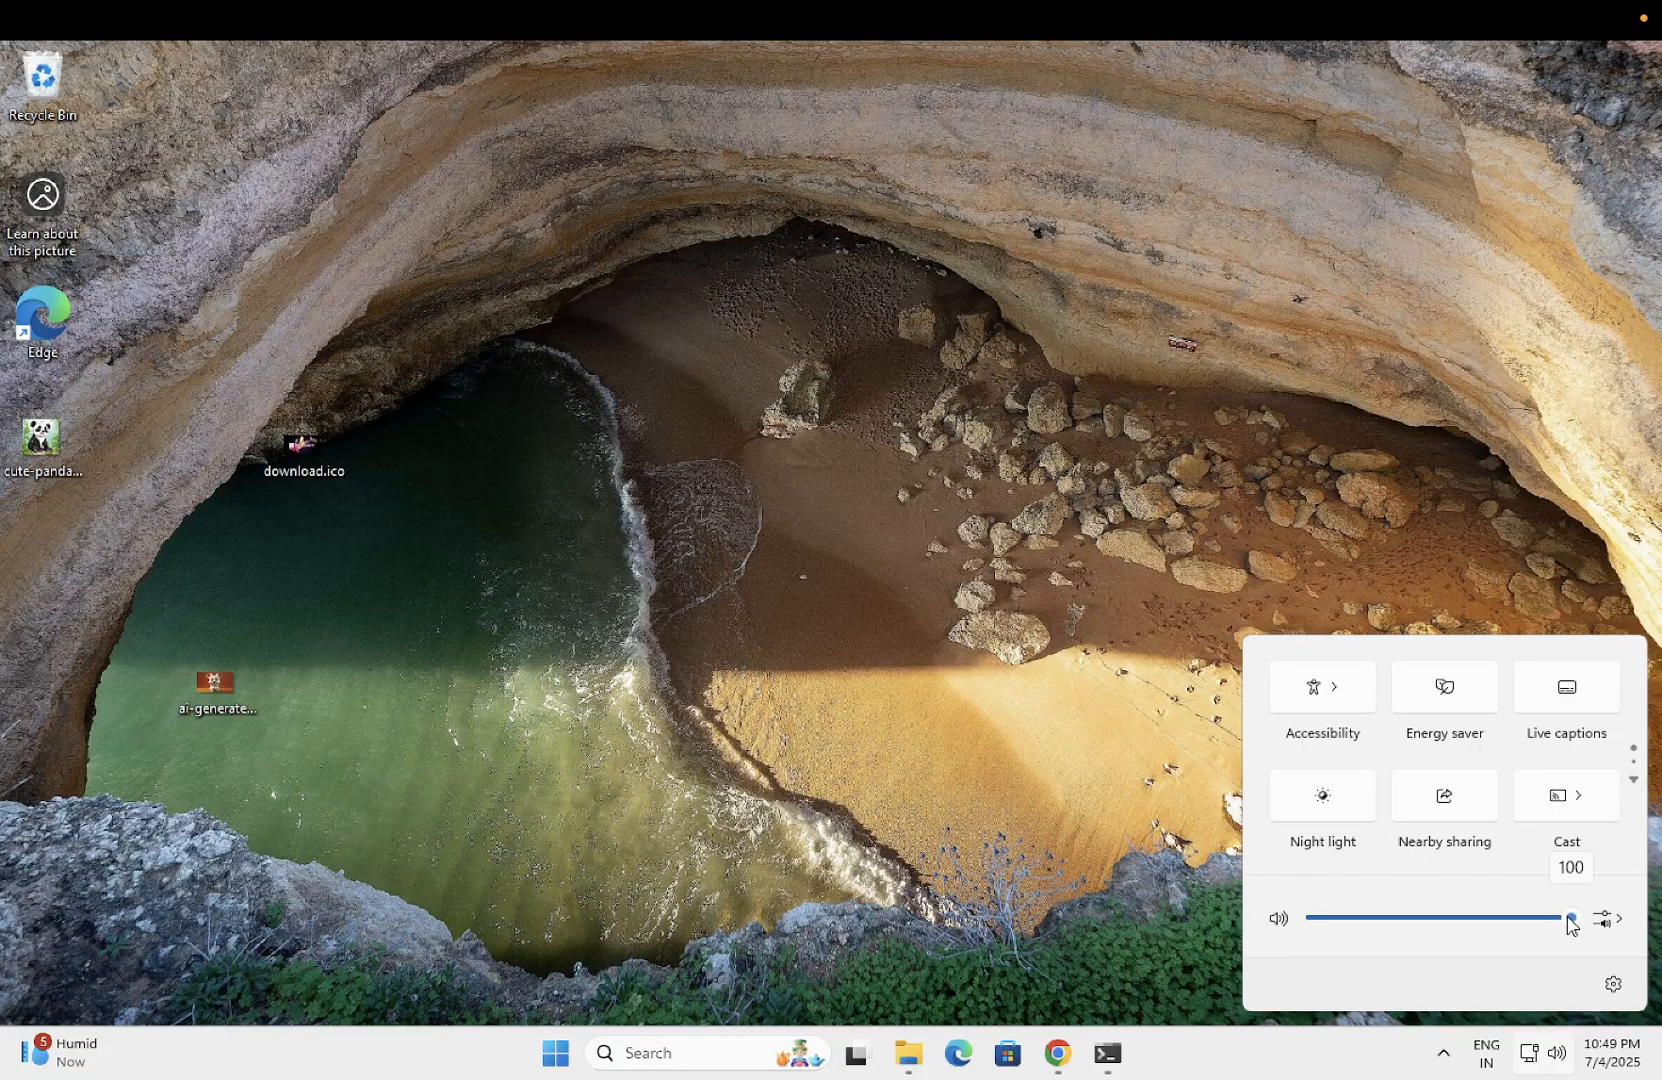
drag(1572, 918, 1410, 918)
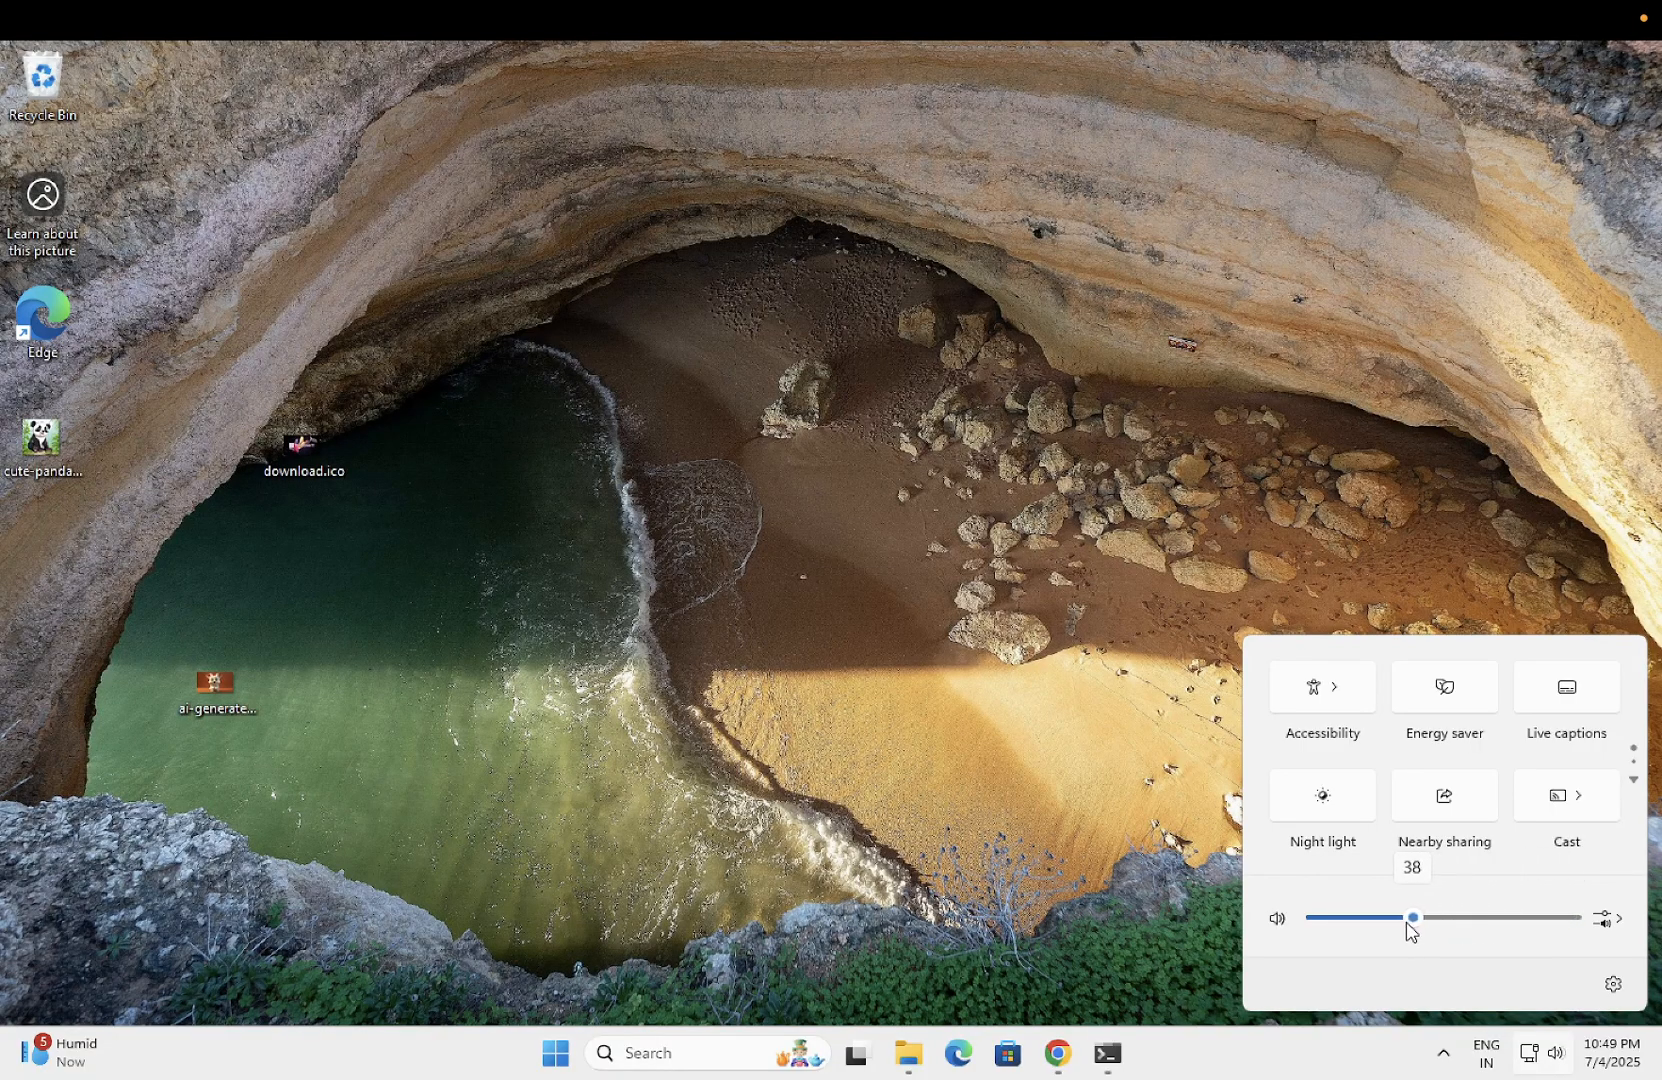
drag(1411, 918, 1408, 918)
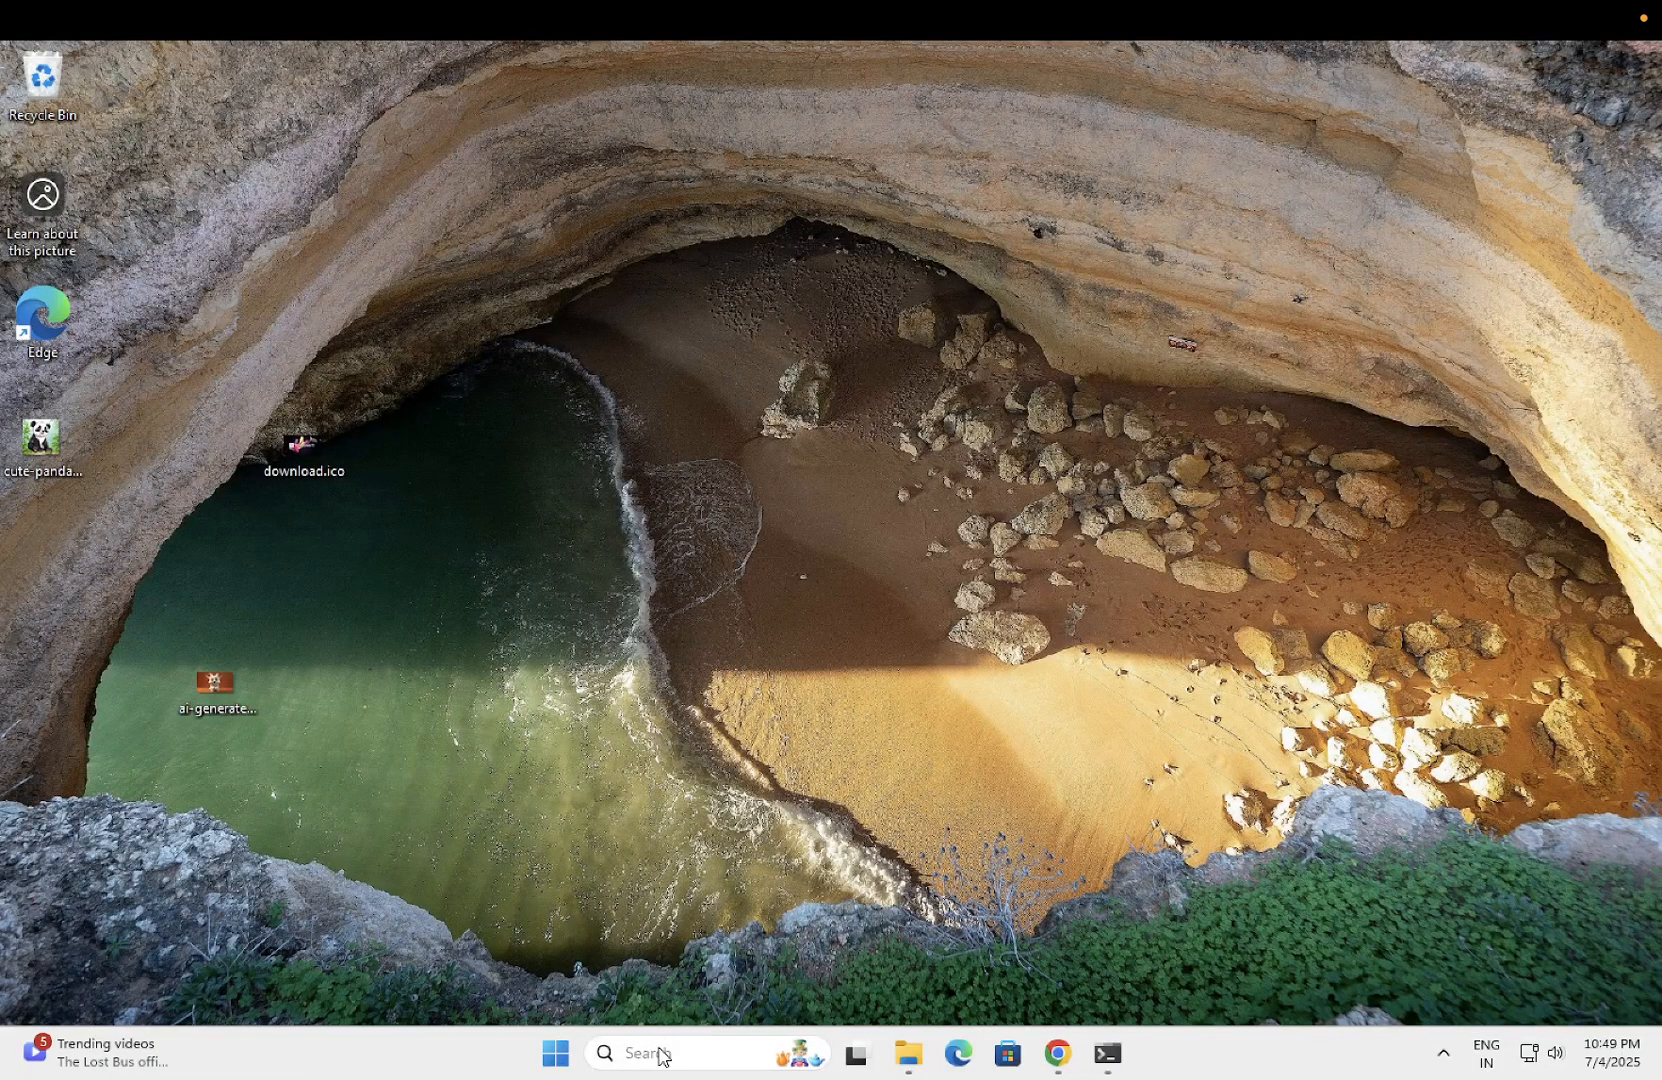
- Type 'edit' into Windows Search to reach Edit power plan
text(edit)
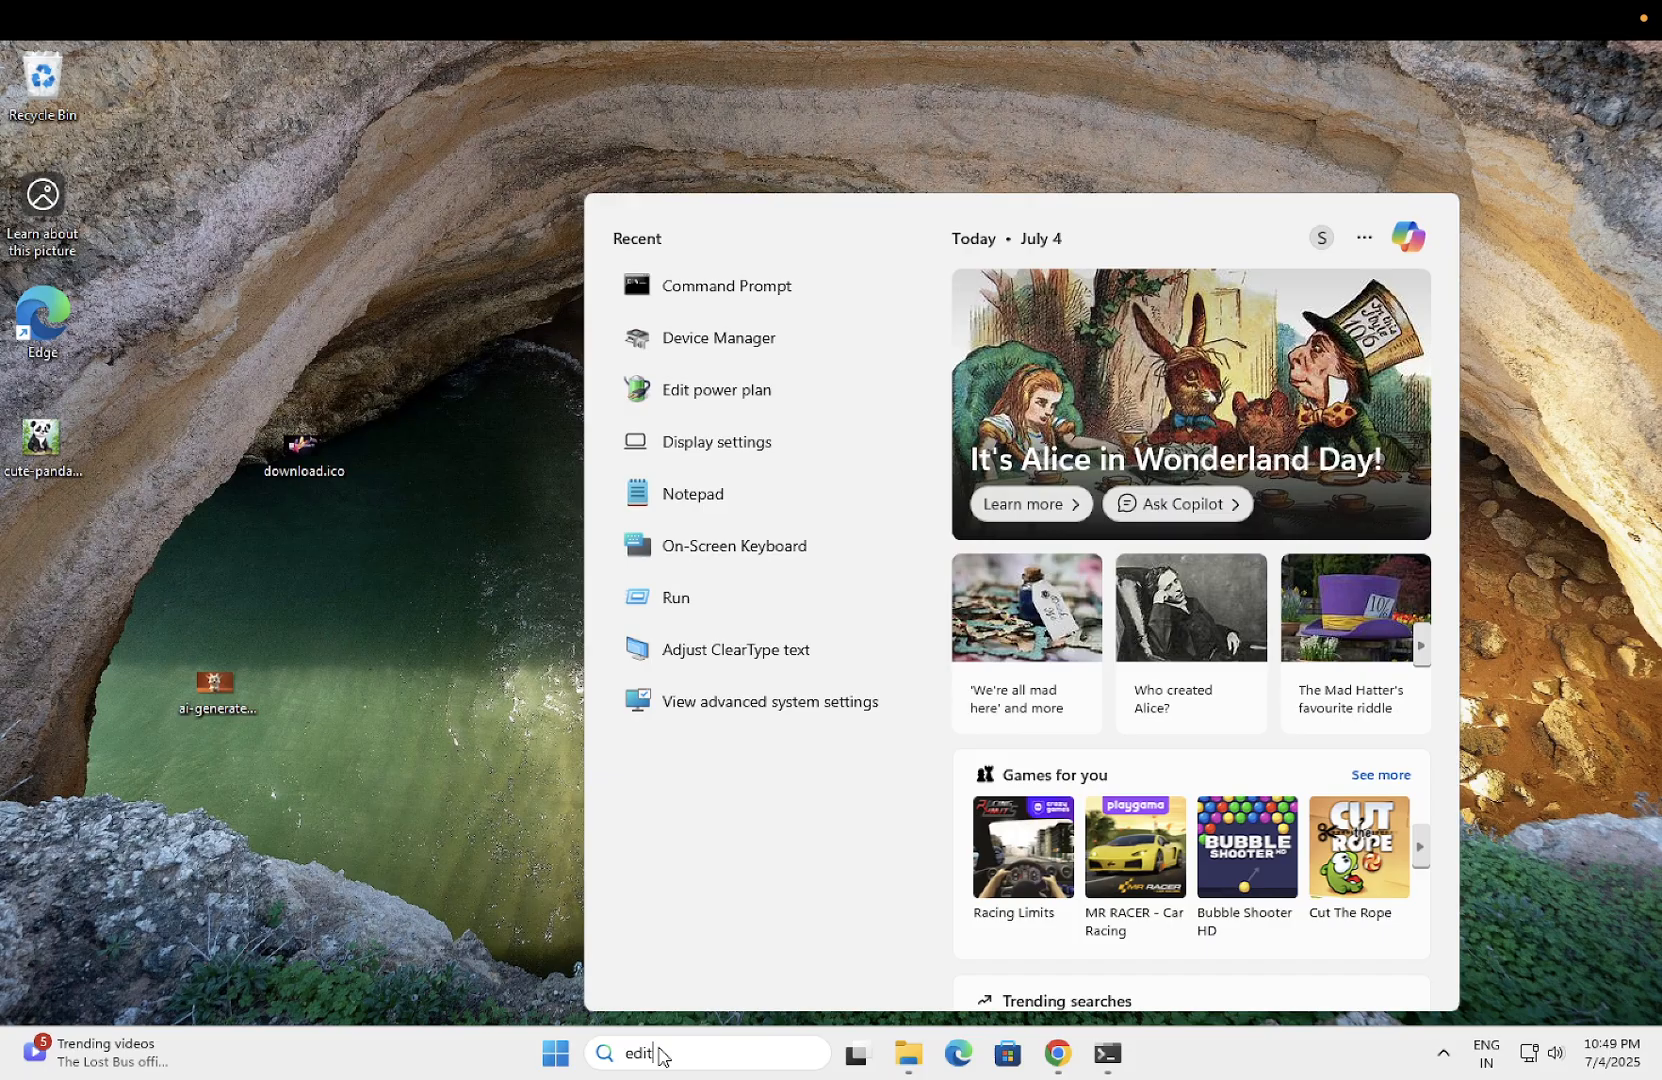
text(edit)
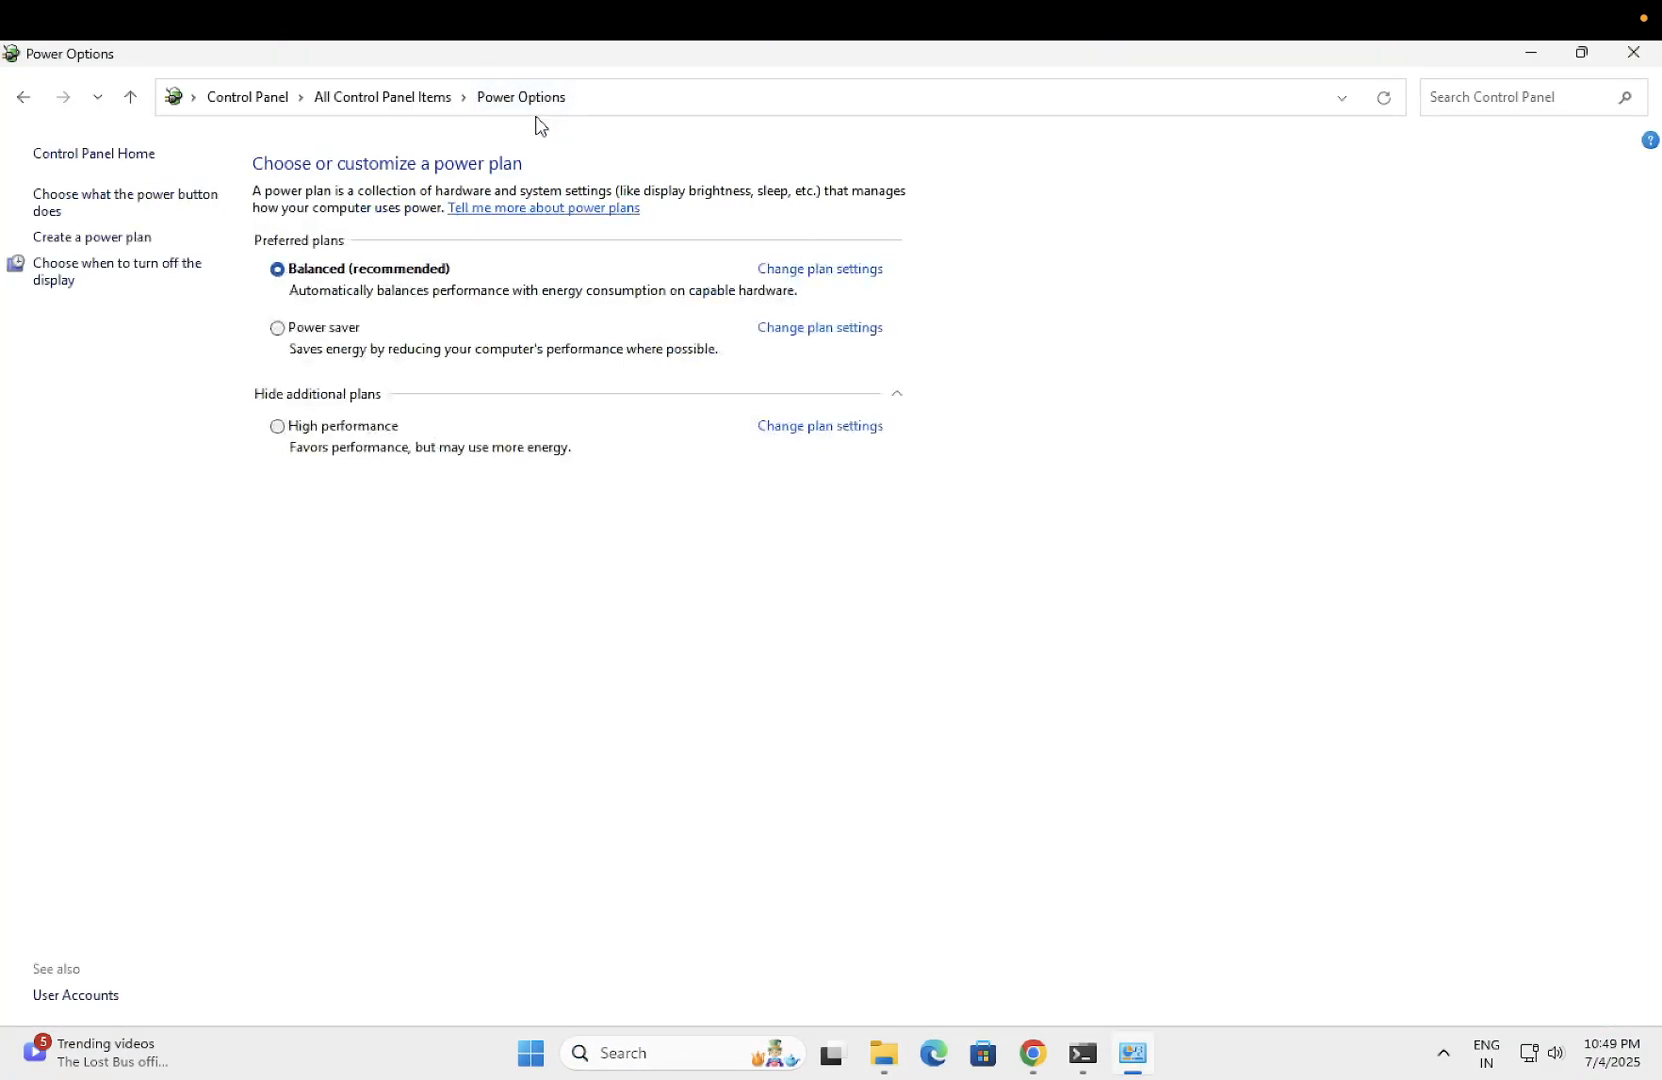
mouse_move(318, 281)
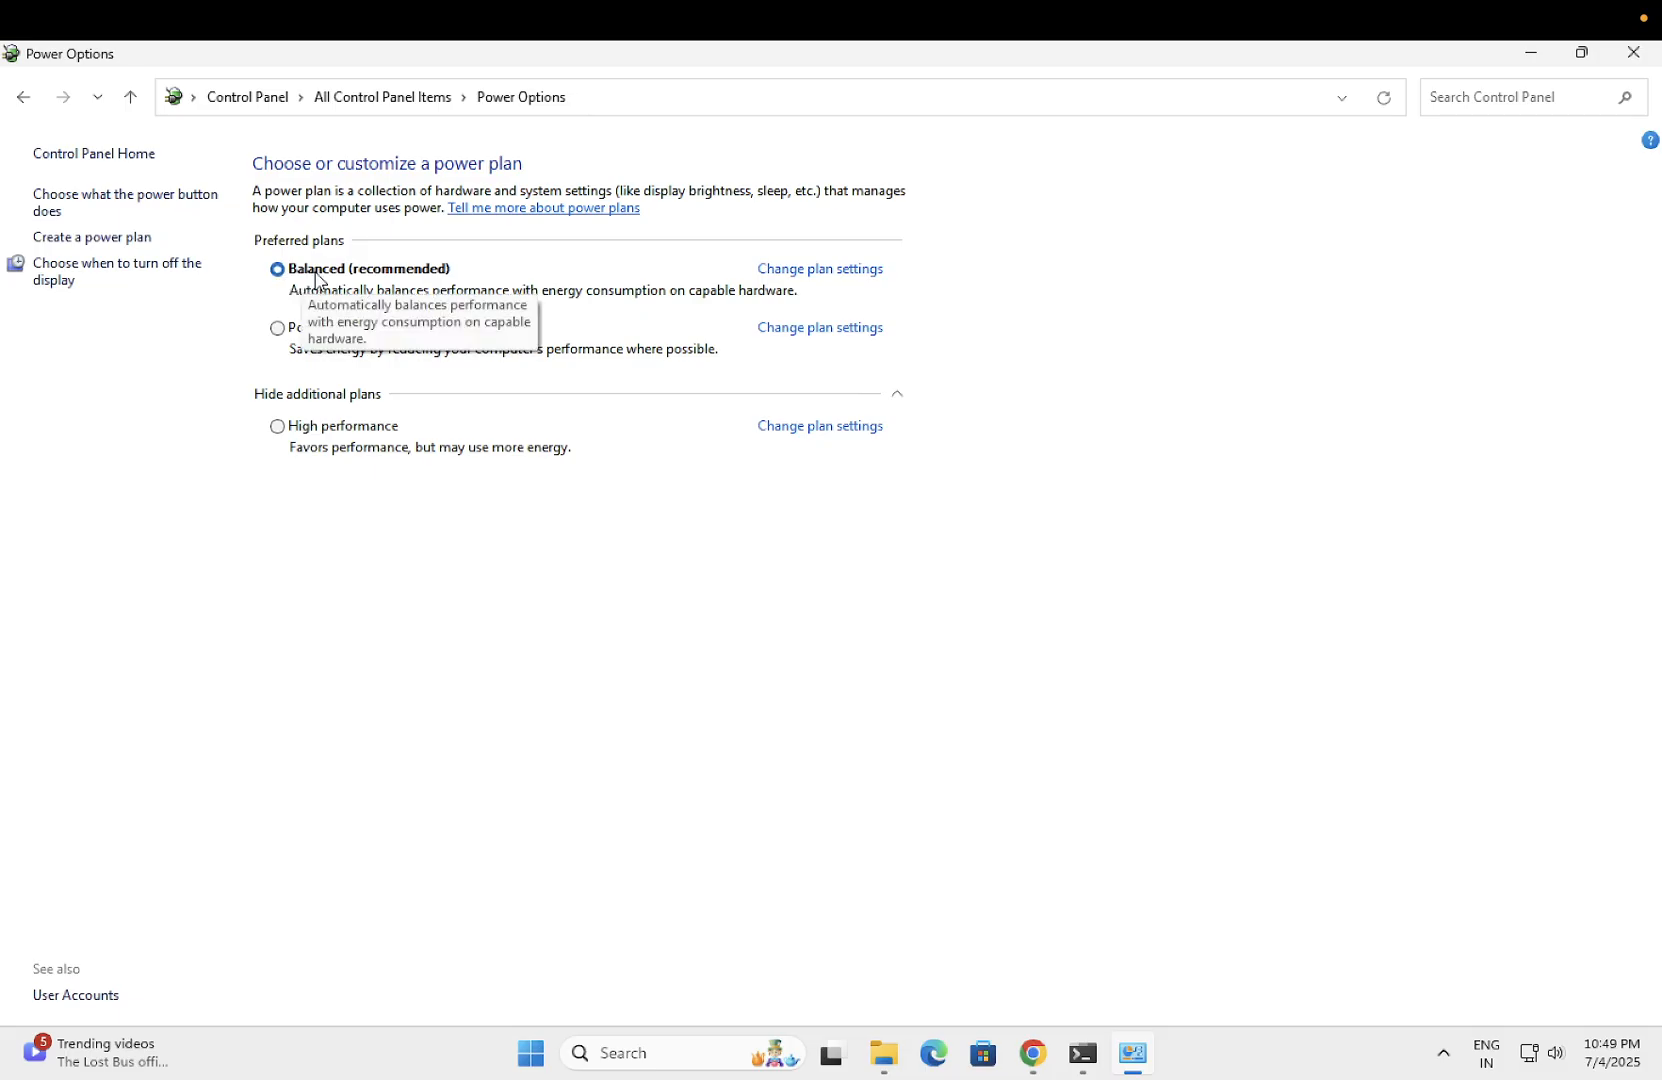
mouse_move(289, 438)
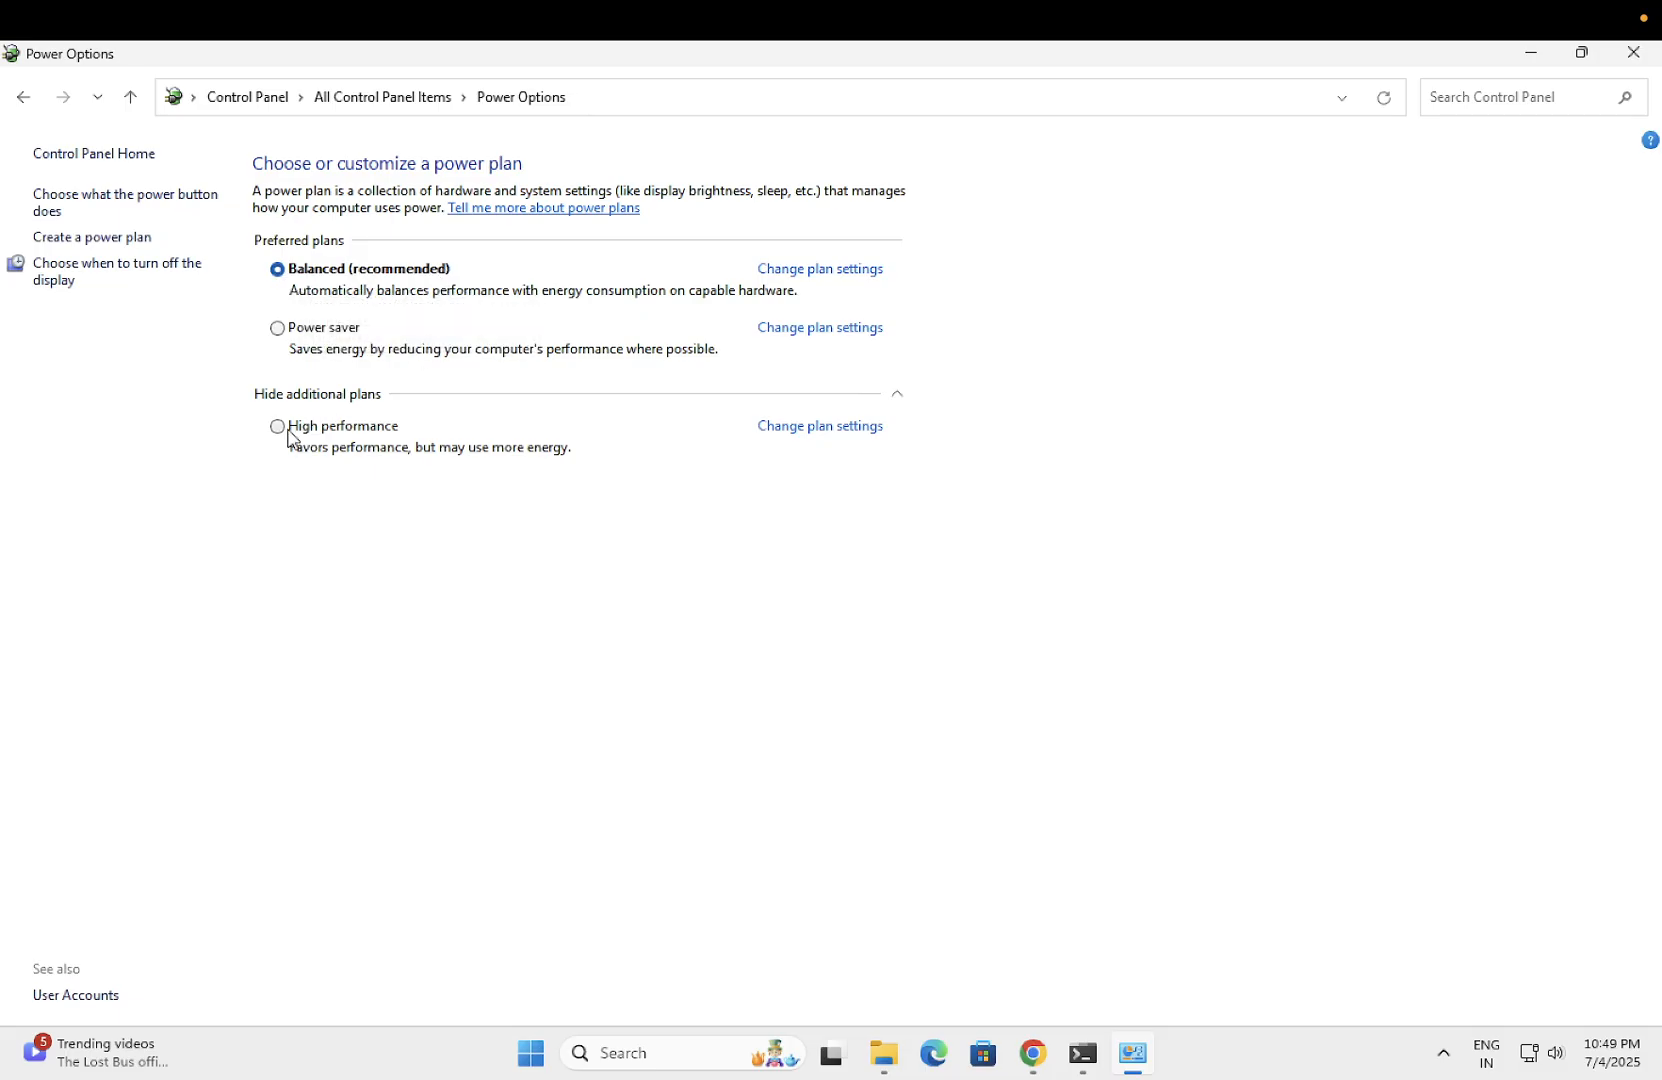
- Switch the power plan to High performance, then back to Balanced (recommended)
click(277, 426)
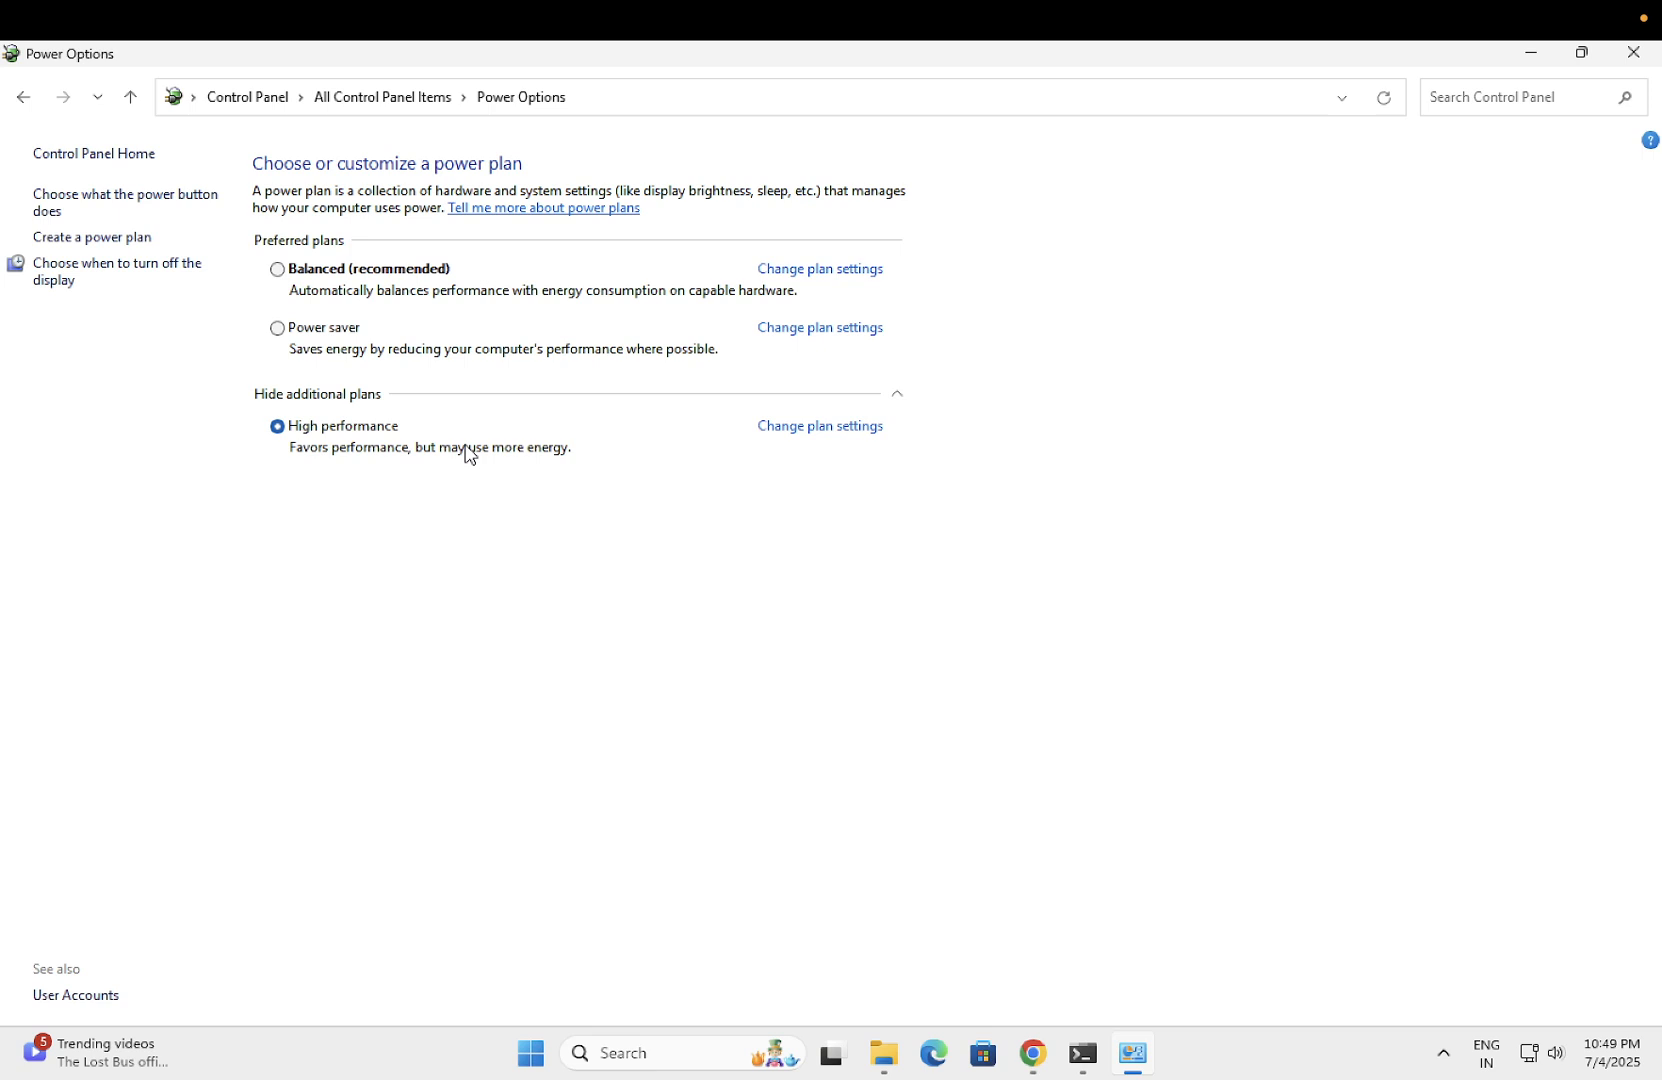
mouse_move(551, 459)
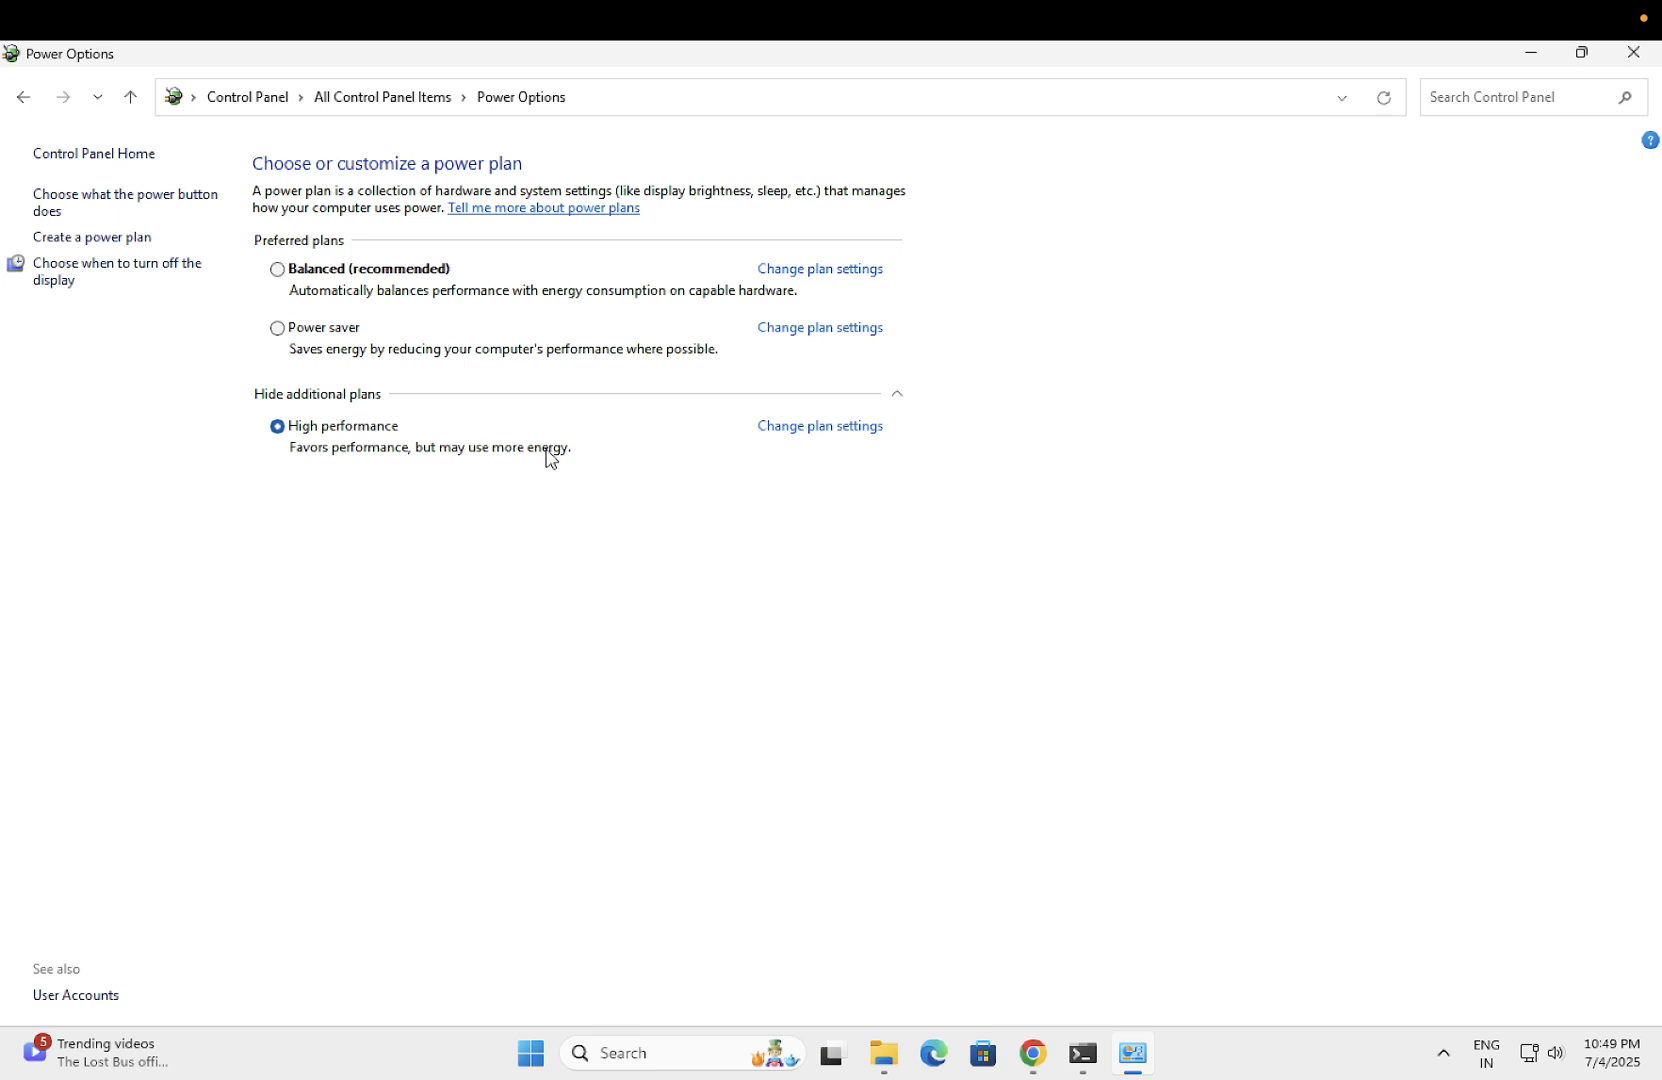
mouse_move(426, 464)
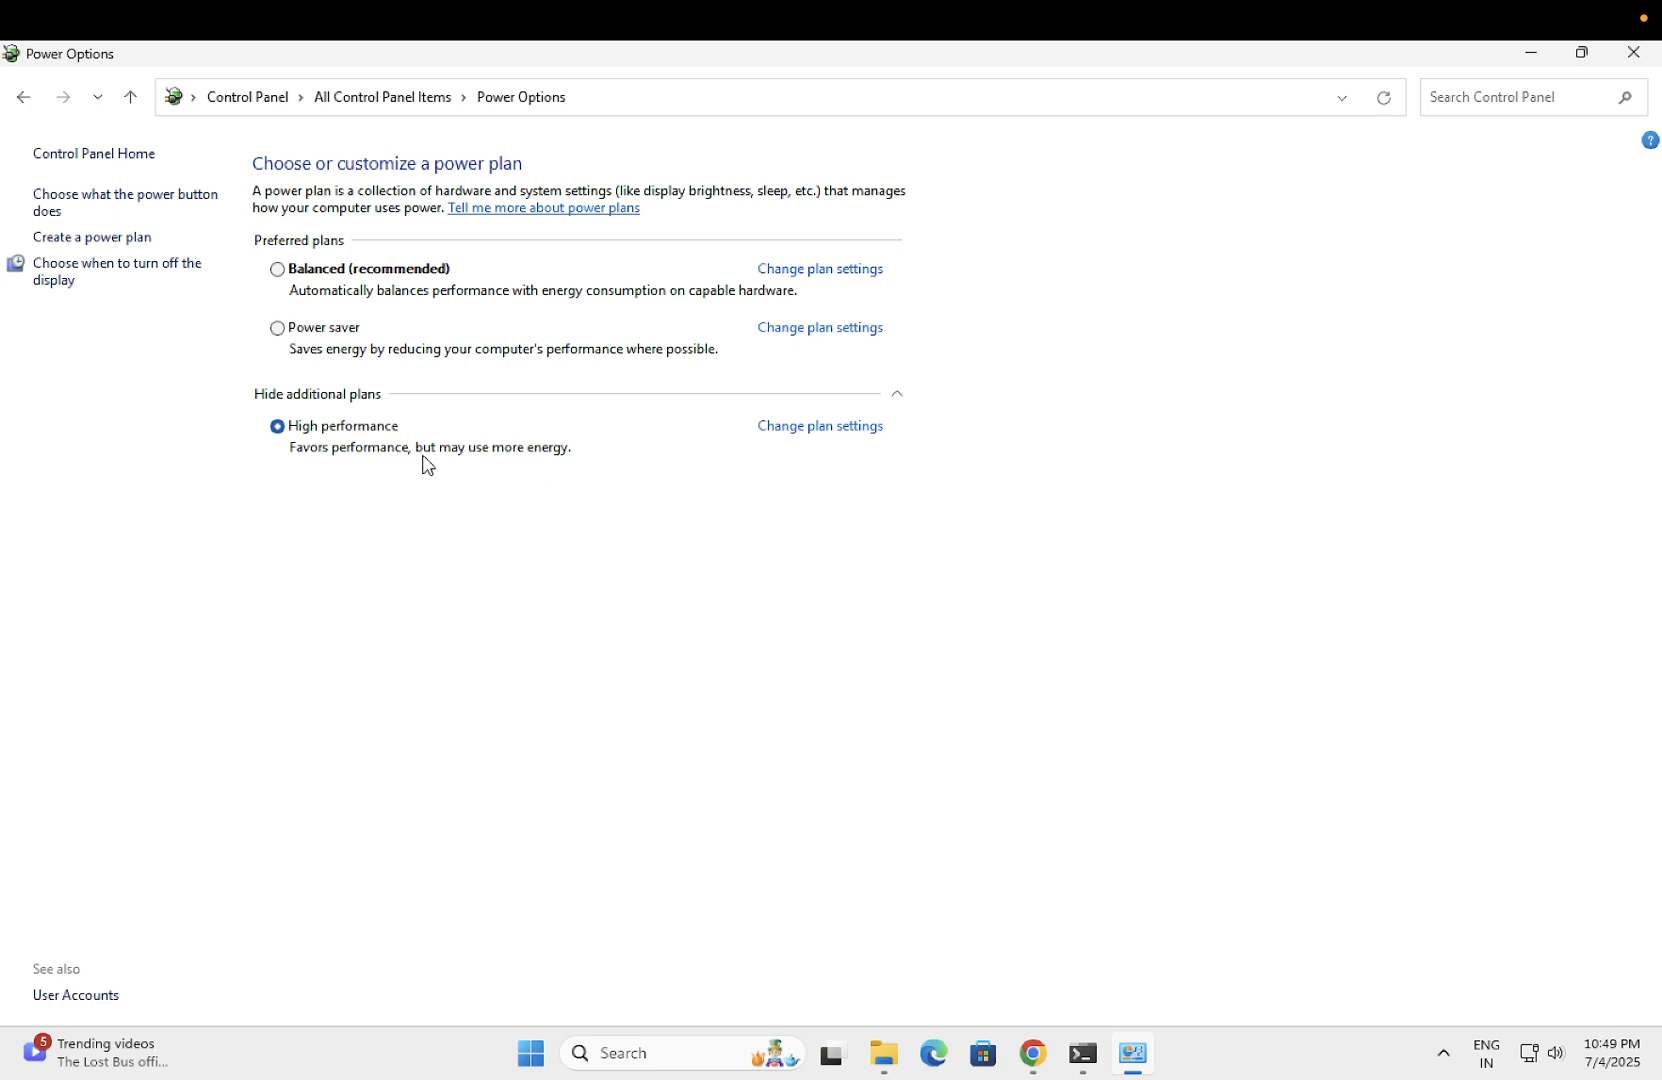
mouse_move(535, 456)
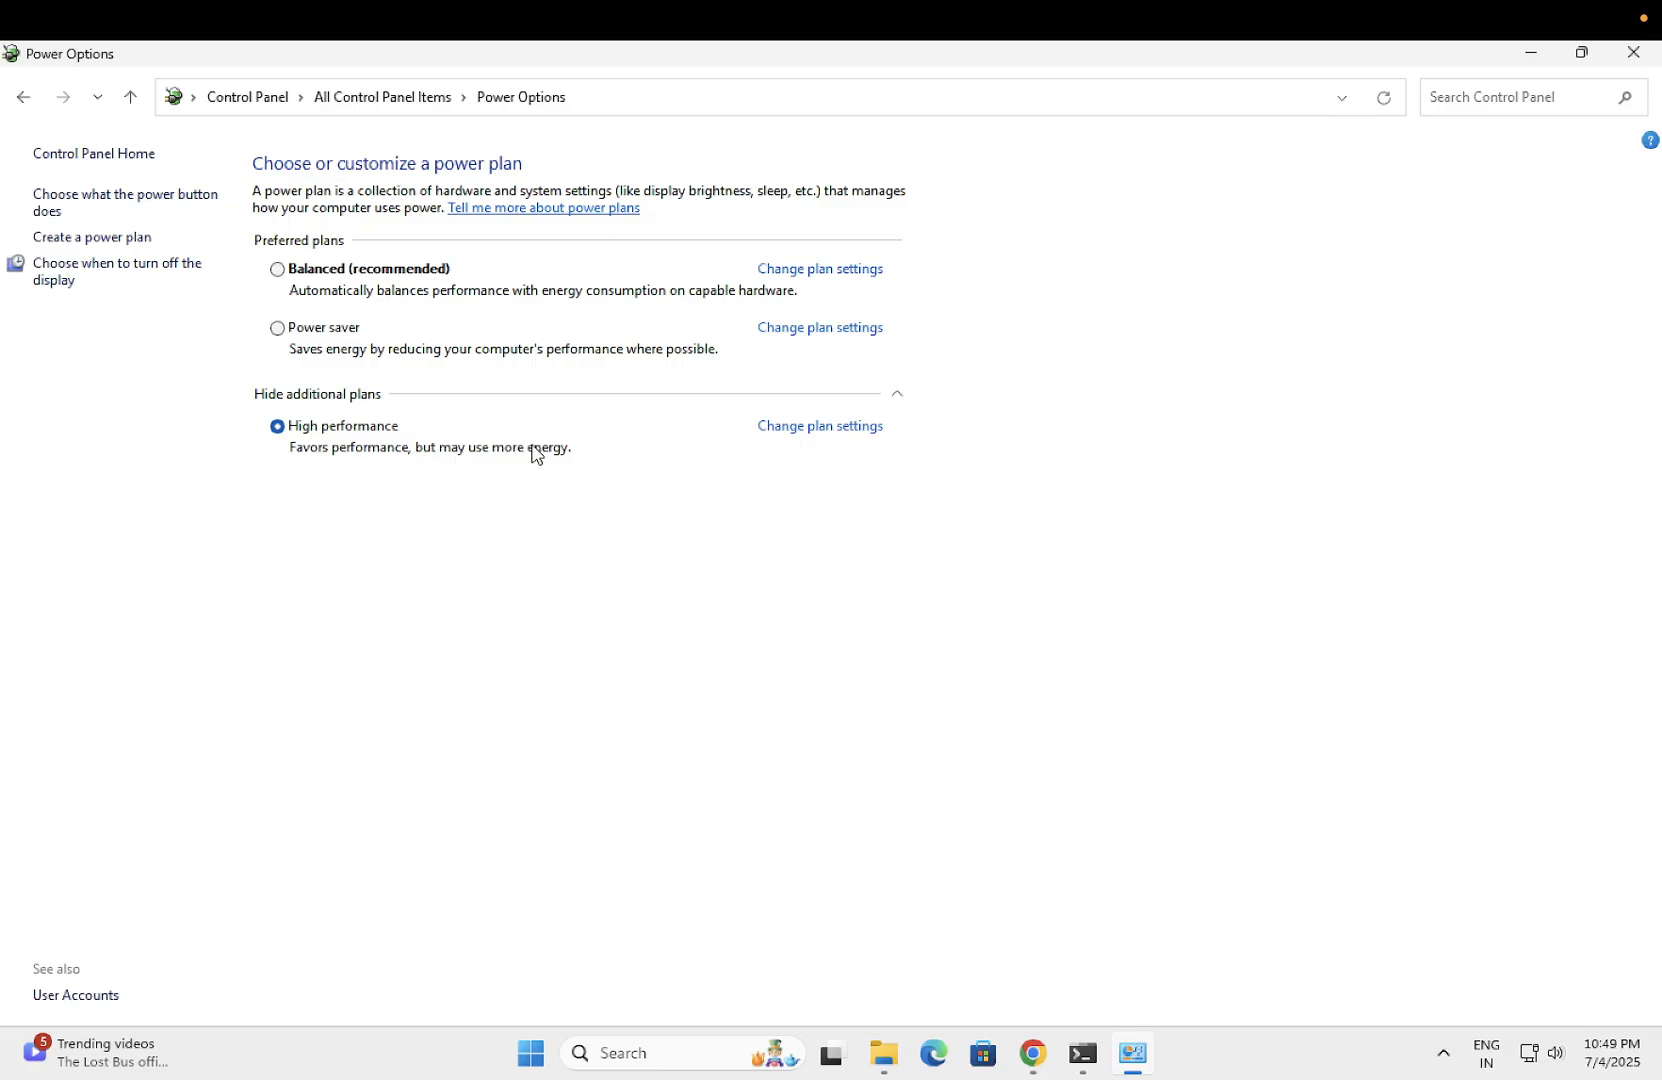
mouse_move(525, 461)
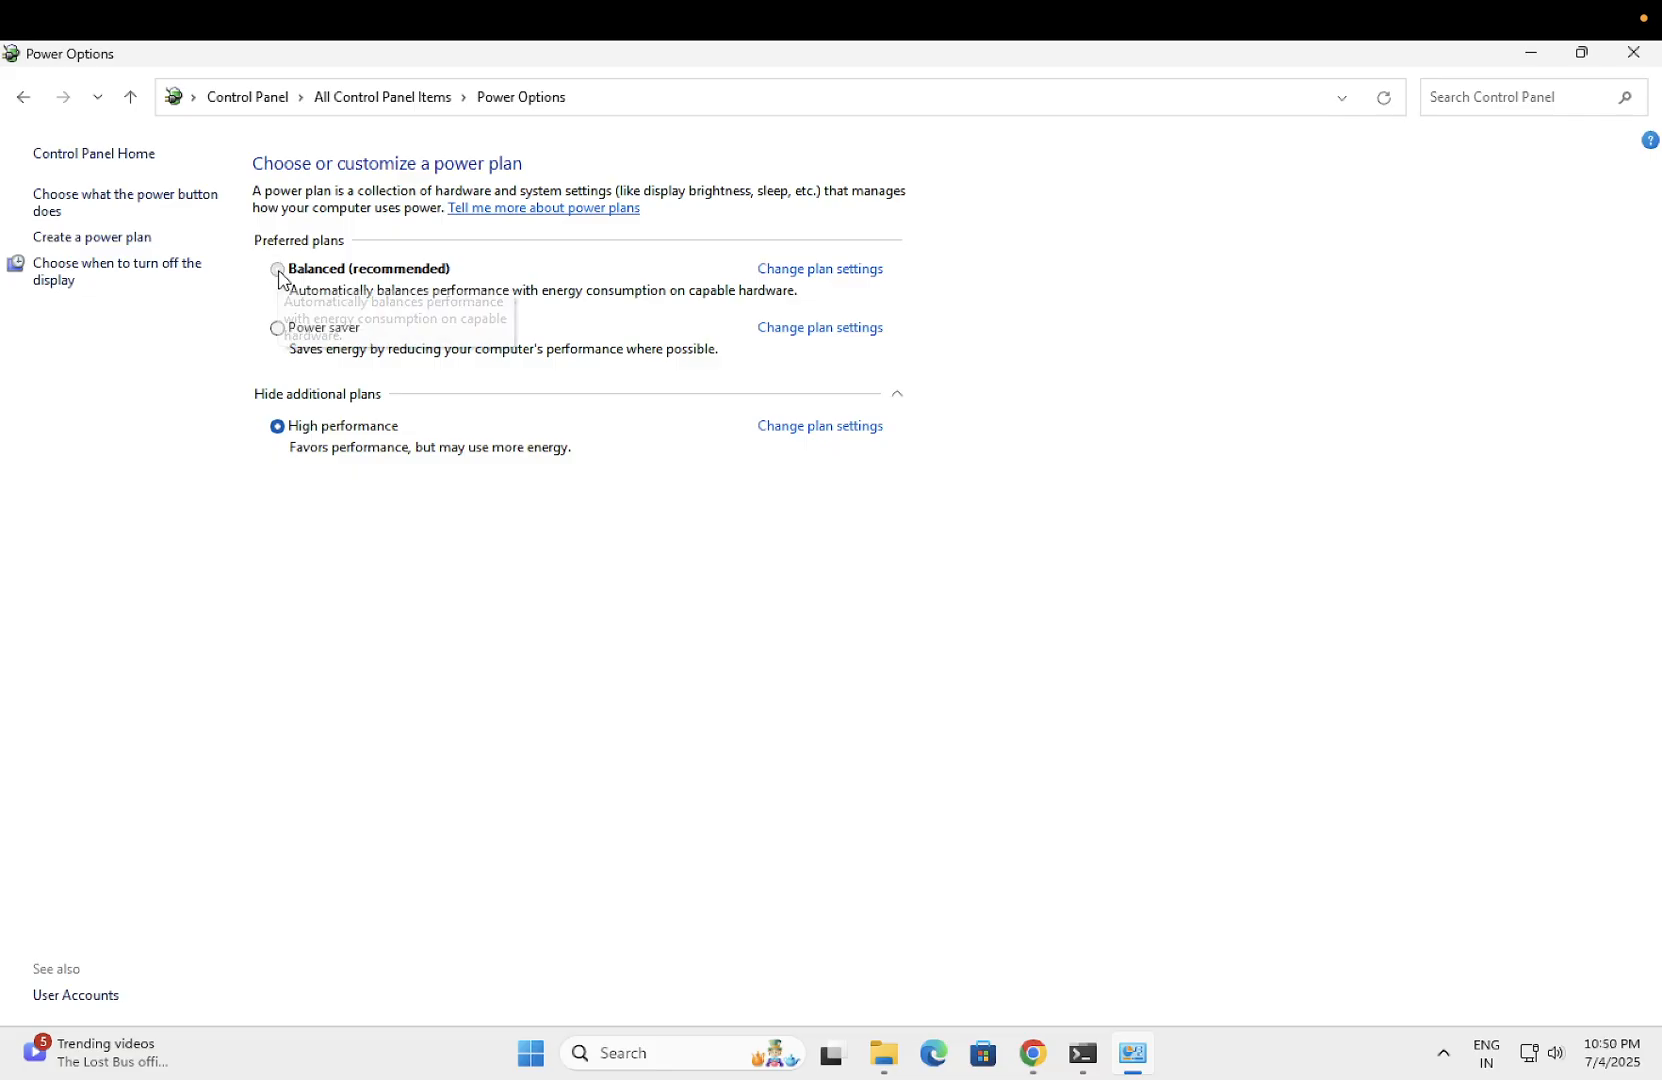
click(277, 268)
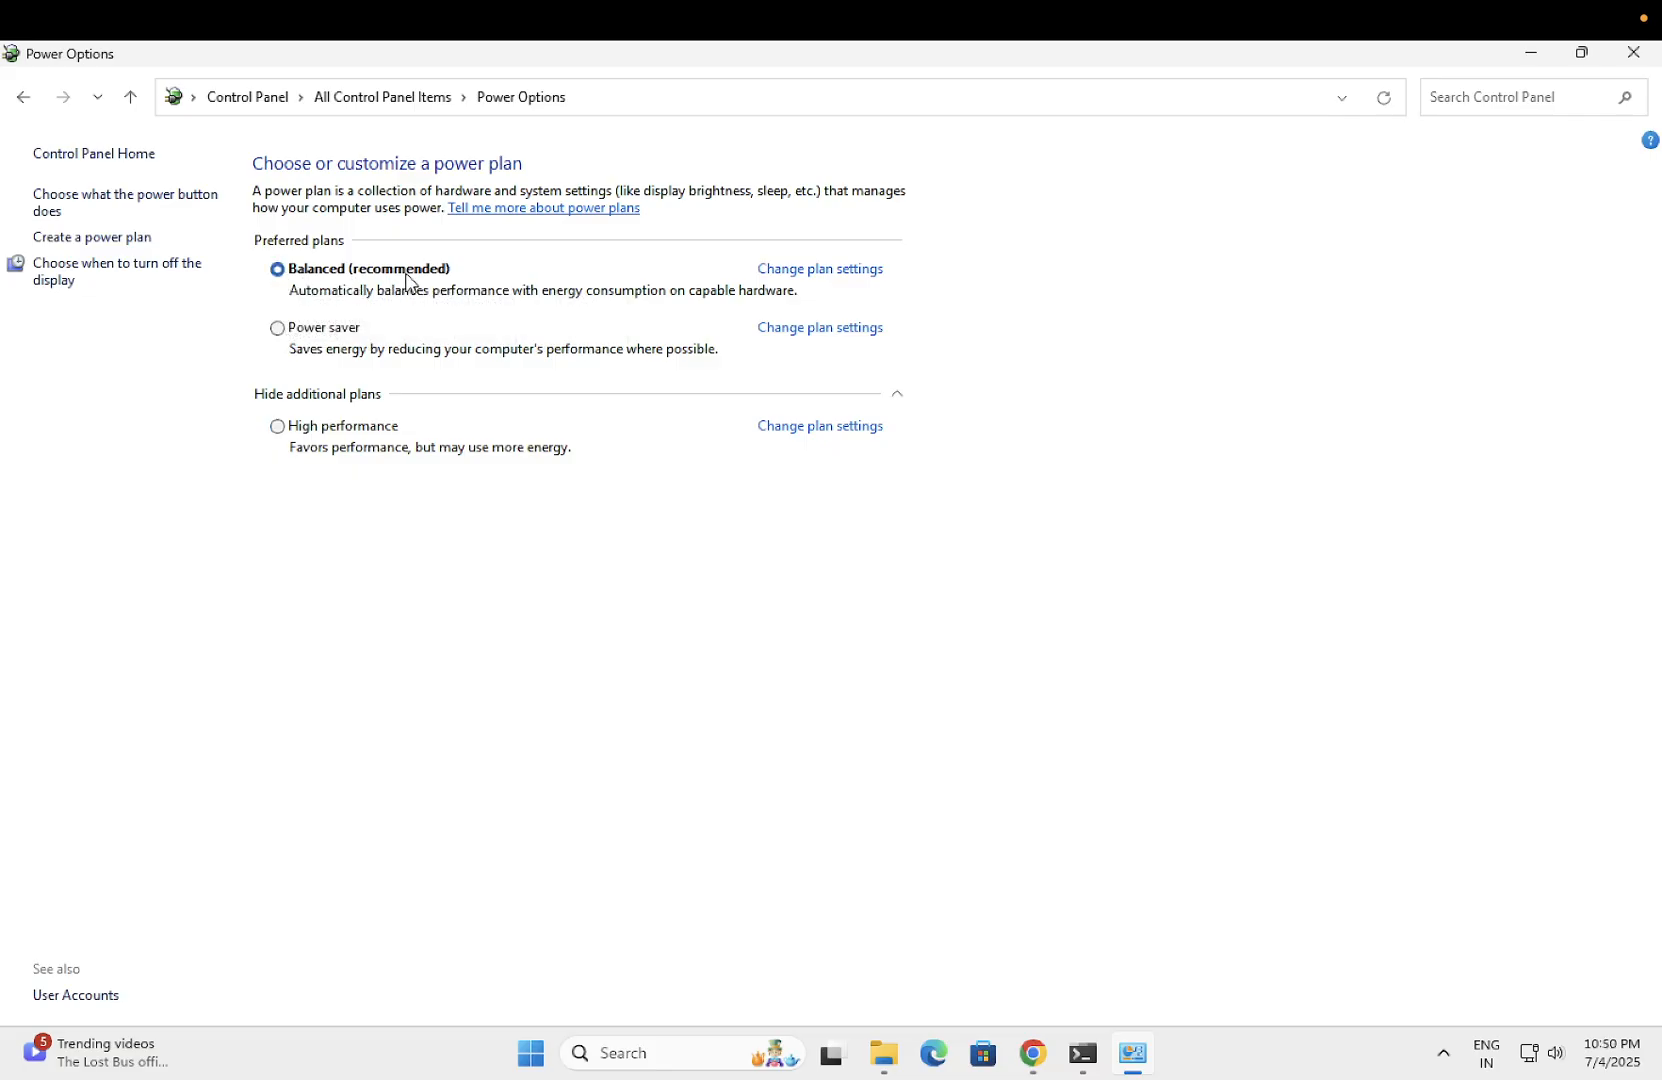
mouse_move(1338, 308)
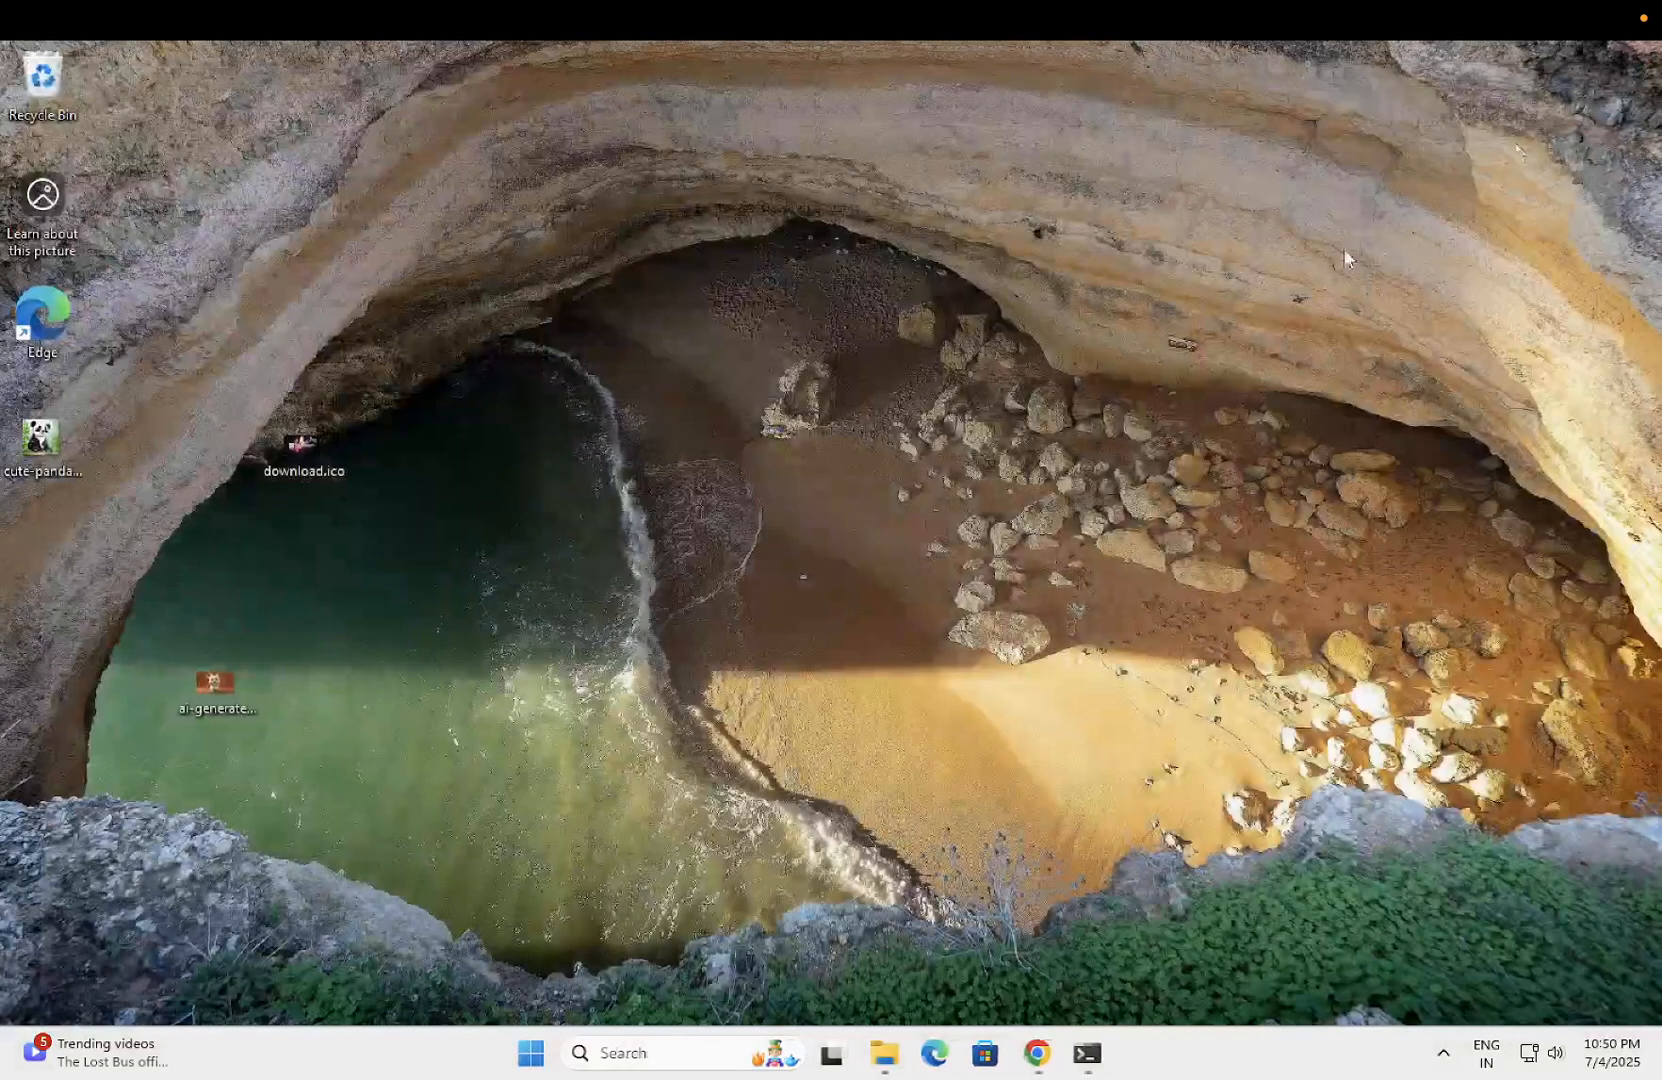
- Start a new Windows search and type 'devi' for Device Manager
click(684, 1052)
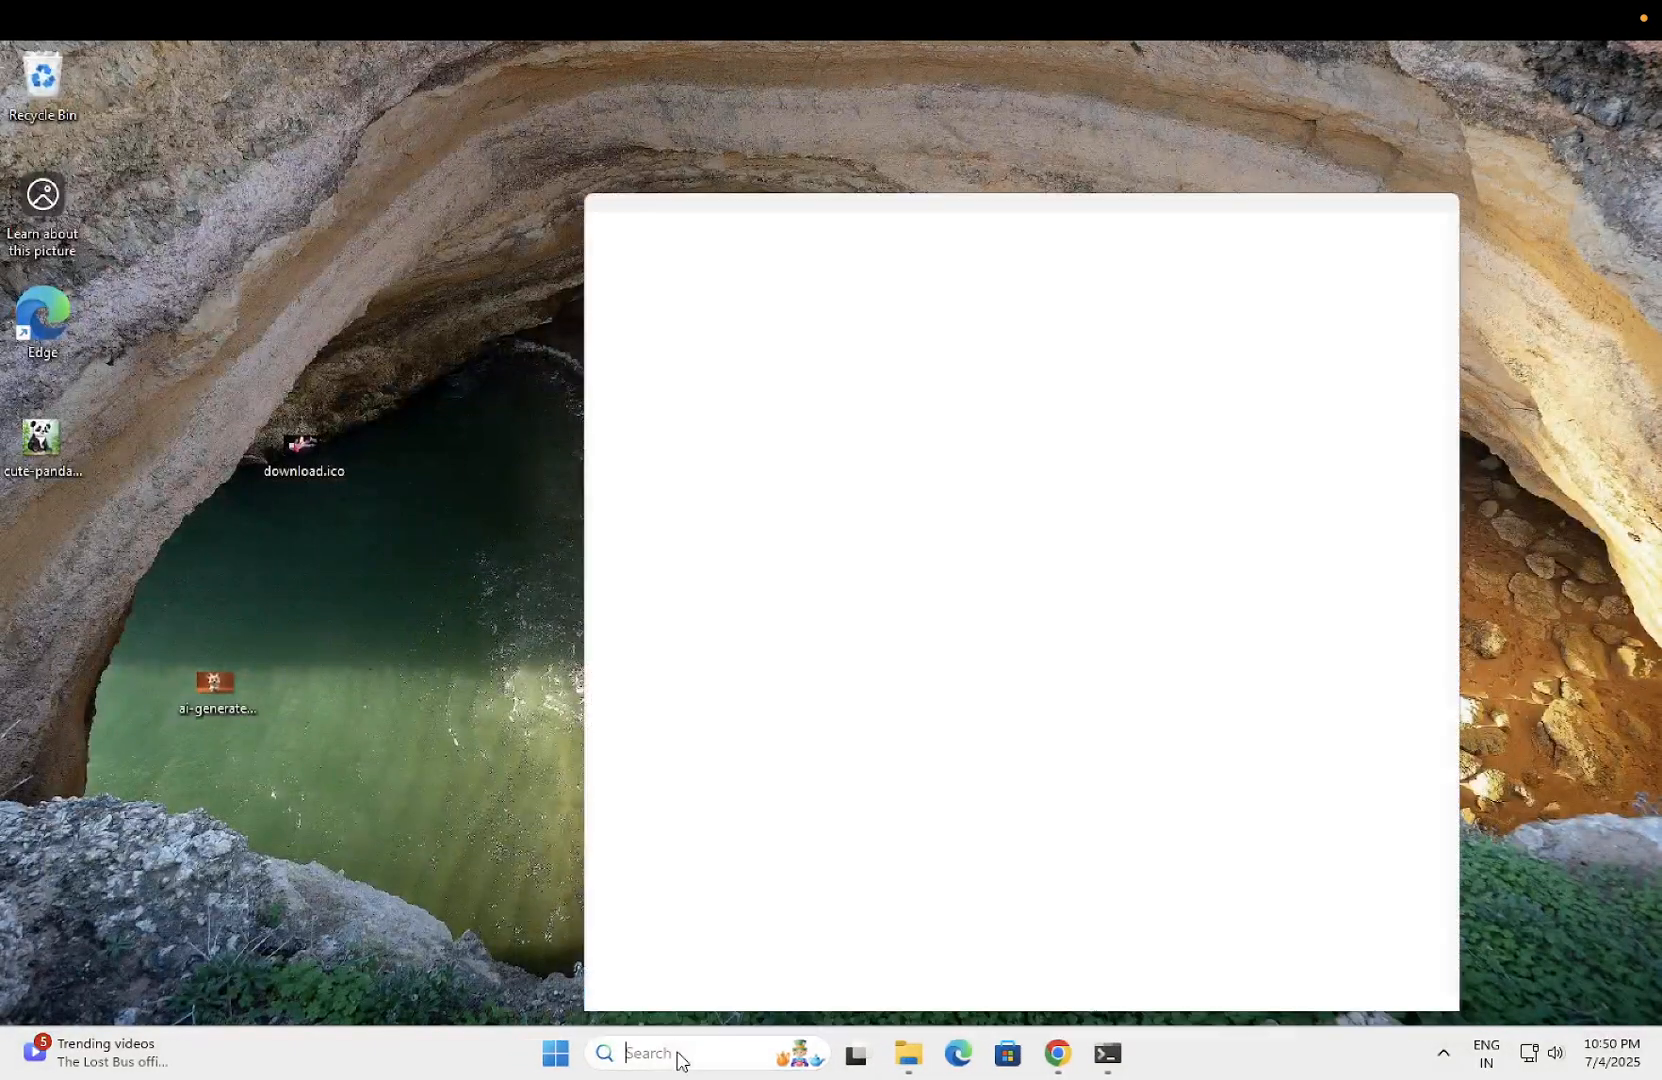
text(devi)
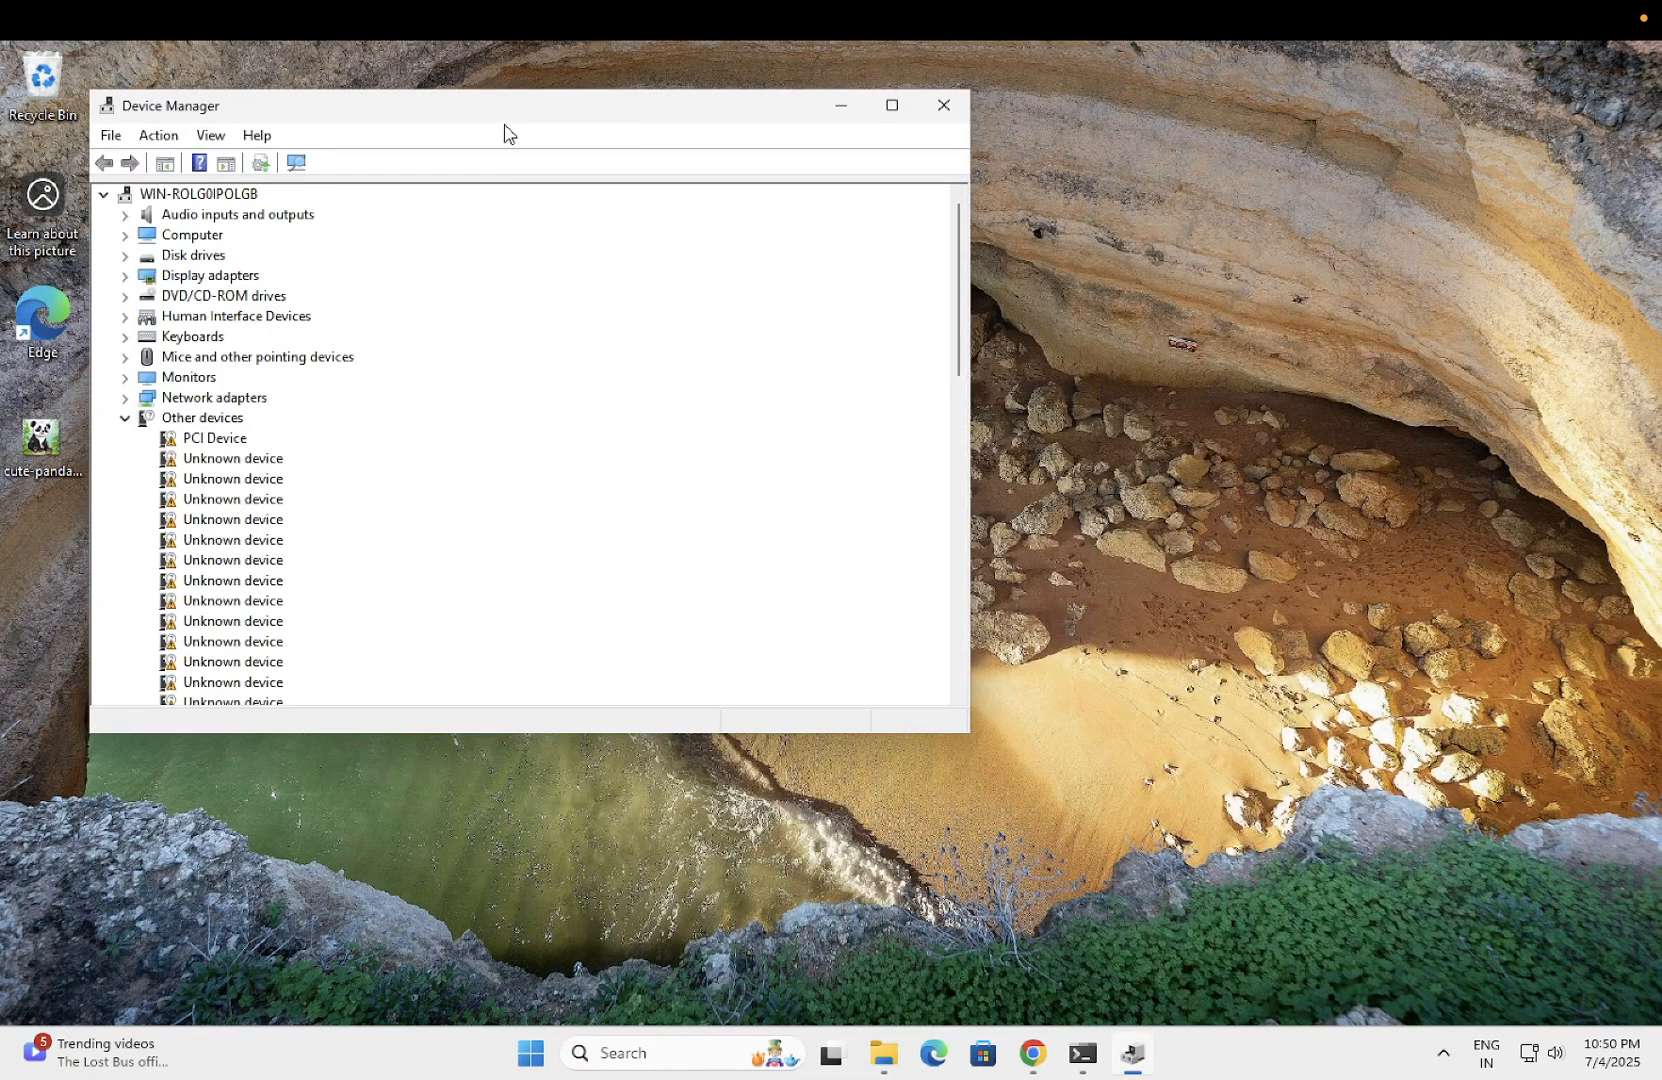
- Reposition Device Manager, collapse Other devices, and turn on Show hidden devices
drag(505, 105, 615, 151)
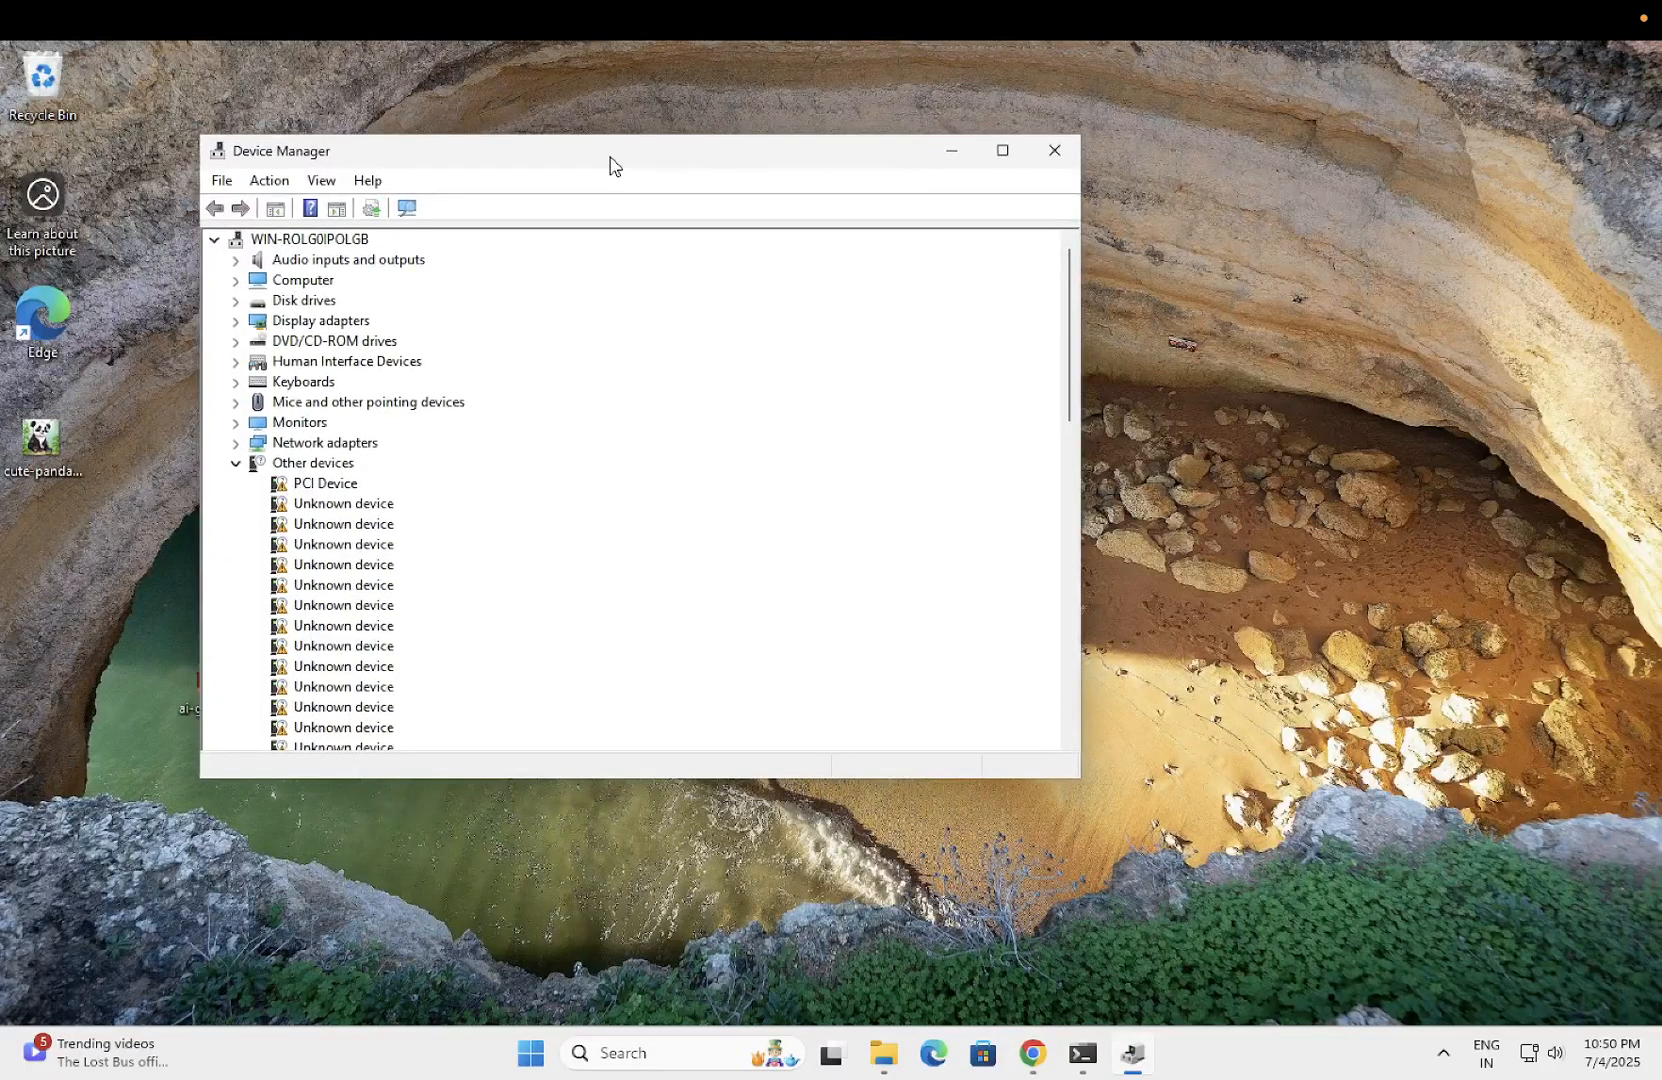
click(234, 463)
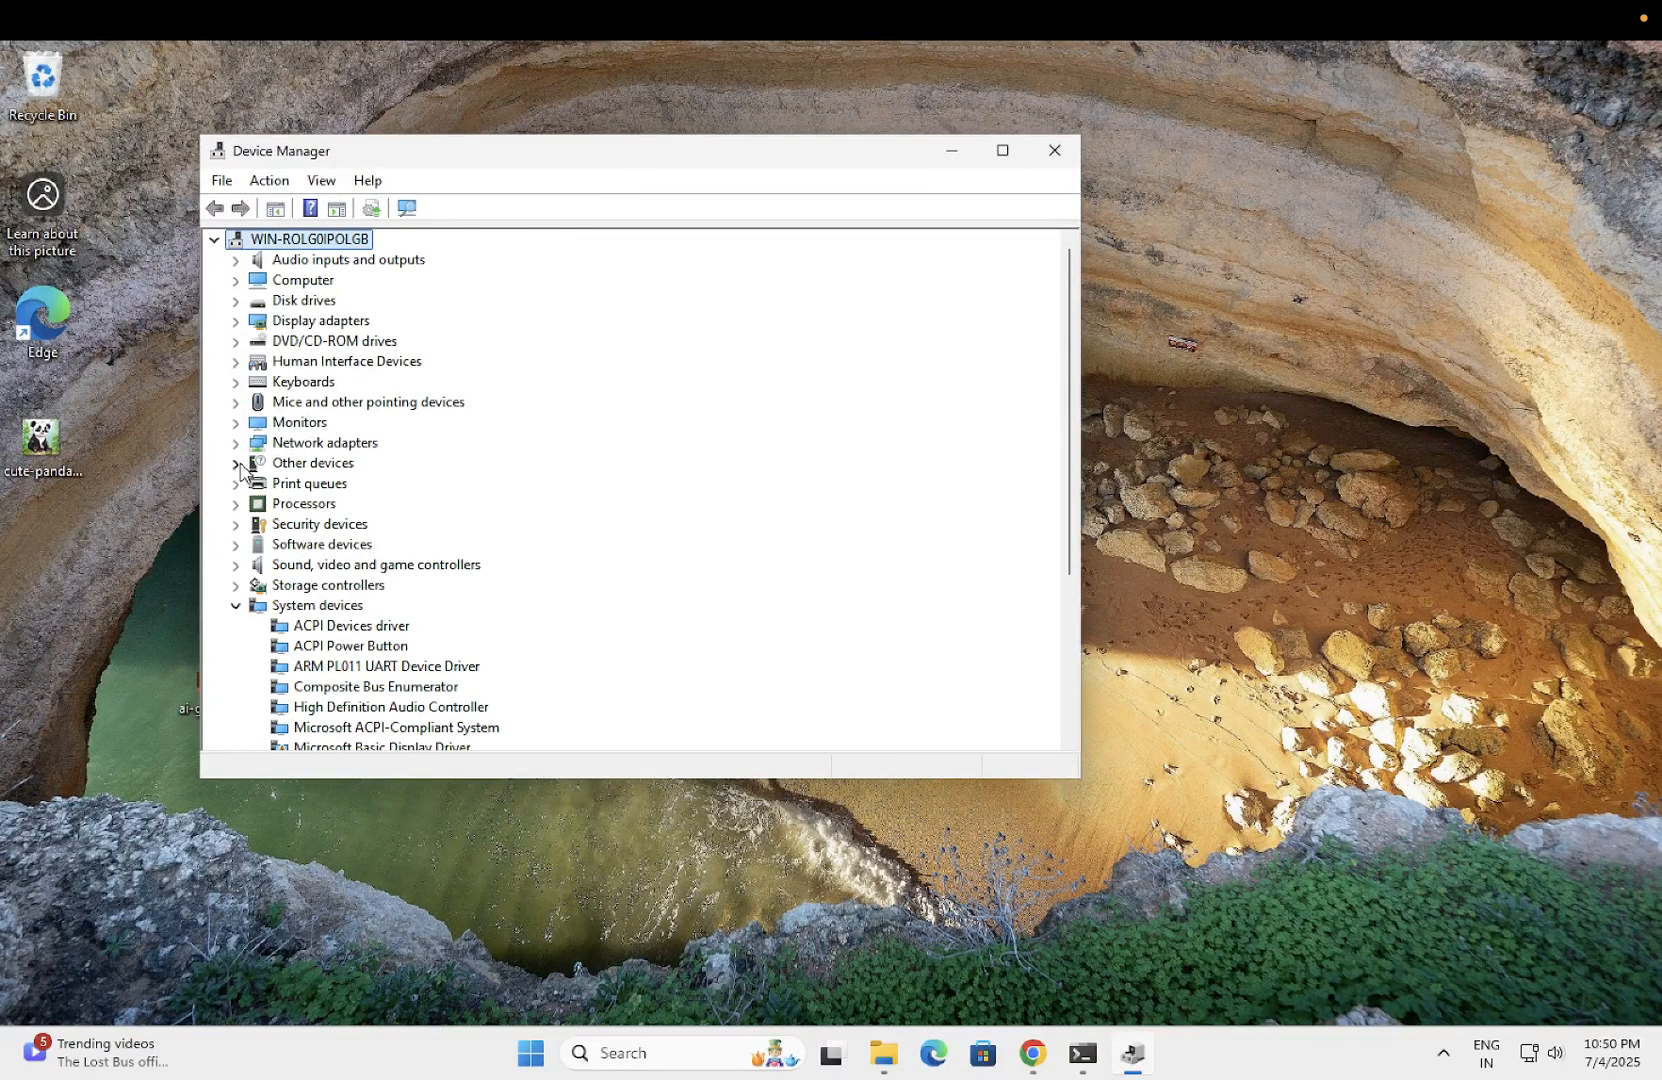
click(321, 180)
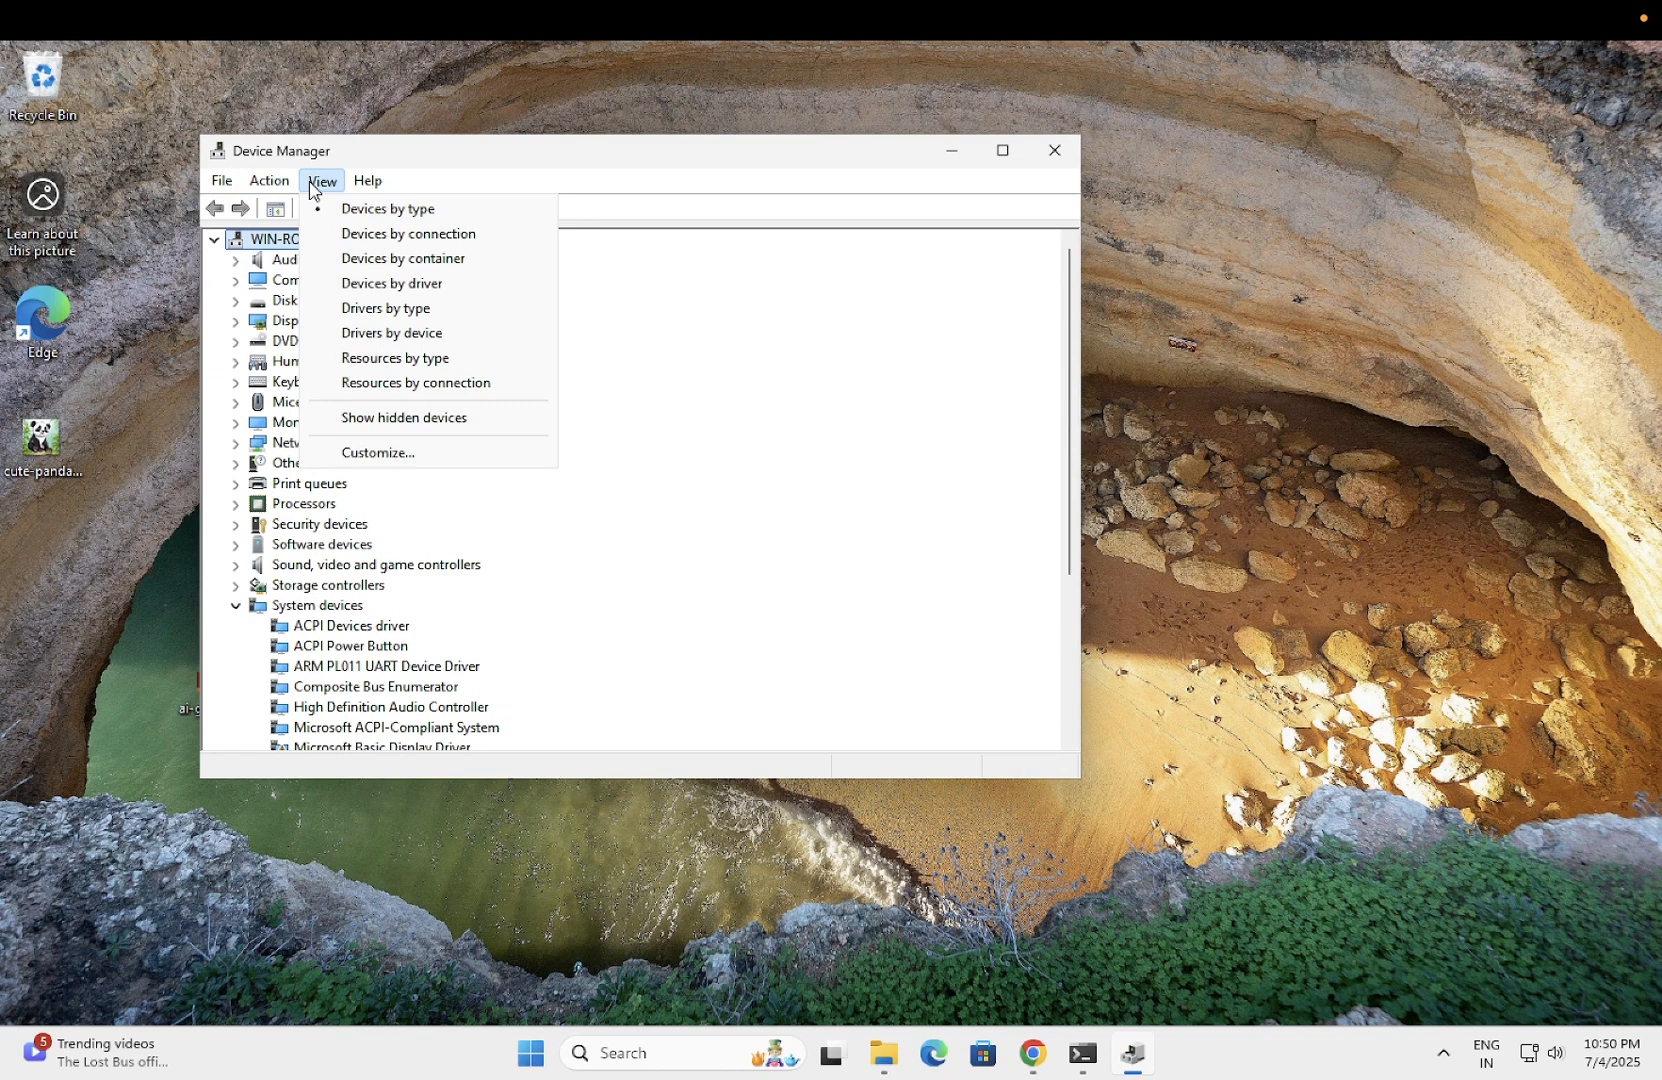
click(407, 233)
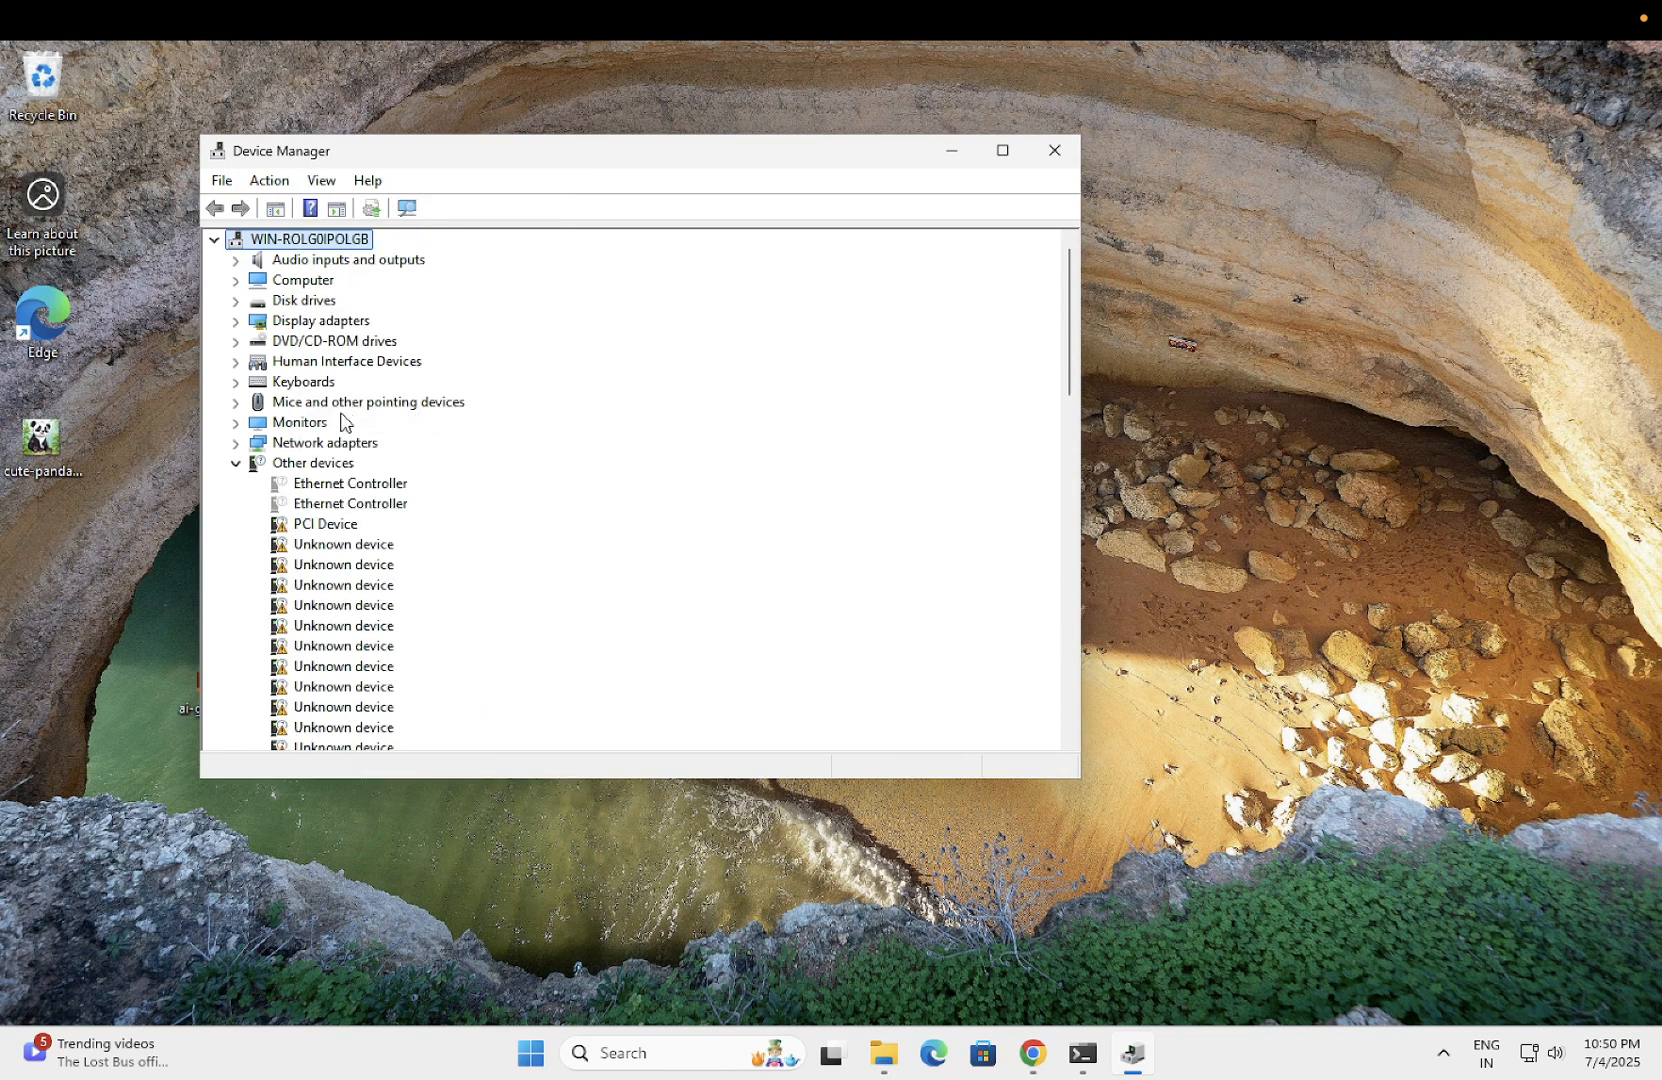
click(235, 463)
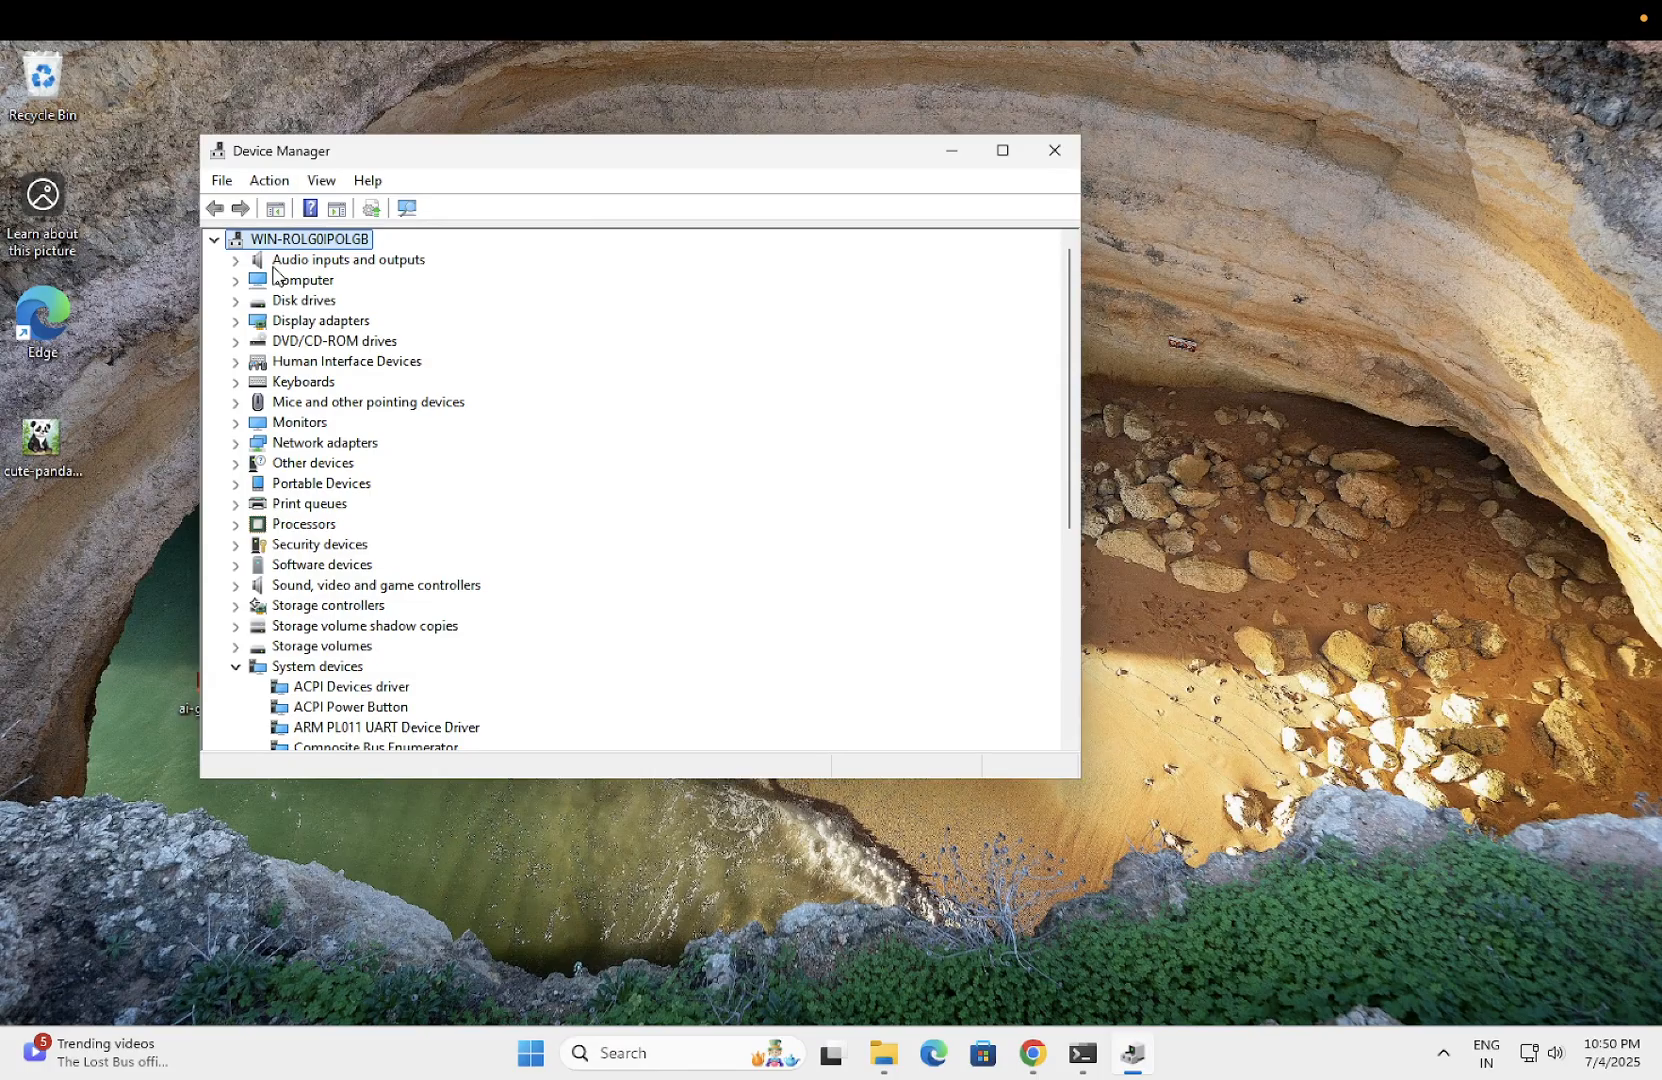
mouse_move(418, 167)
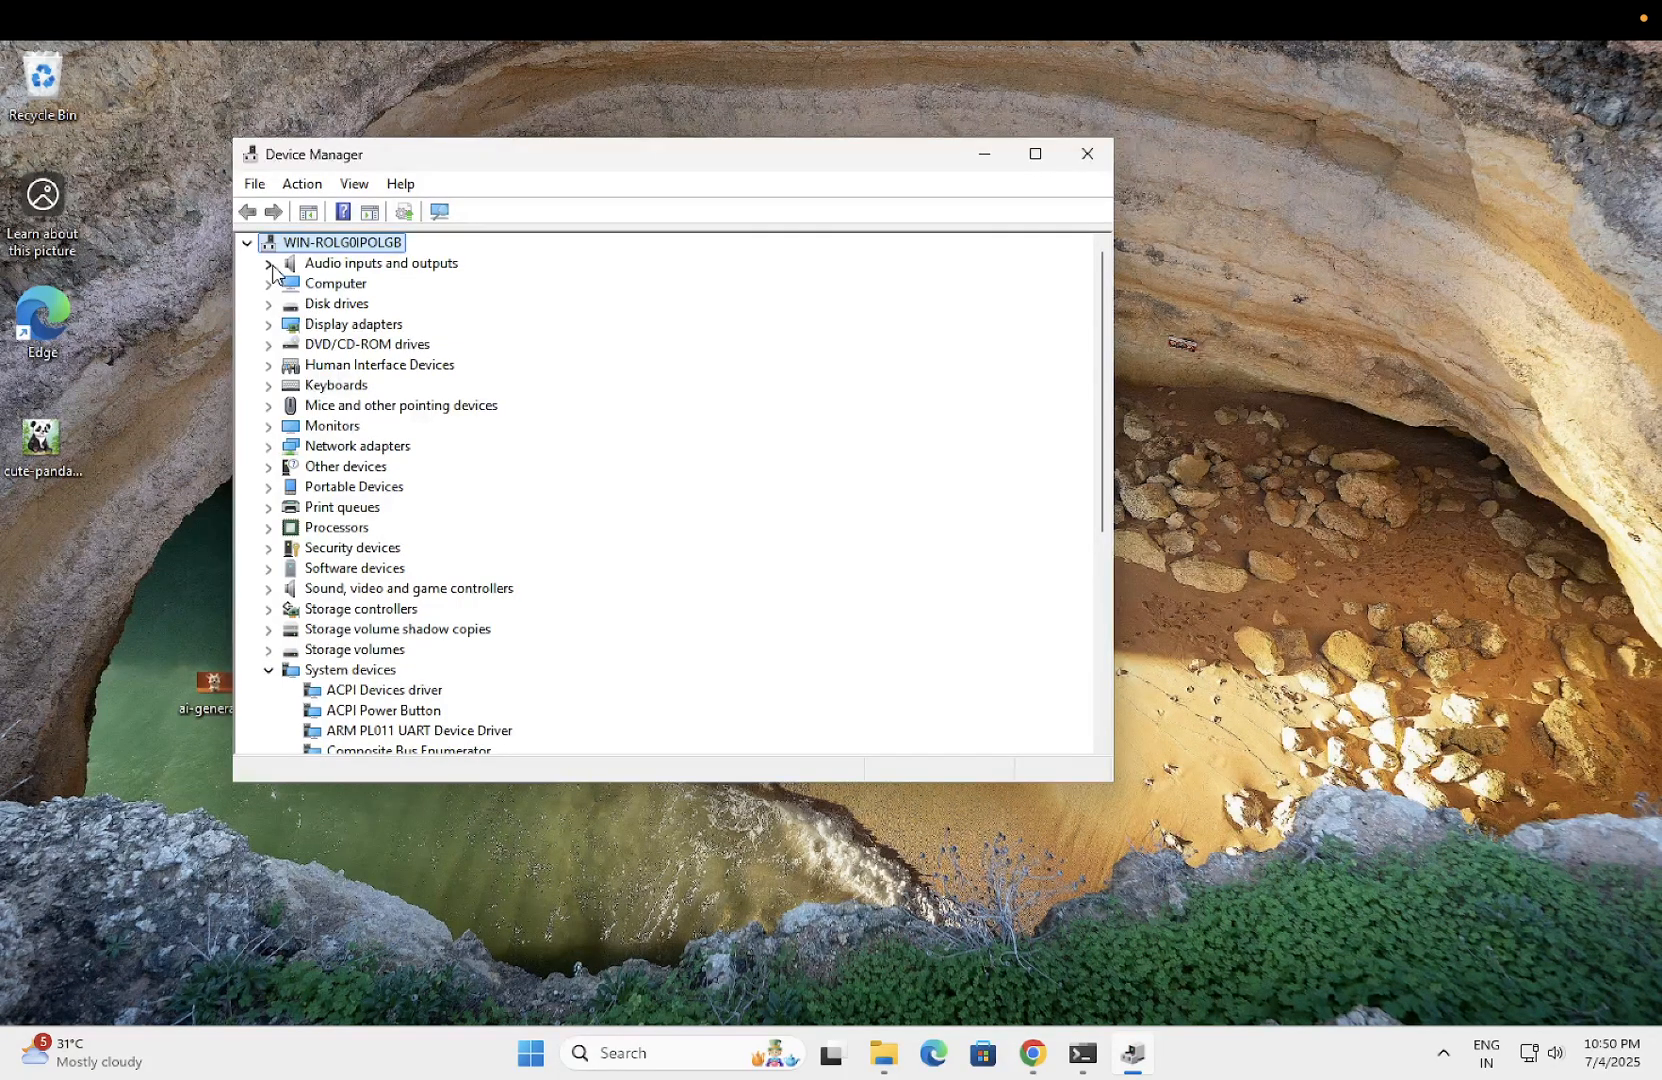
- Expand Audio inputs and outputs and open the Logitech USB Headset microphone's properties
click(268, 262)
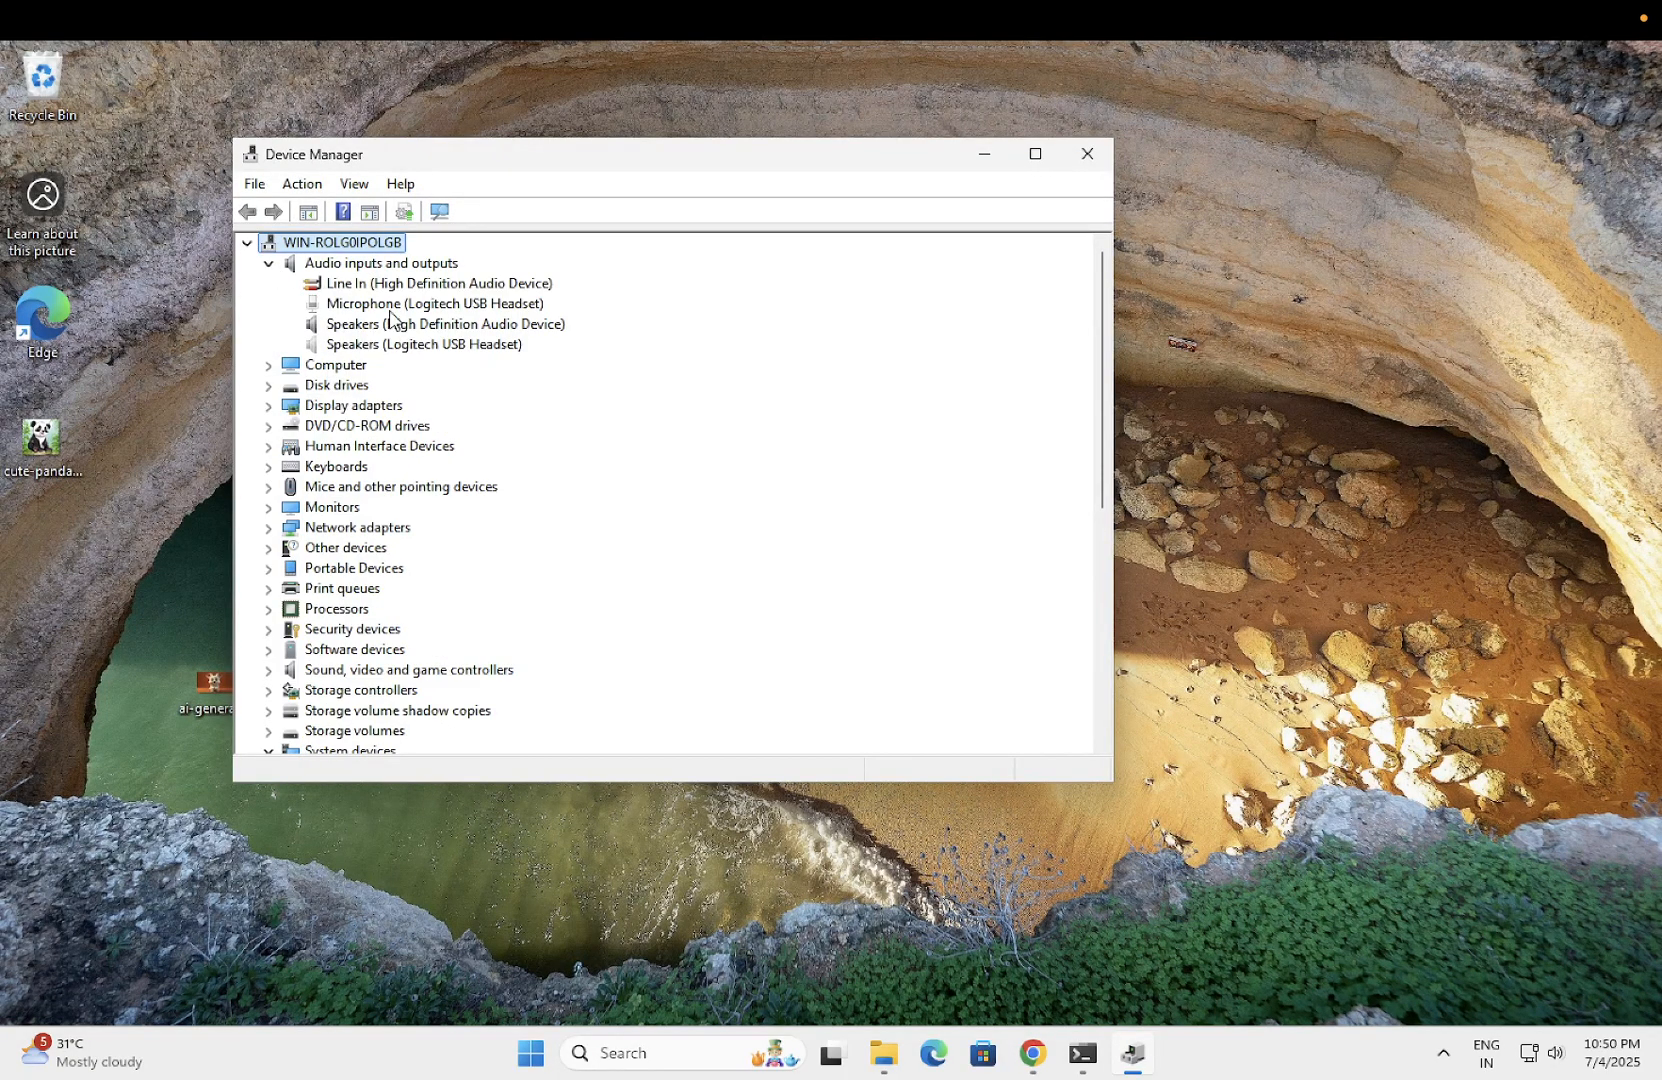
click(435, 303)
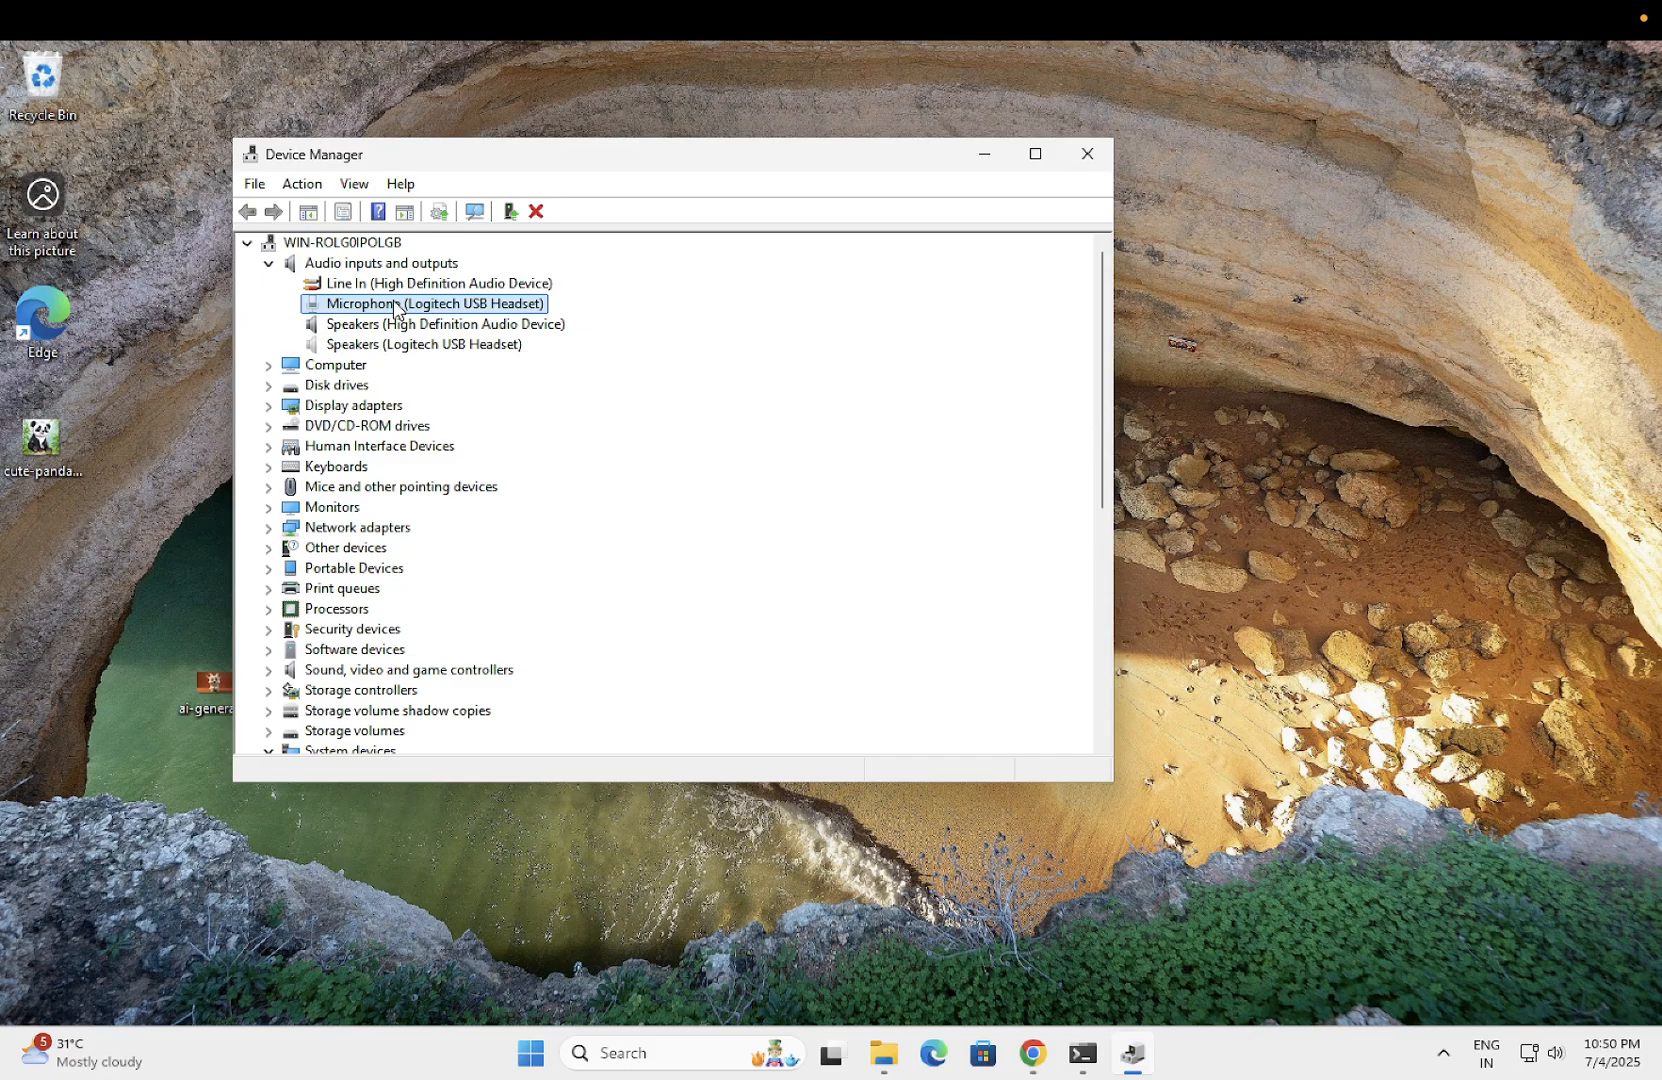
mouse_move(403, 324)
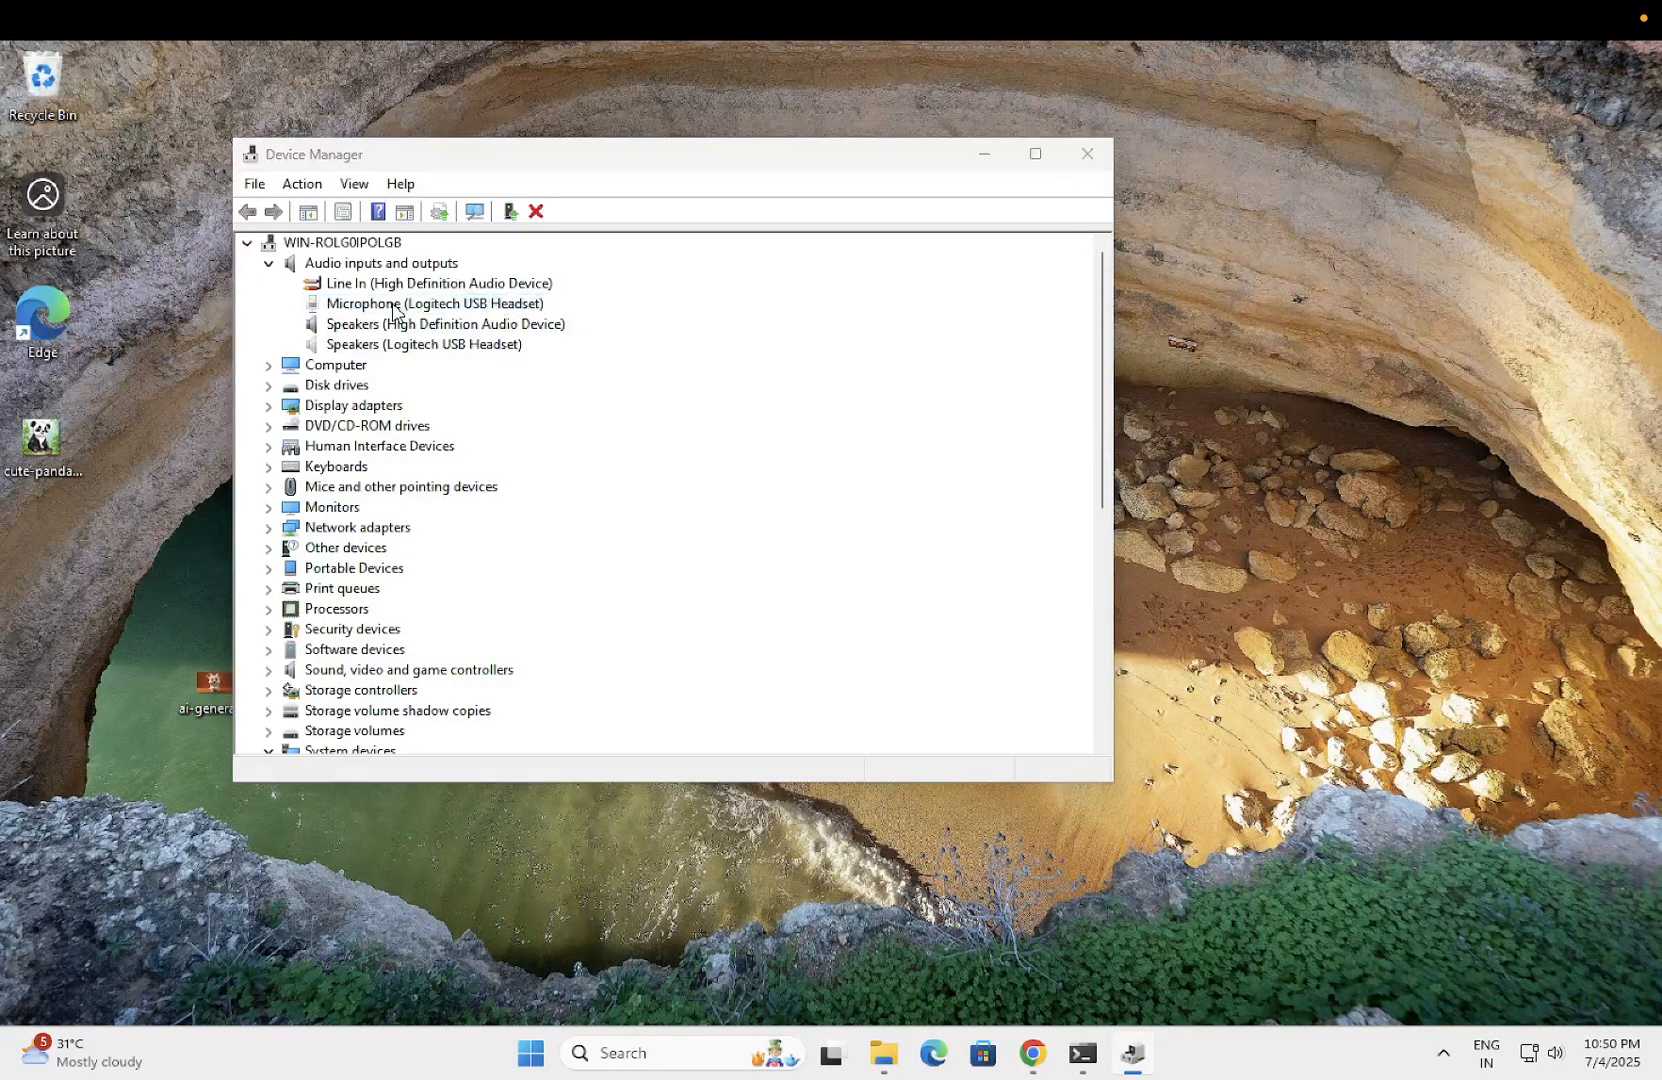
double_click(434, 303)
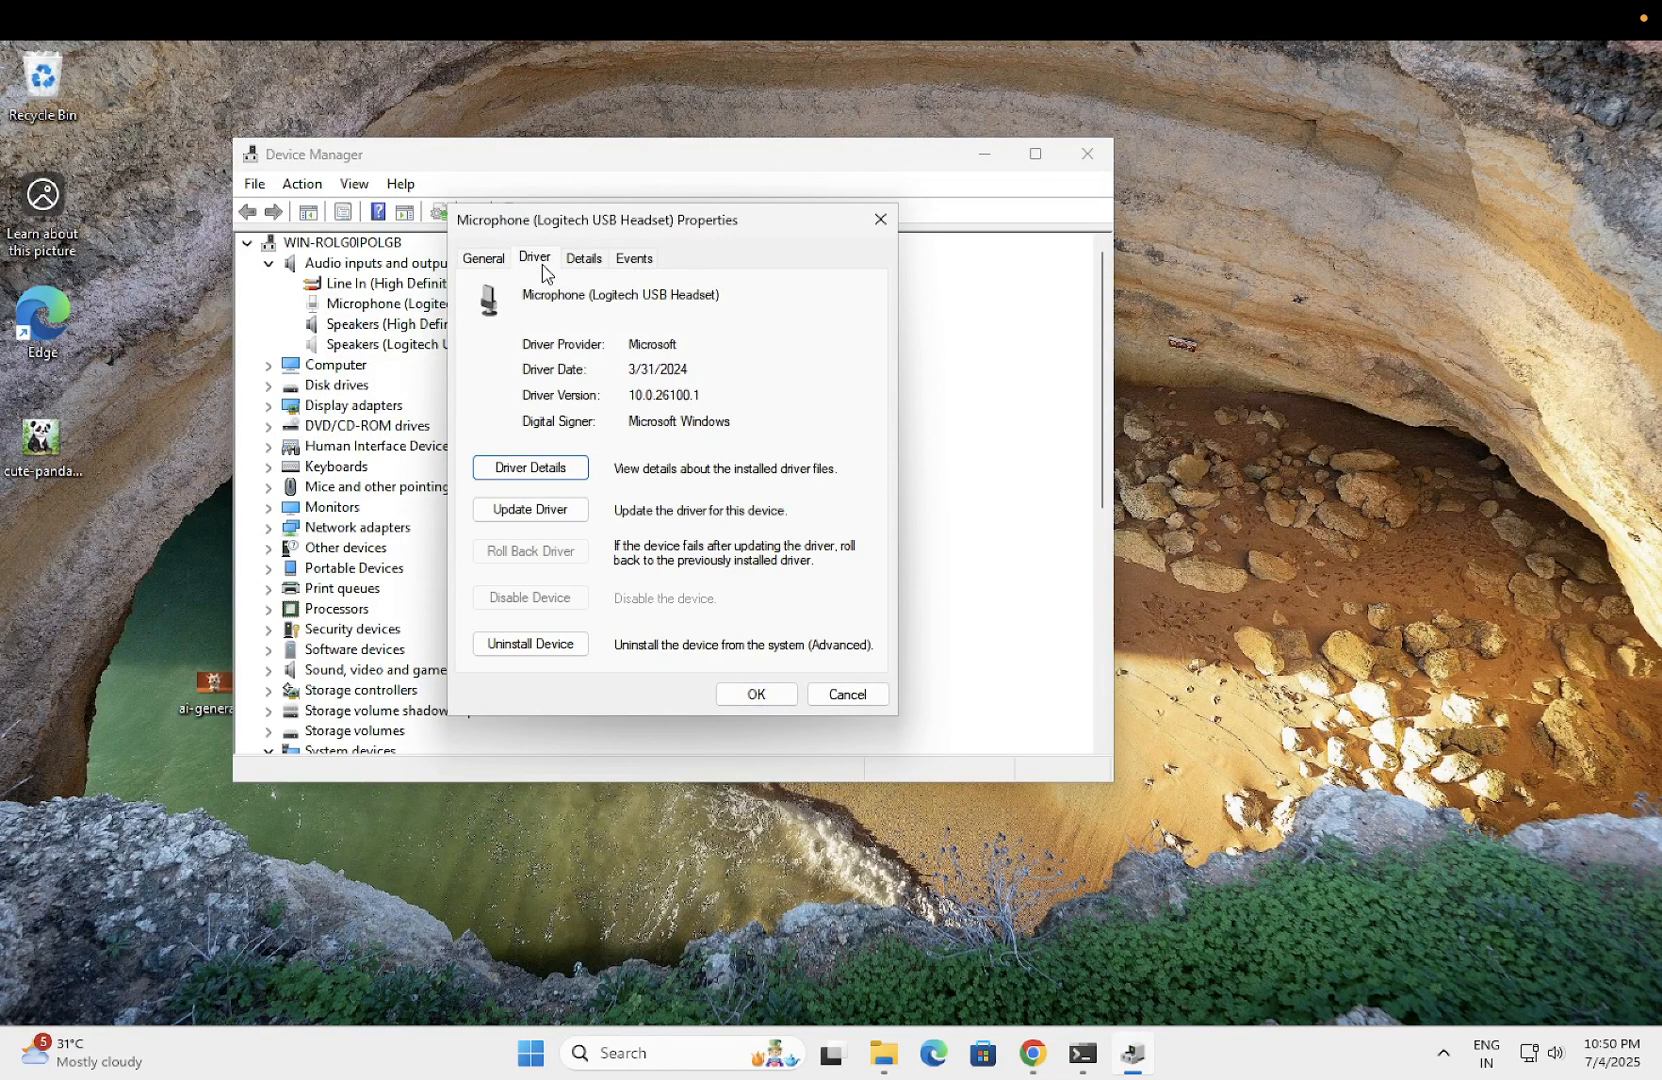
mouse_move(873, 246)
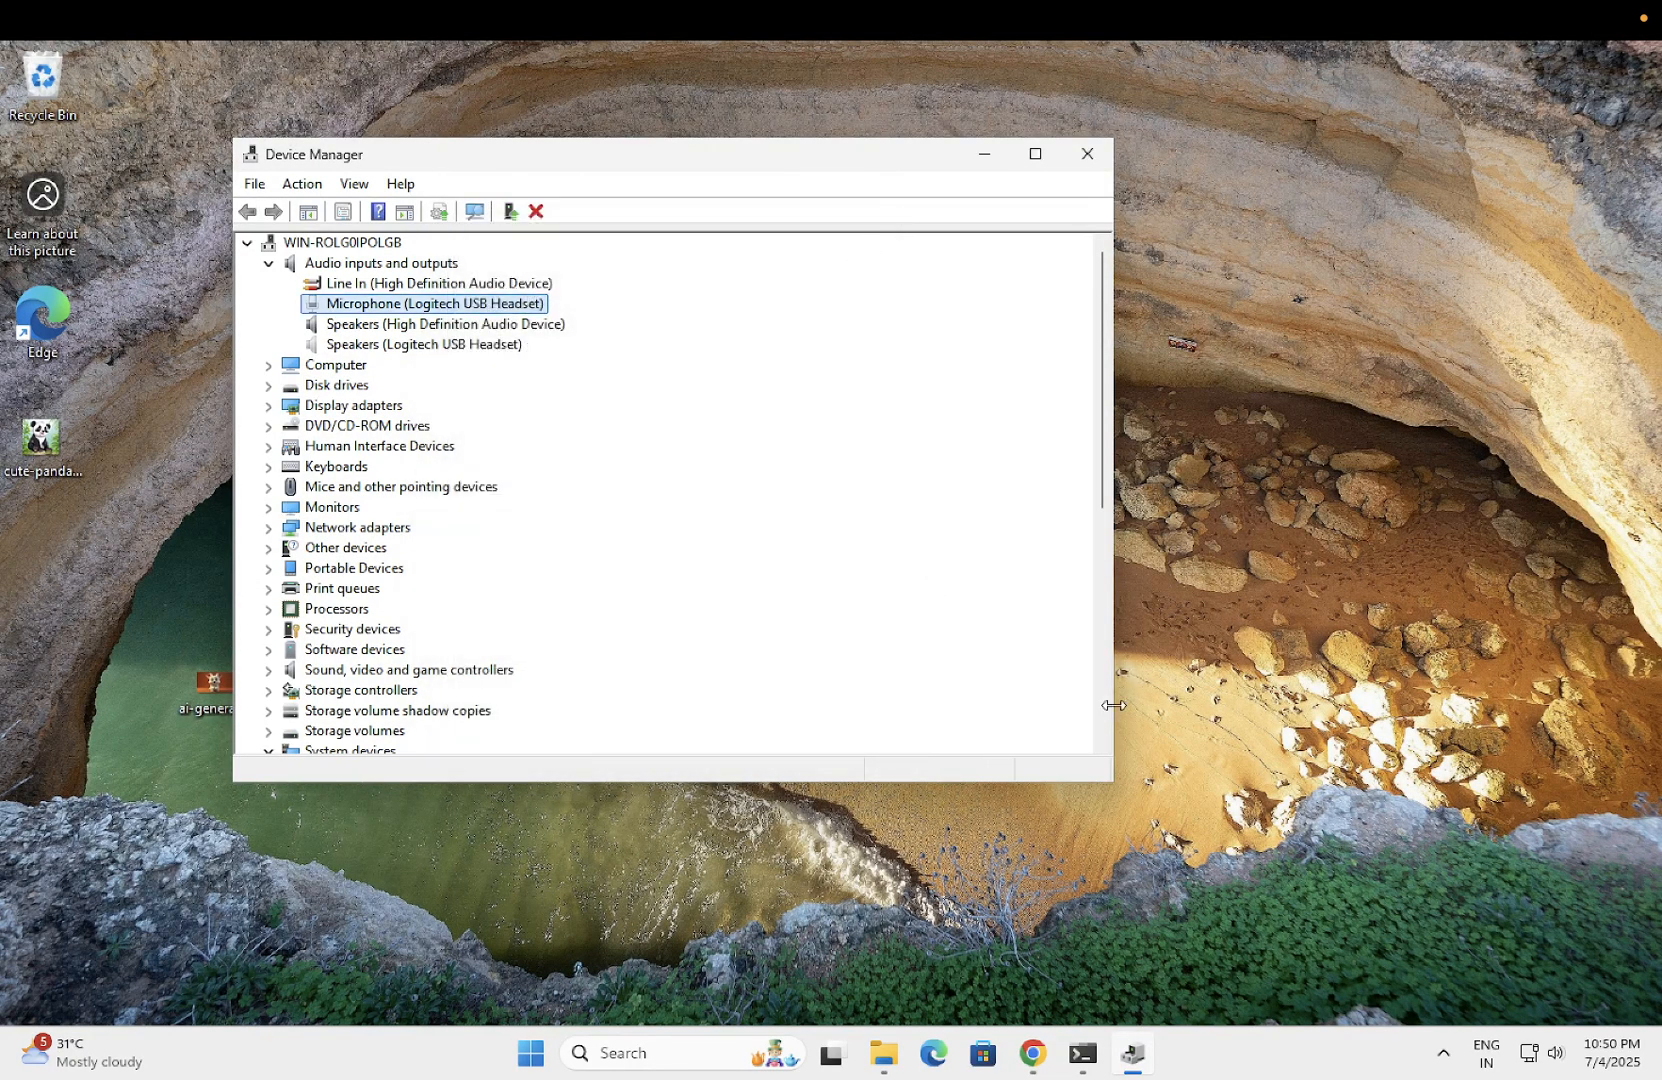
mouse_move(1468, 980)
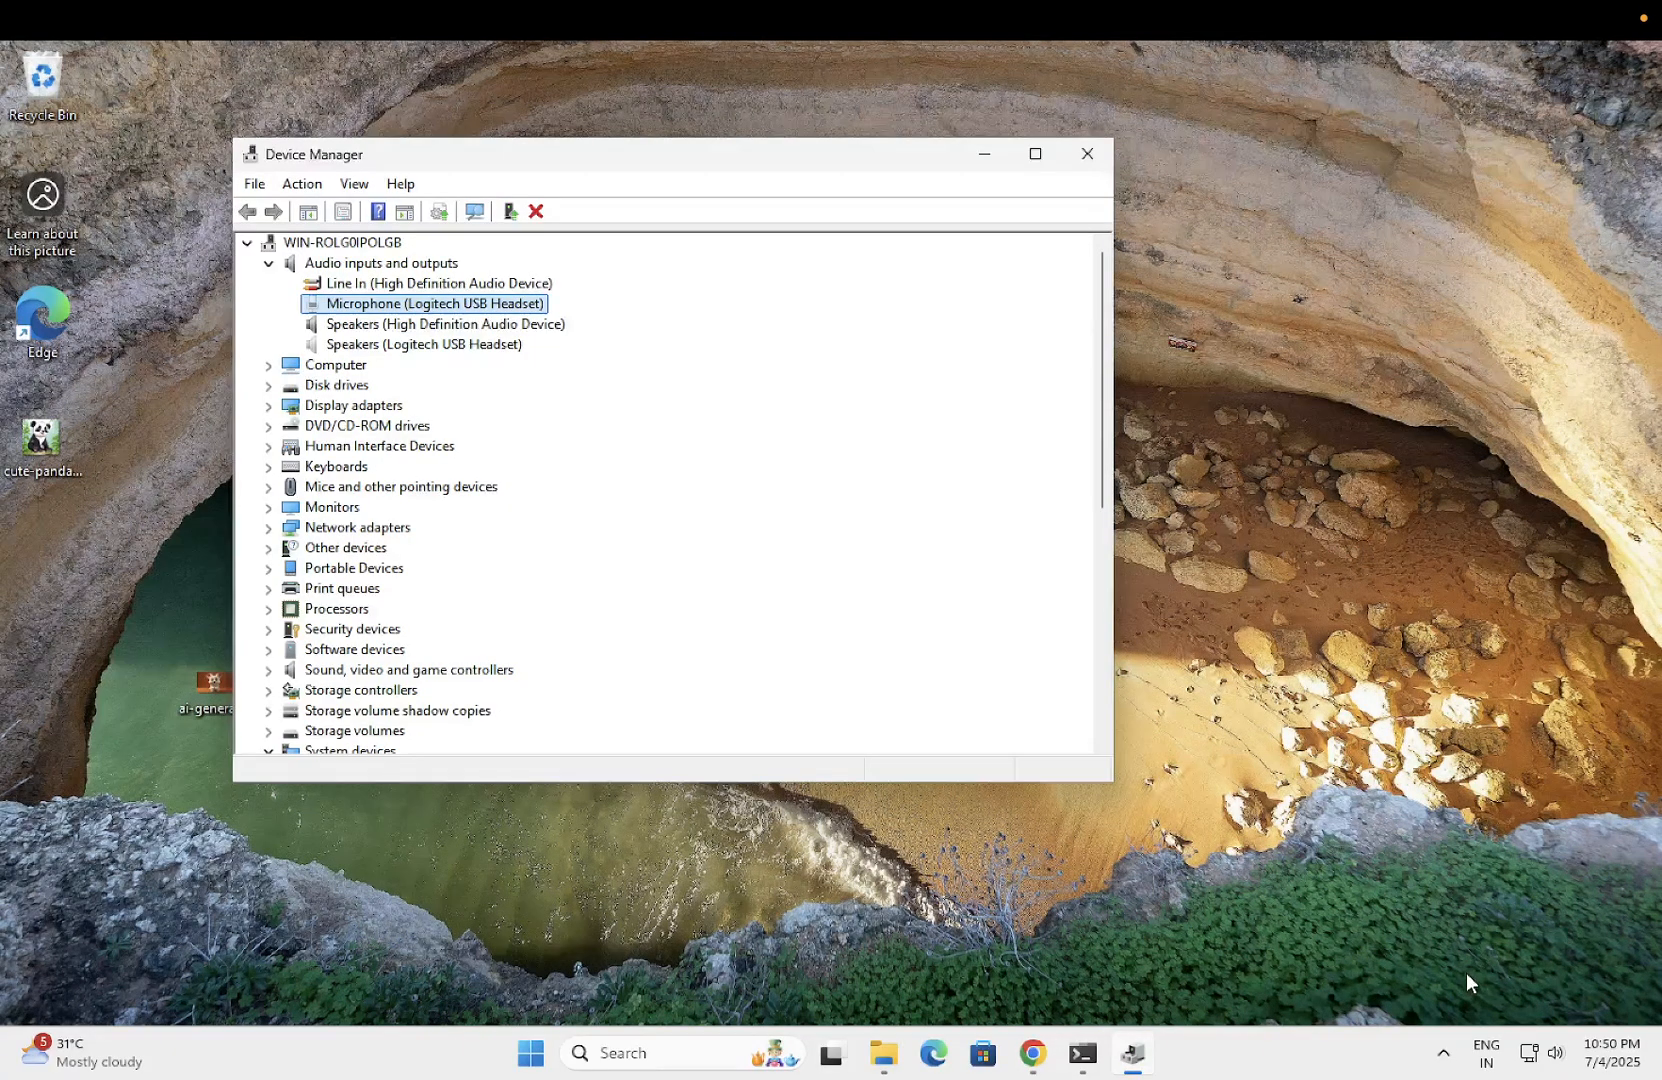
mouse_move(431, 538)
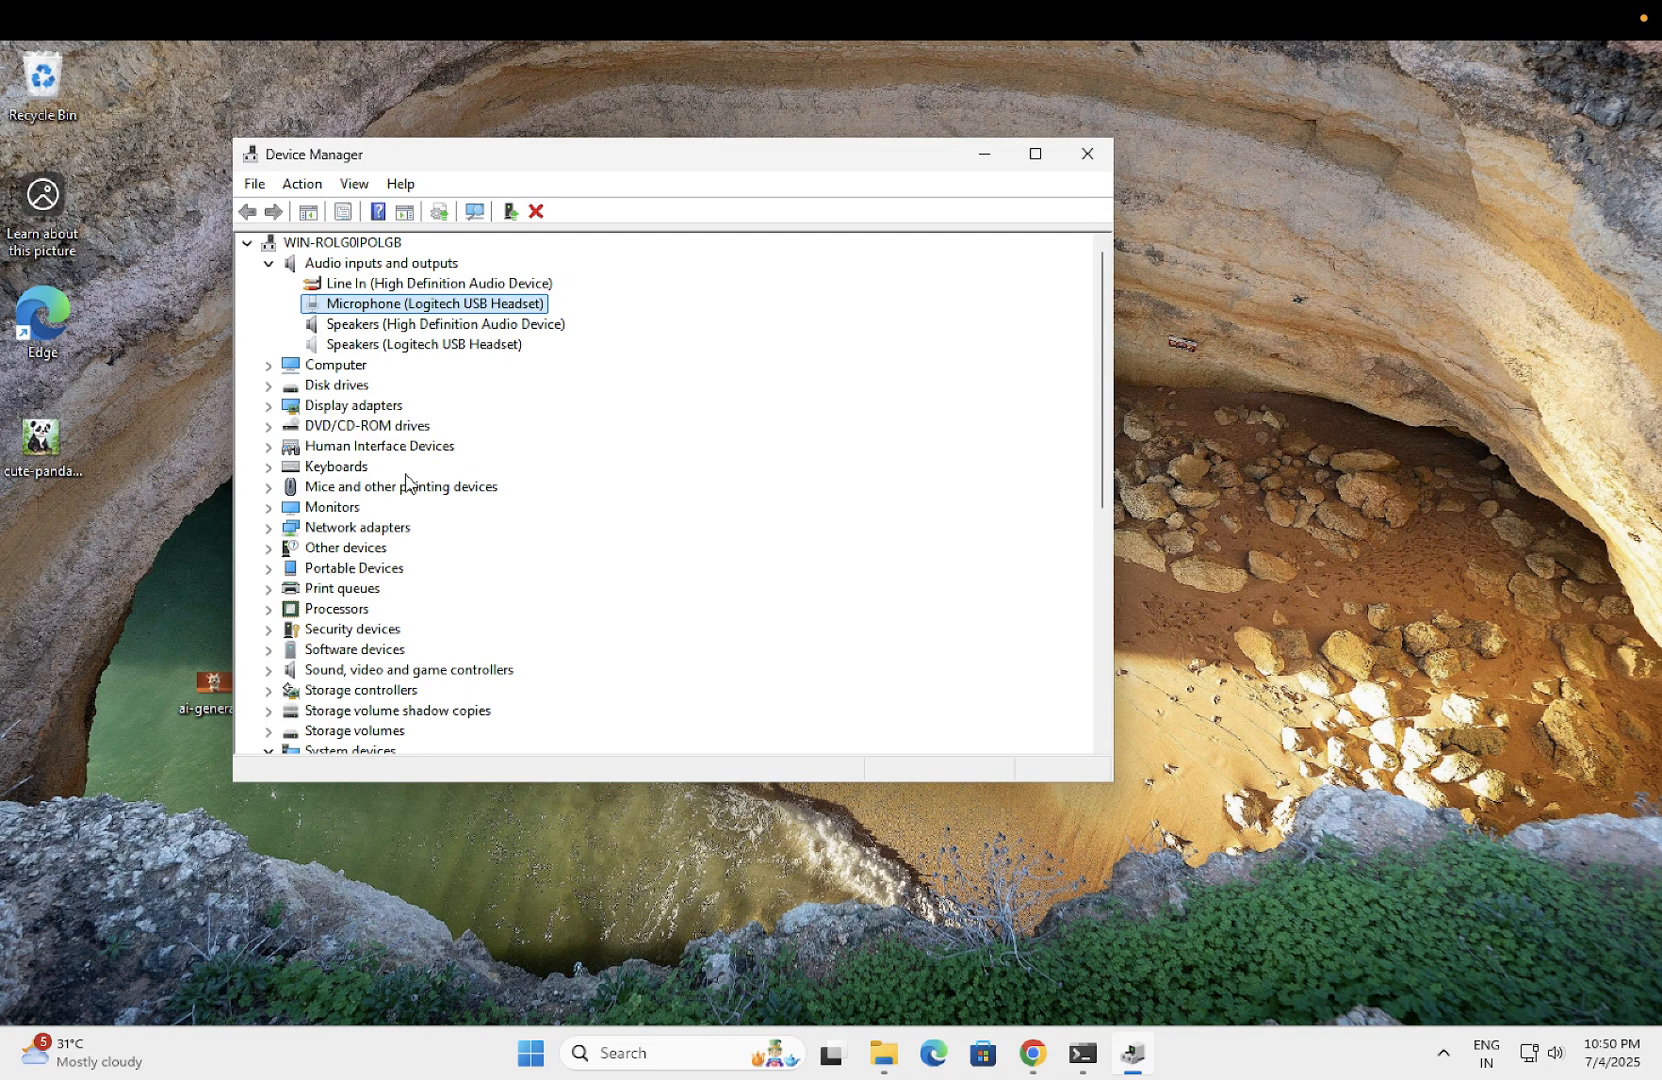
mouse_move(269, 272)
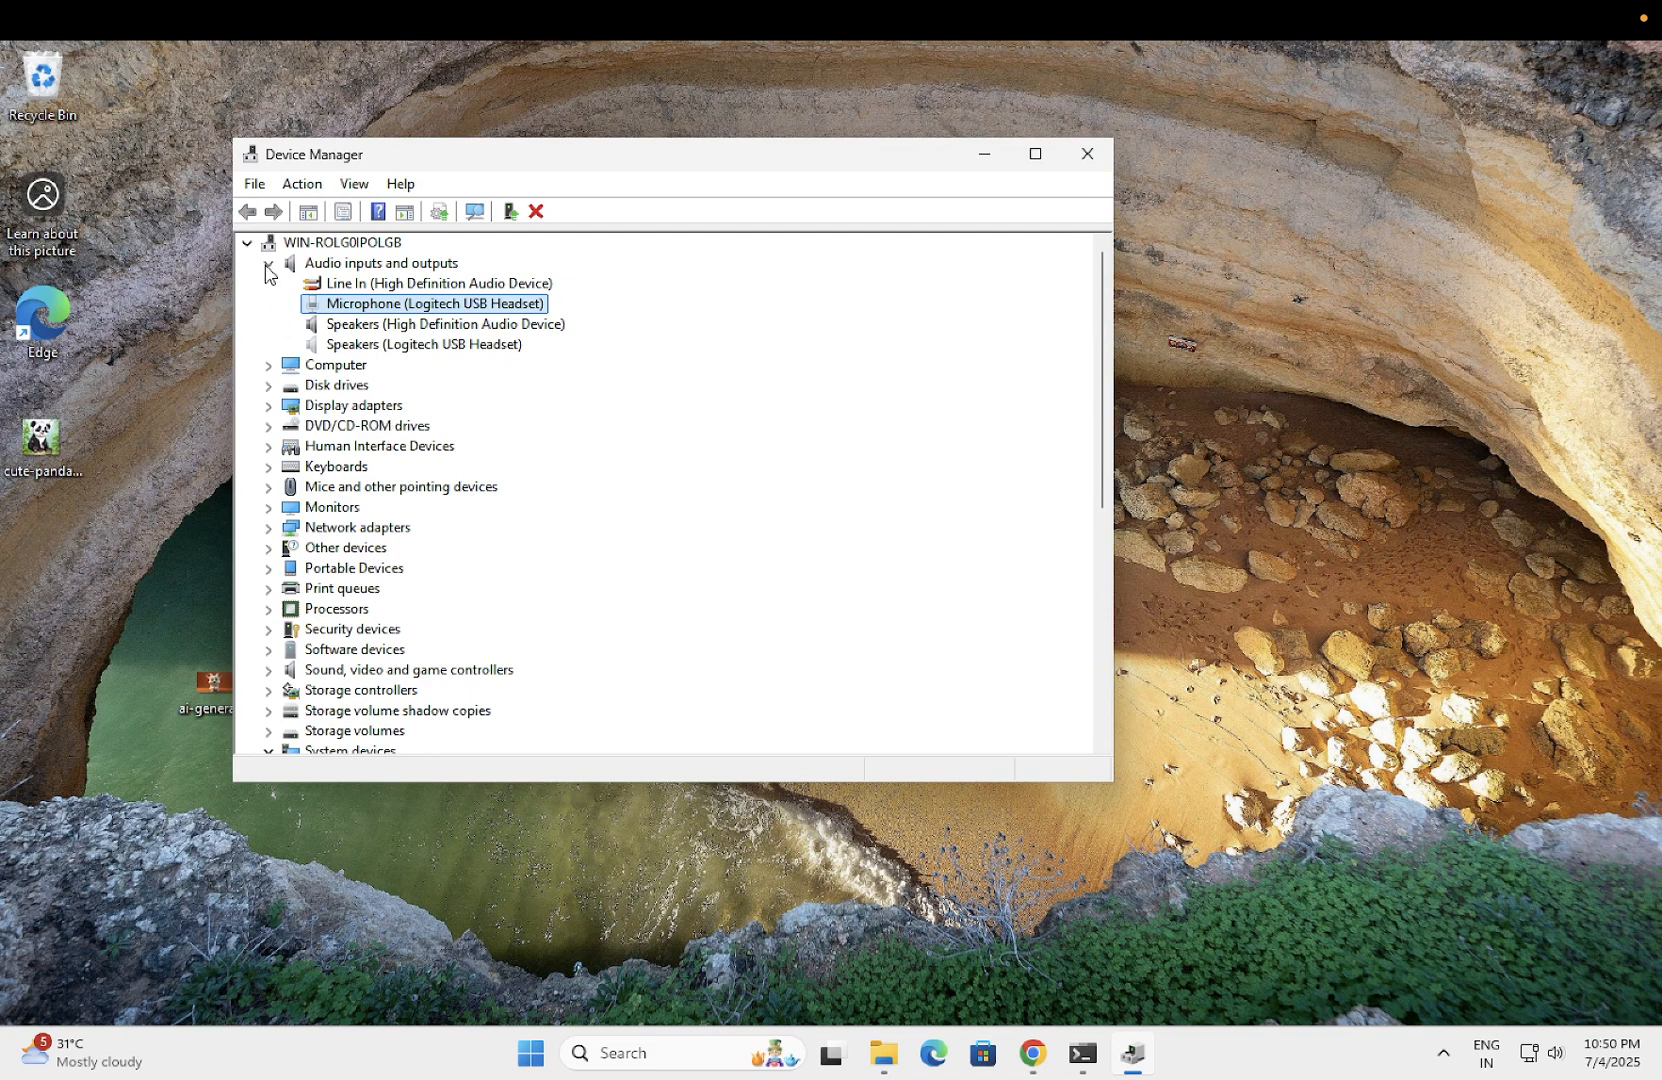
- Open the QEMU CD-ROM drive's Driver tab, disable the device, then re-enable it
click(268, 263)
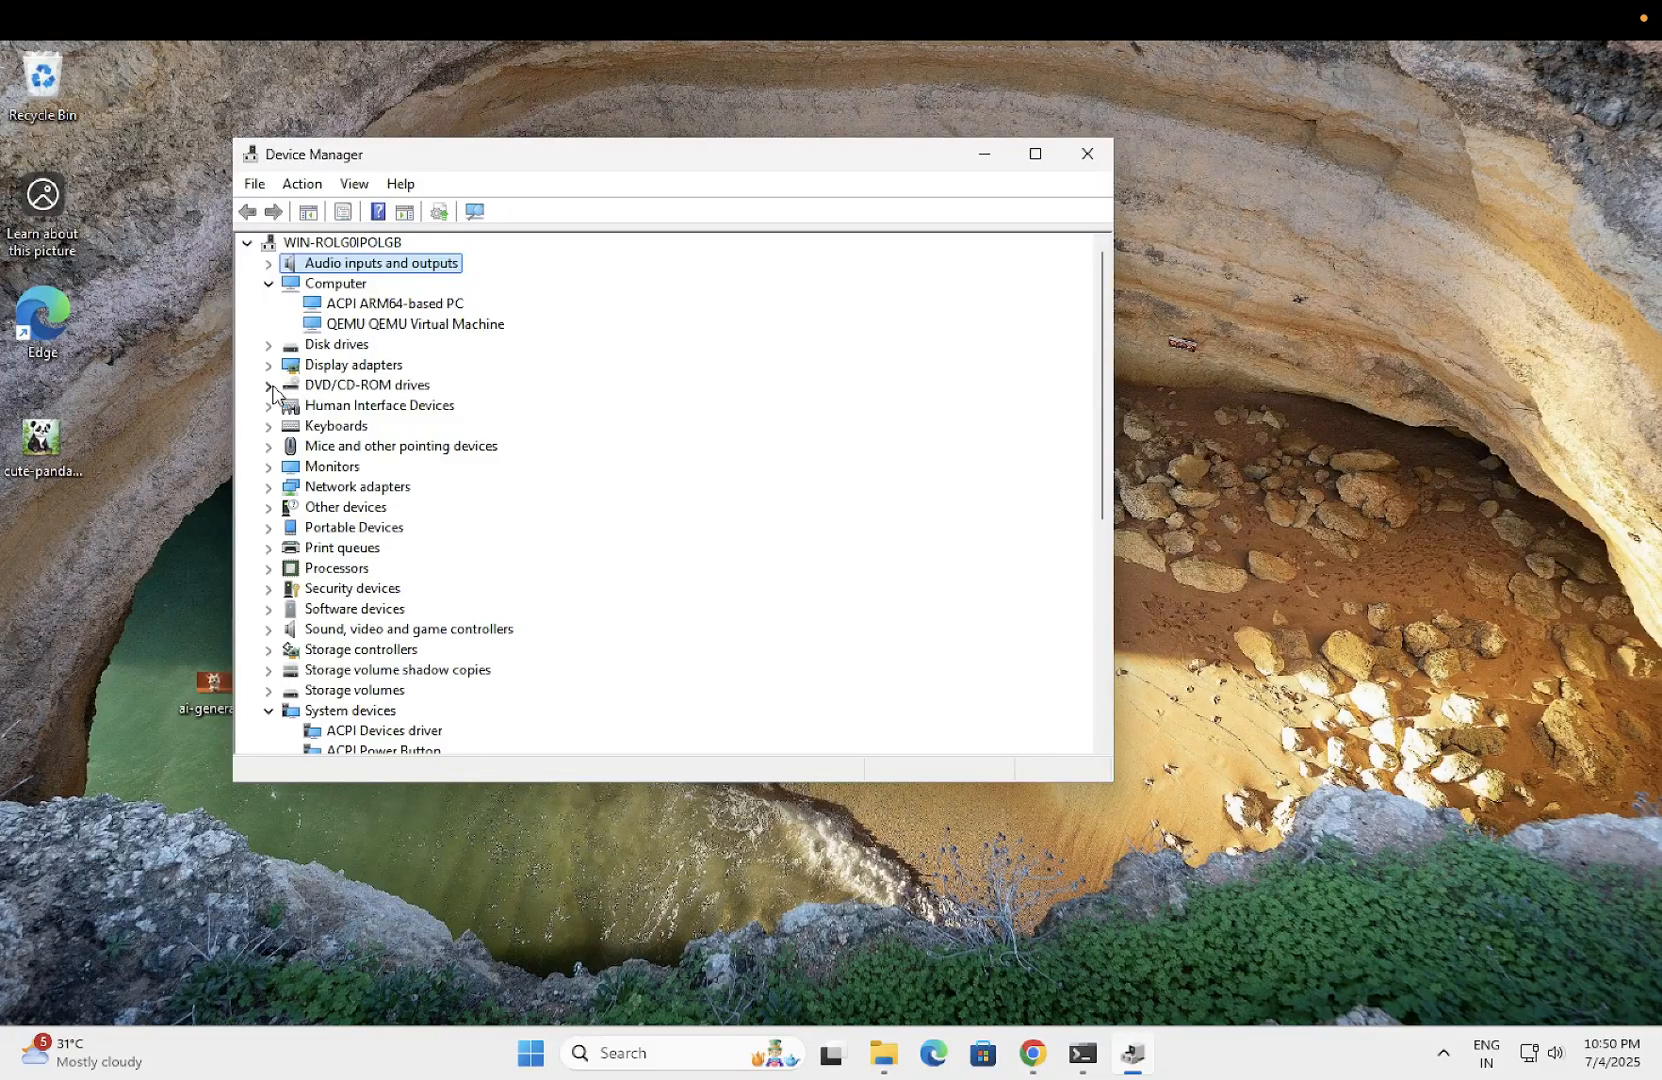
double_click(382, 405)
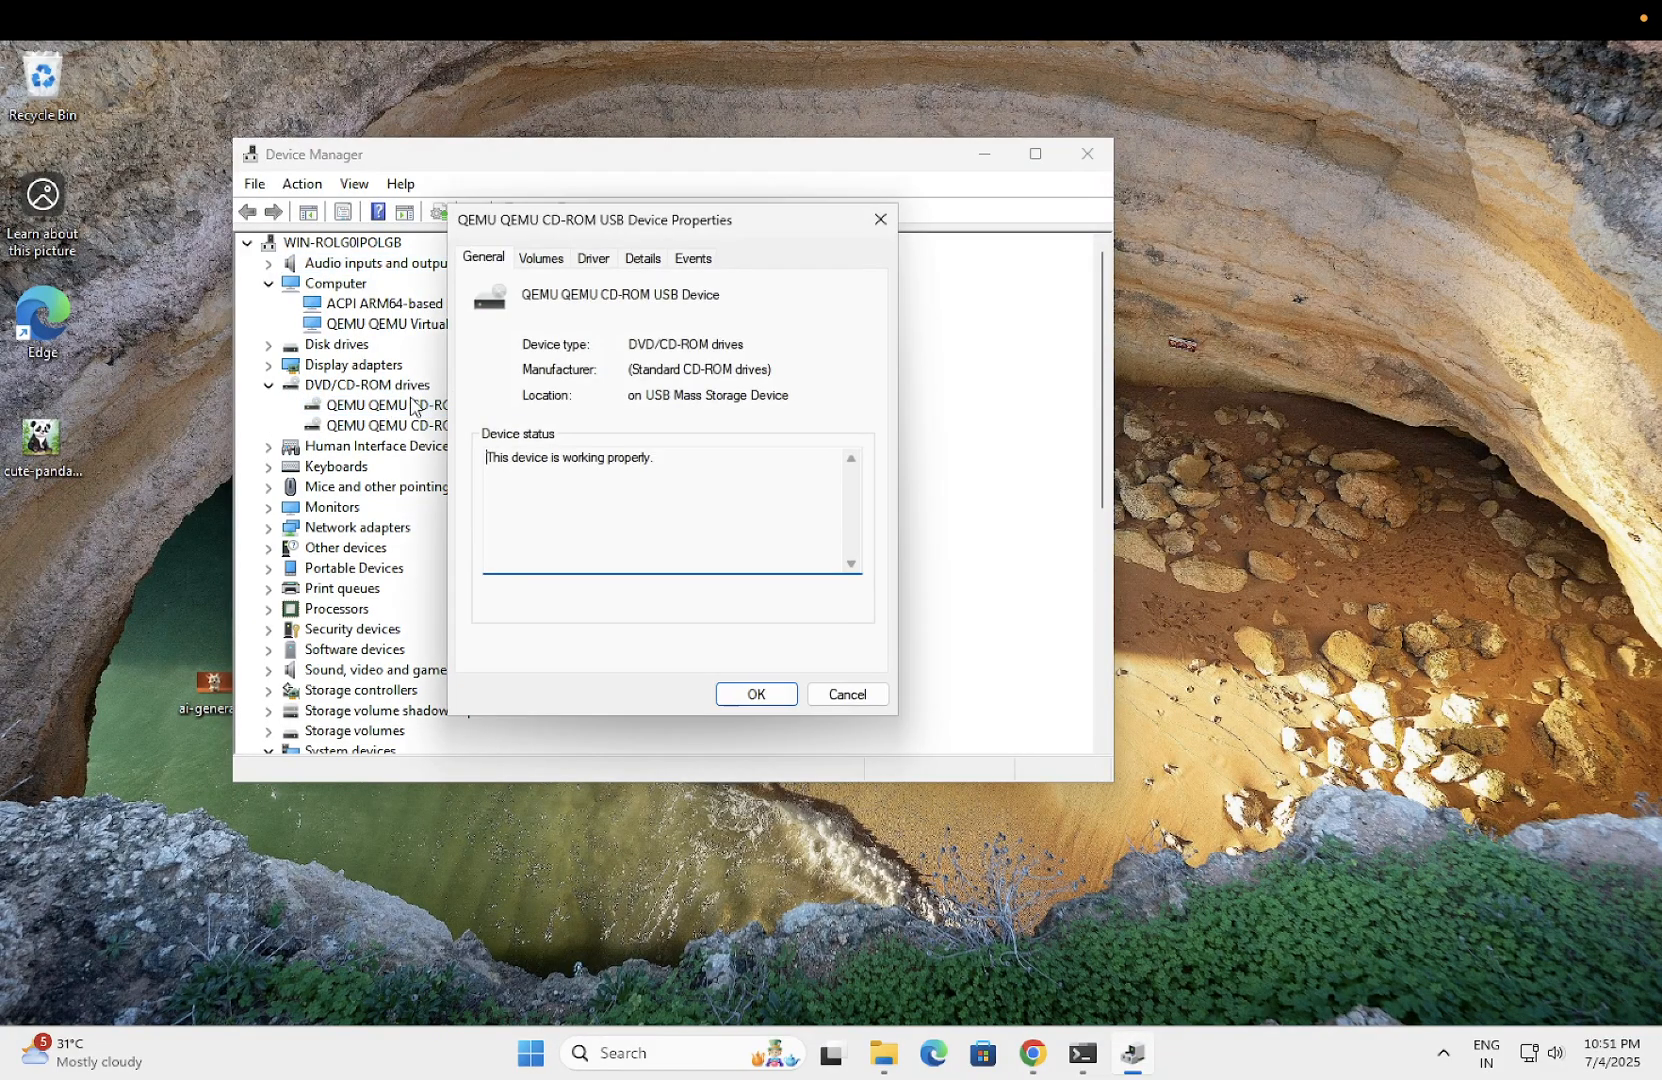
click(594, 262)
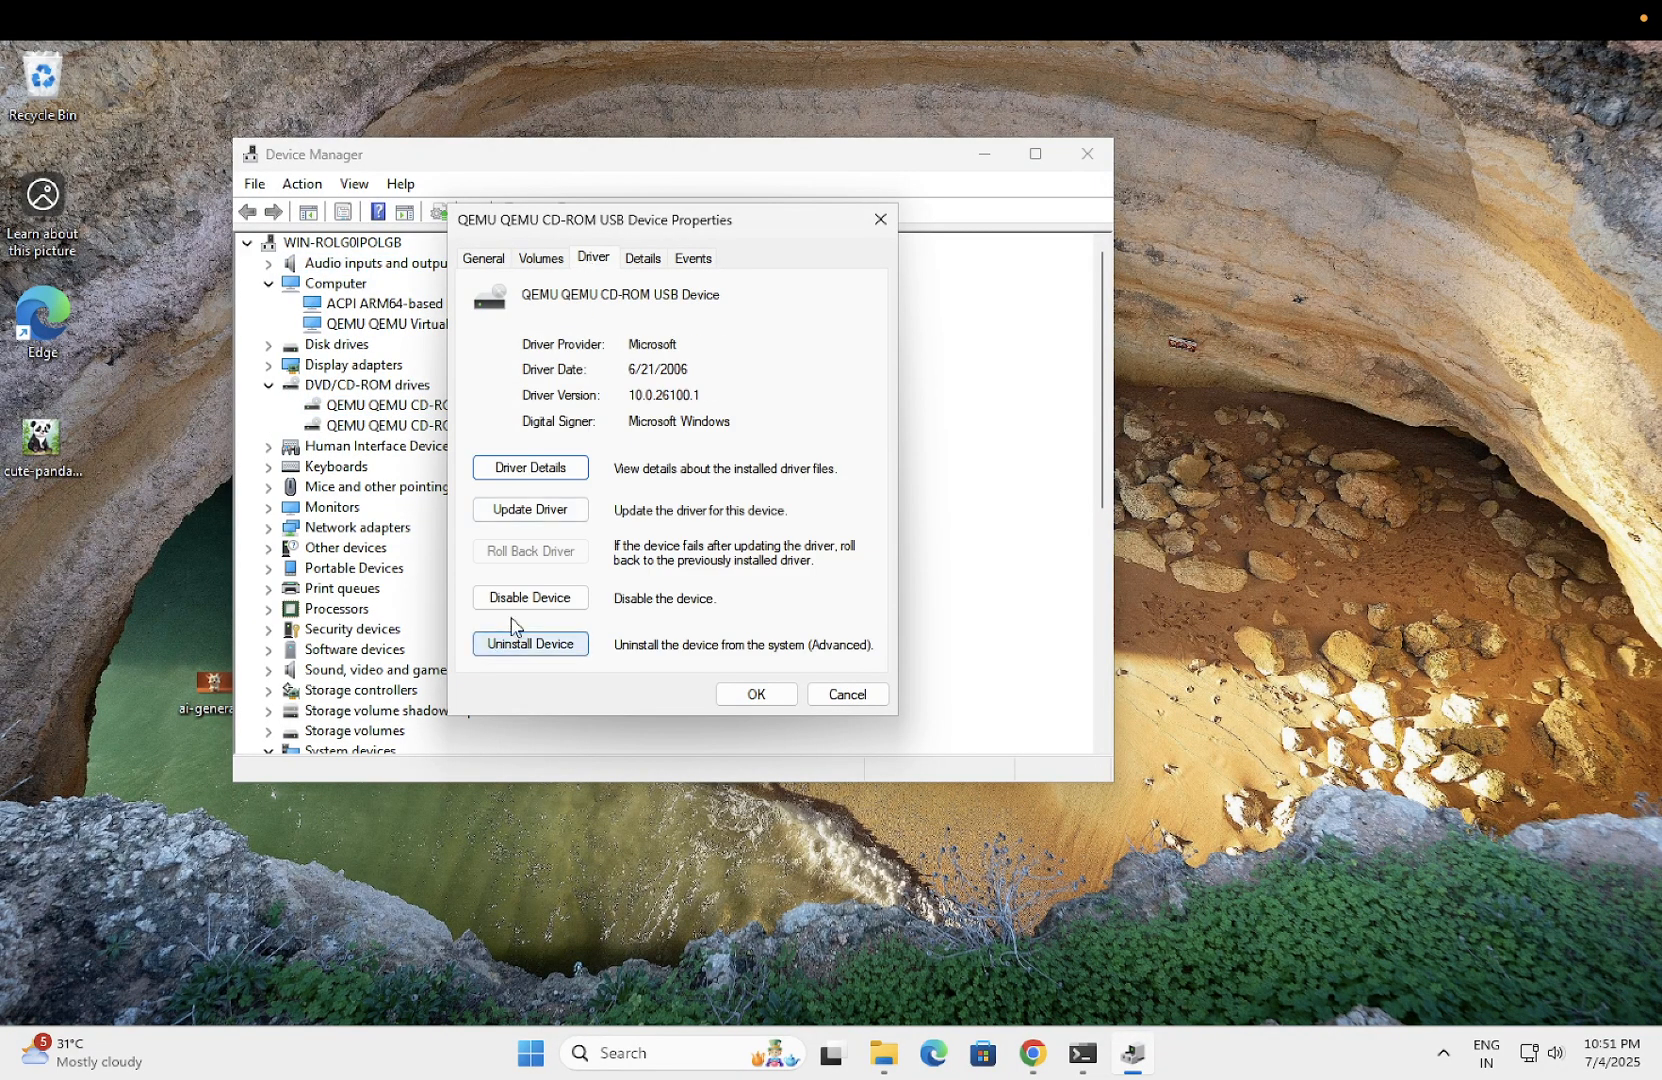
click(529, 597)
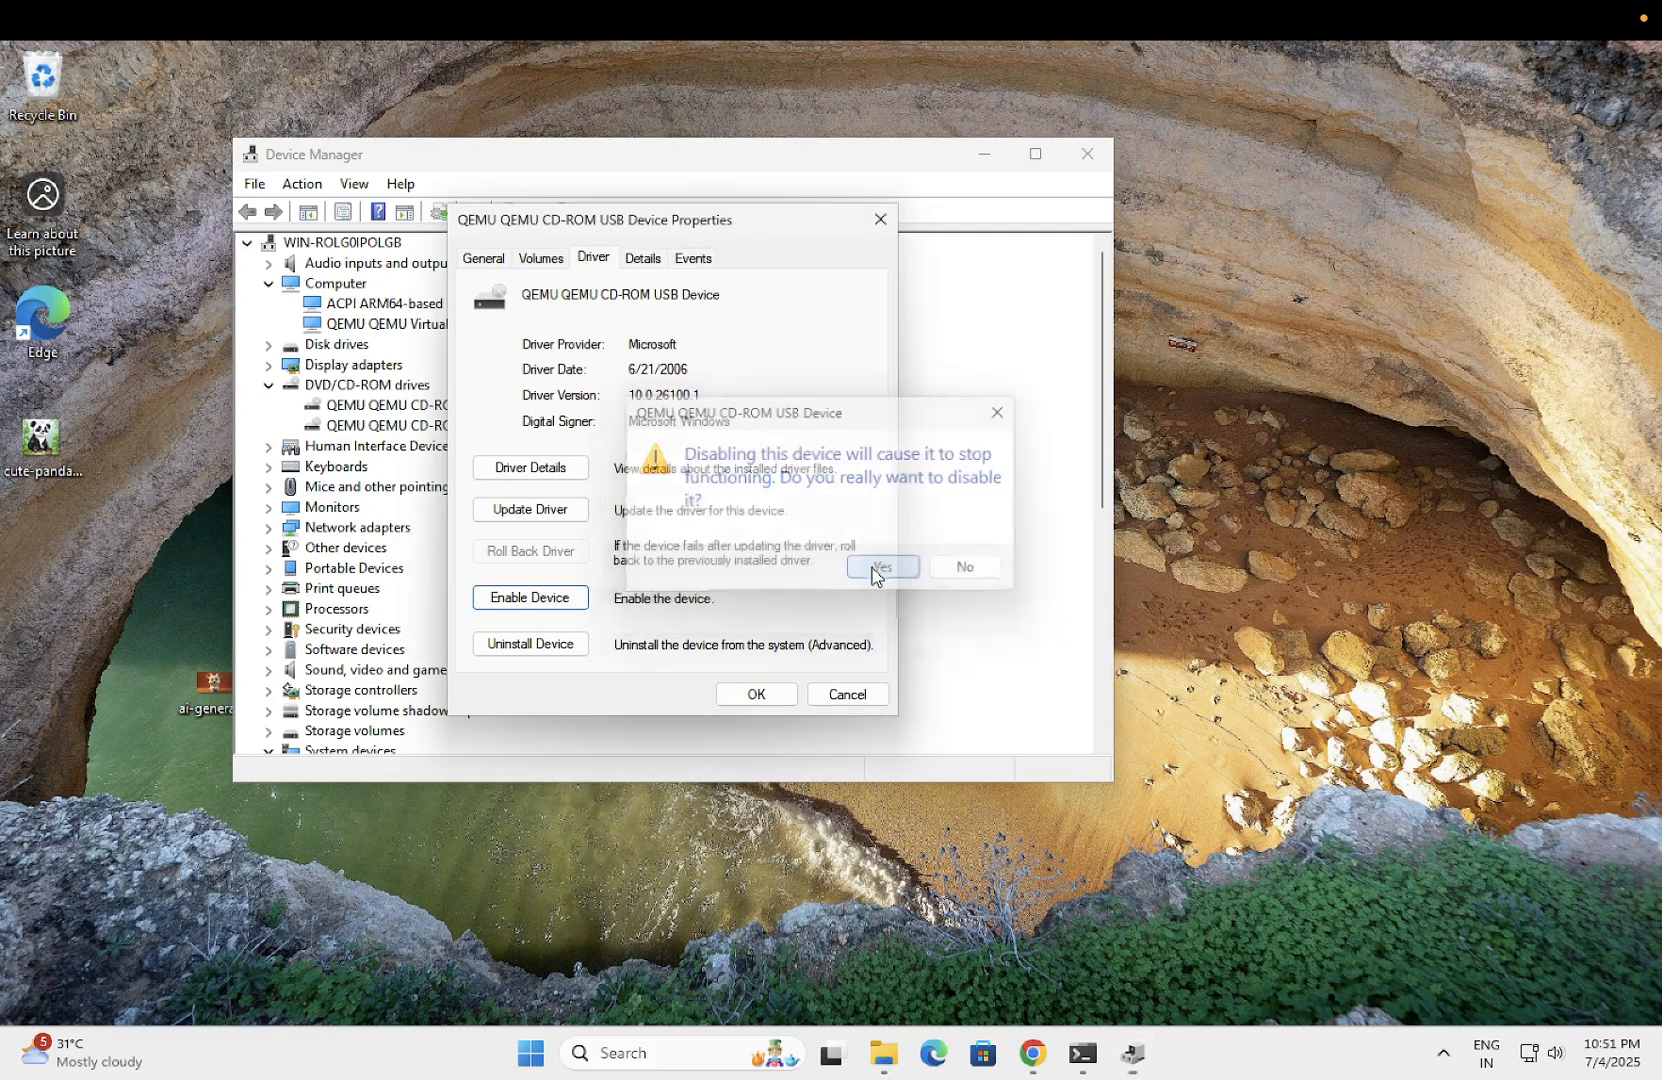
click(881, 566)
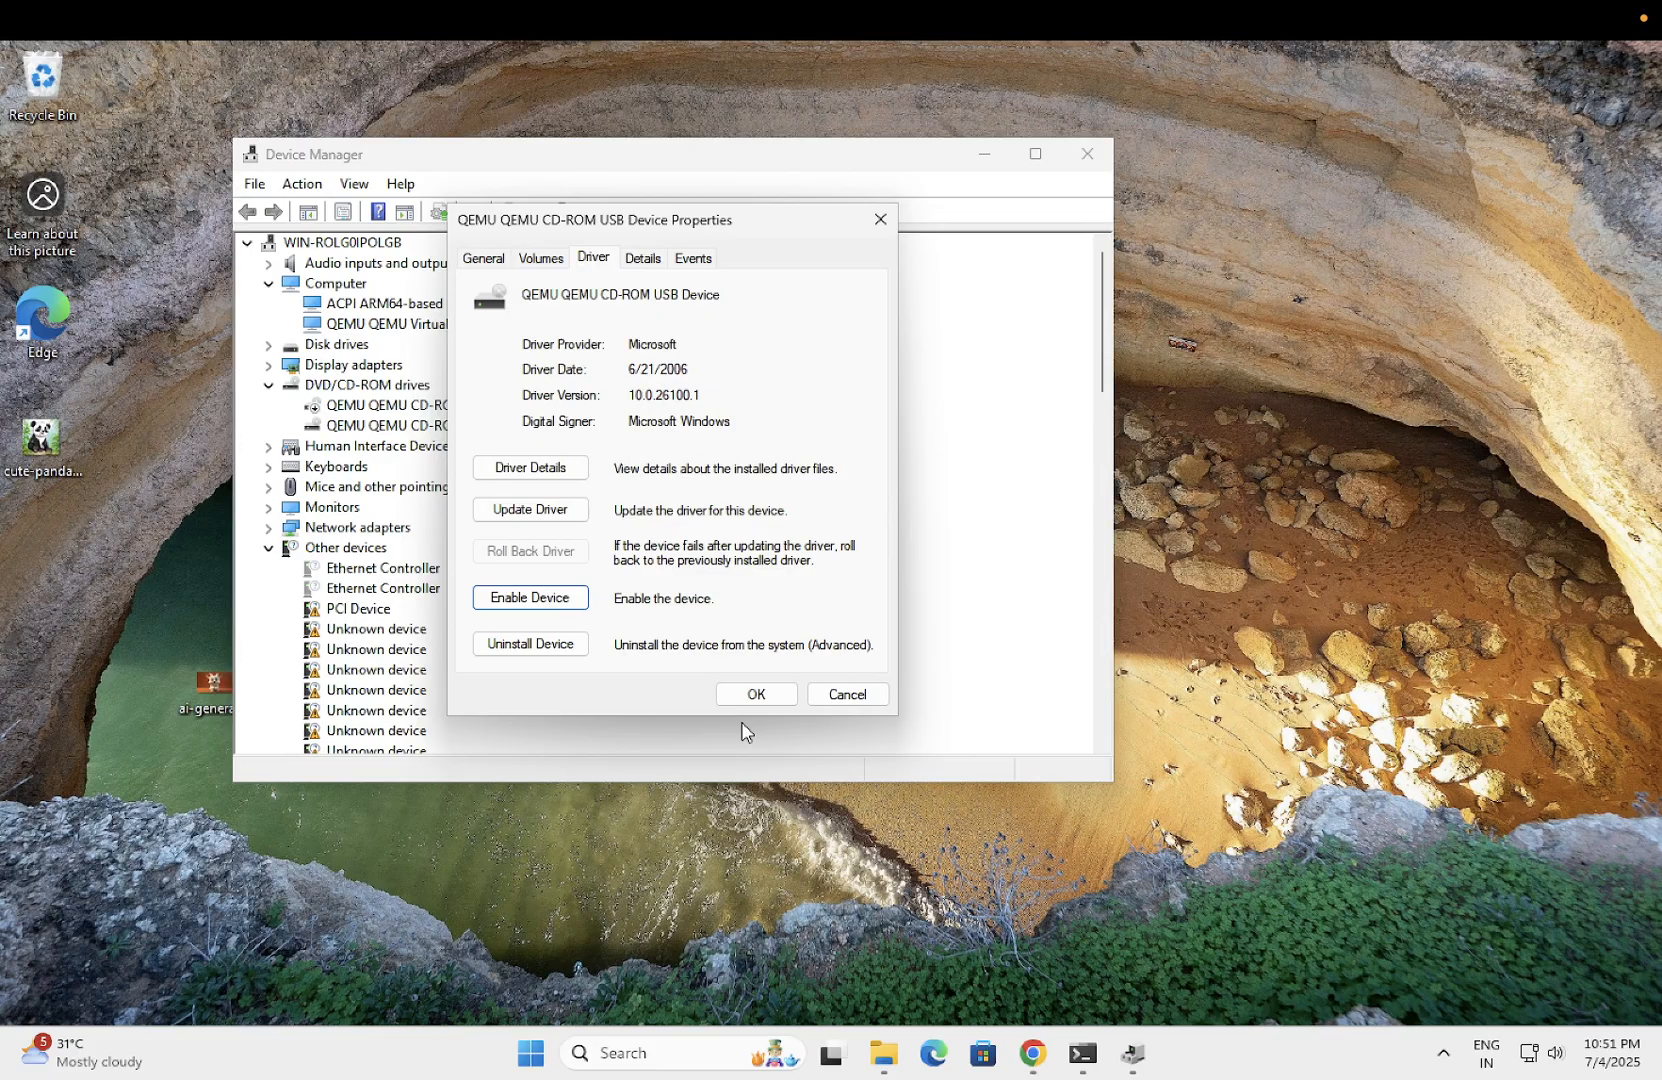
click(755, 694)
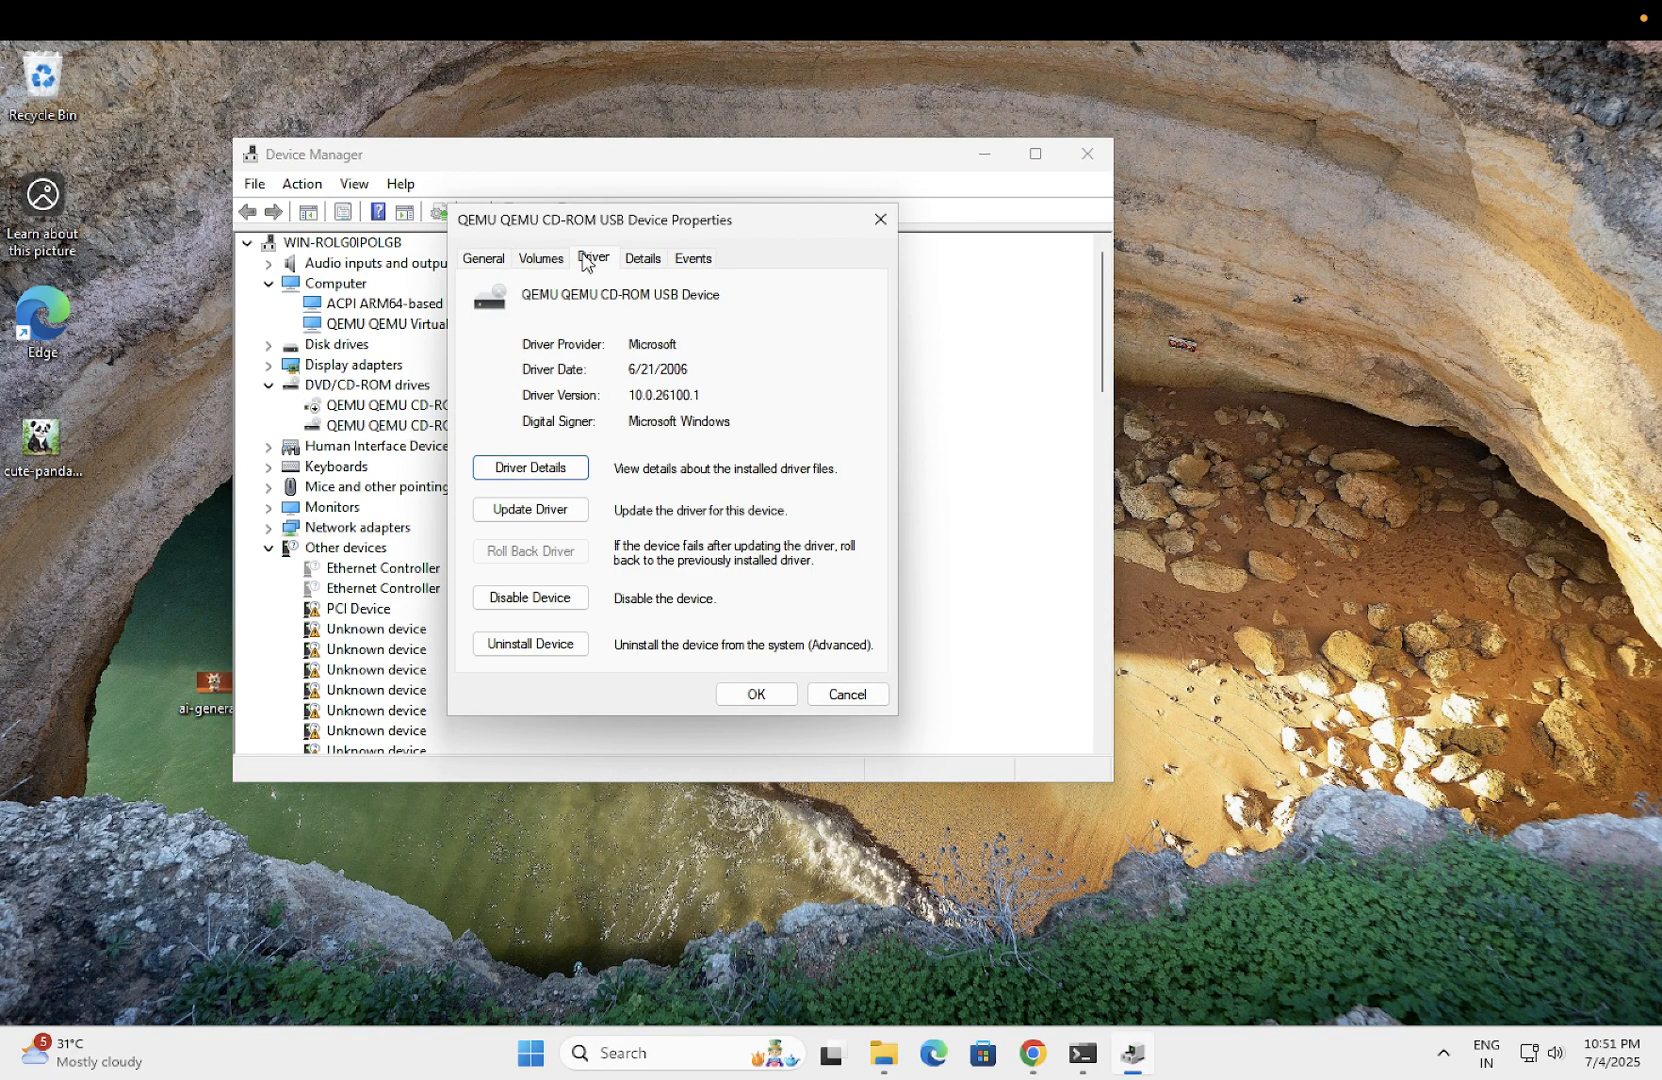
- Disable the CD-ROM drive again, then reopen its properties and re-enable it
click(530, 598)
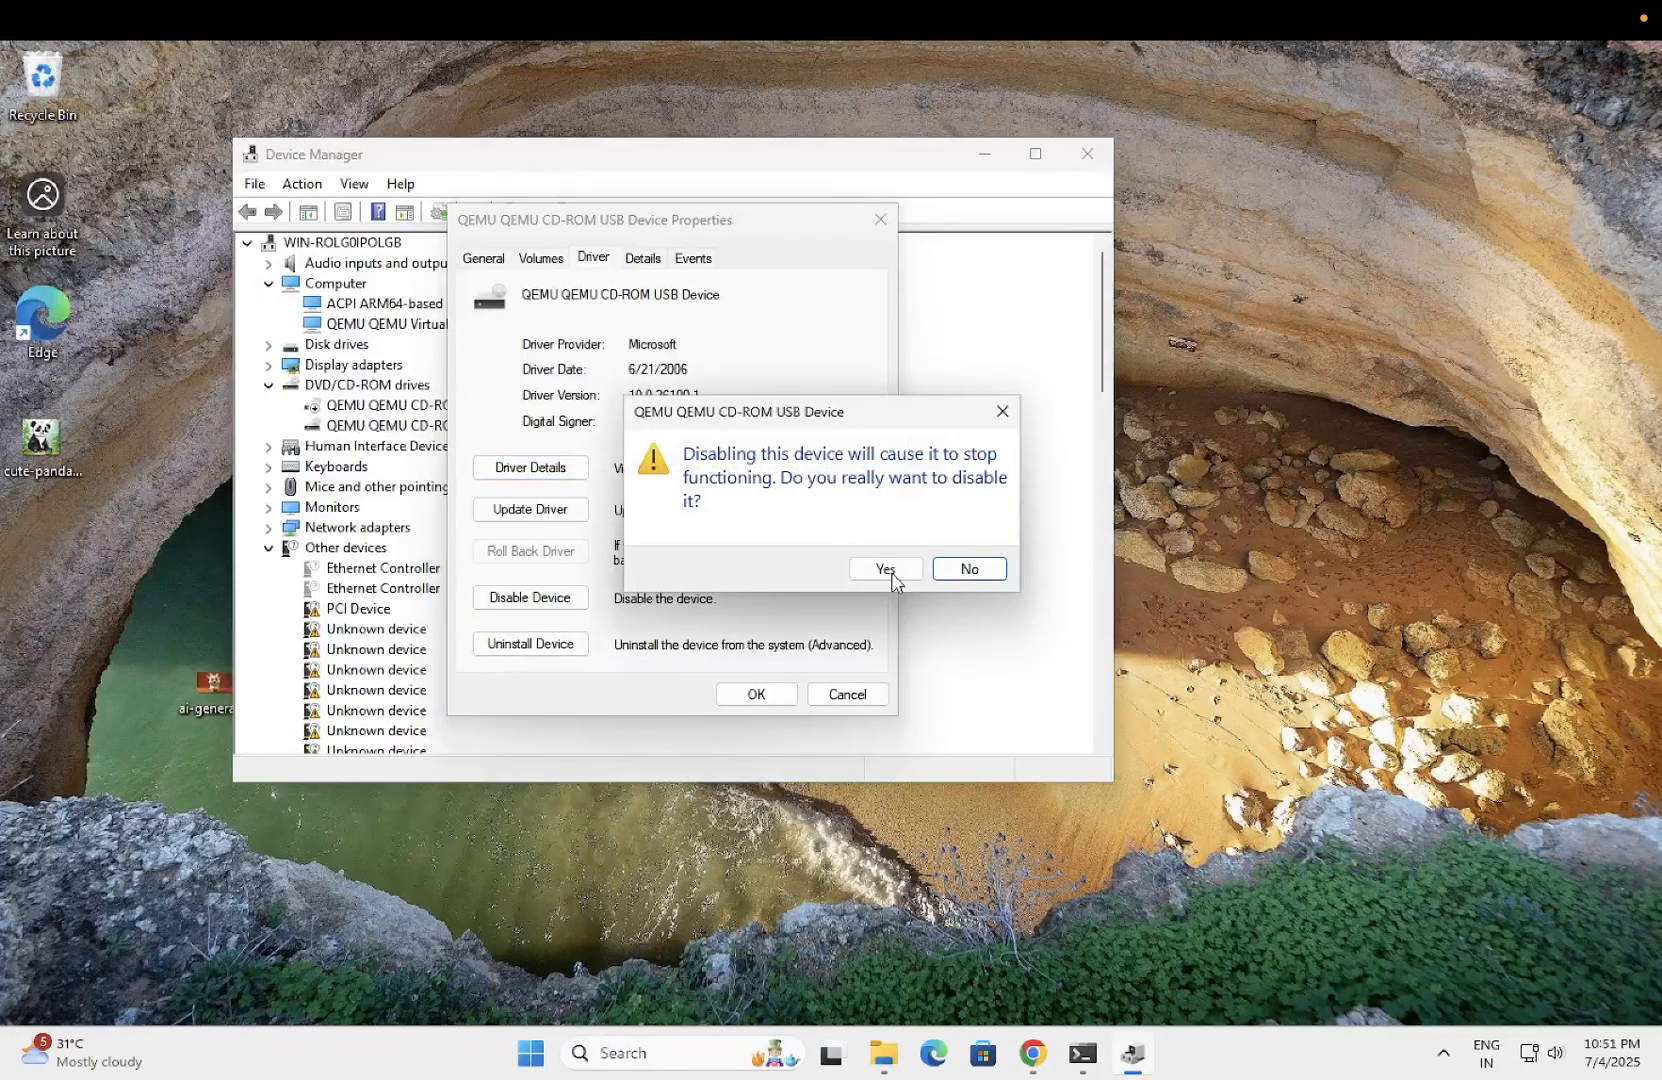
click(884, 569)
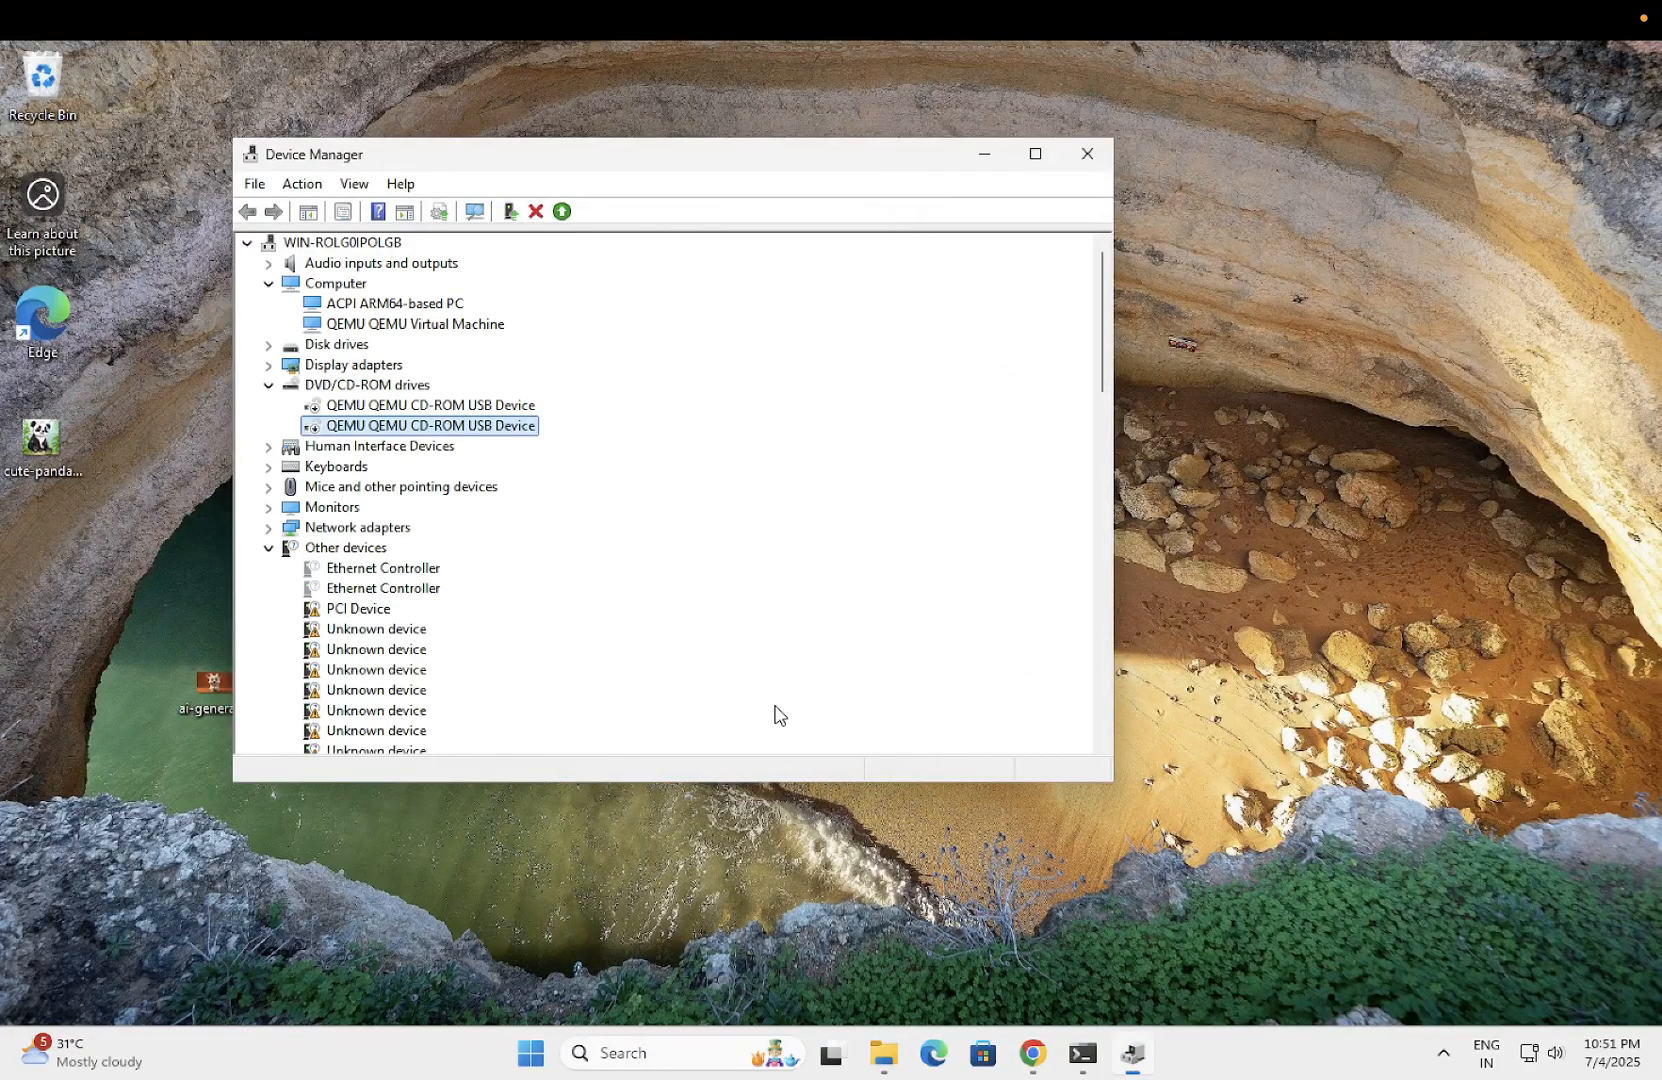
mouse_move(397, 413)
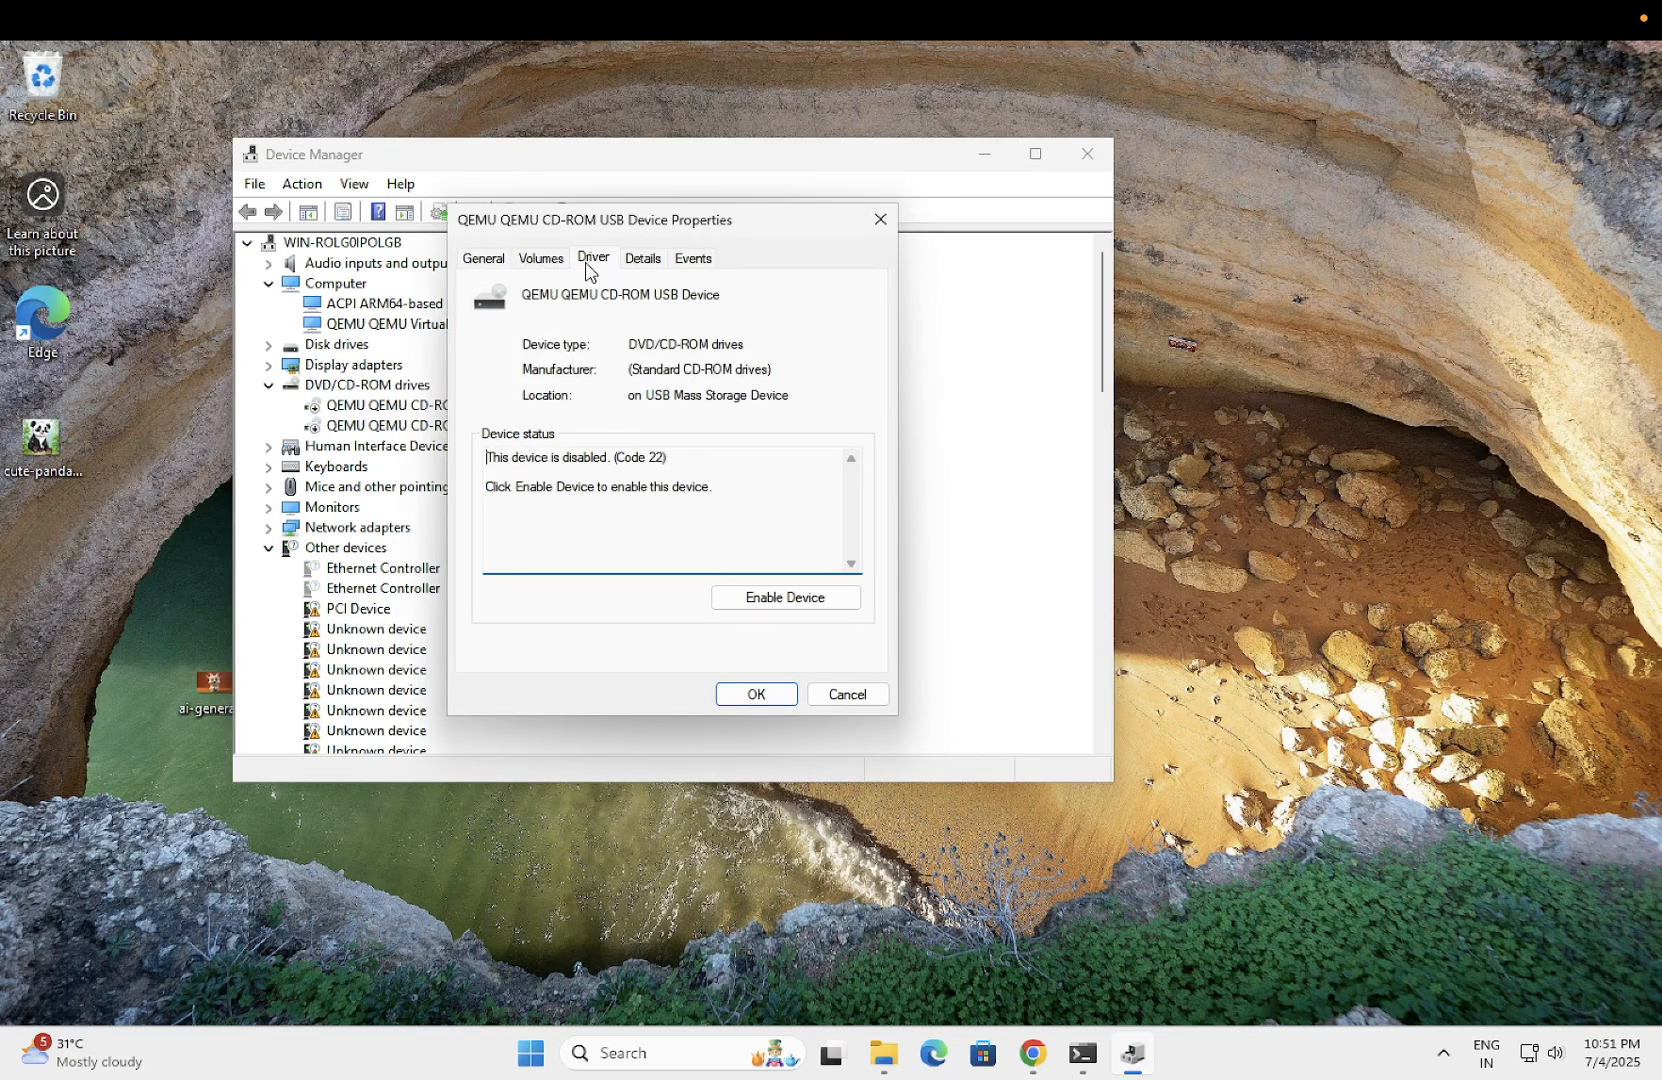
click(784, 597)
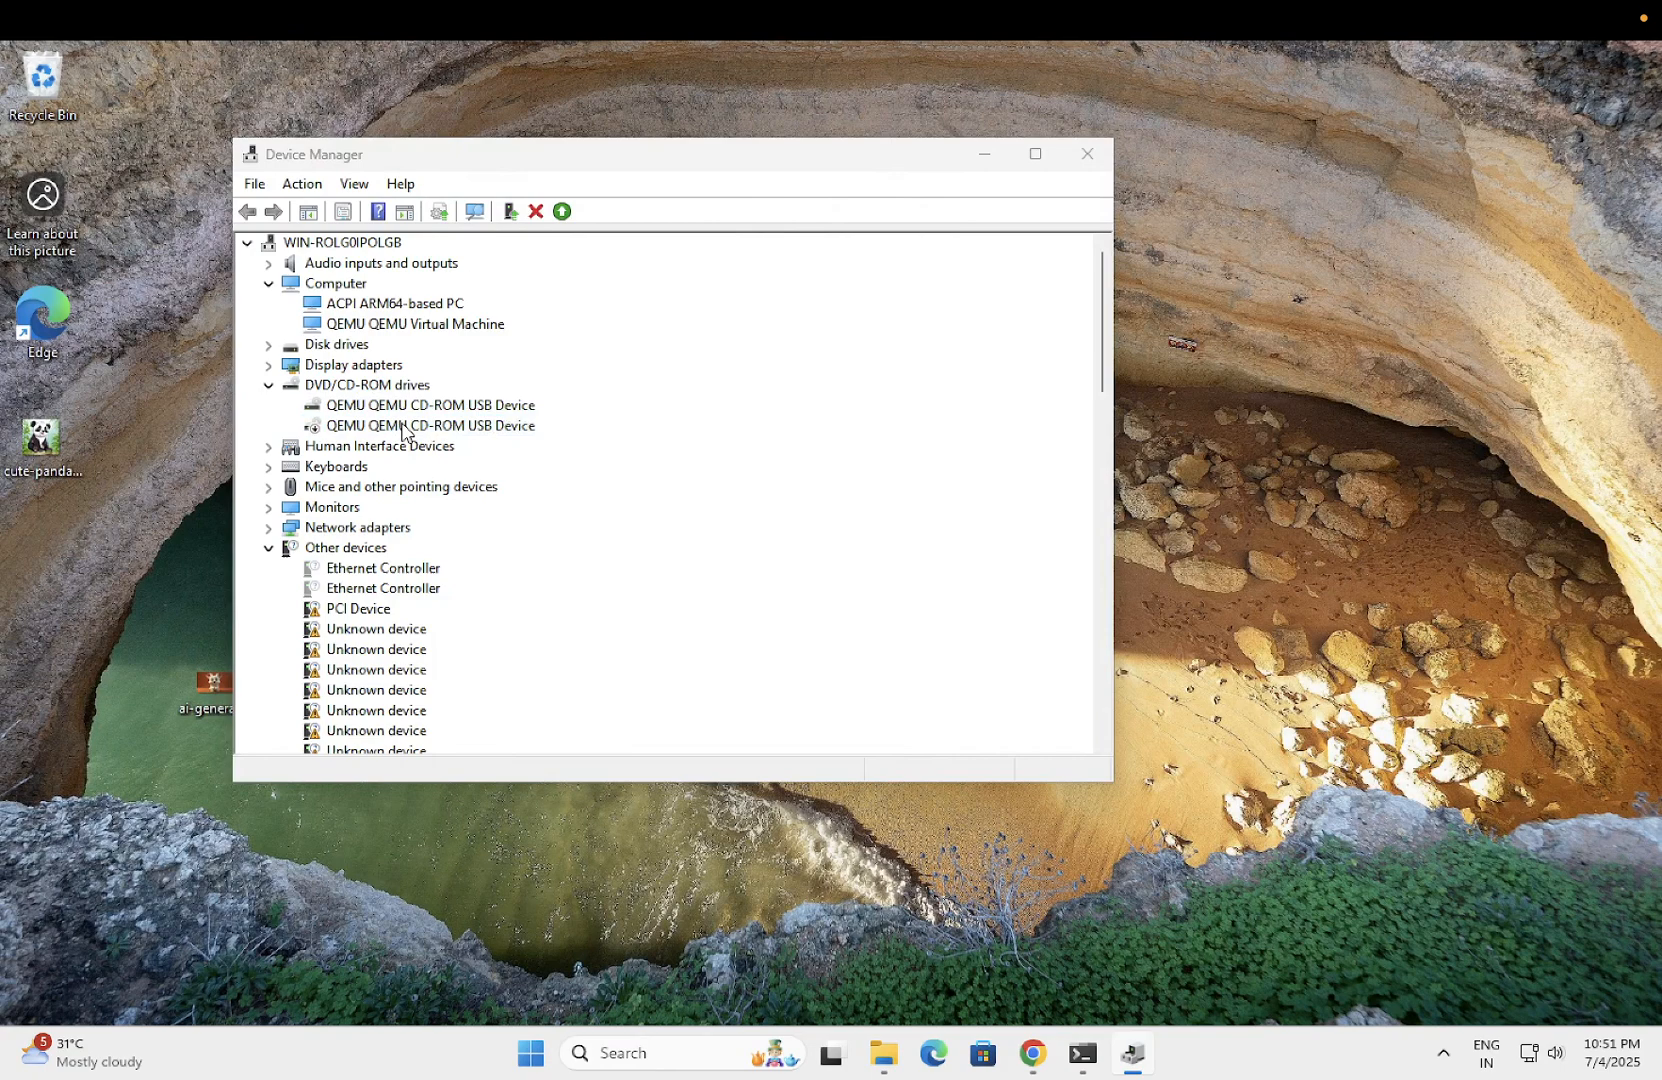
double_click(429, 425)
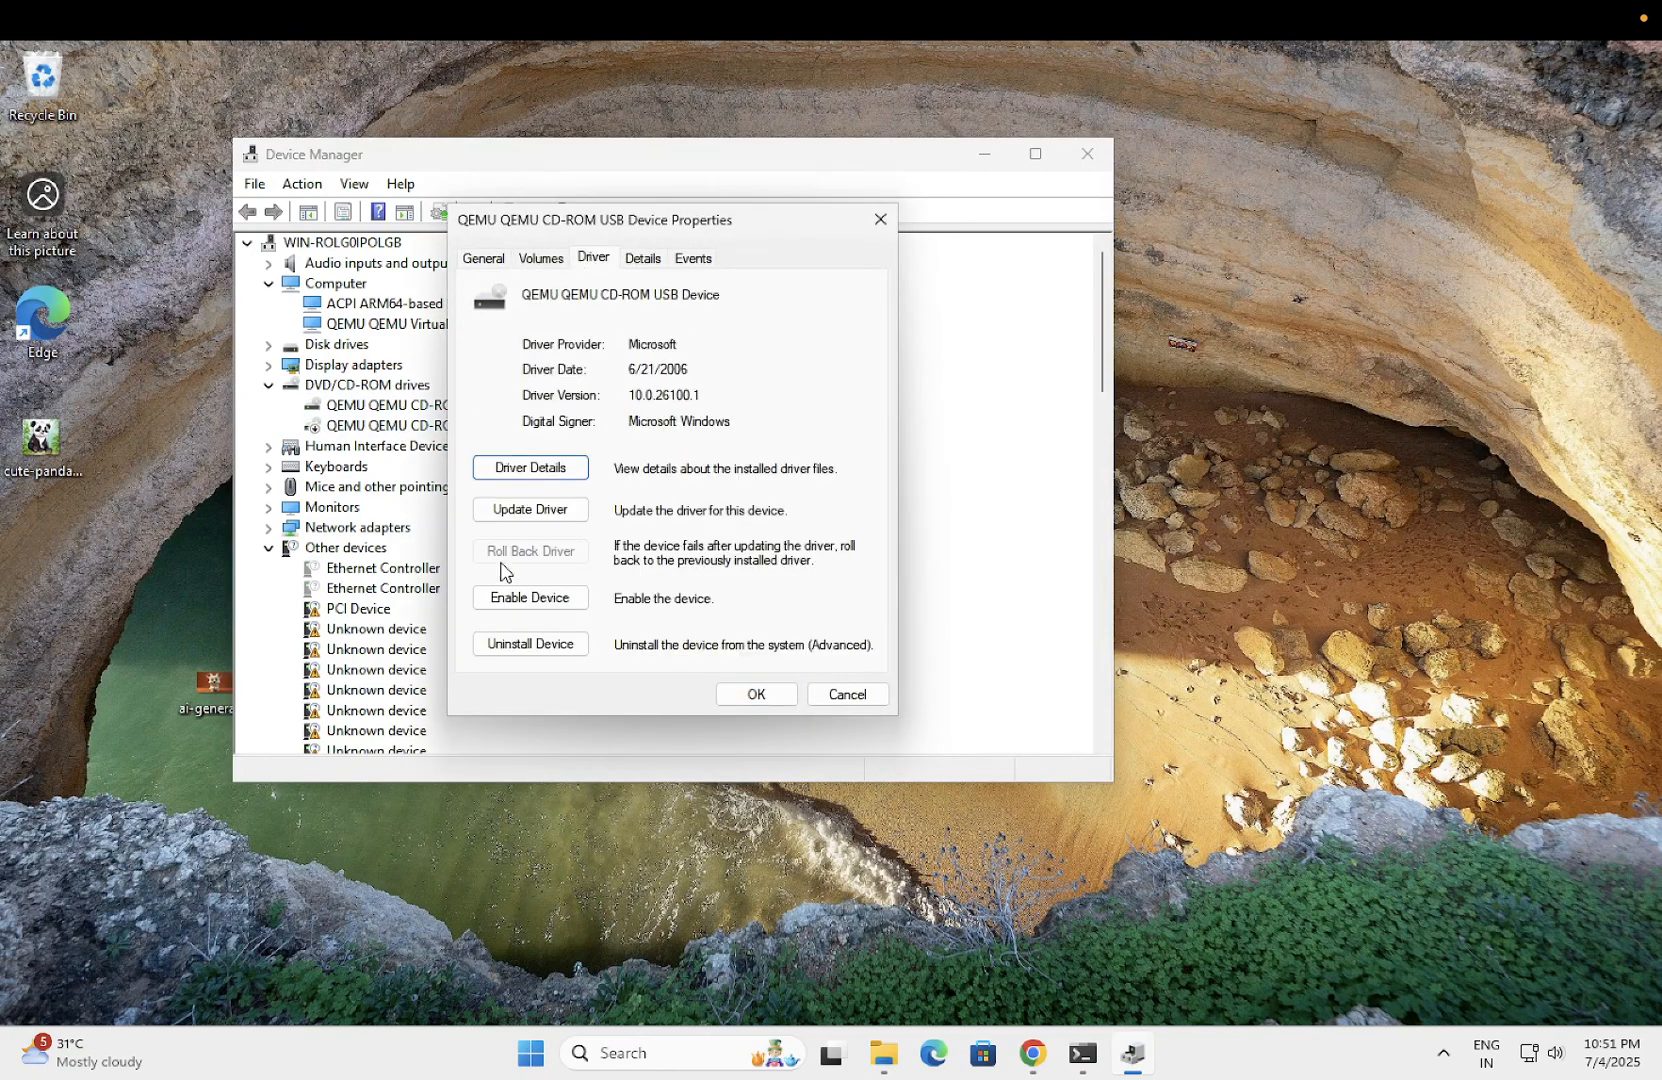
click(529, 598)
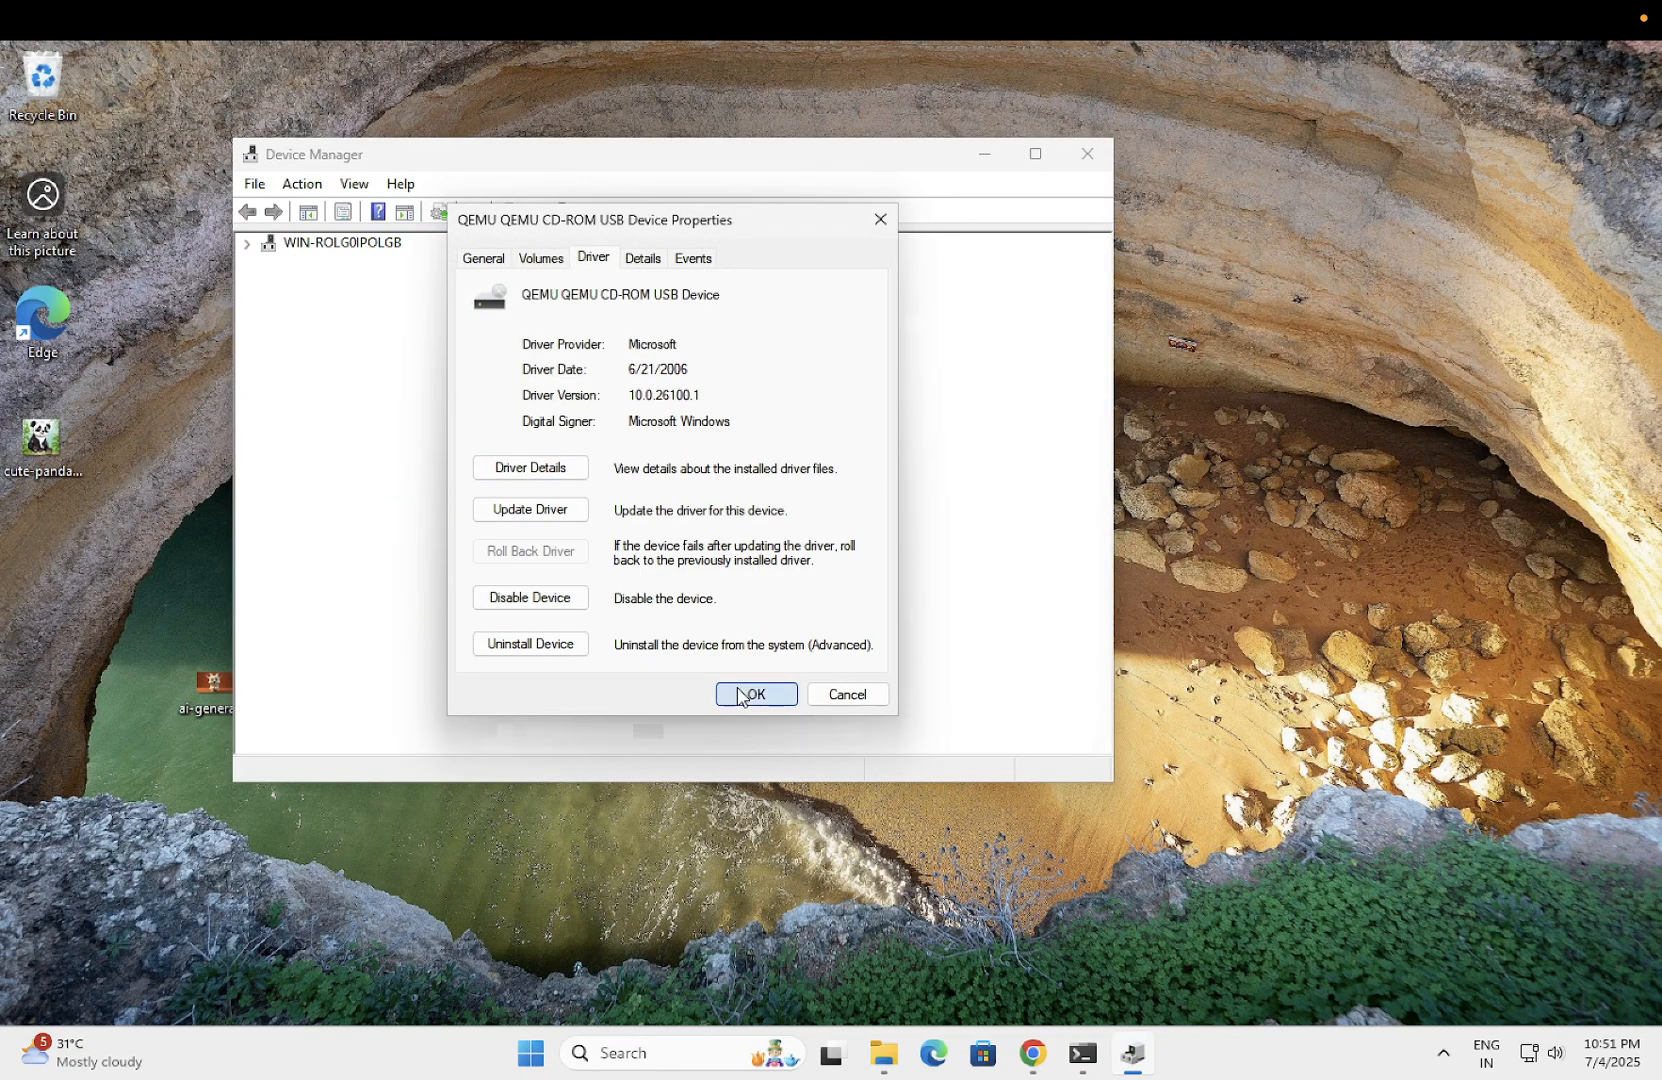
click(755, 694)
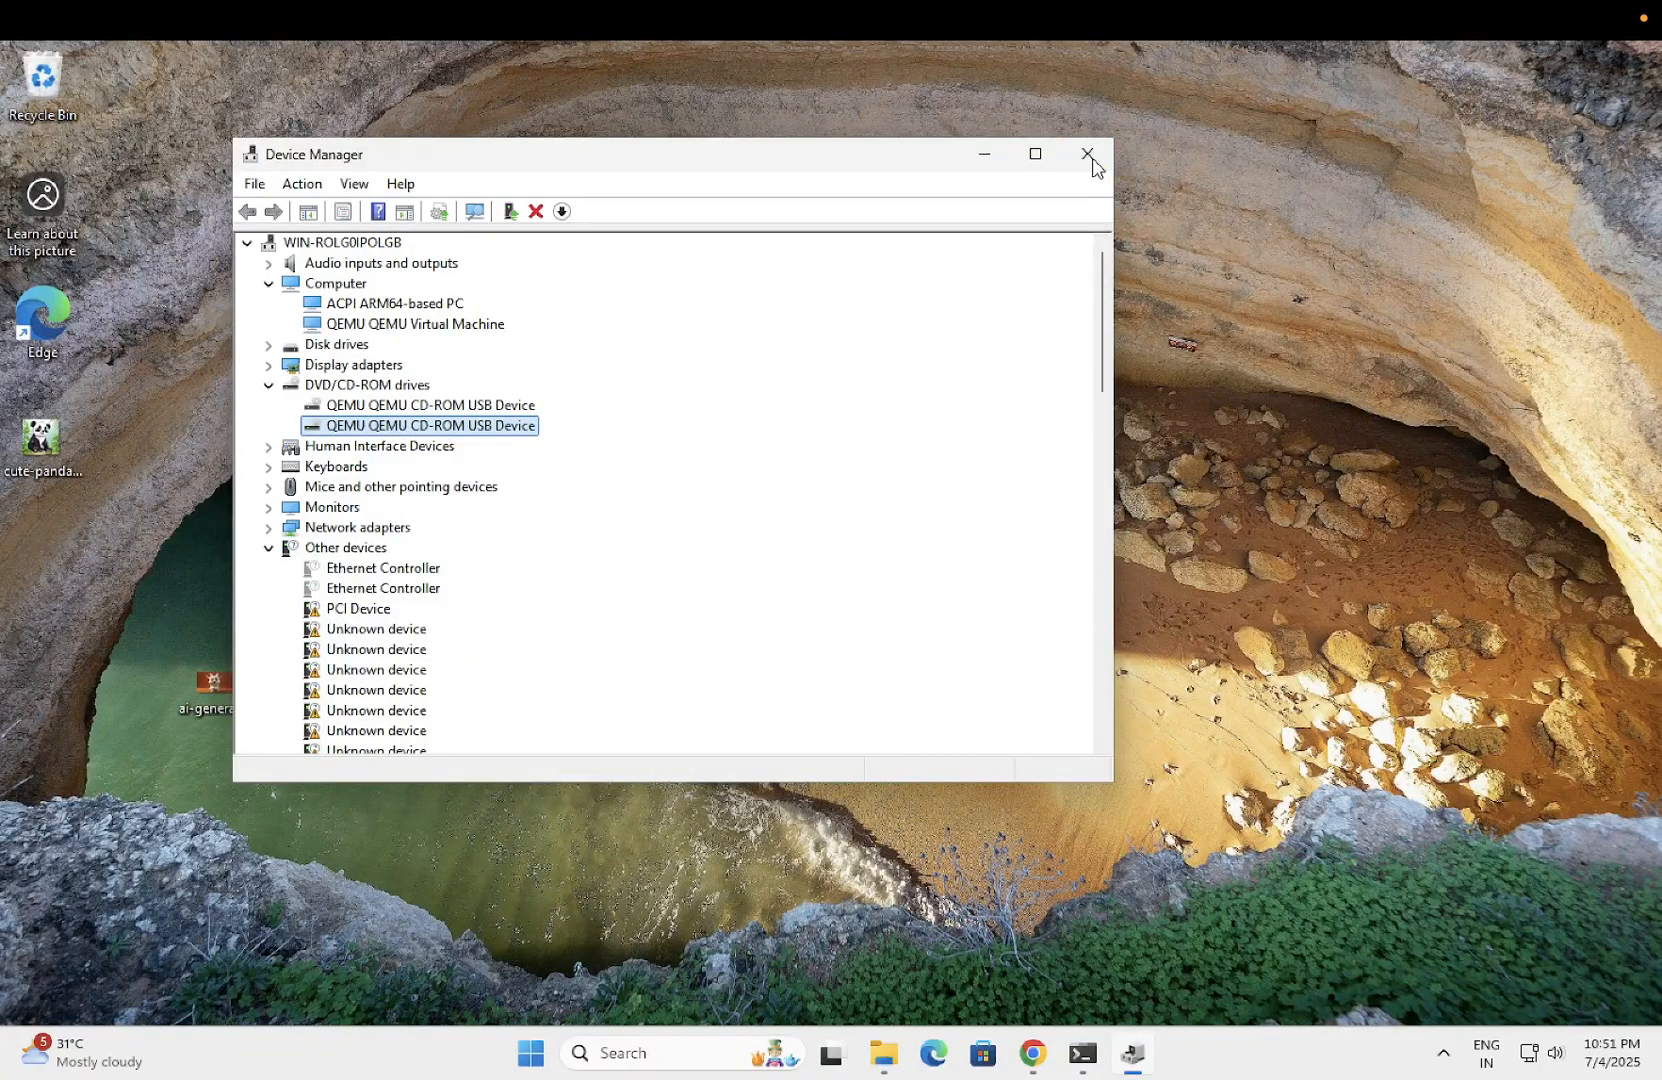
- Close Device Manager, view the Personalization page in Settings, then close Settings
click(1085, 154)
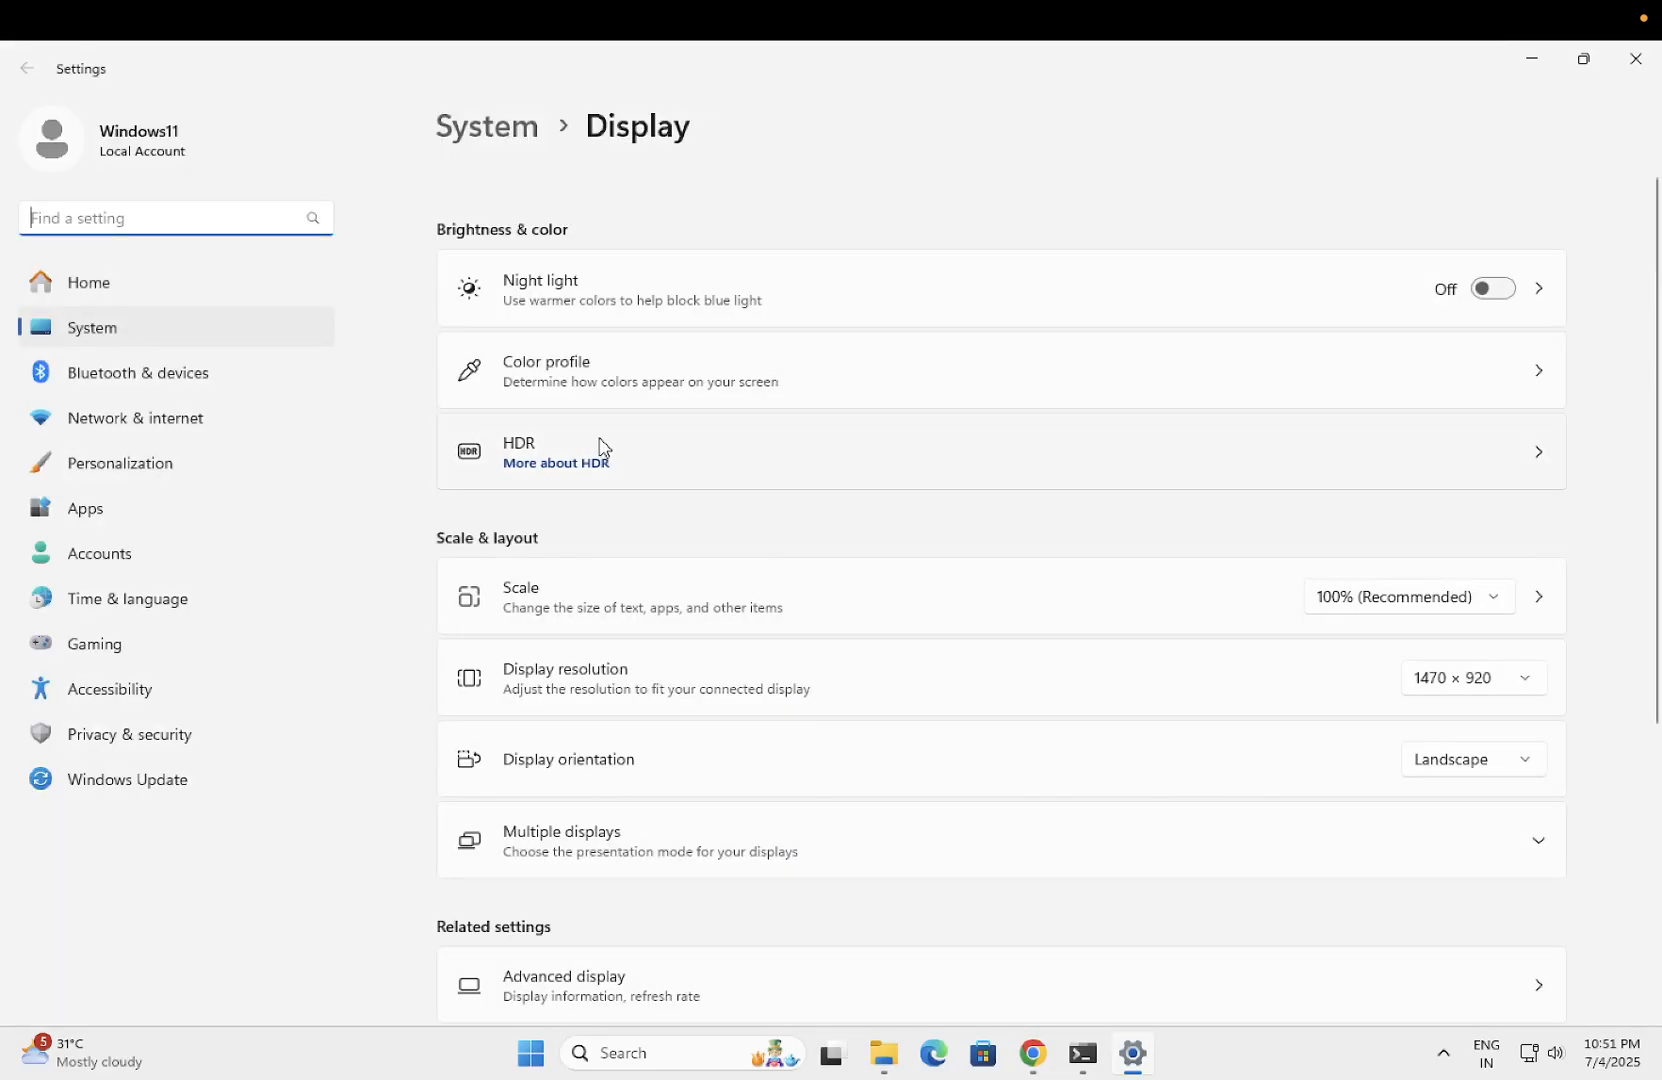
mouse_move(736, 693)
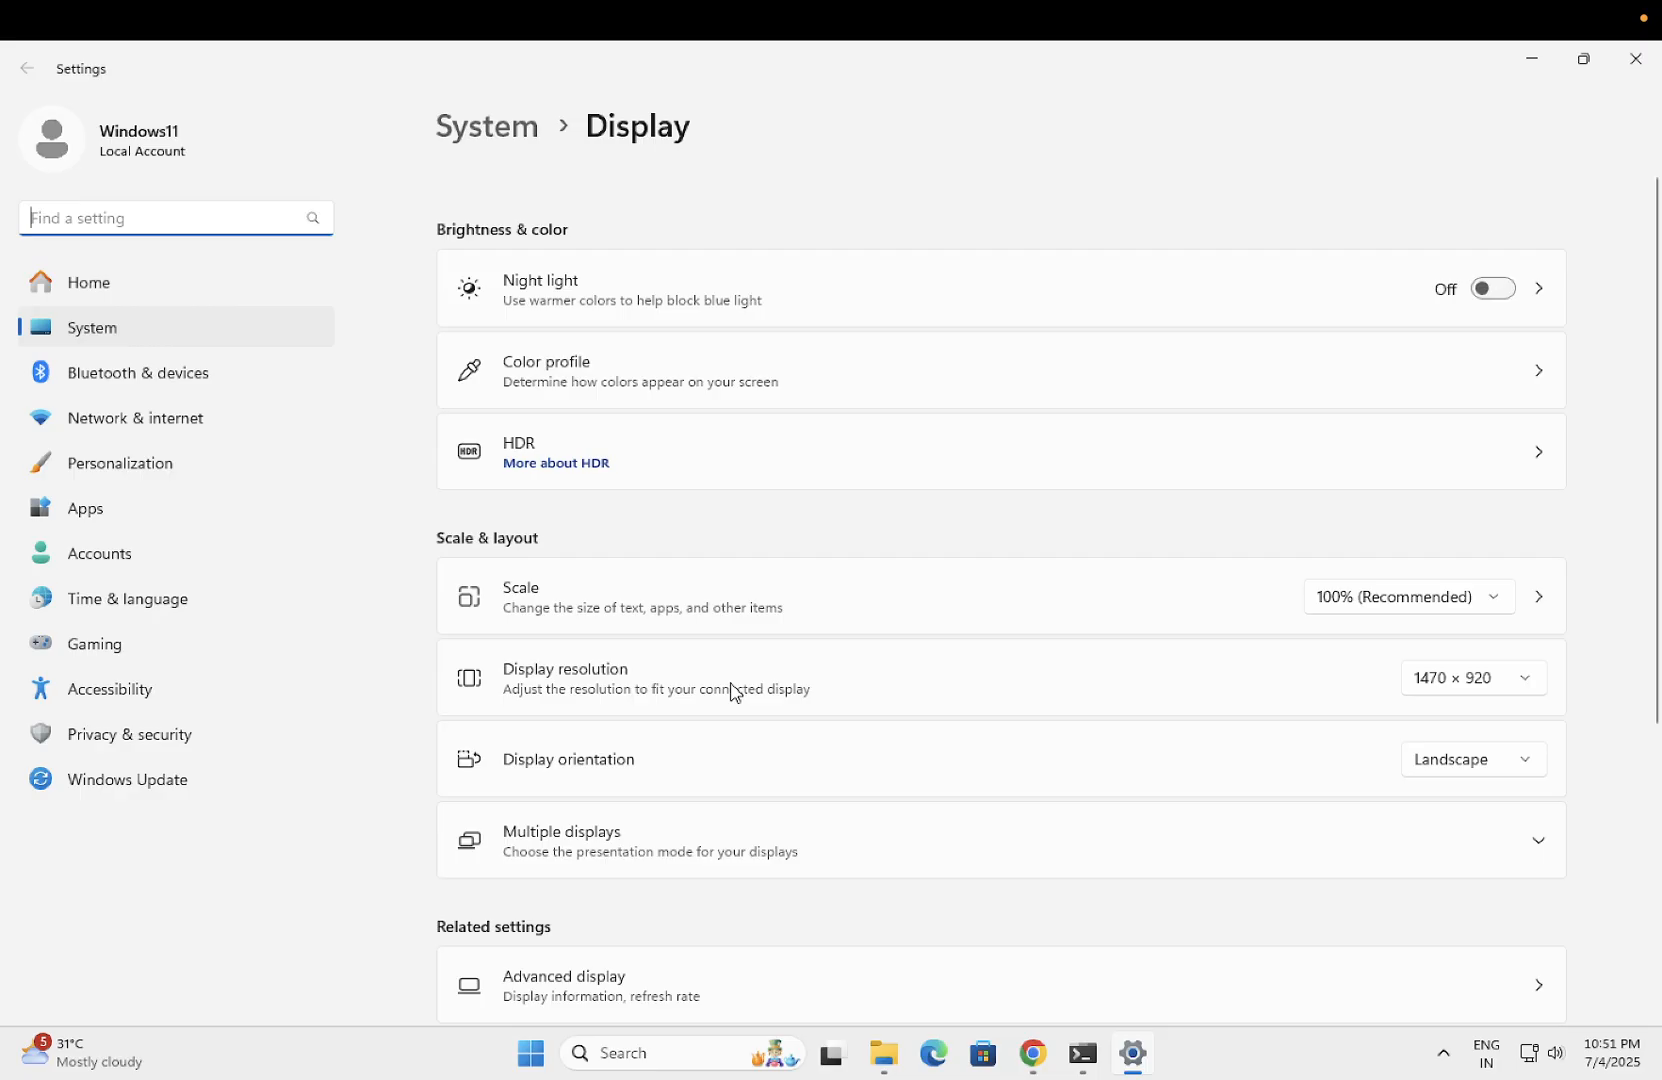
mouse_move(189, 470)
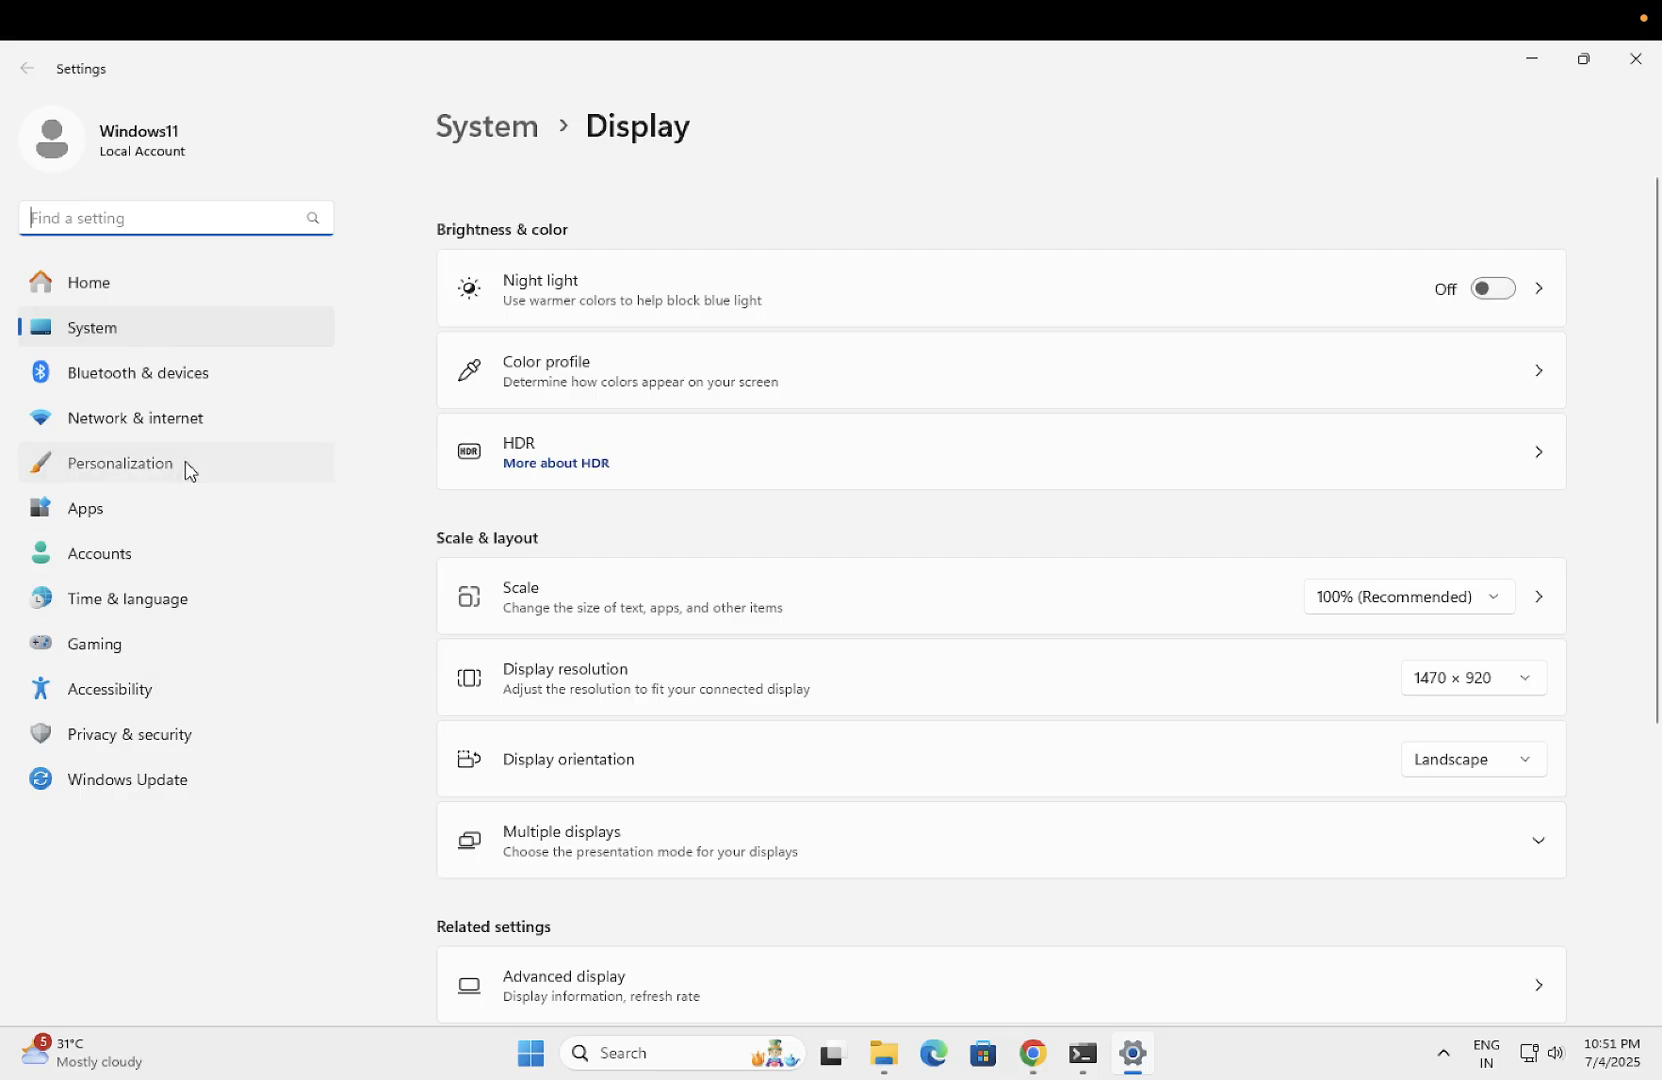
click(120, 463)
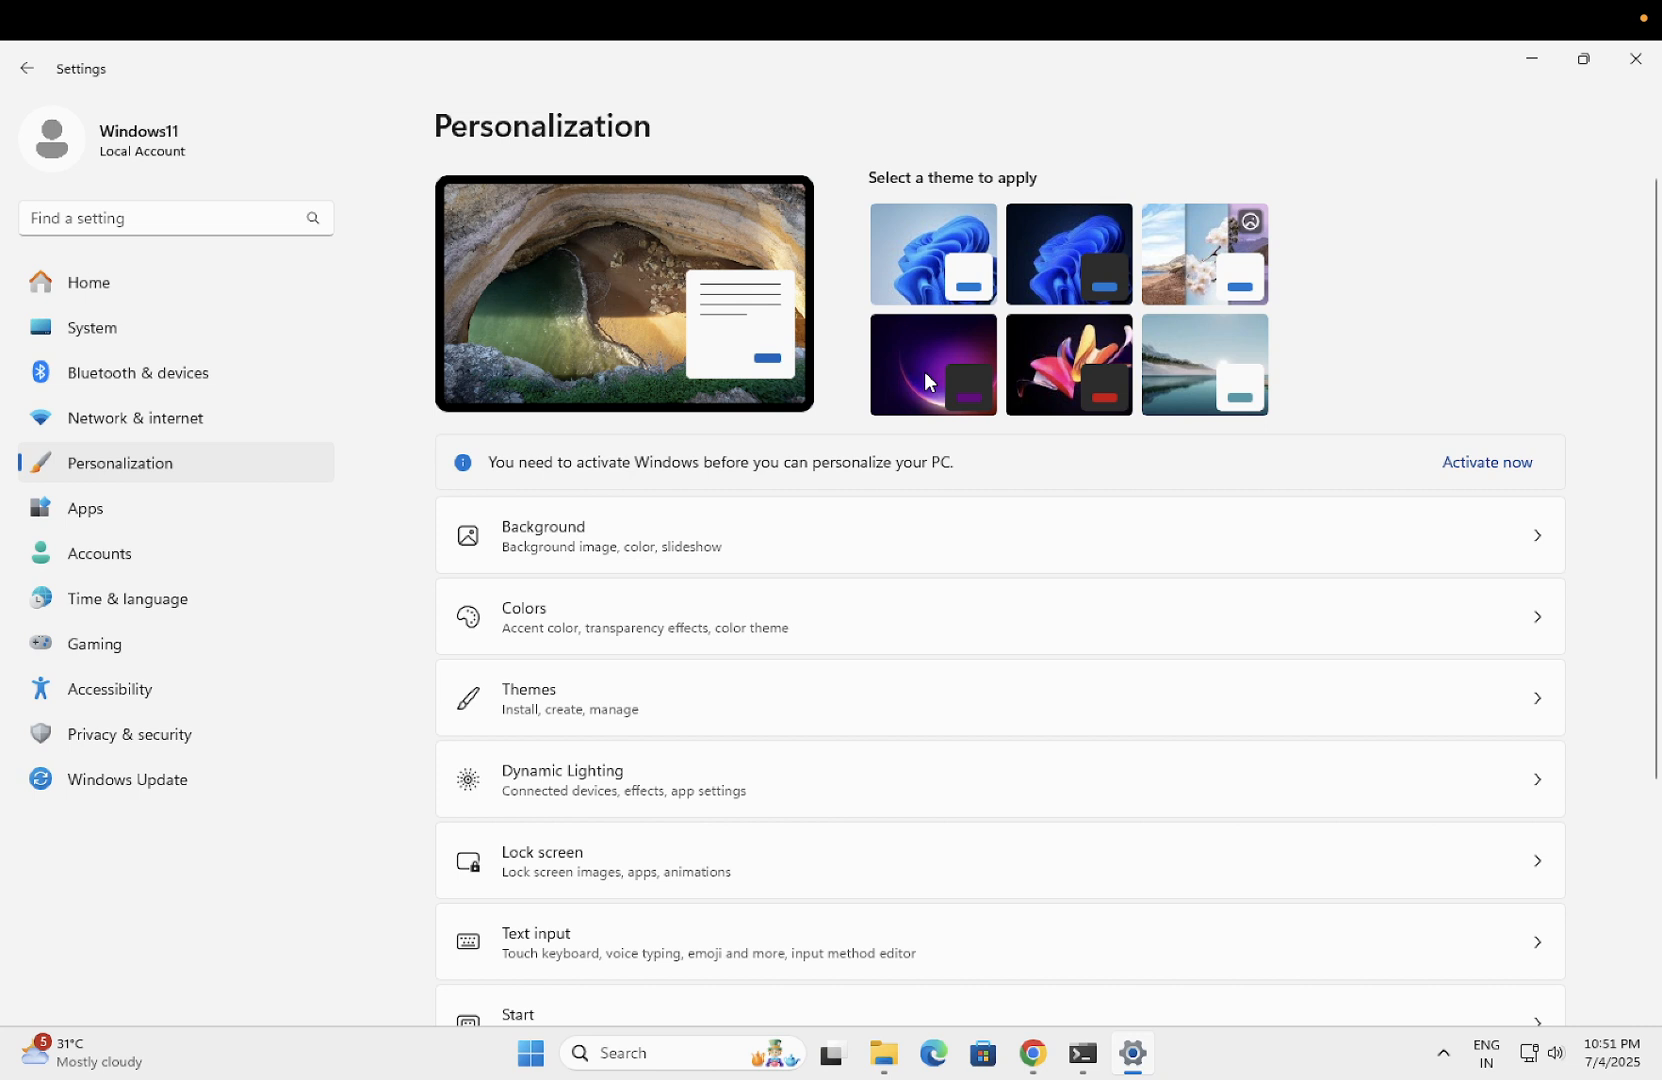
mouse_move(1432, 258)
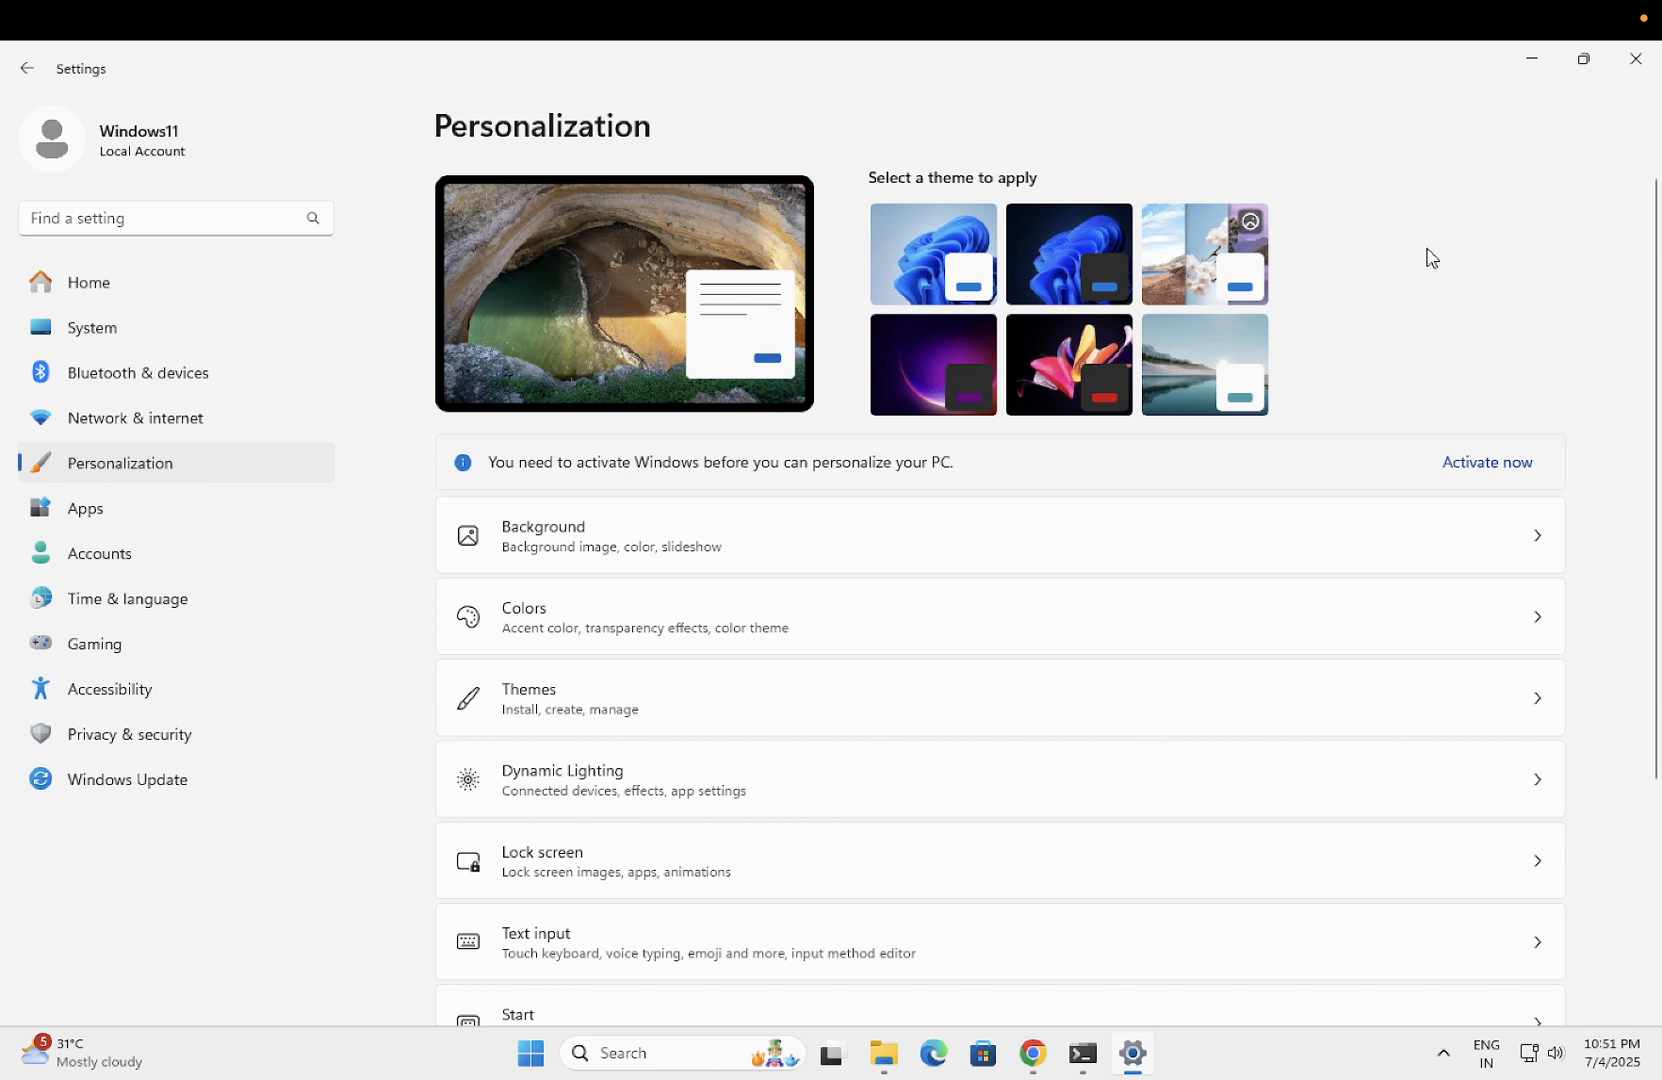
mouse_move(1636, 59)
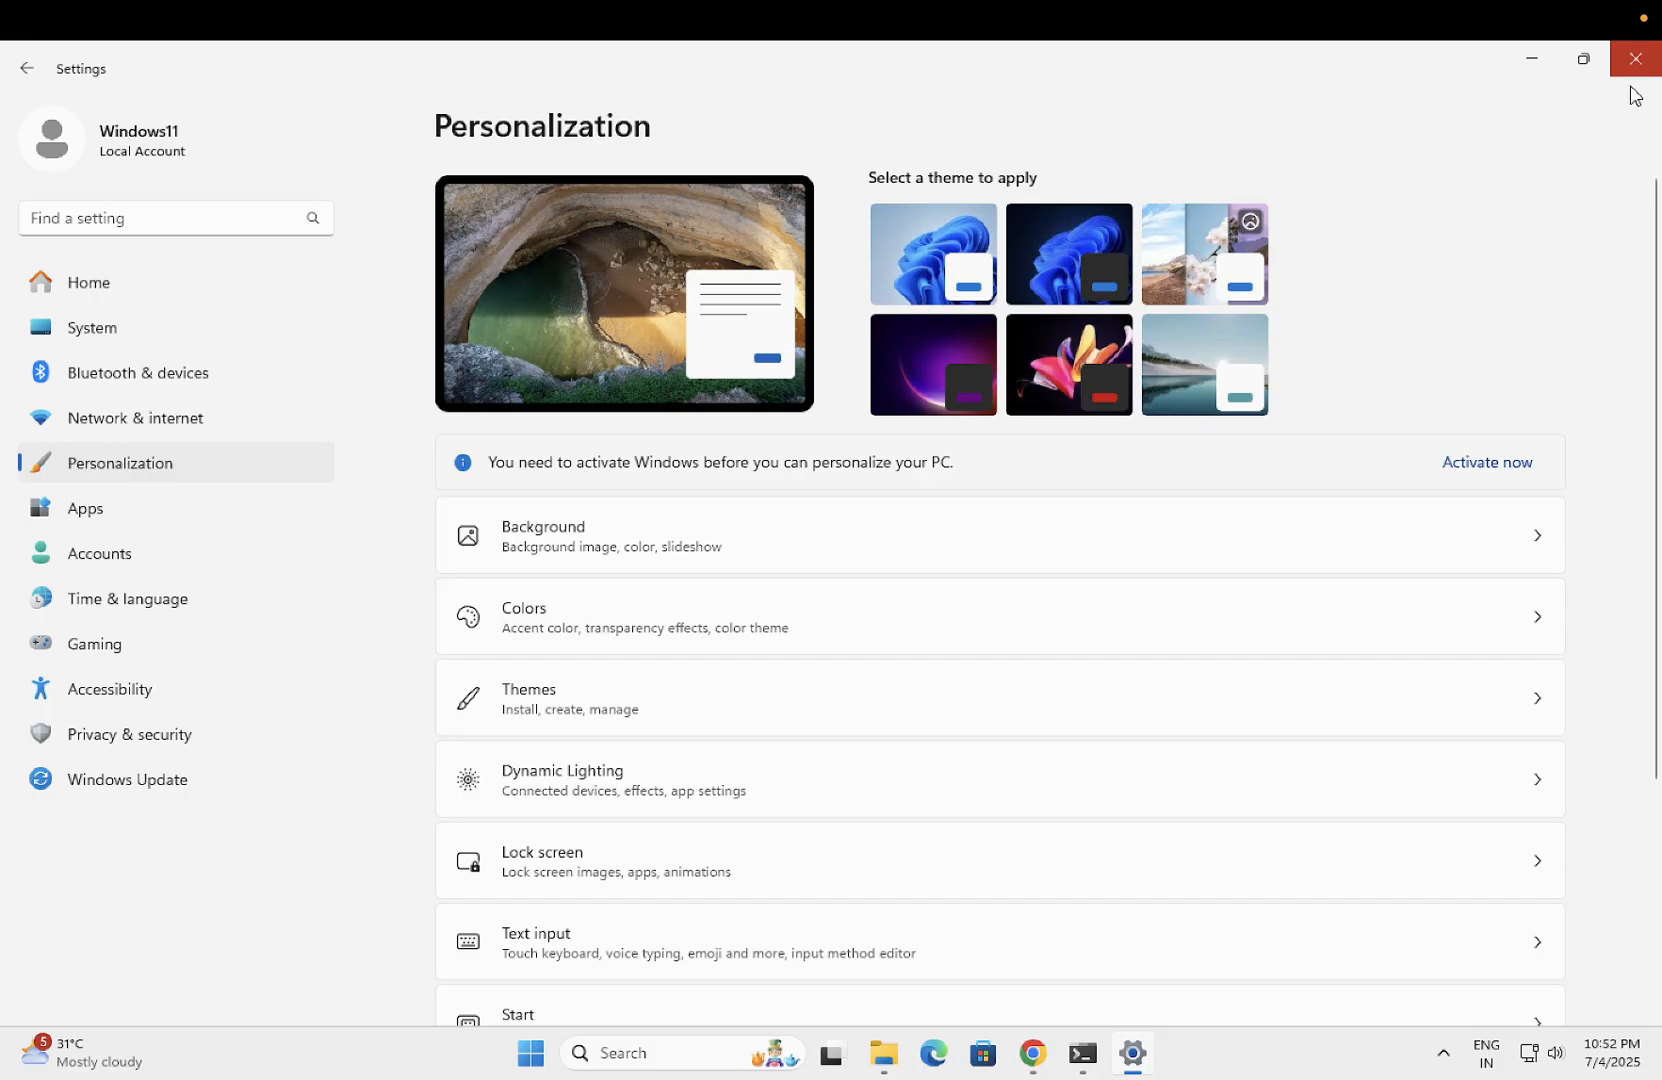
click(1634, 58)
text(cmd)
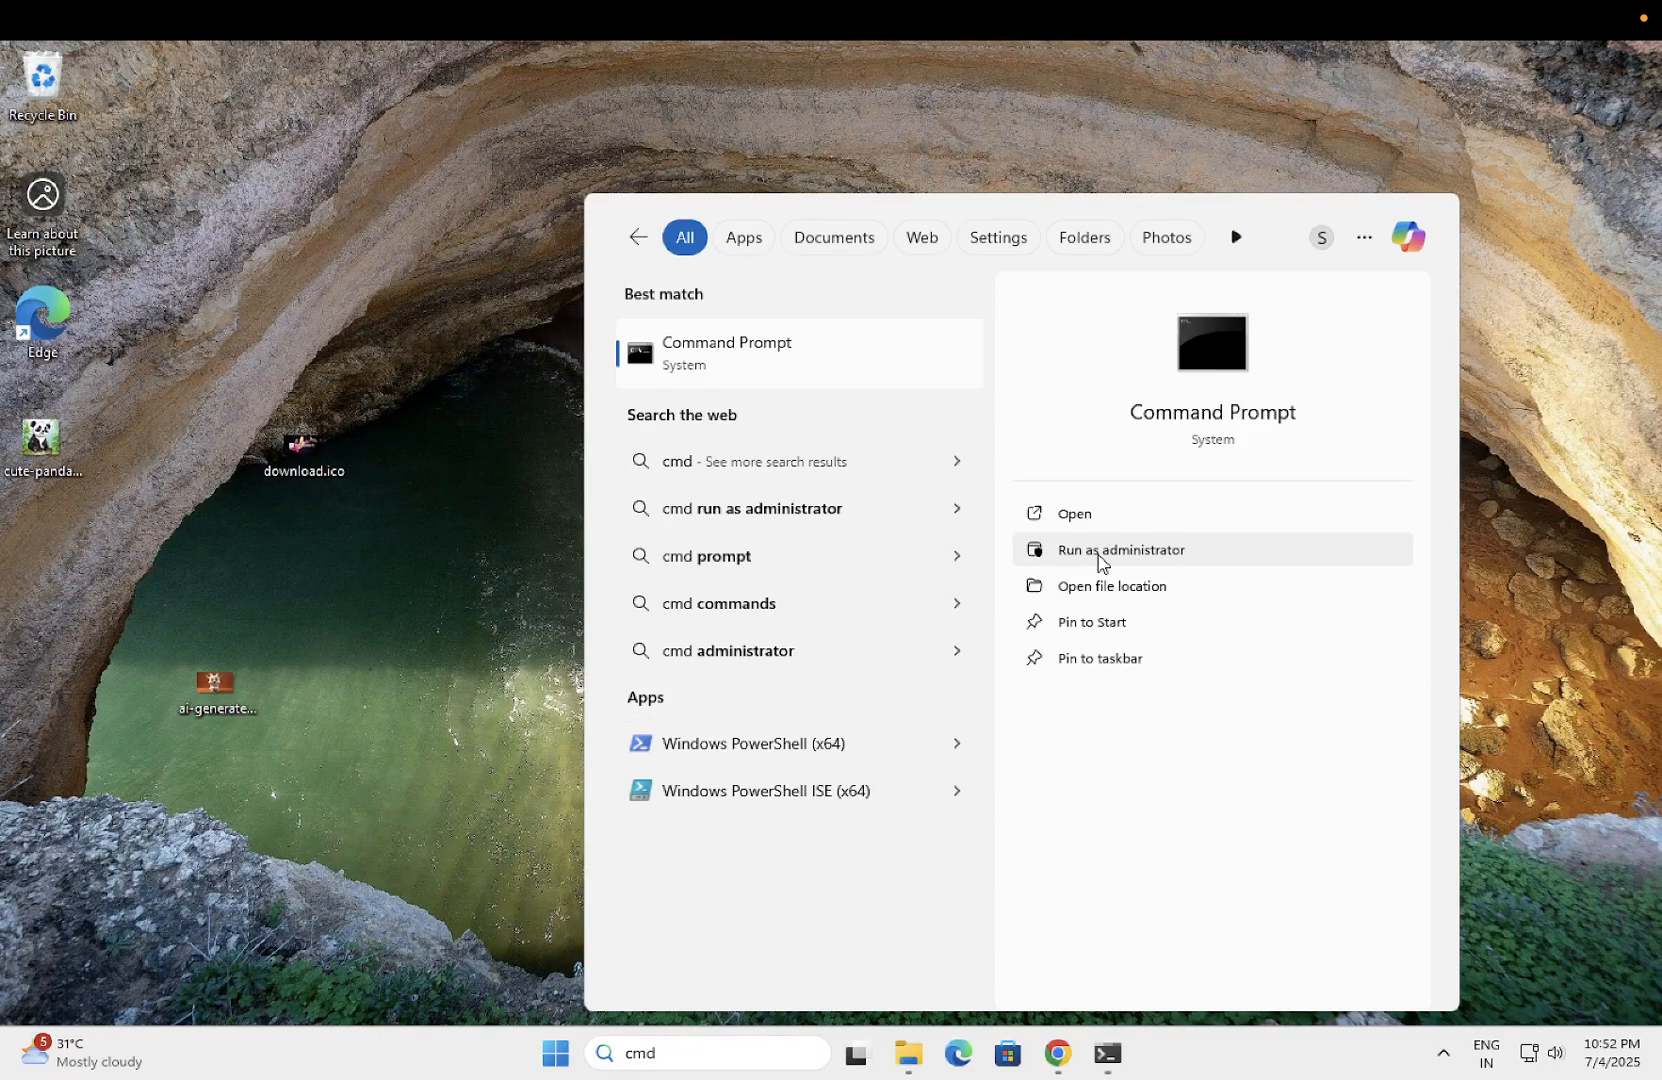
- Run 'powercfg /batteryreport' in an administrator Command Prompt and select the saved report path
click(1121, 549)
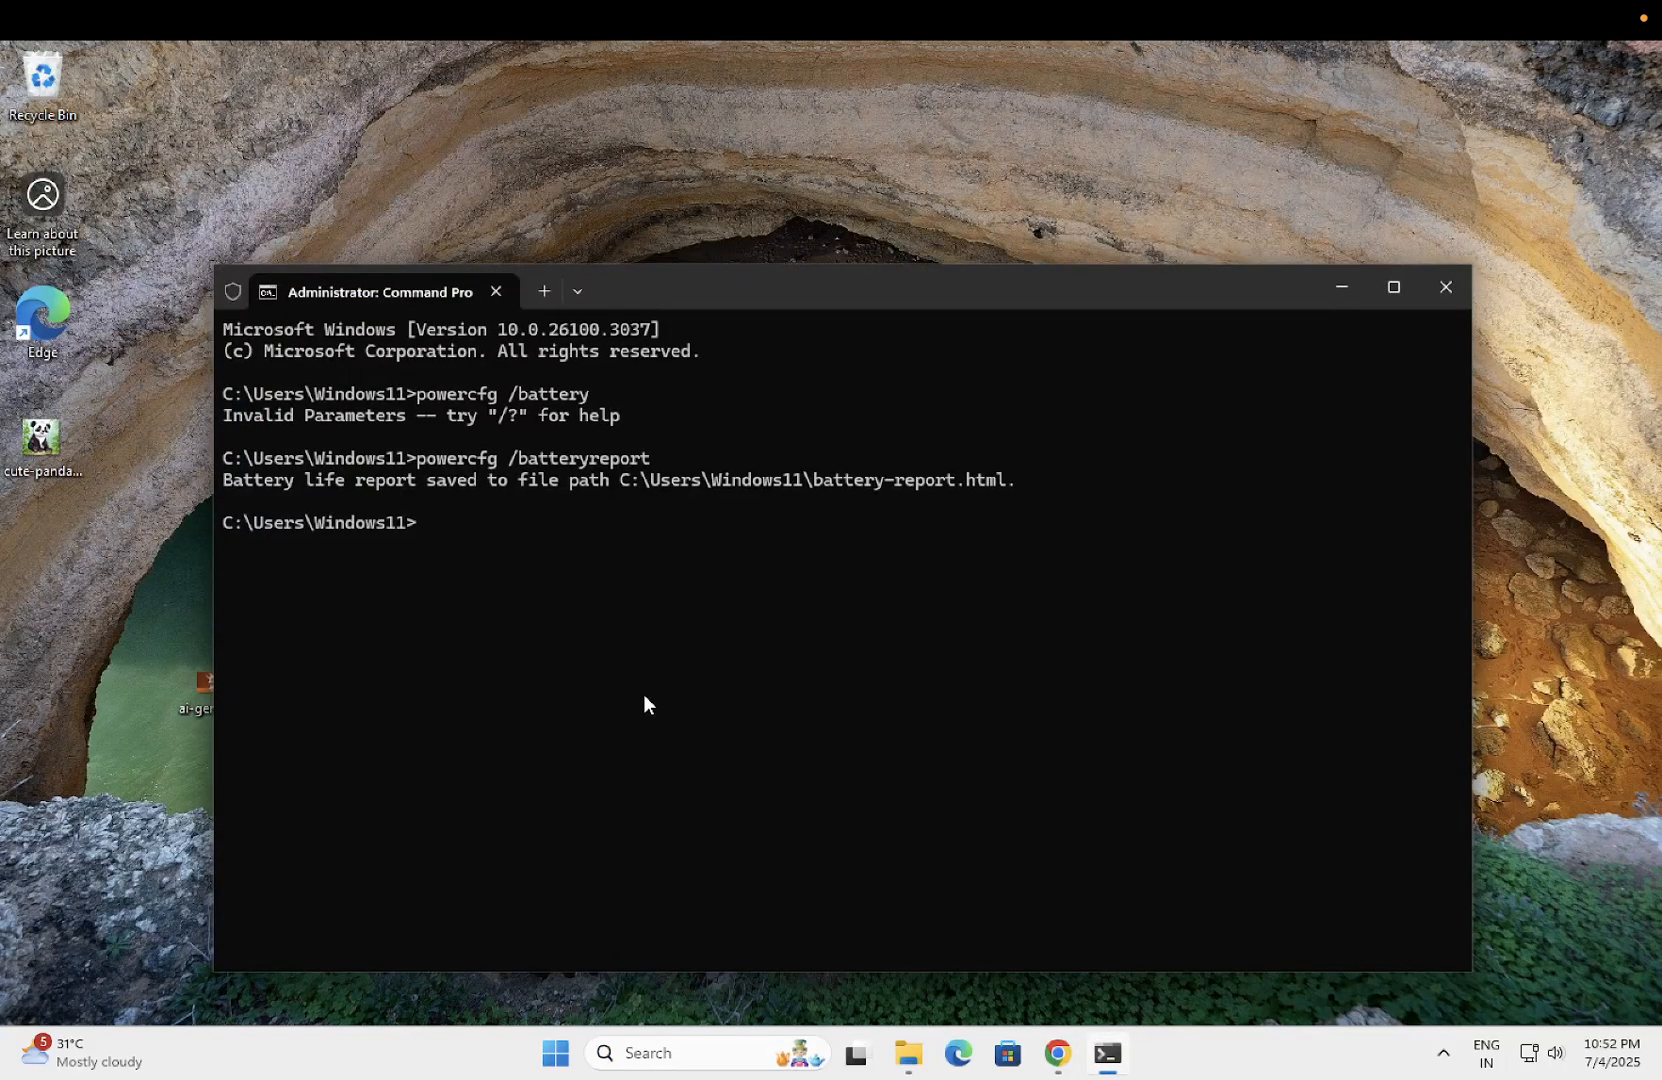
text(powercfg /batteryreport)
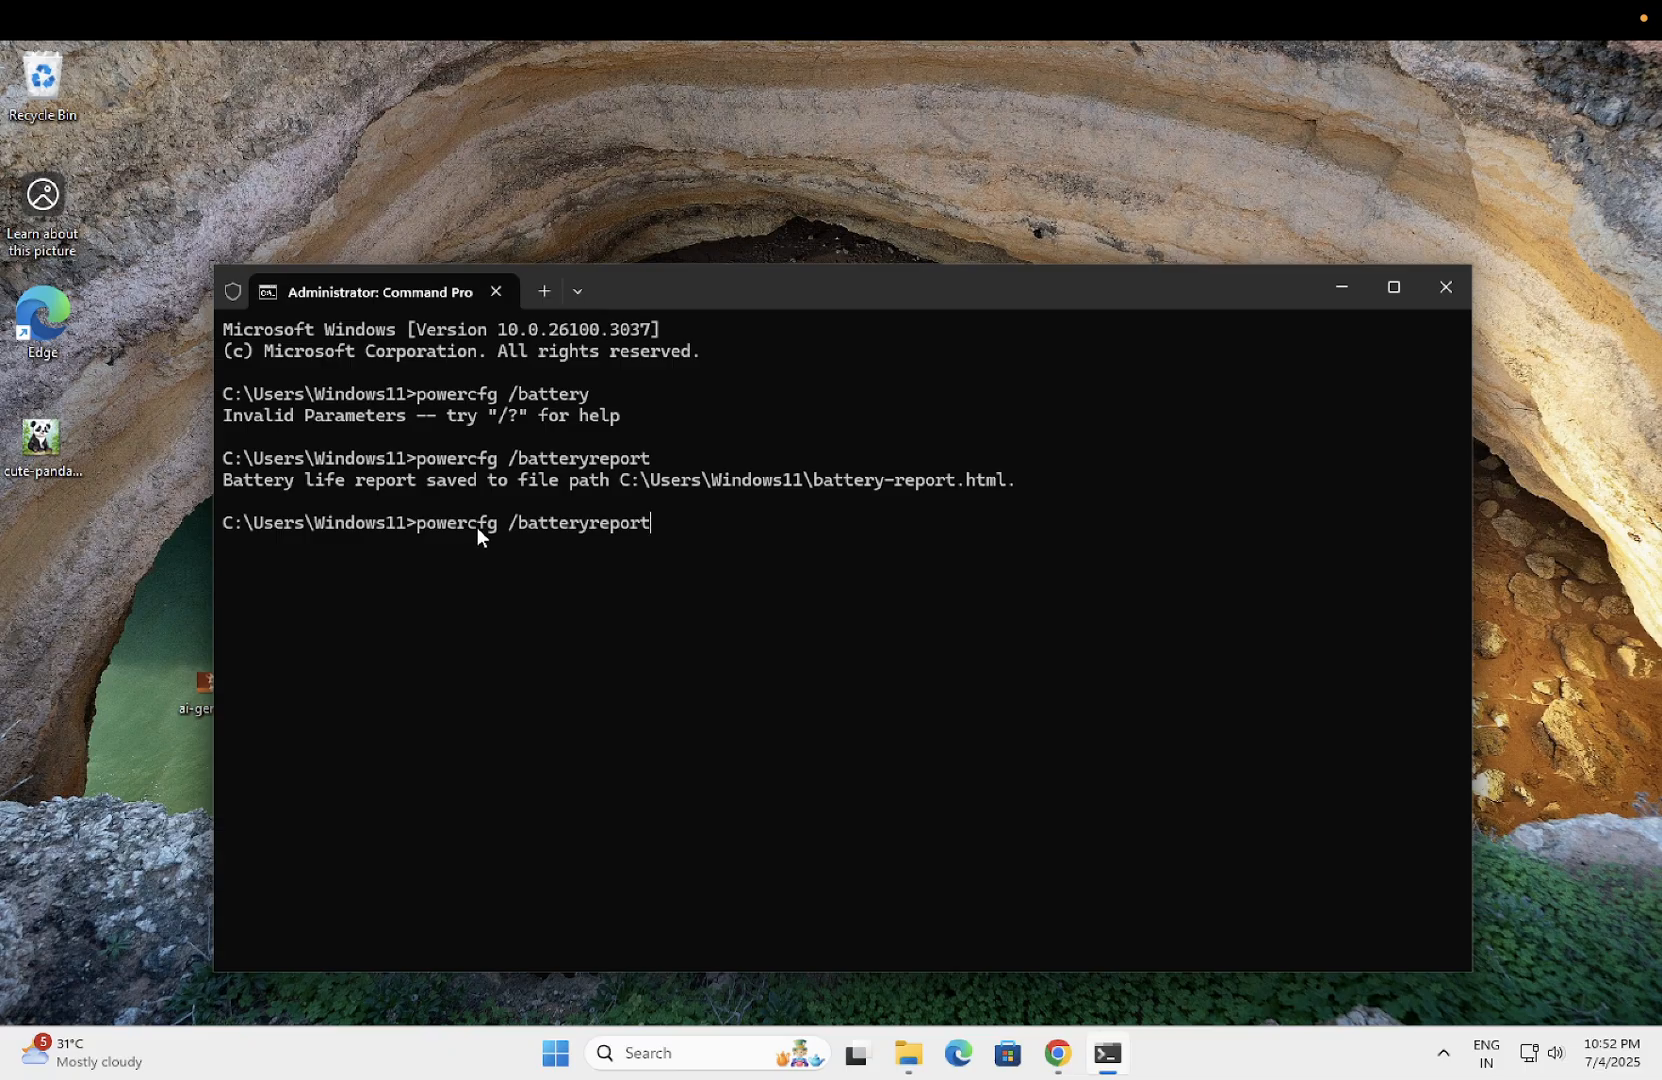
mouse_move(518, 535)
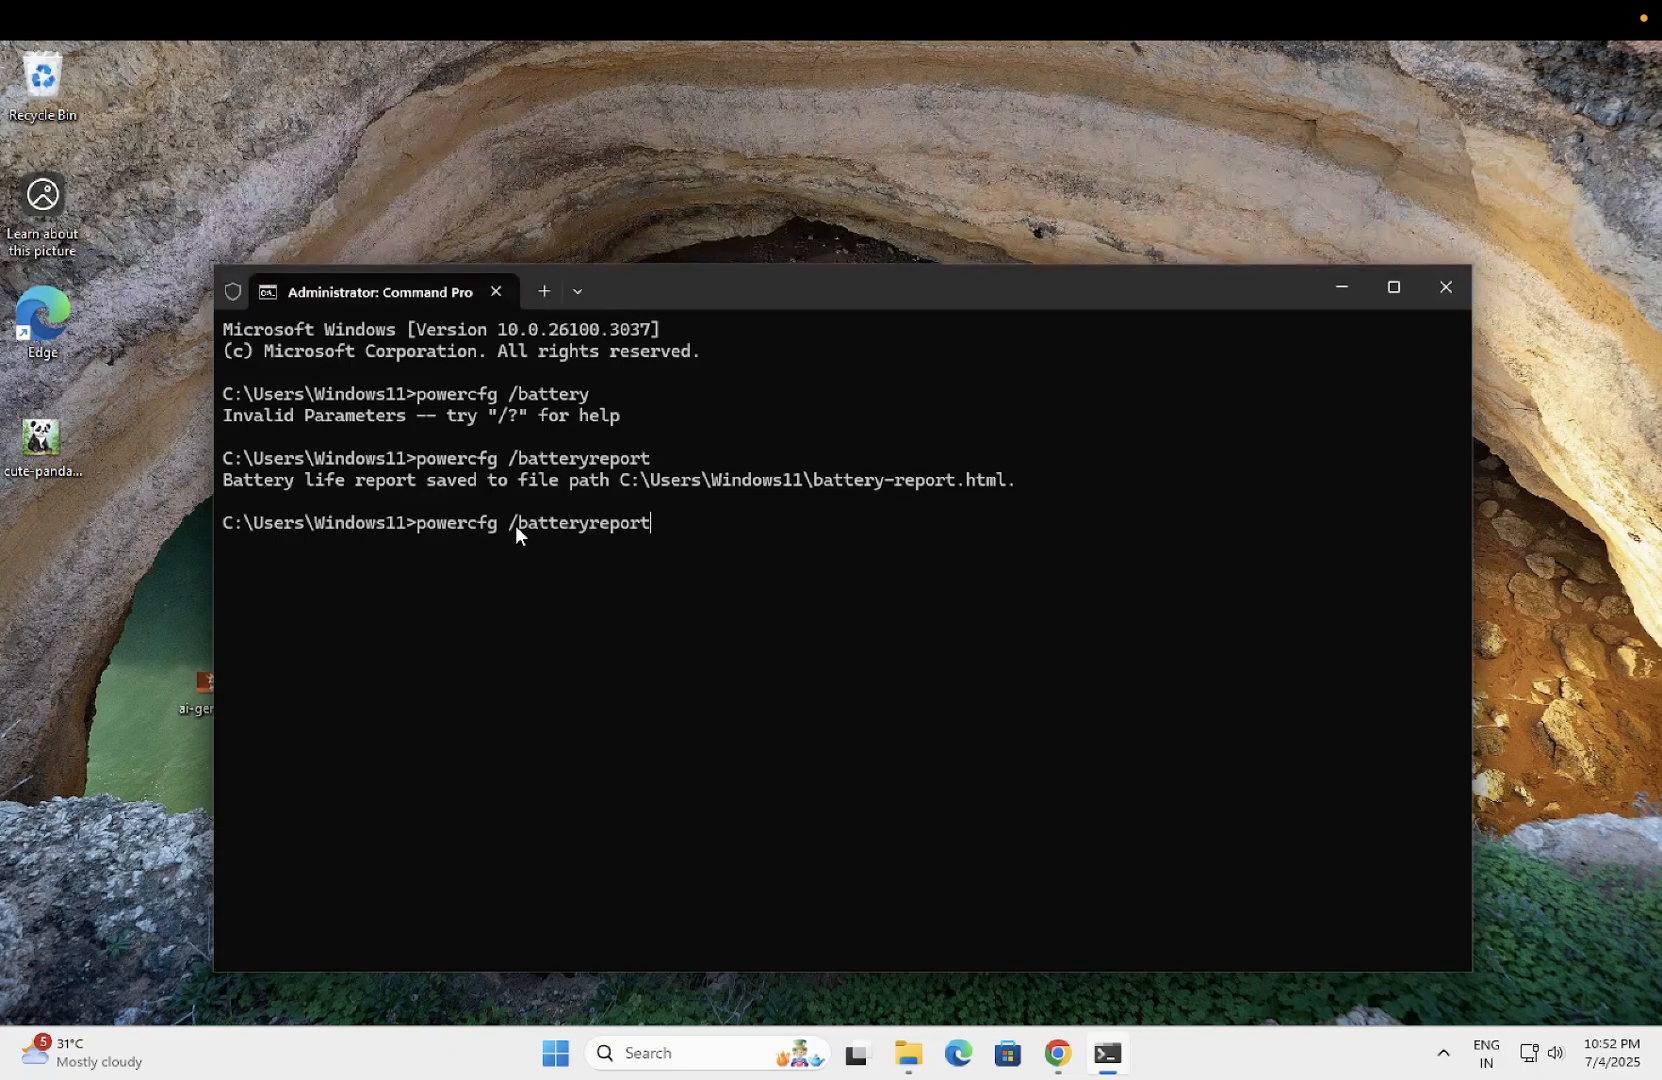
mouse_move(655, 535)
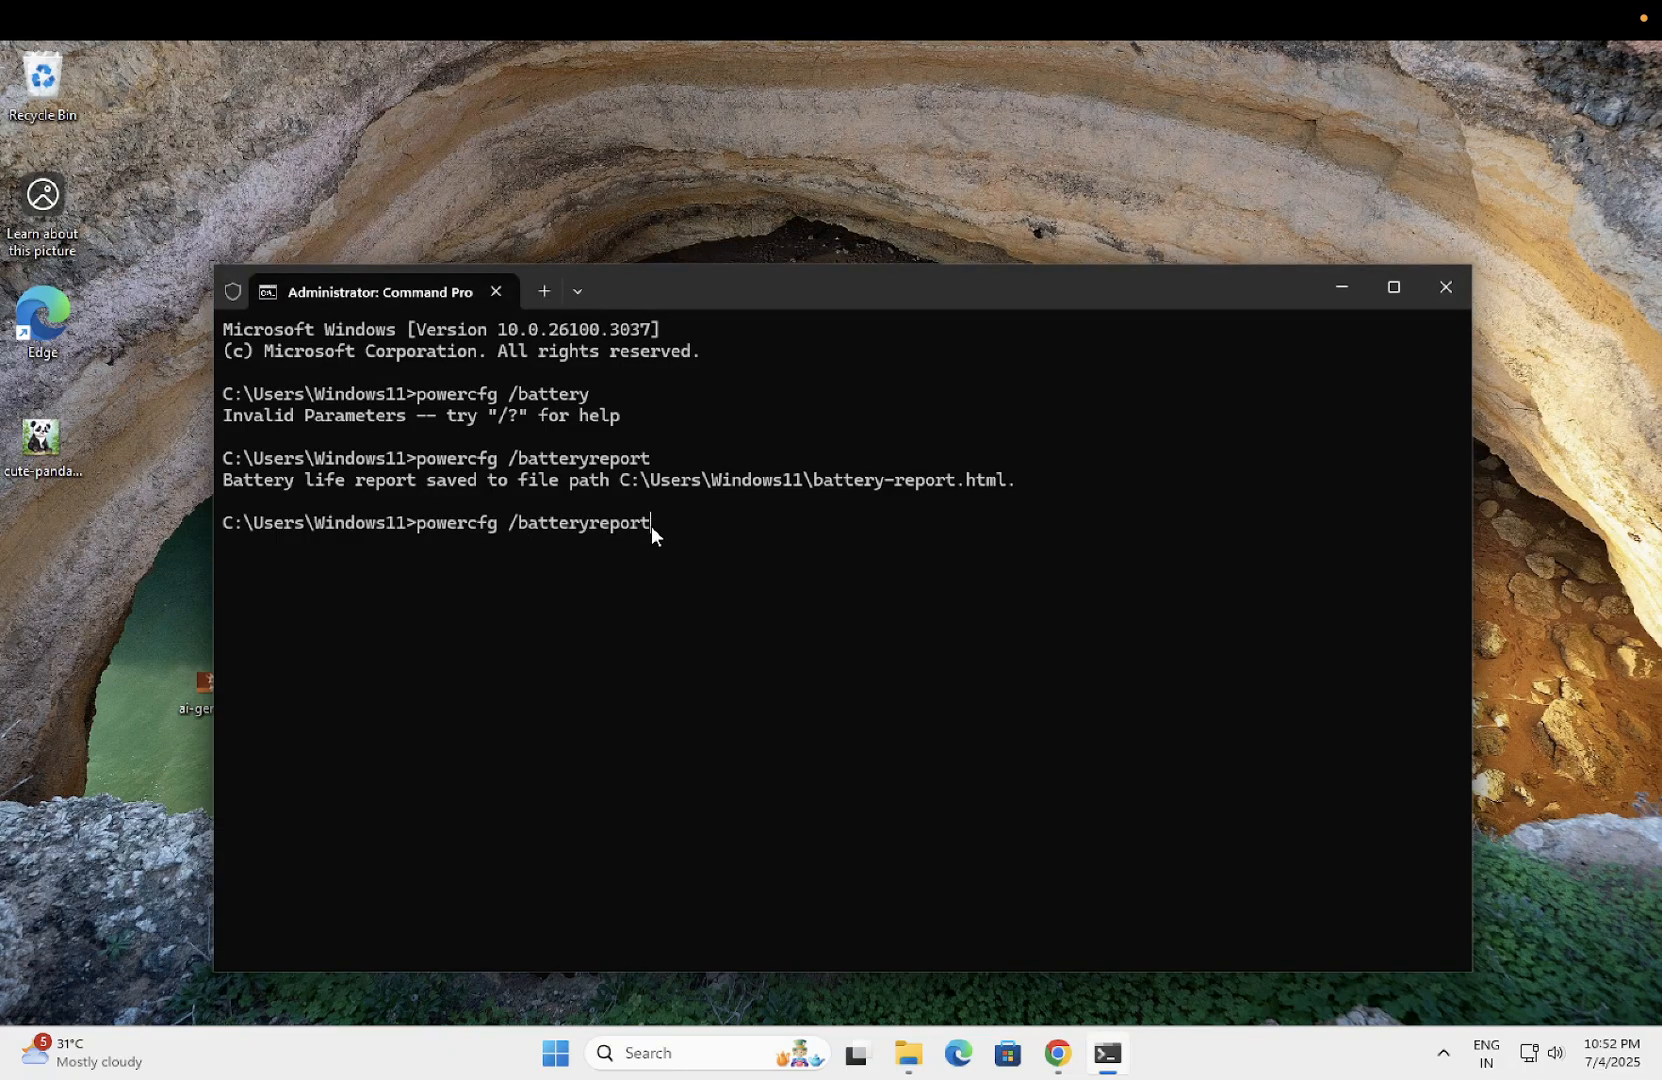
key(Enter)
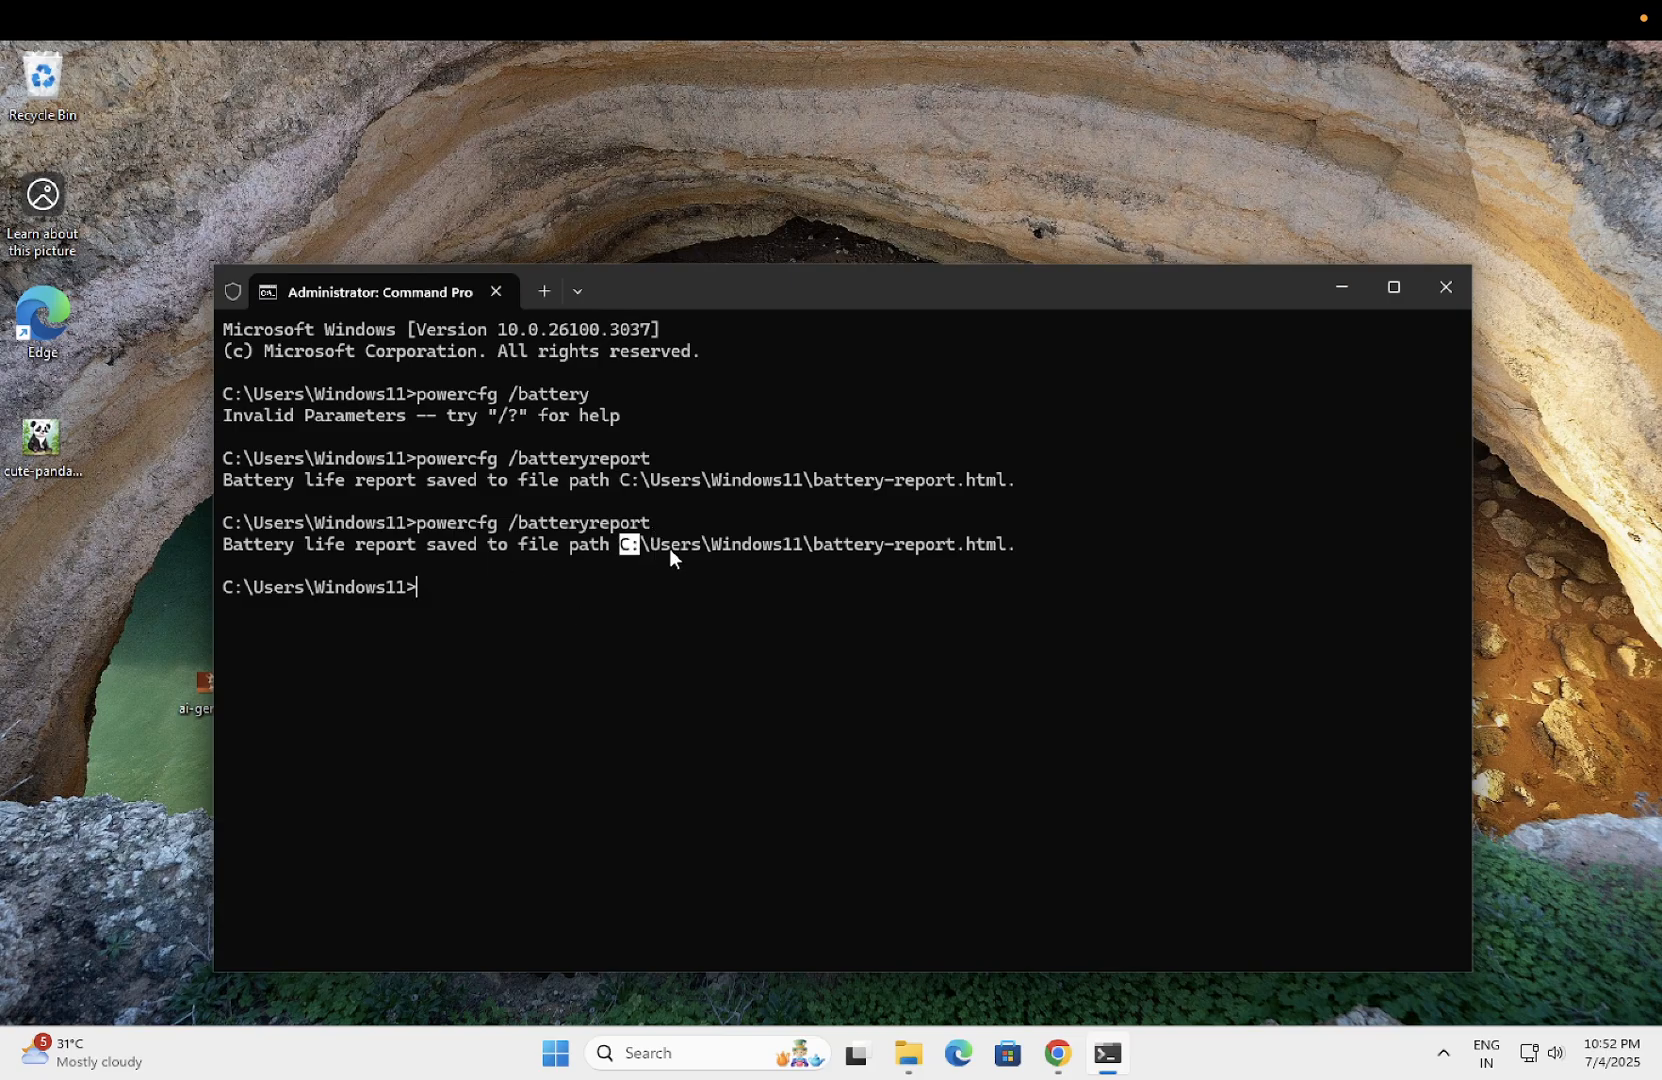
drag(625, 545, 996, 545)
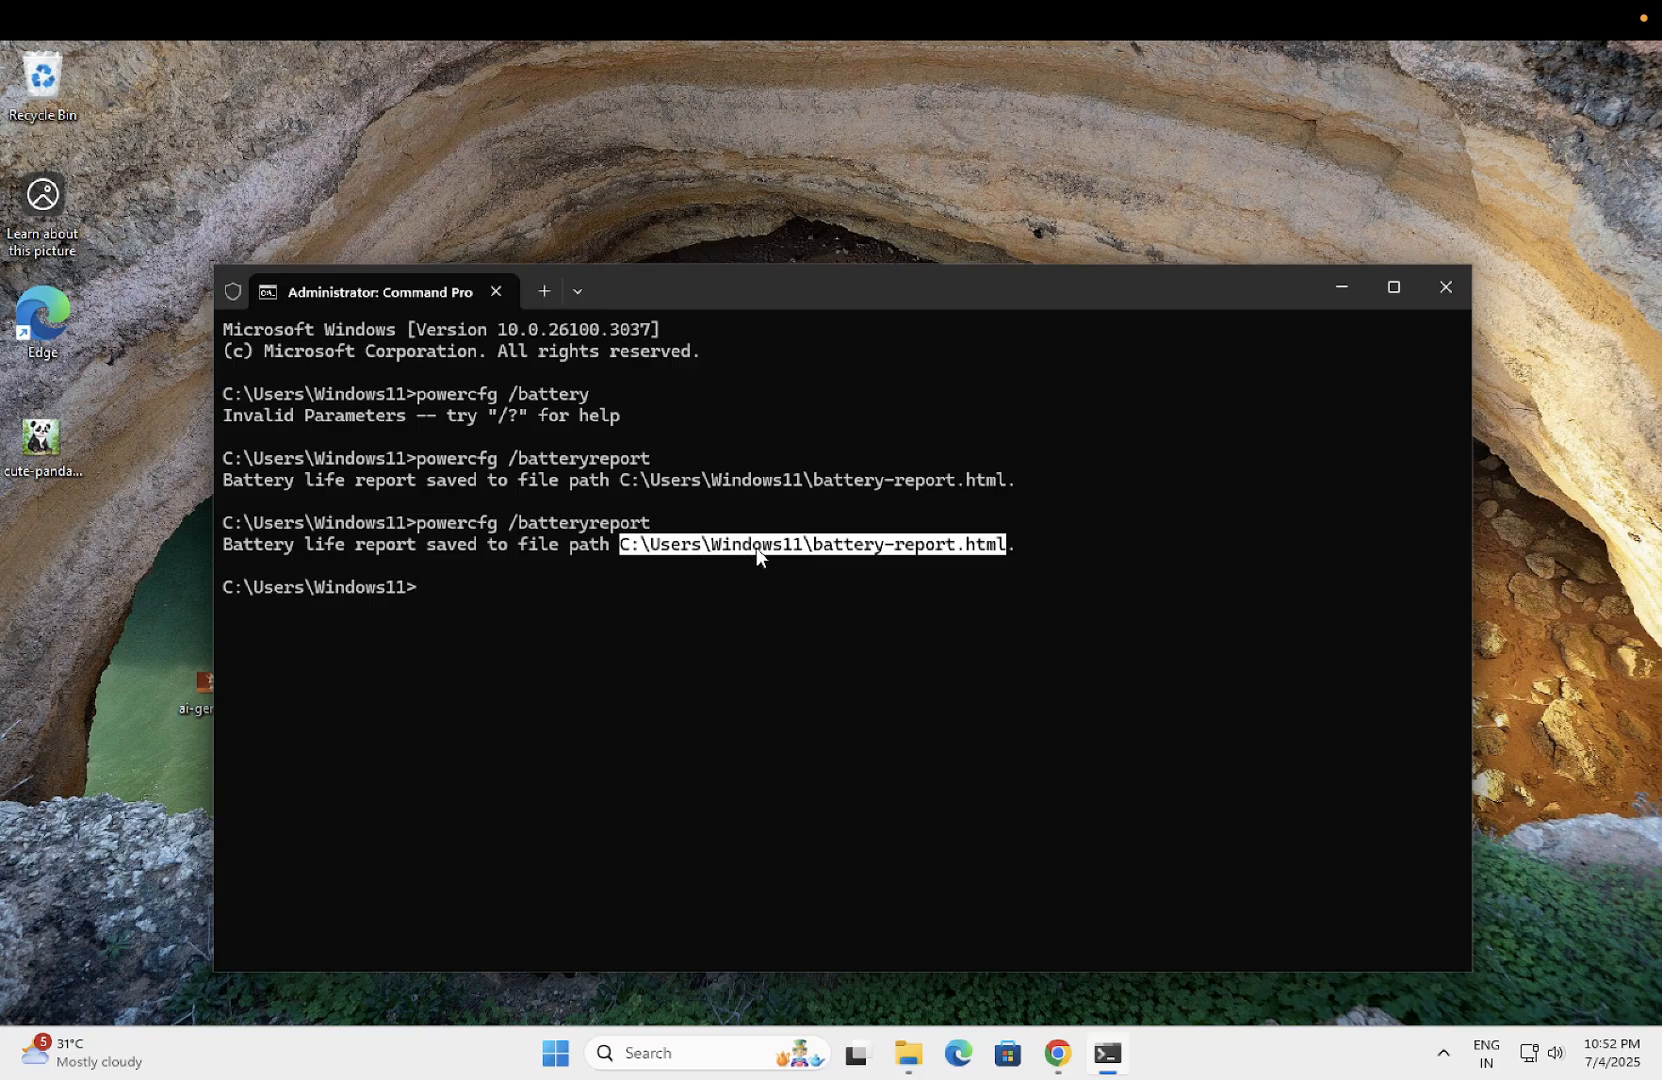
mouse_move(906, 1054)
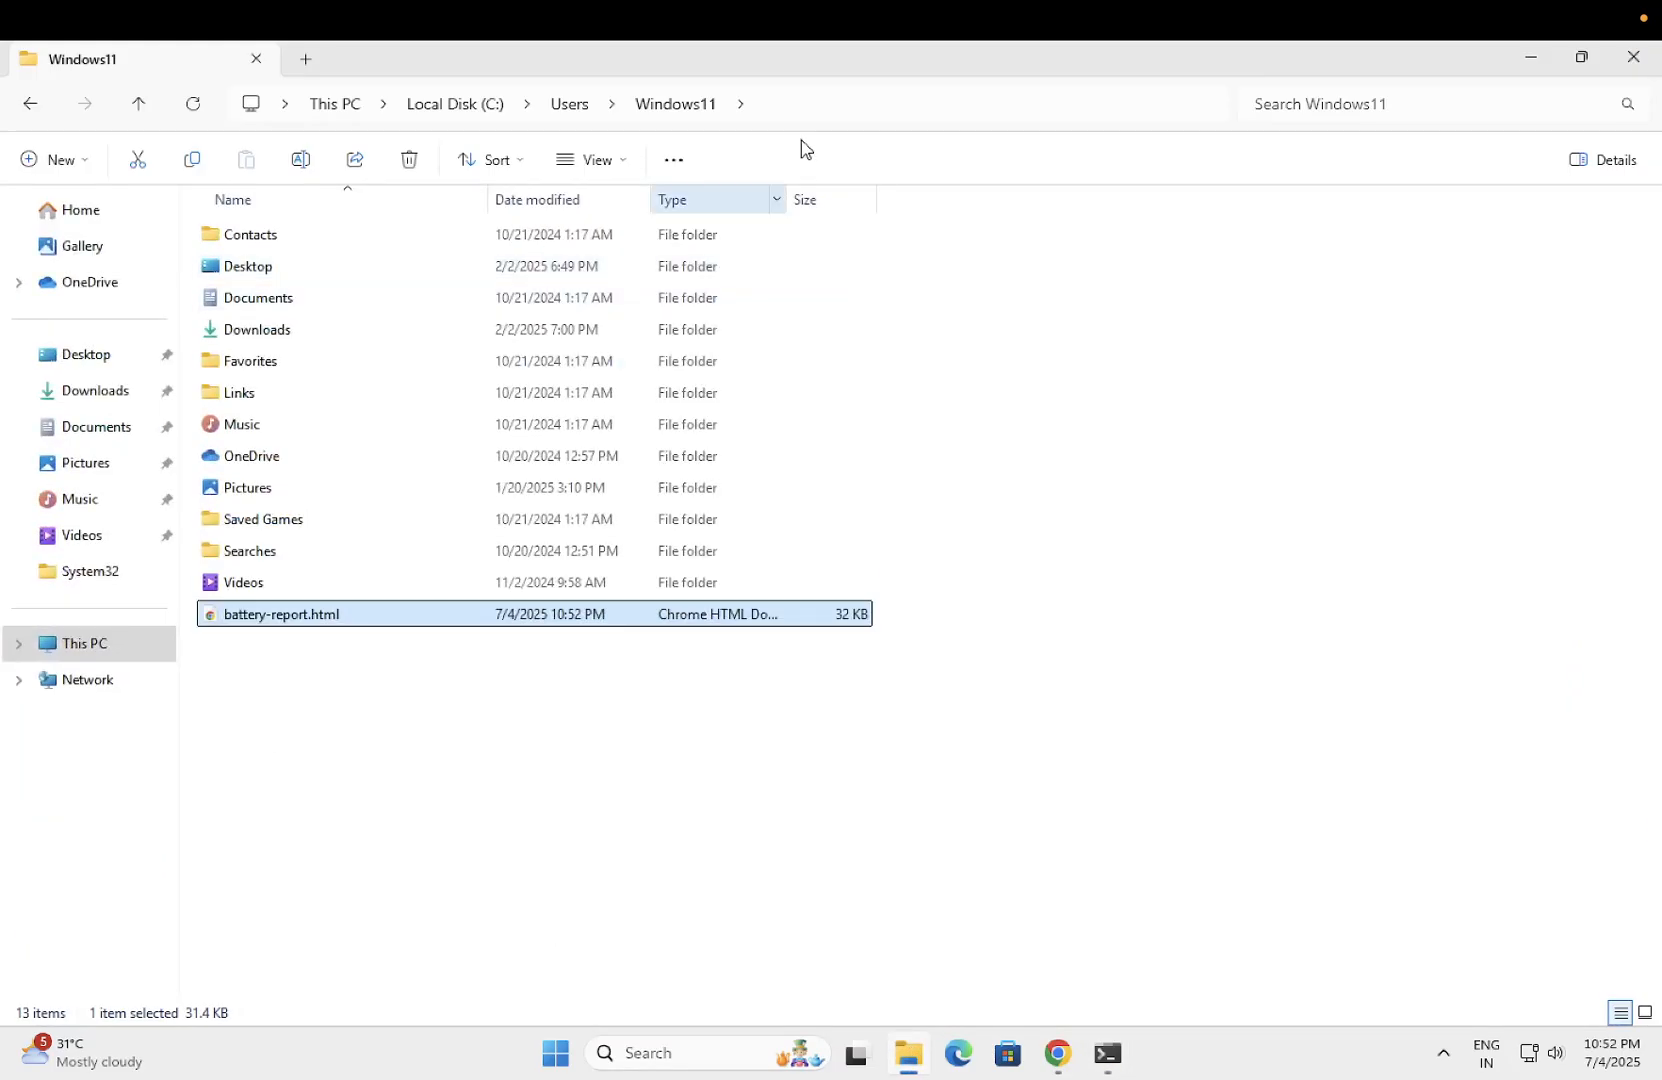
- Open battery-report.html from the user folder in Chrome and highlight the Installed batteries heading
click(689, 104)
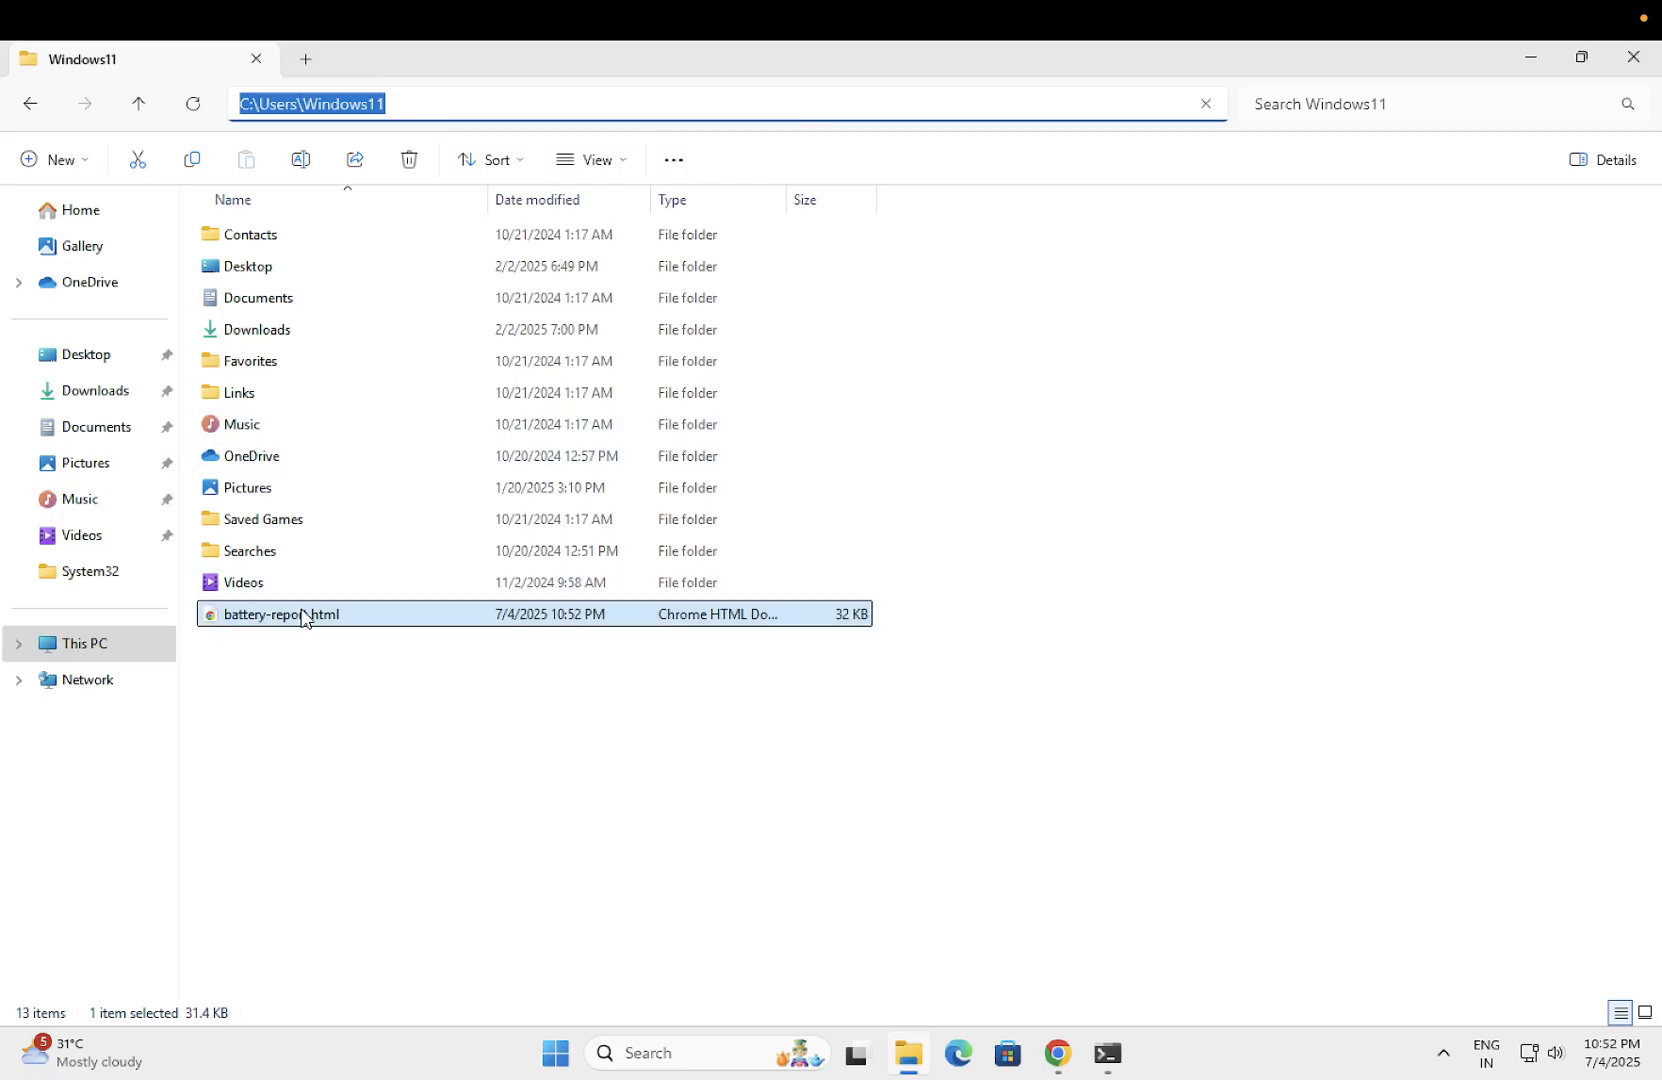
mouse_move(325, 620)
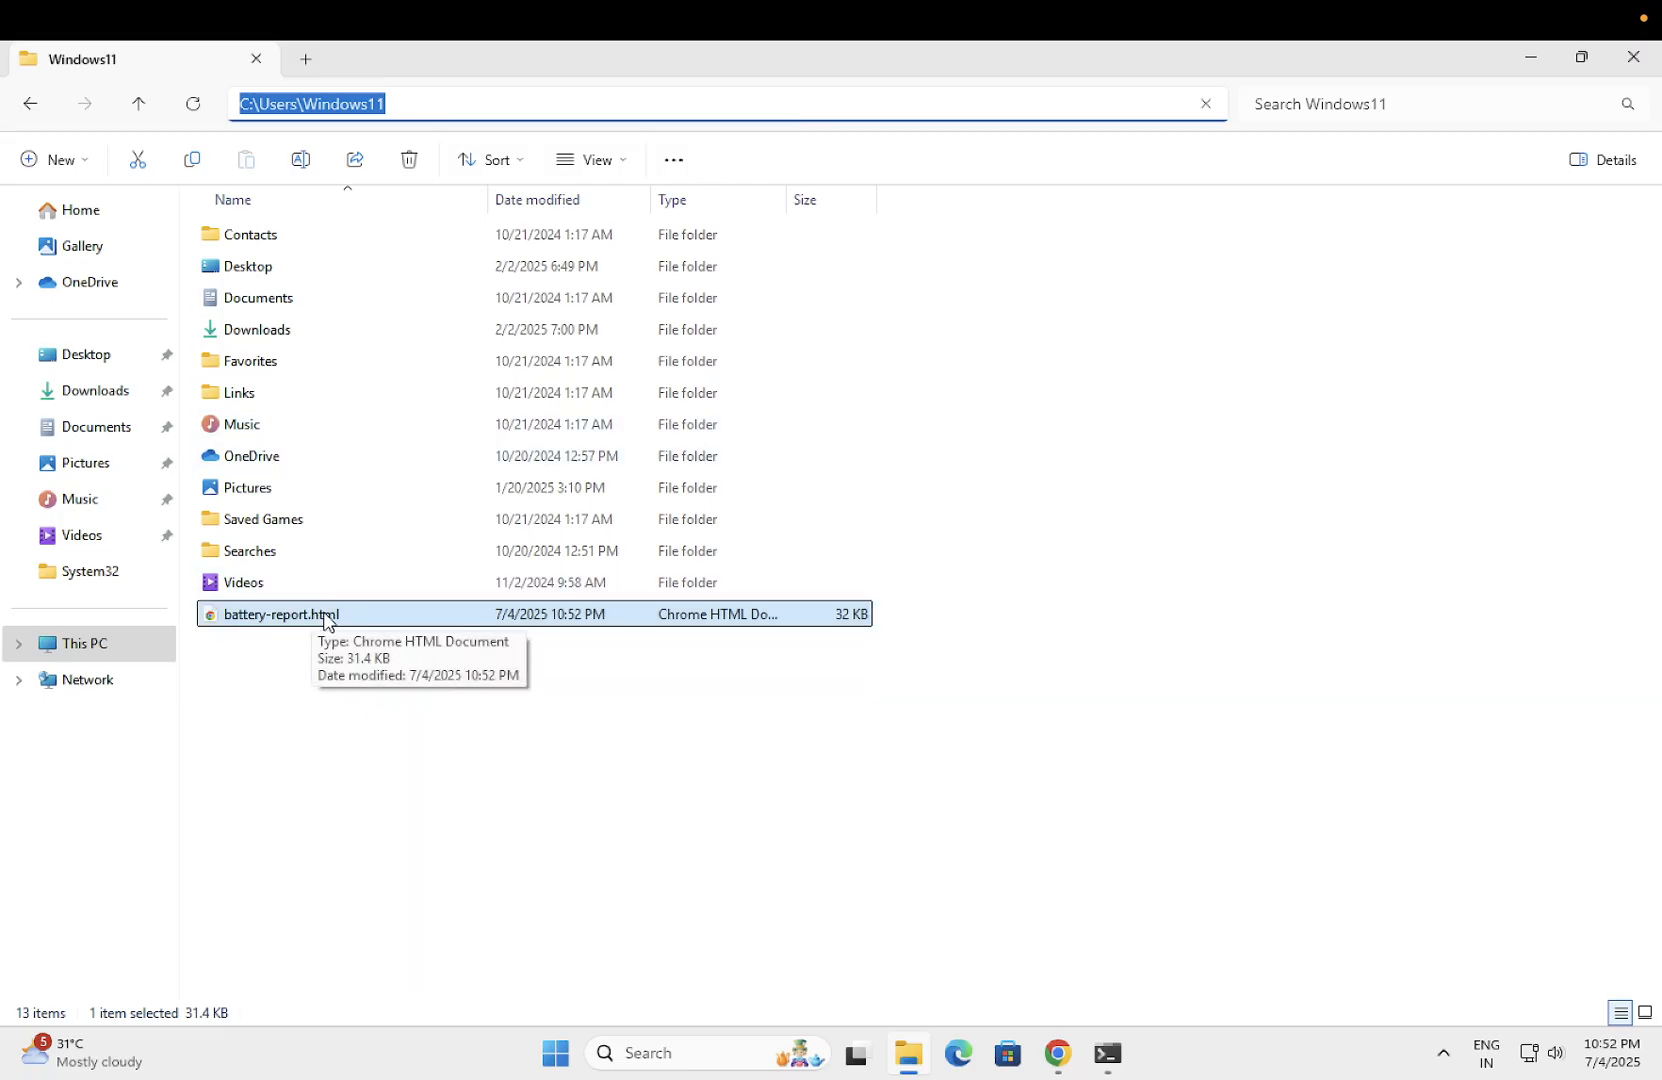
double_click(281, 614)
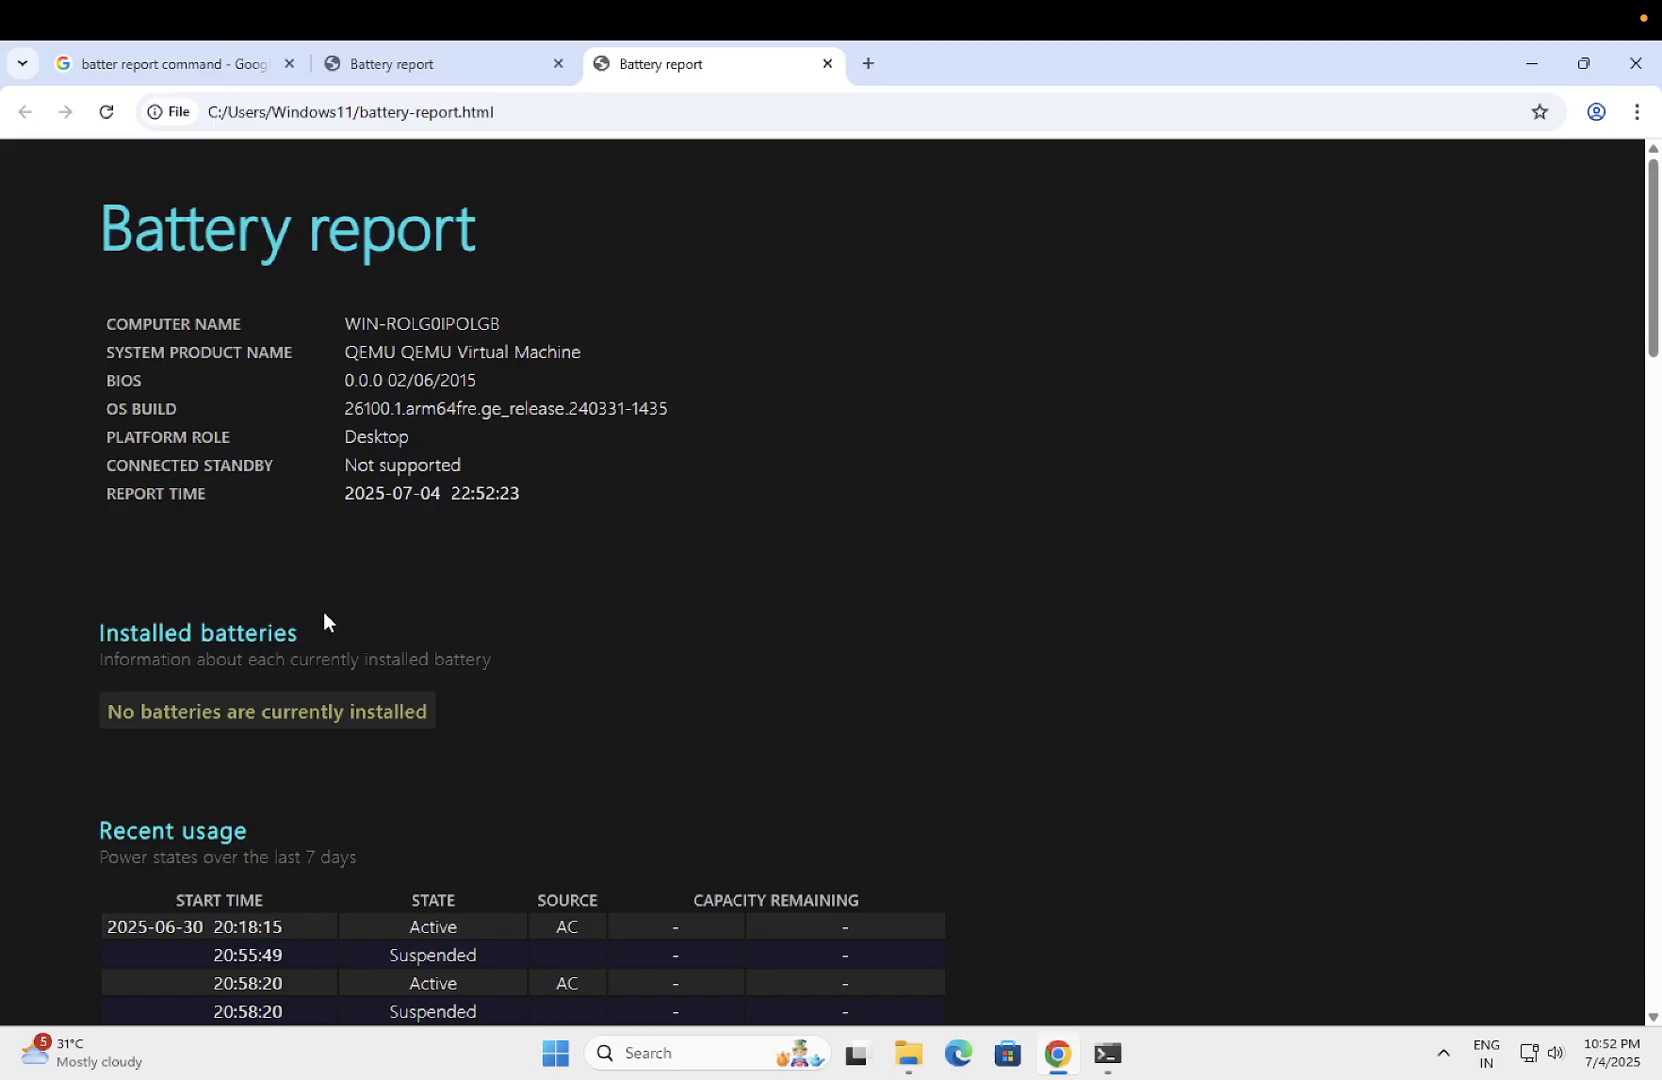
mouse_move(493, 591)
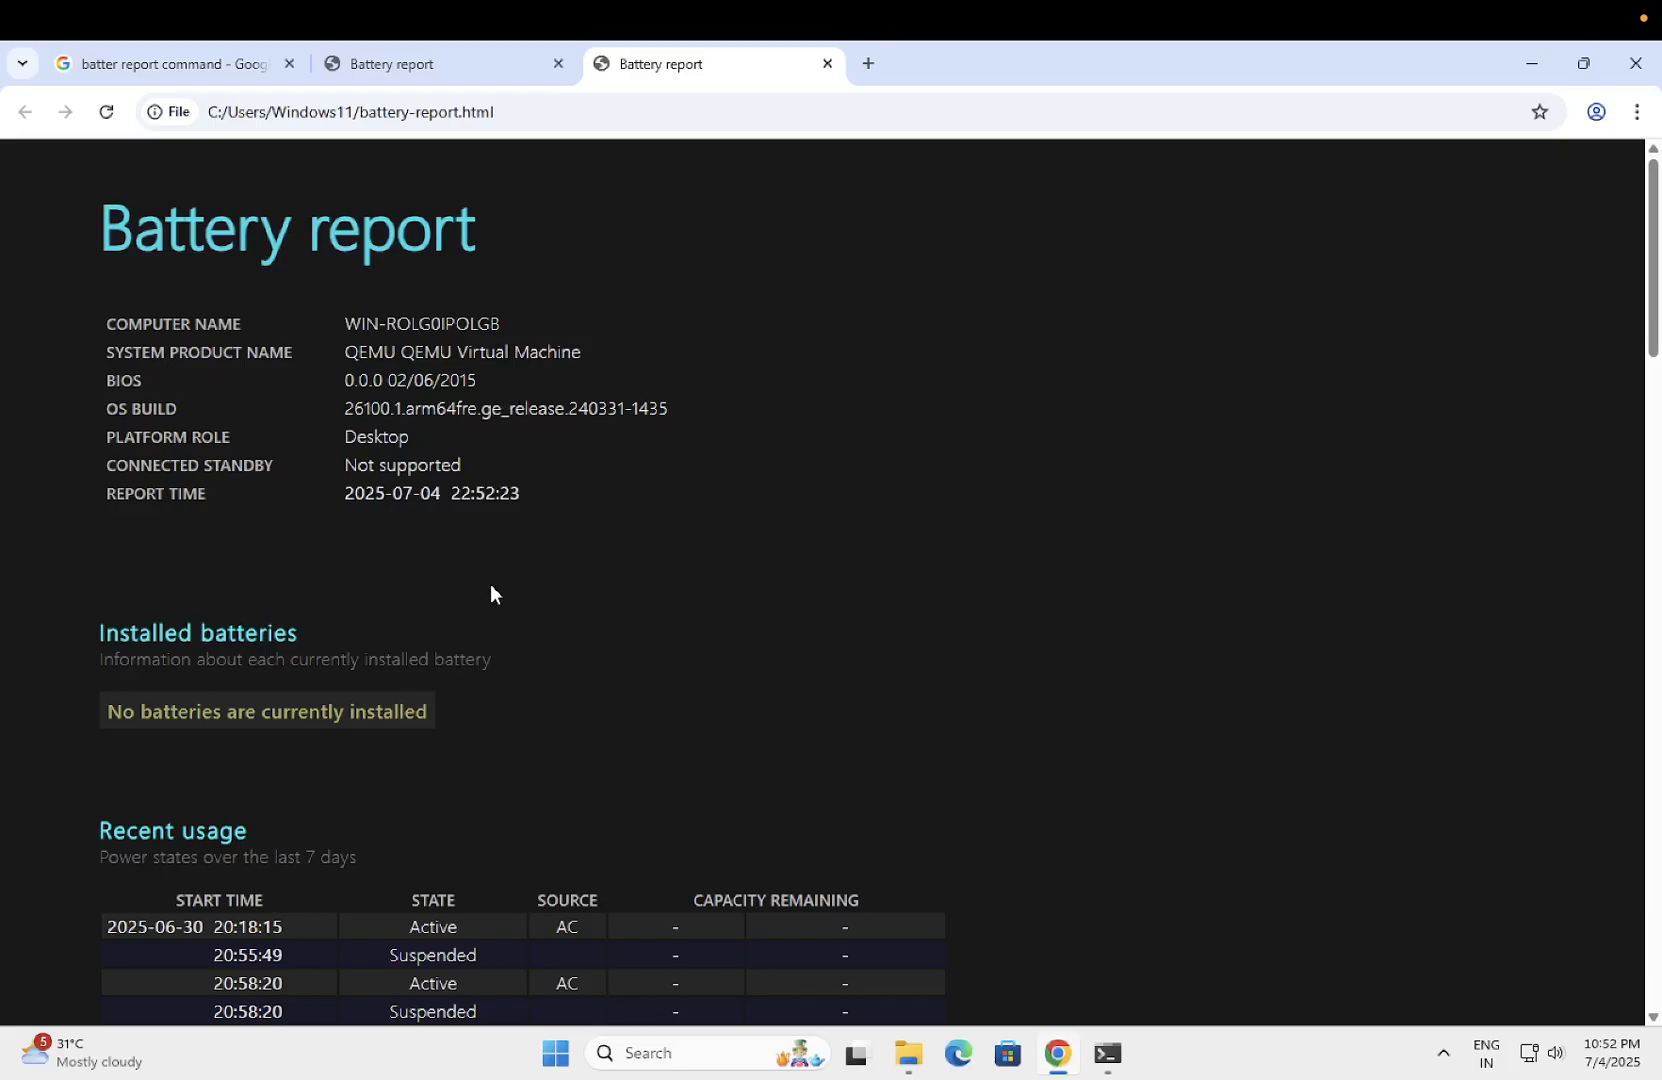
mouse_move(222, 530)
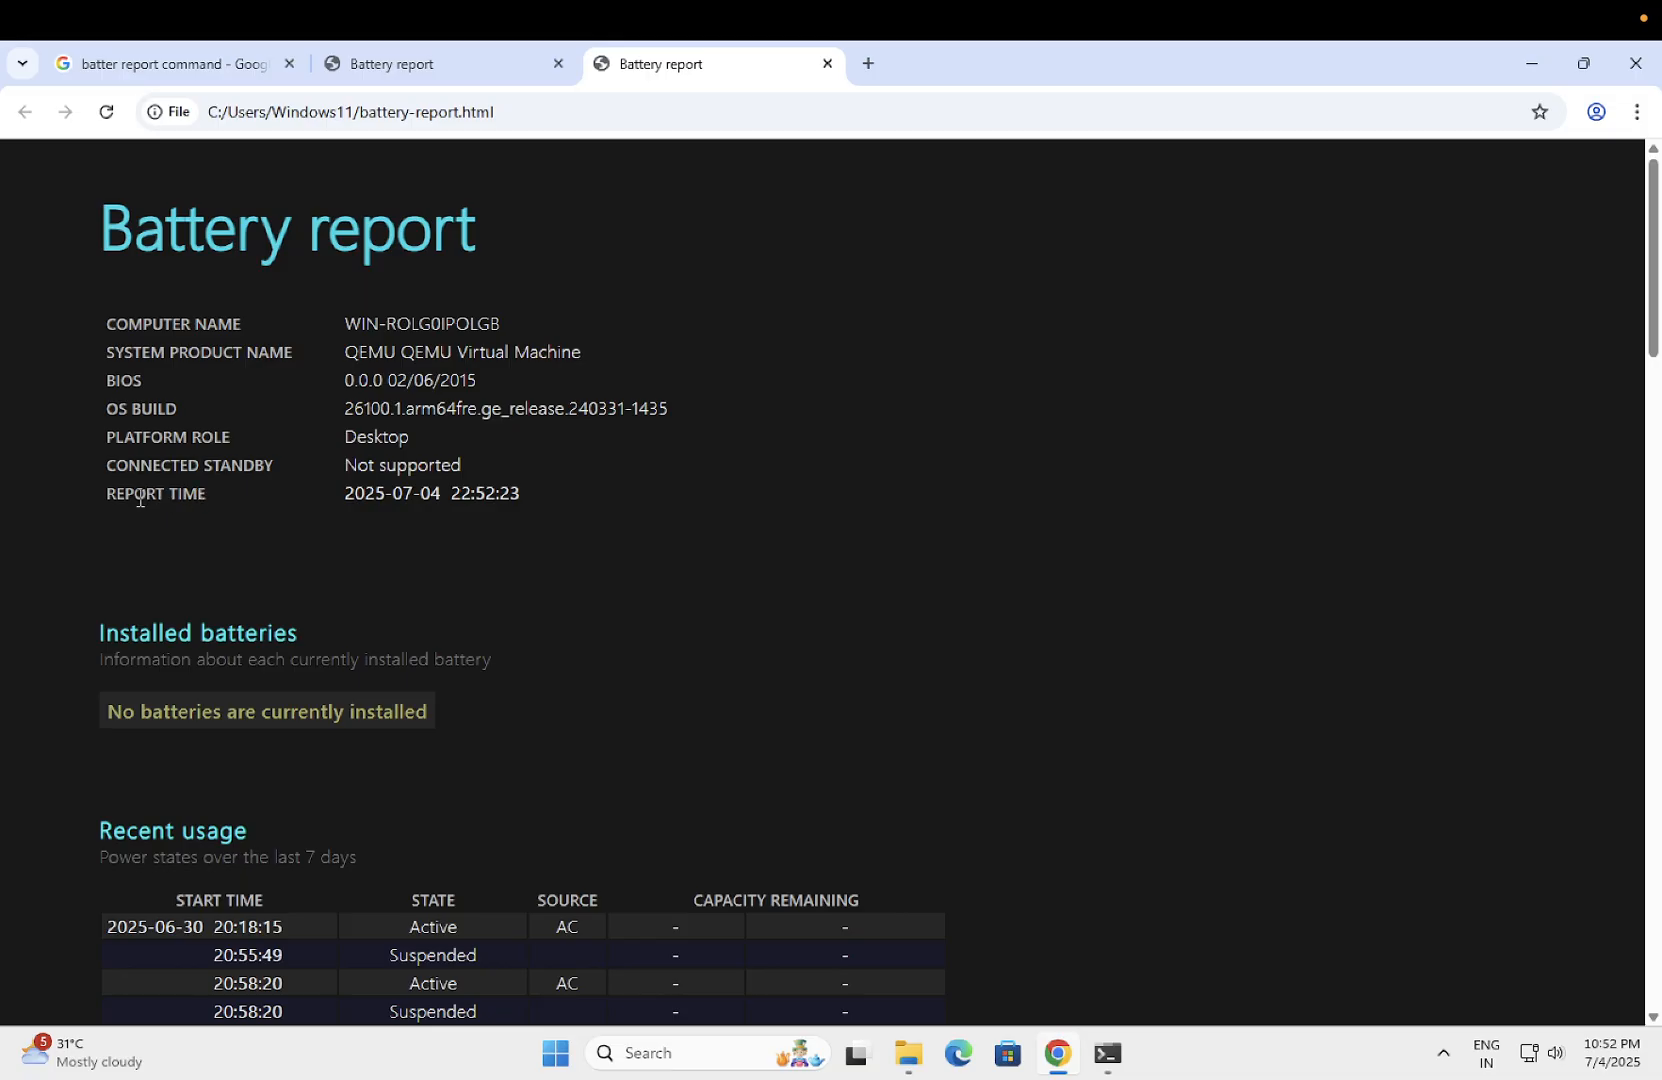
double_click(155, 493)
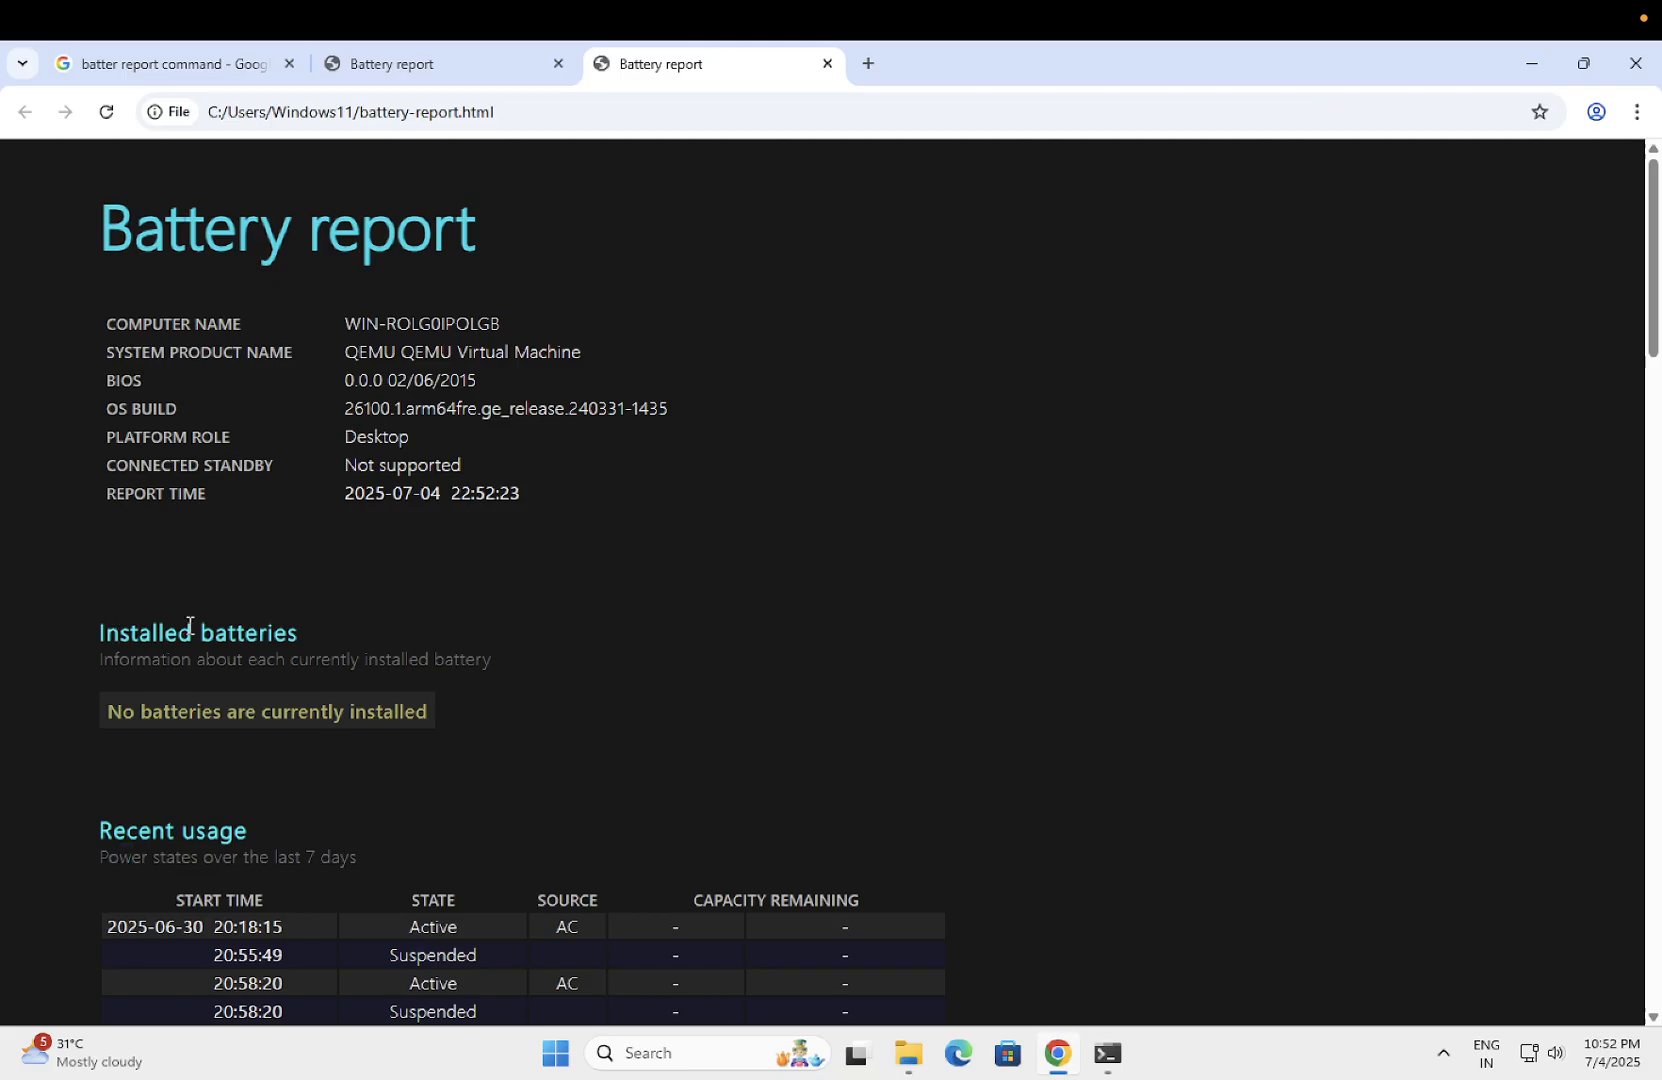
drag(99, 633, 265, 633)
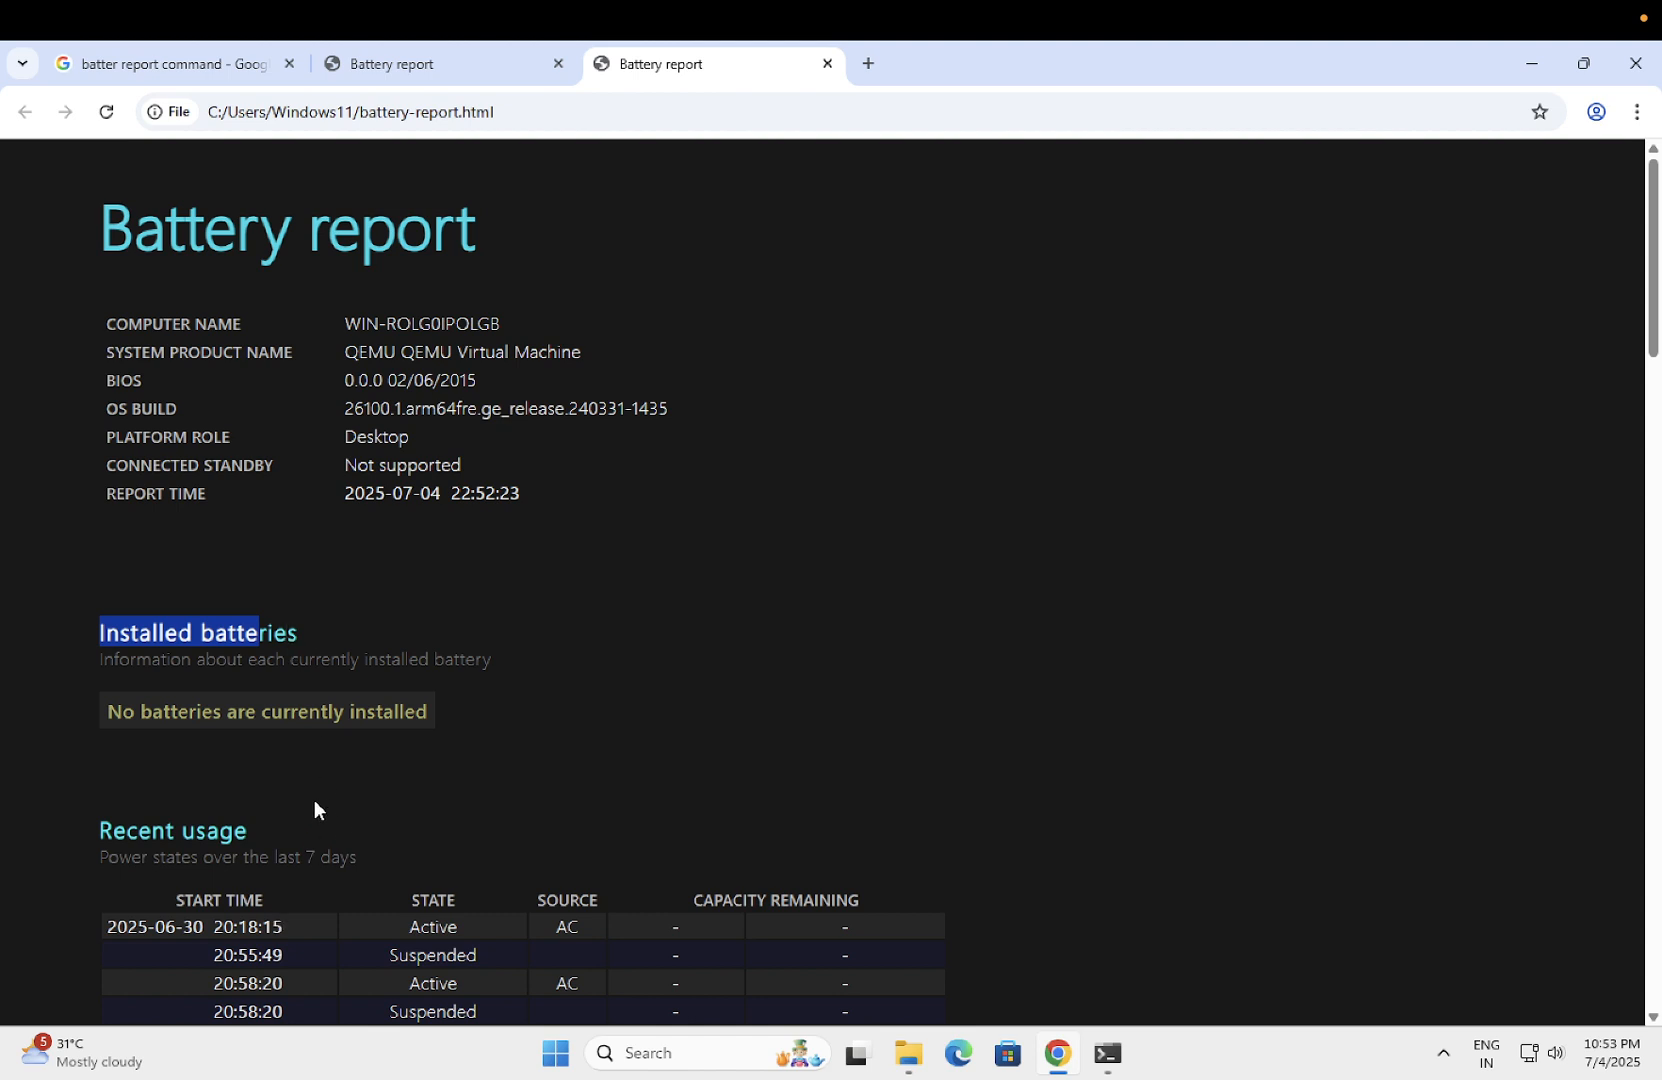
mouse_move(295, 640)
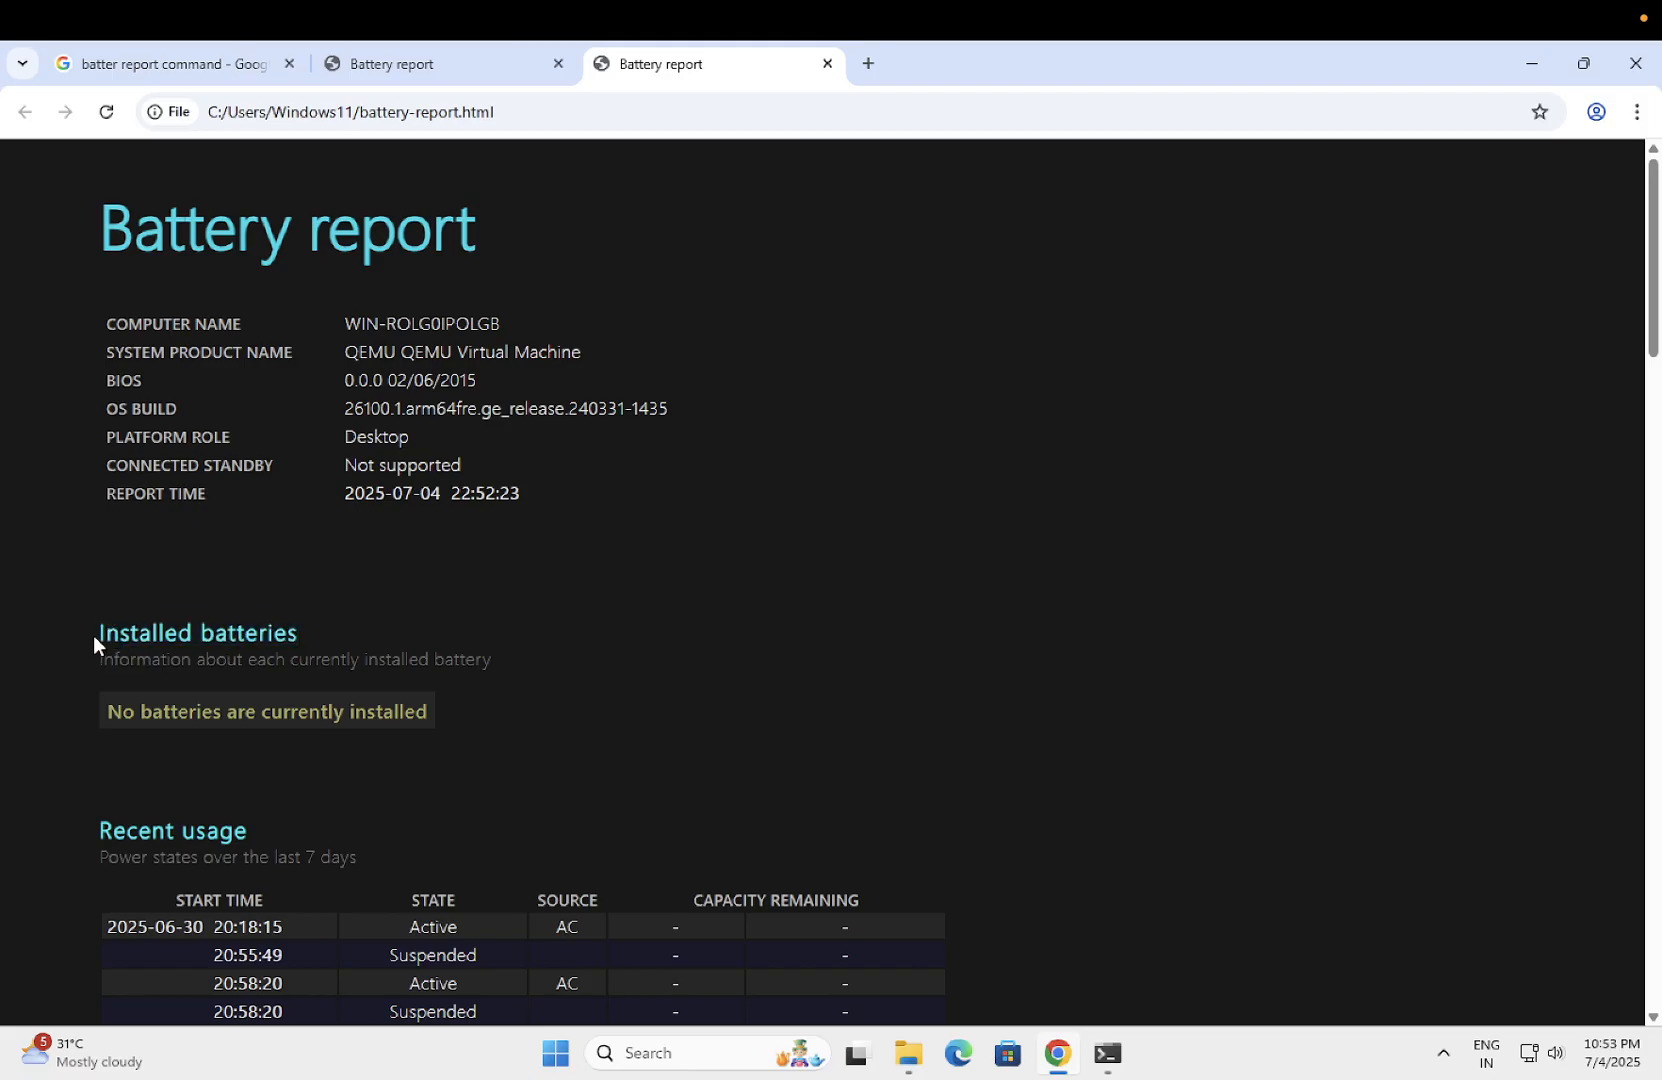
double_click(197, 633)
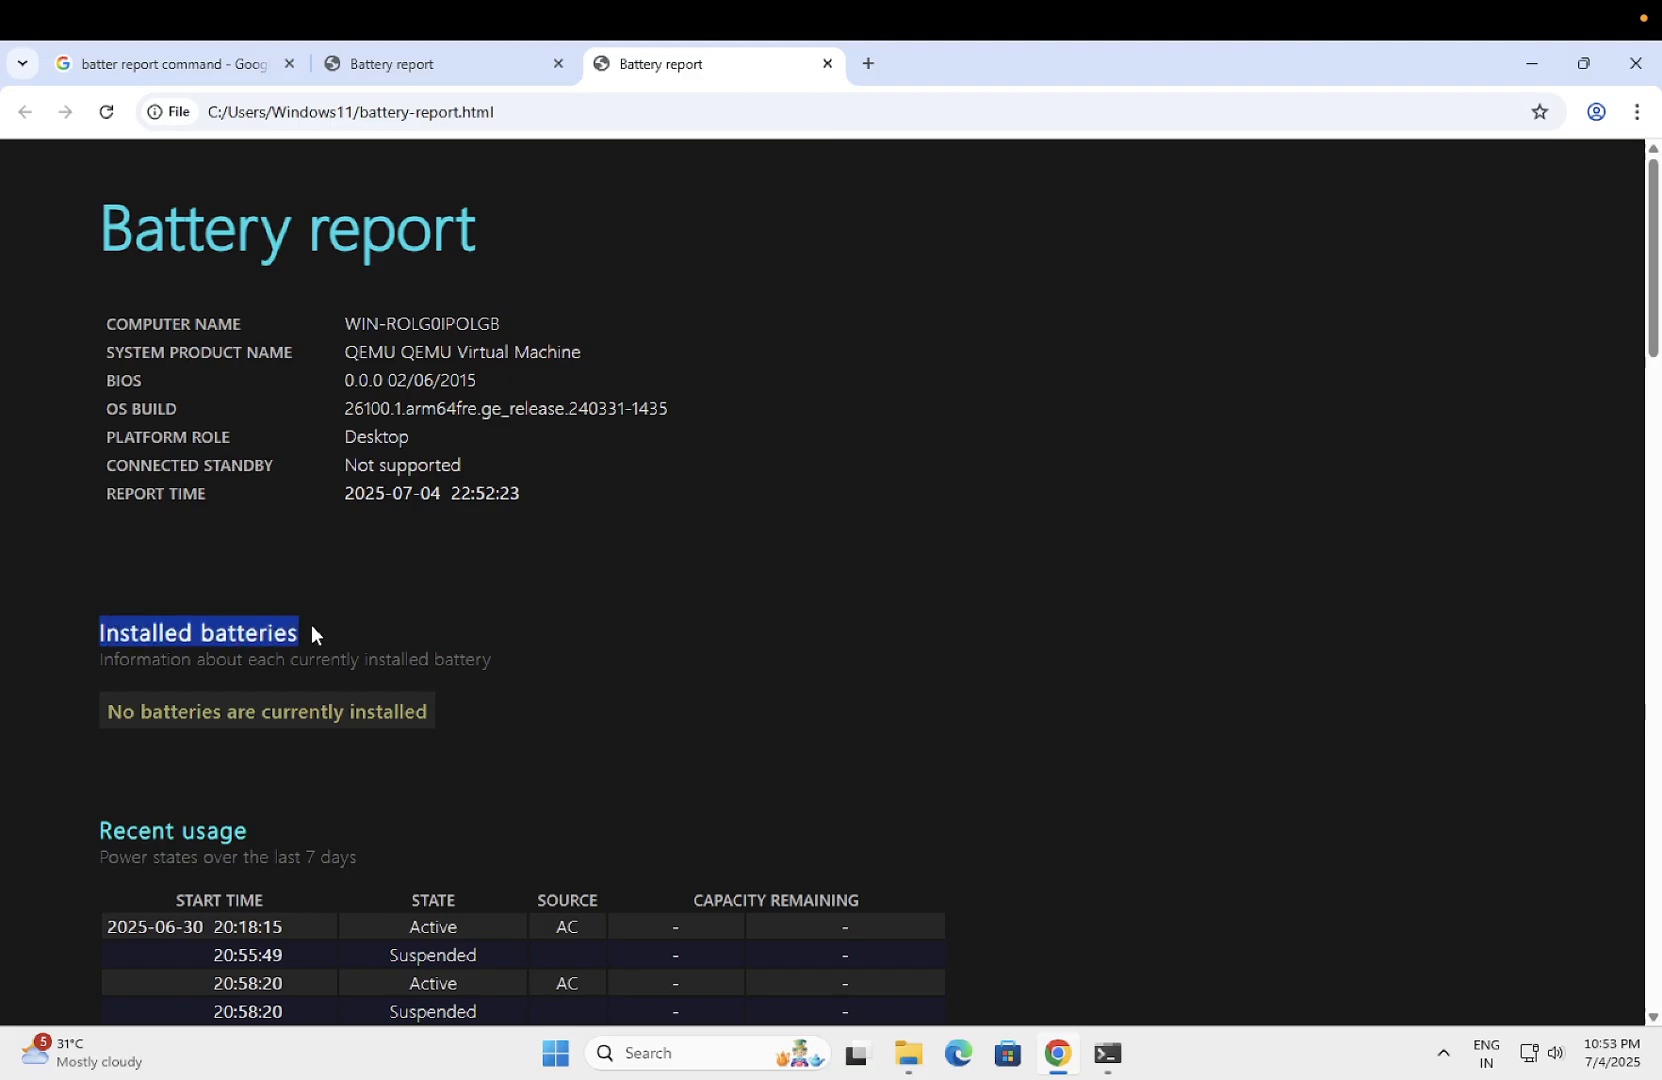
mouse_move(248, 636)
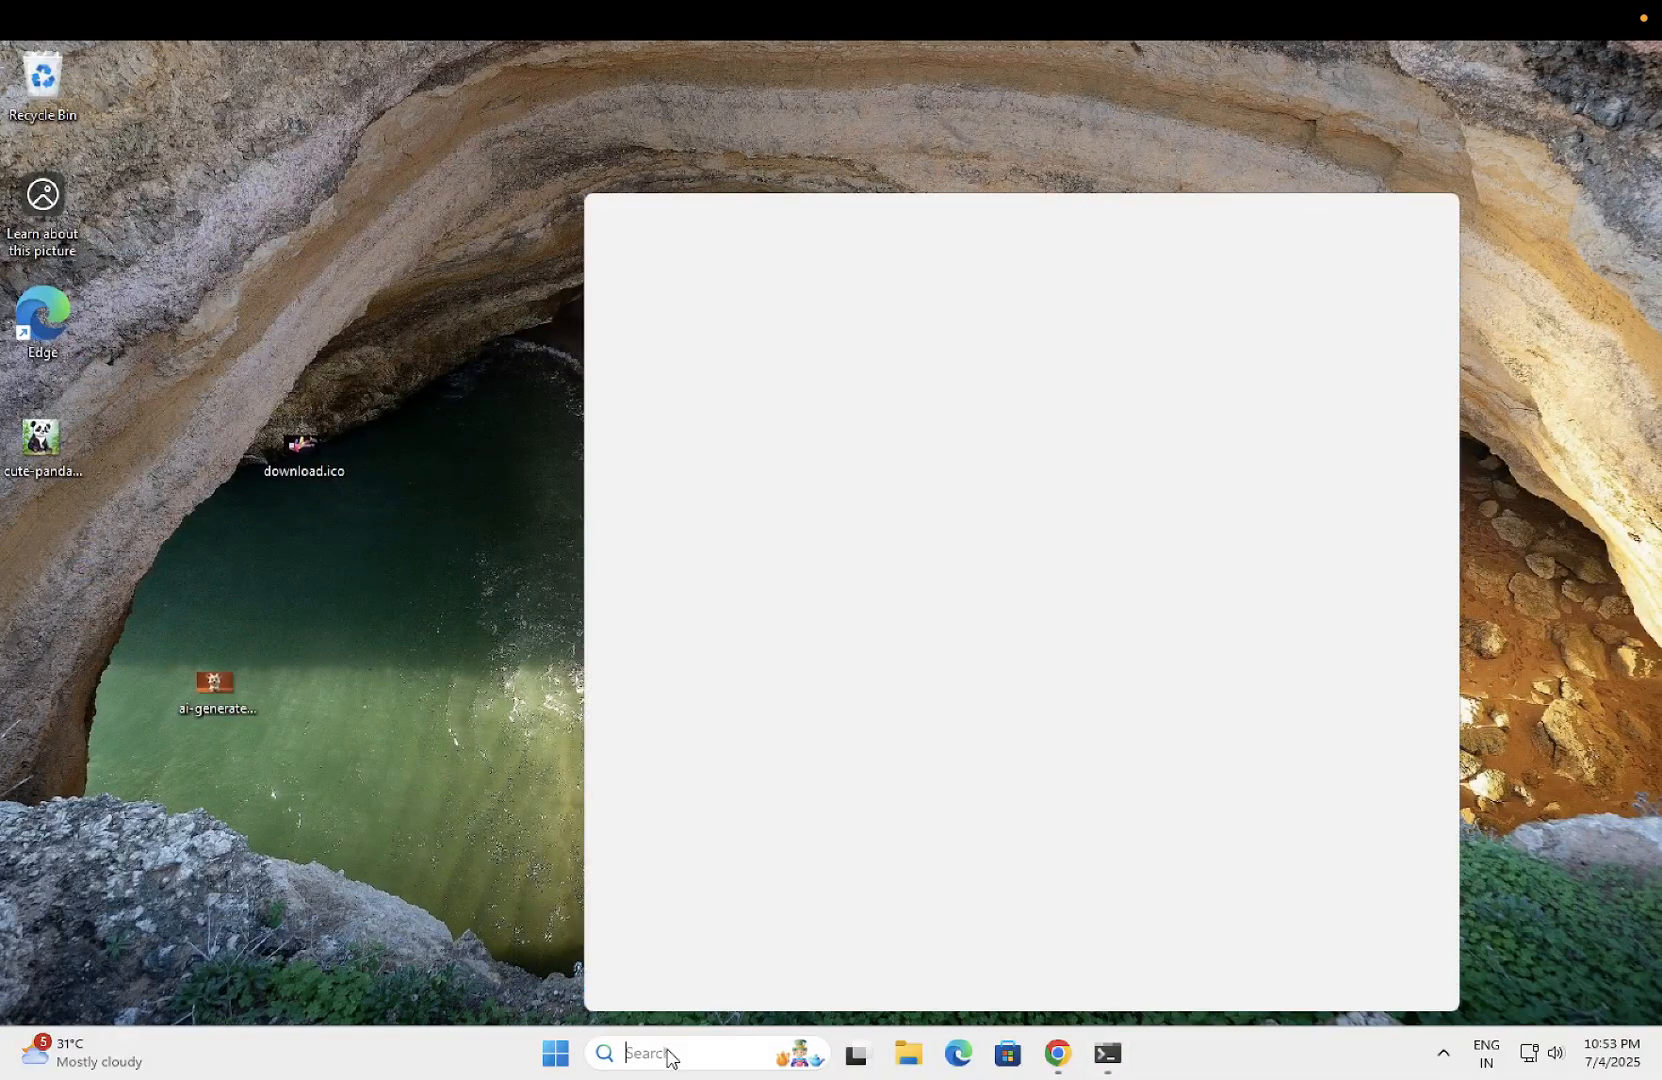
- Launch sysdm.cpl from the Run dialog to open System Properties
text(run)
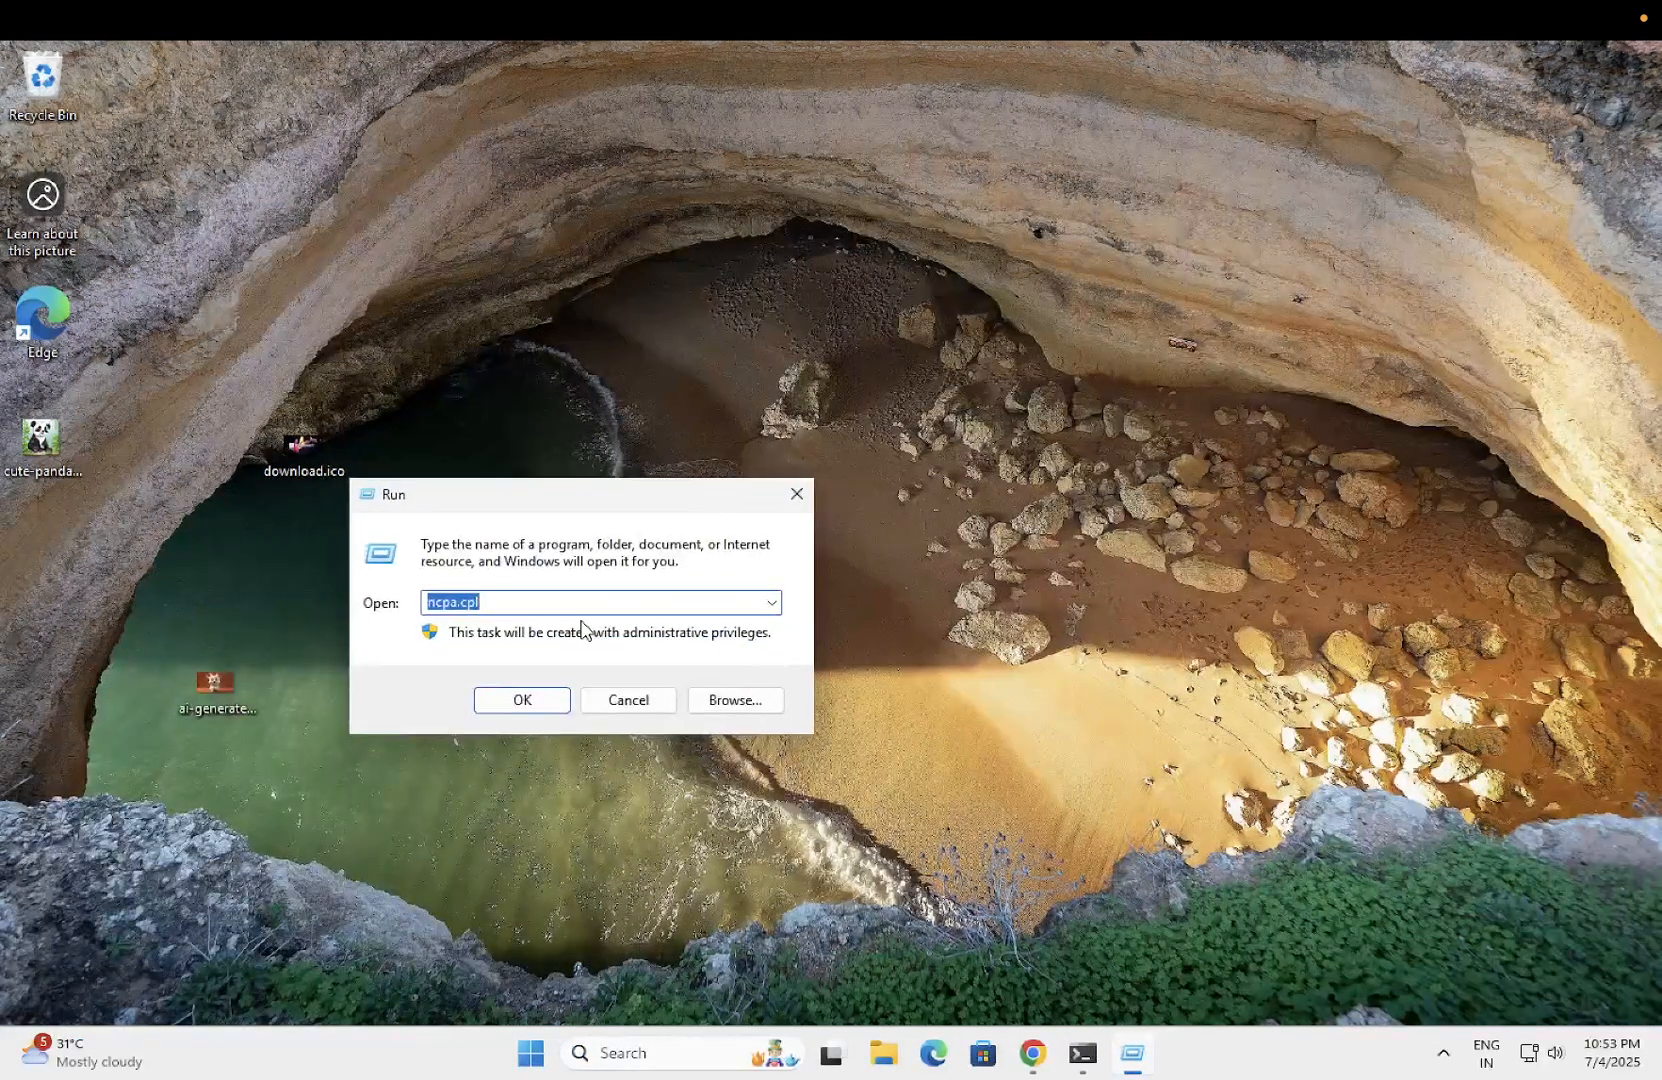
text(sysdm)
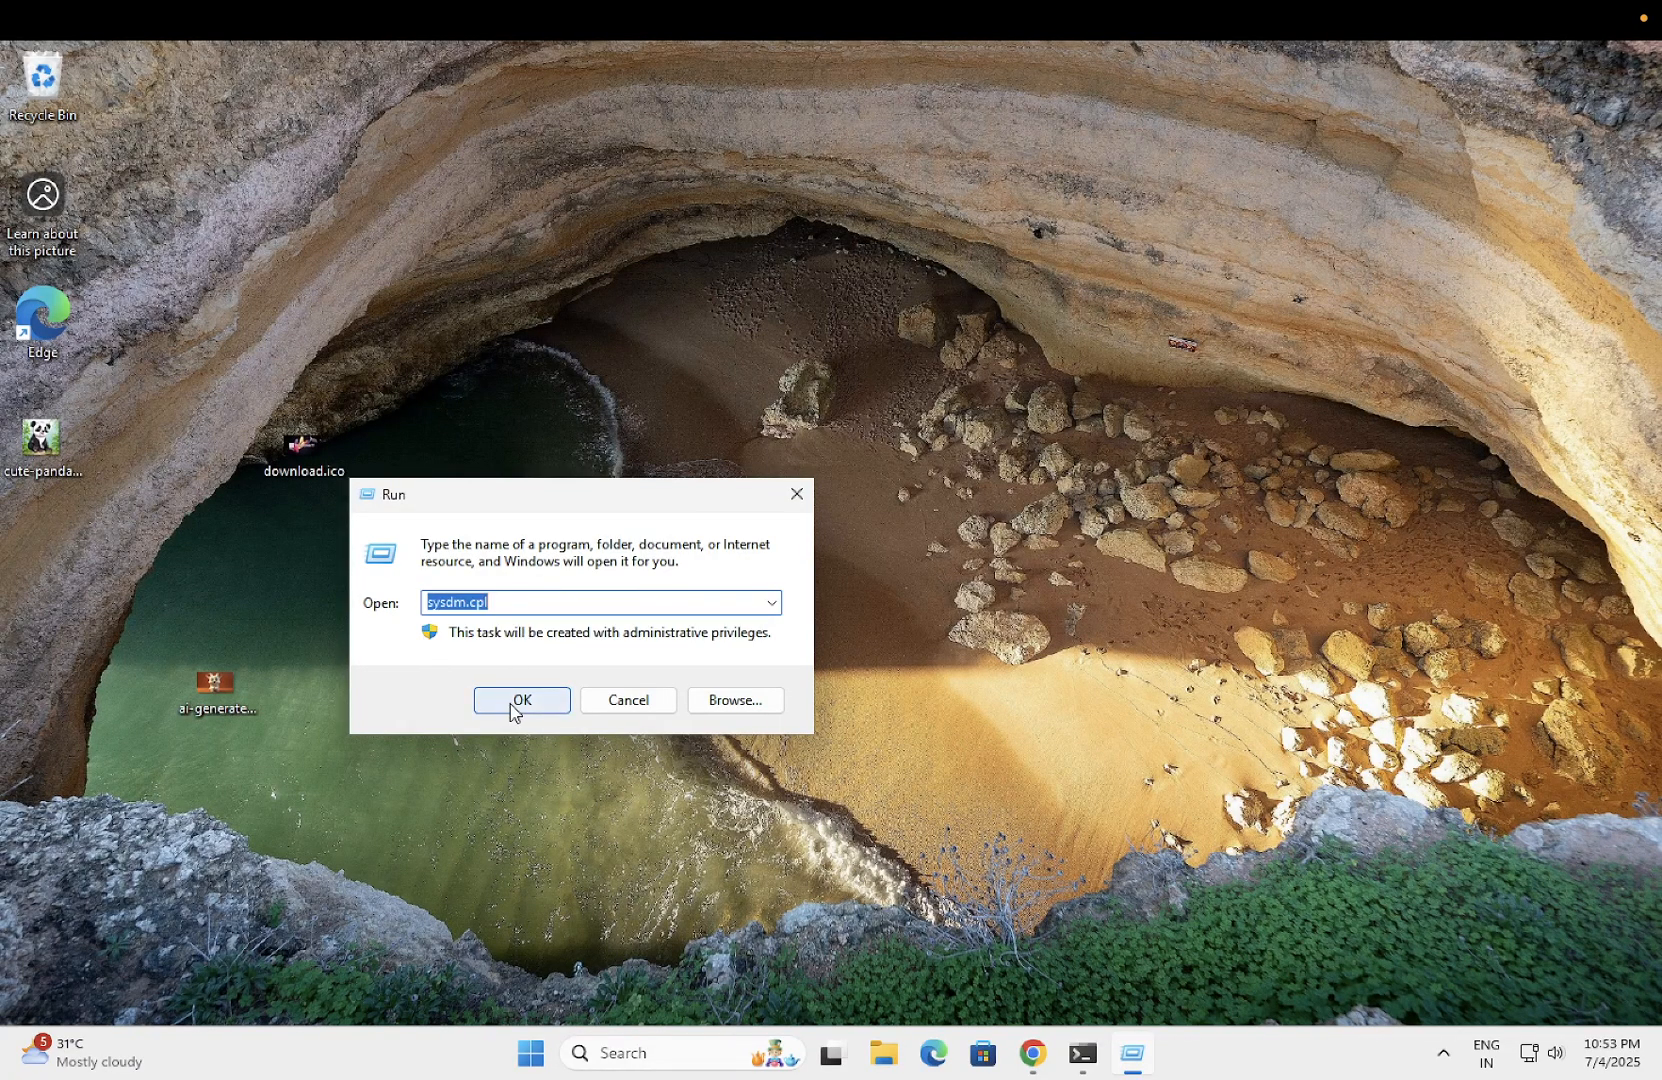
click(520, 700)
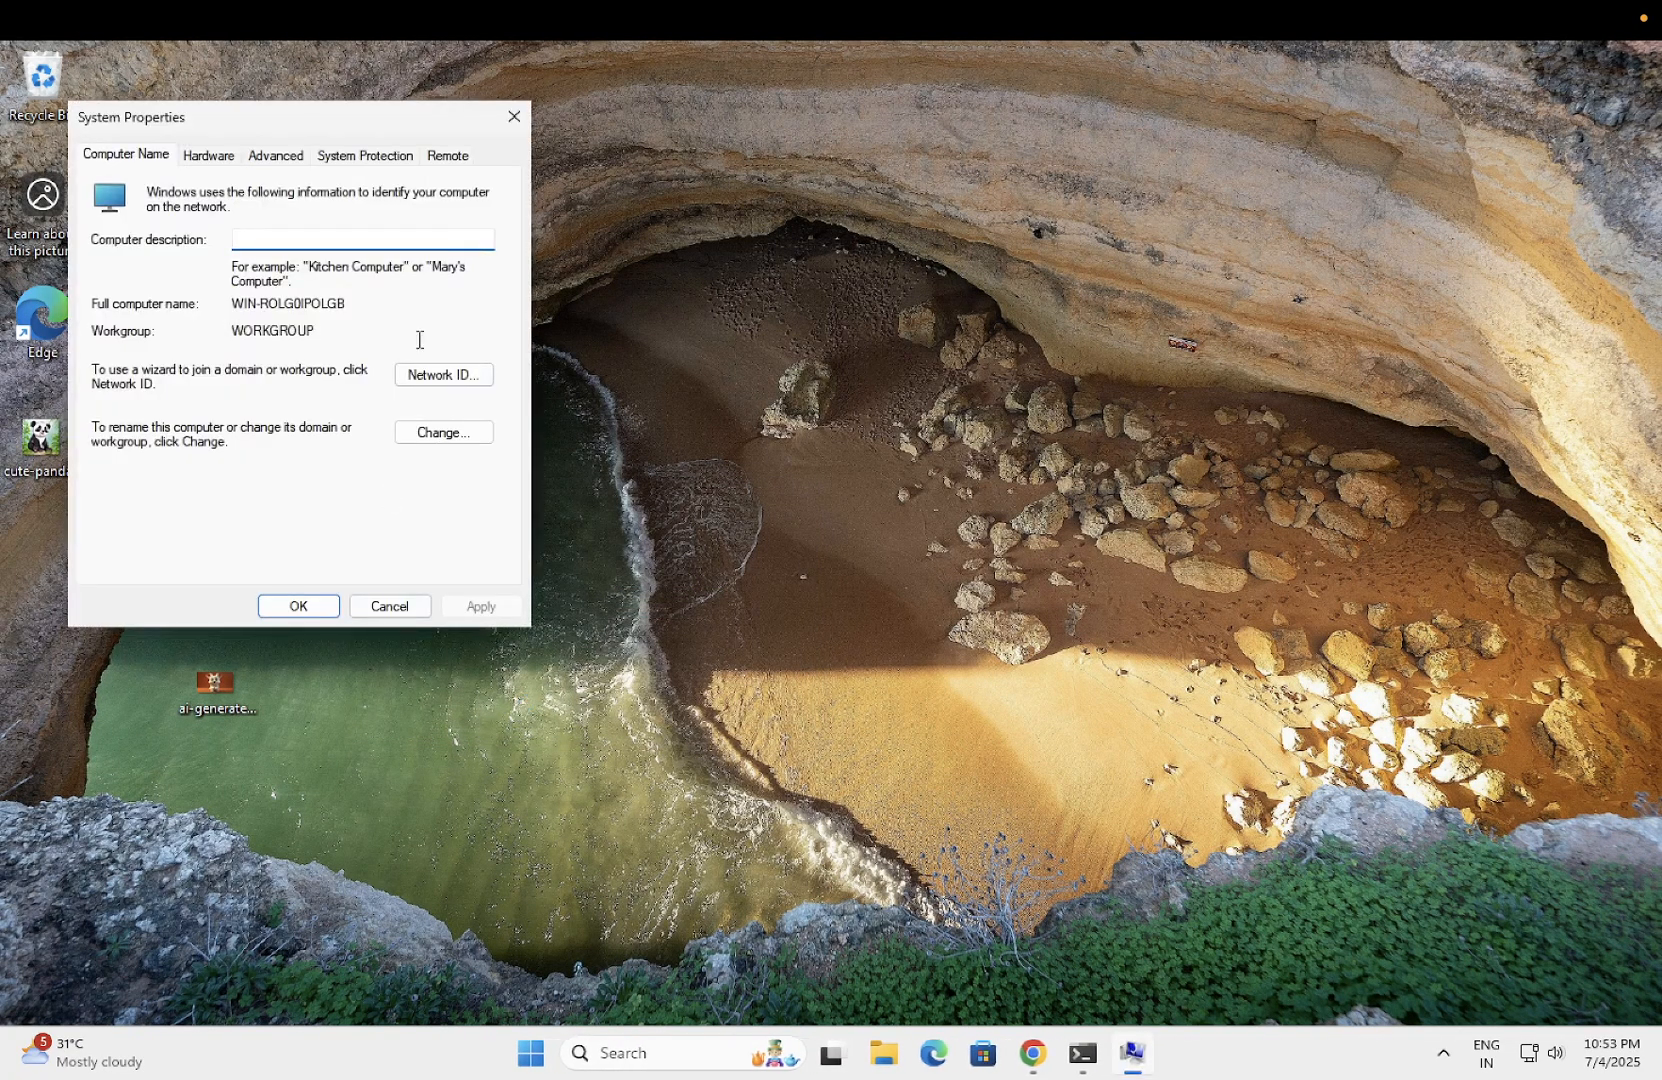
- Browse the System Protection, Advanced and Remote tabs of System Properties, ending on Advanced
click(365, 155)
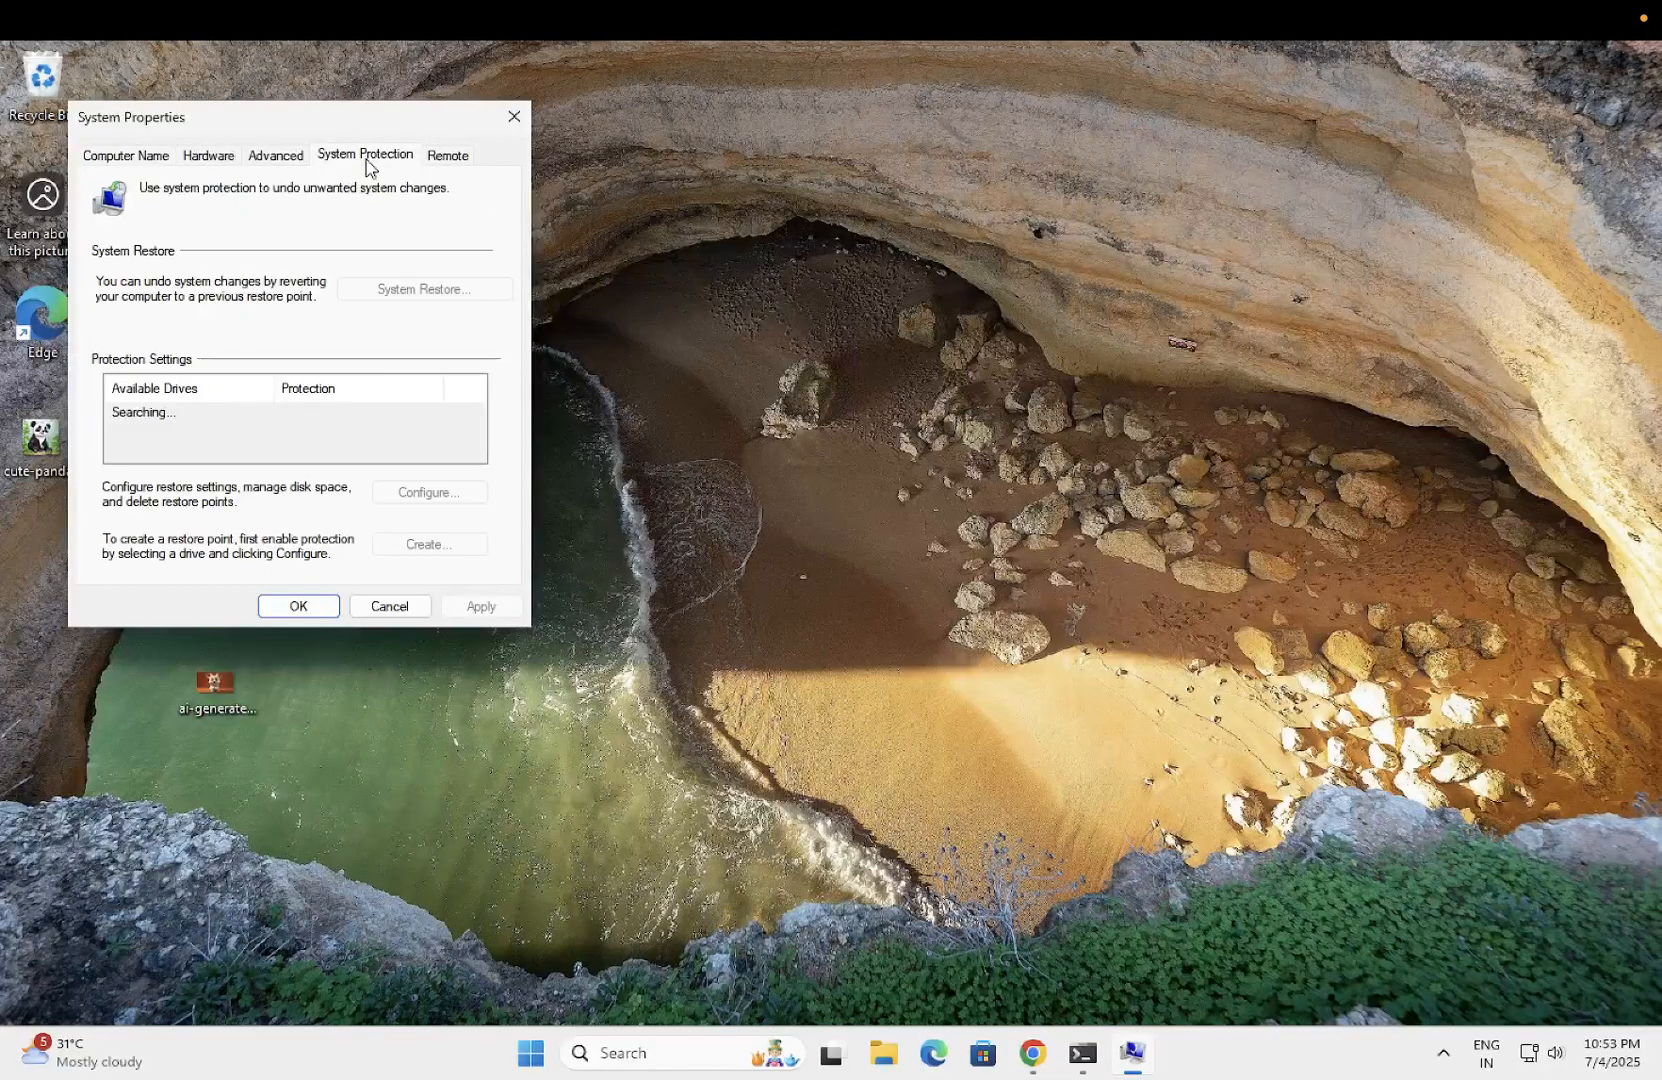
click(275, 155)
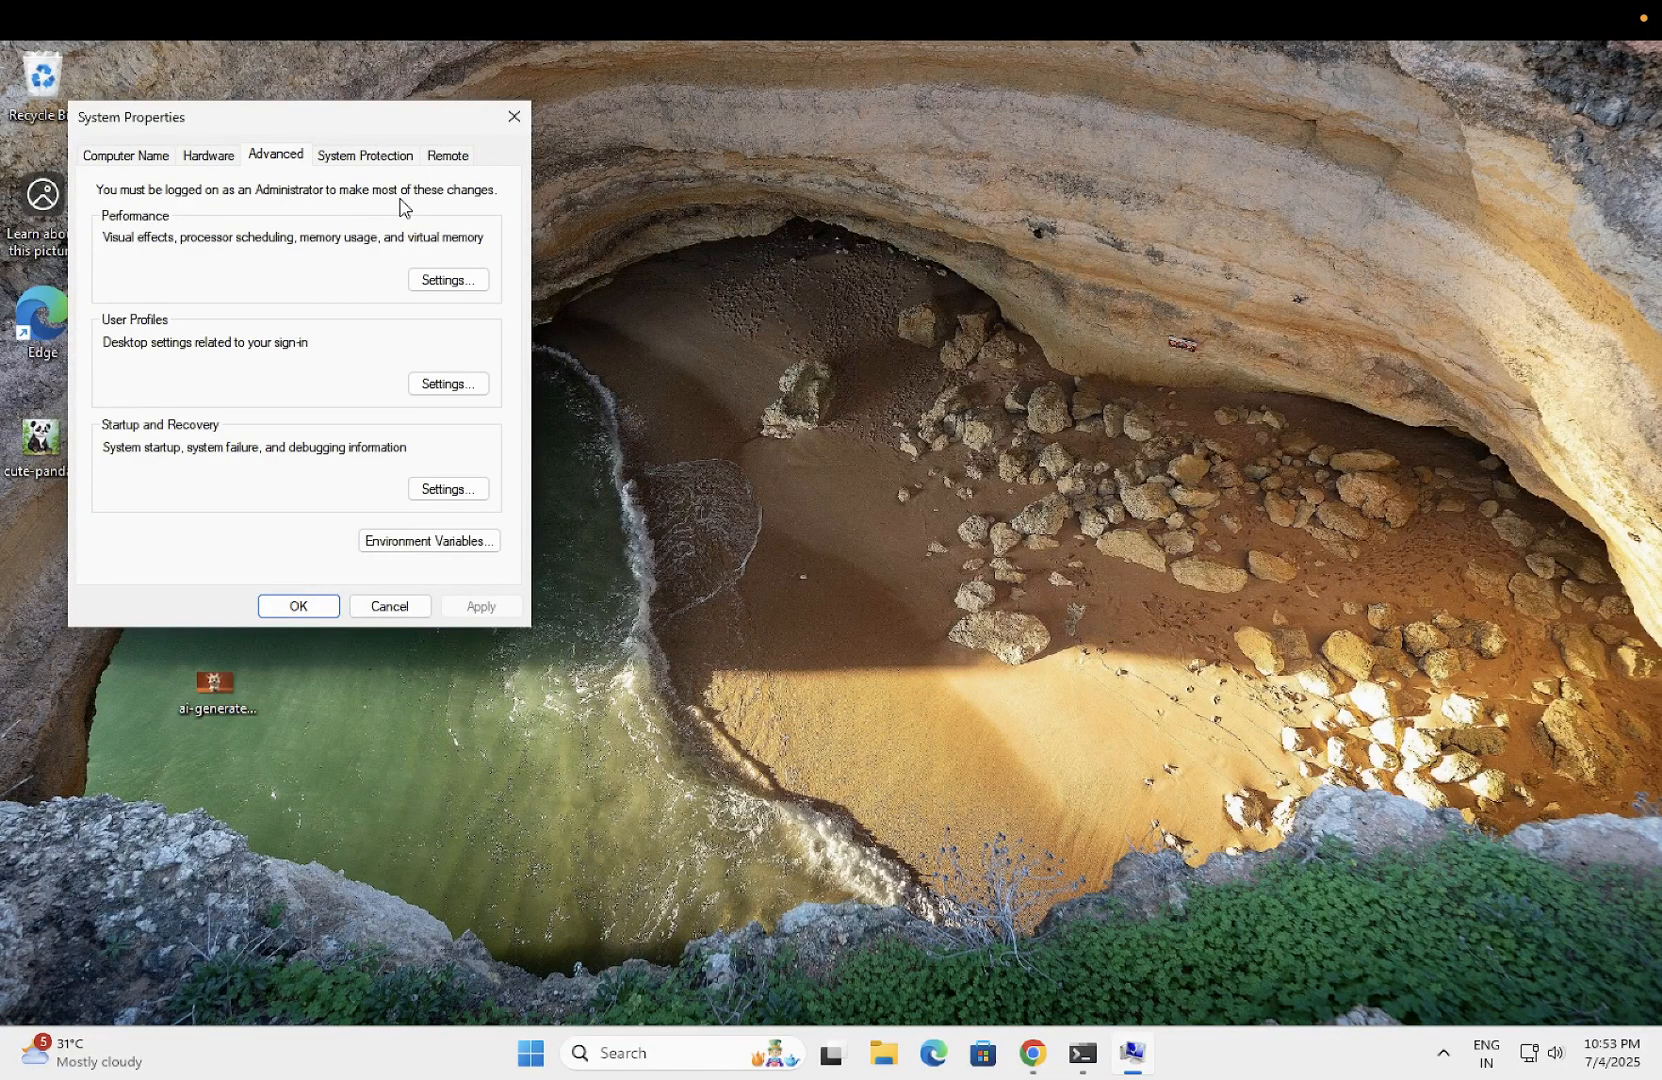
click(446, 155)
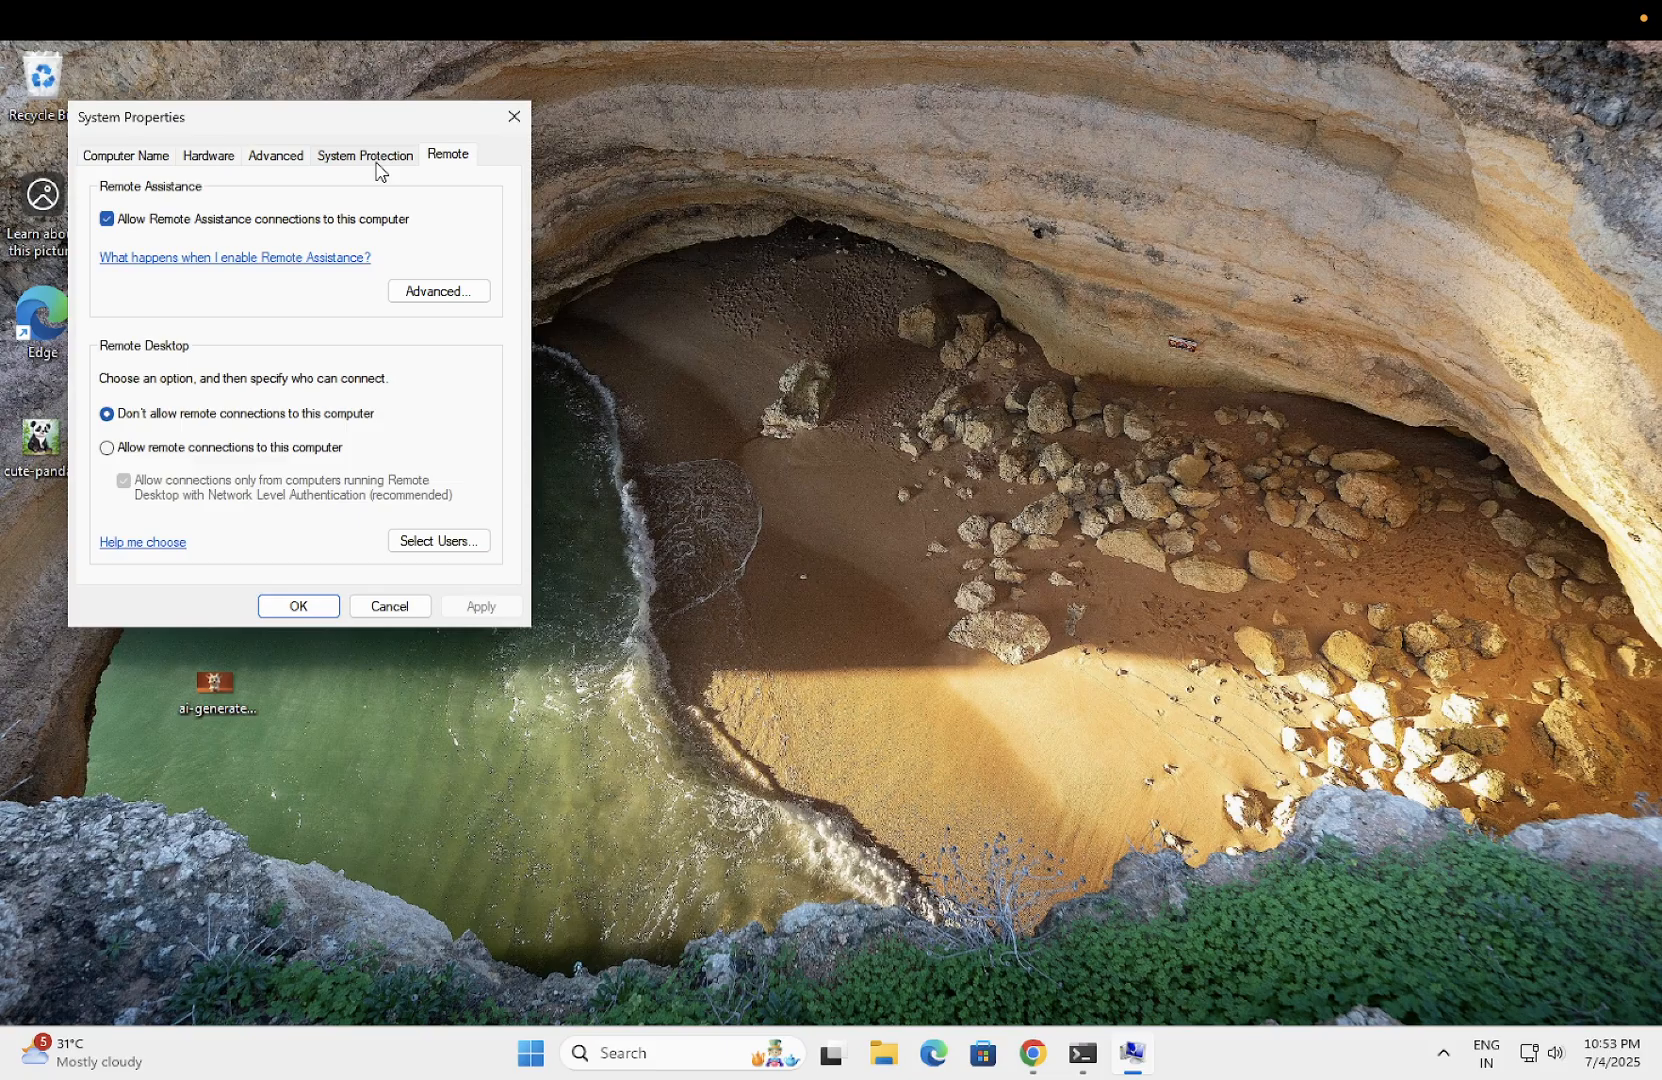
click(364, 155)
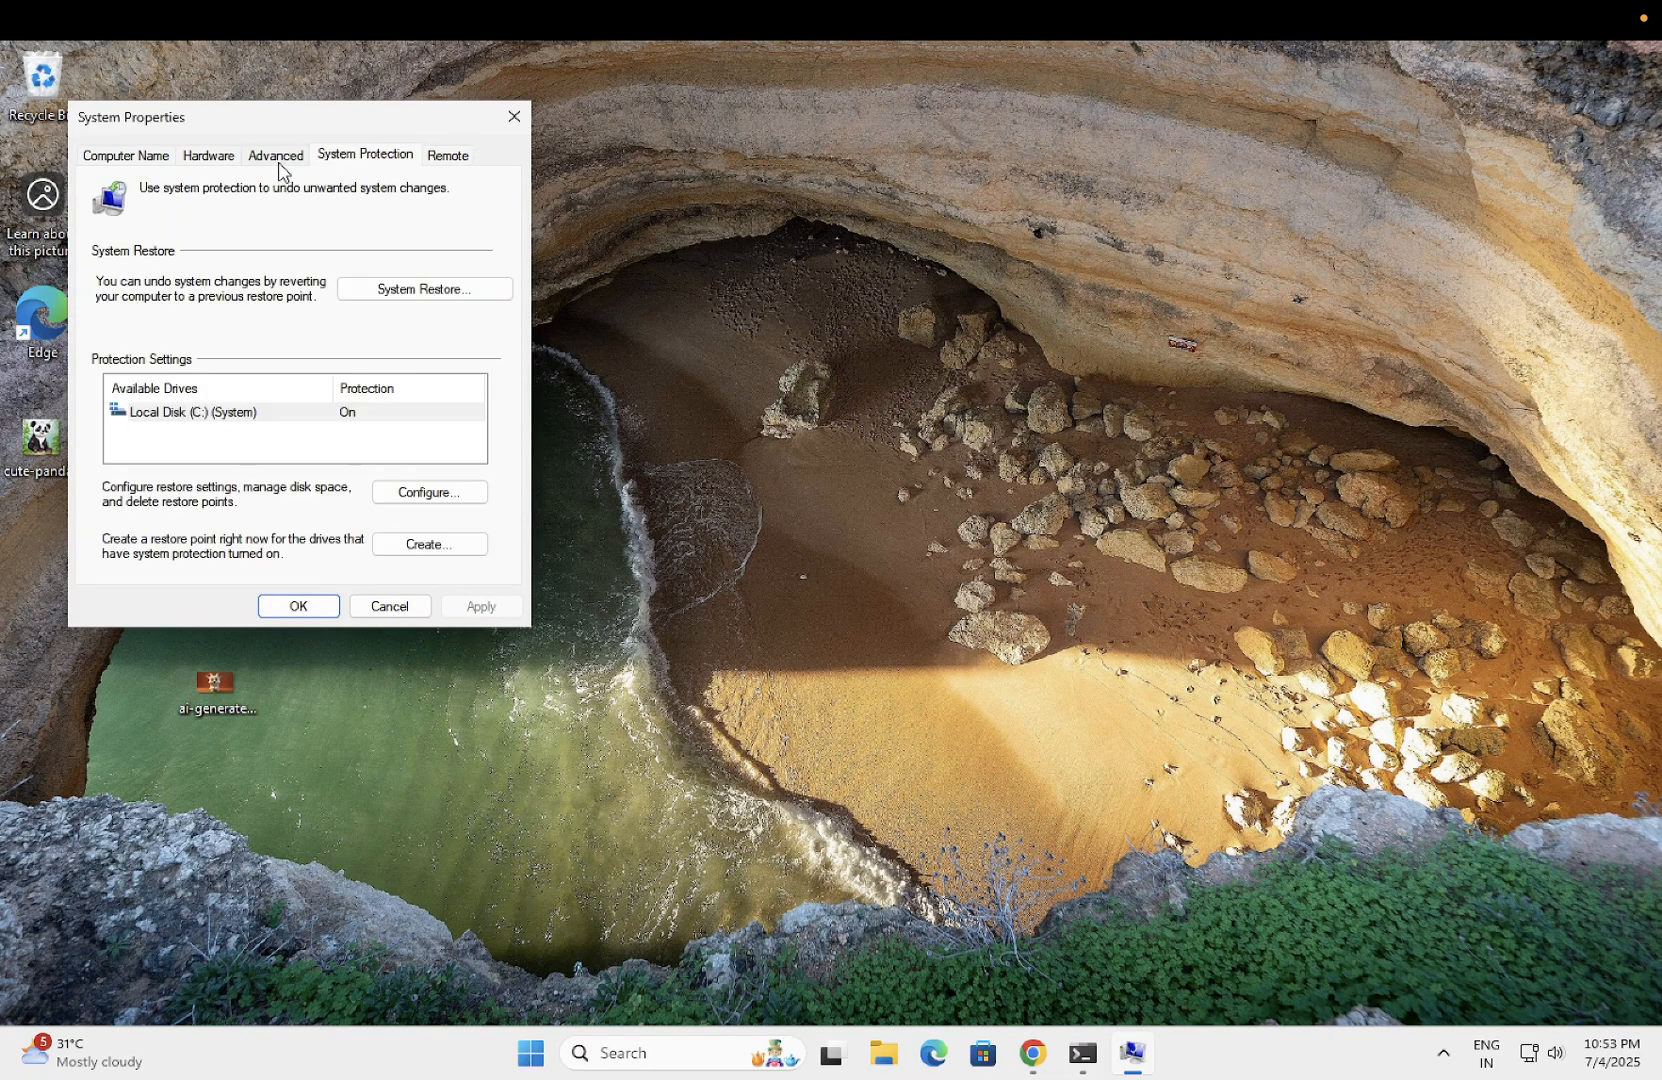
click(275, 155)
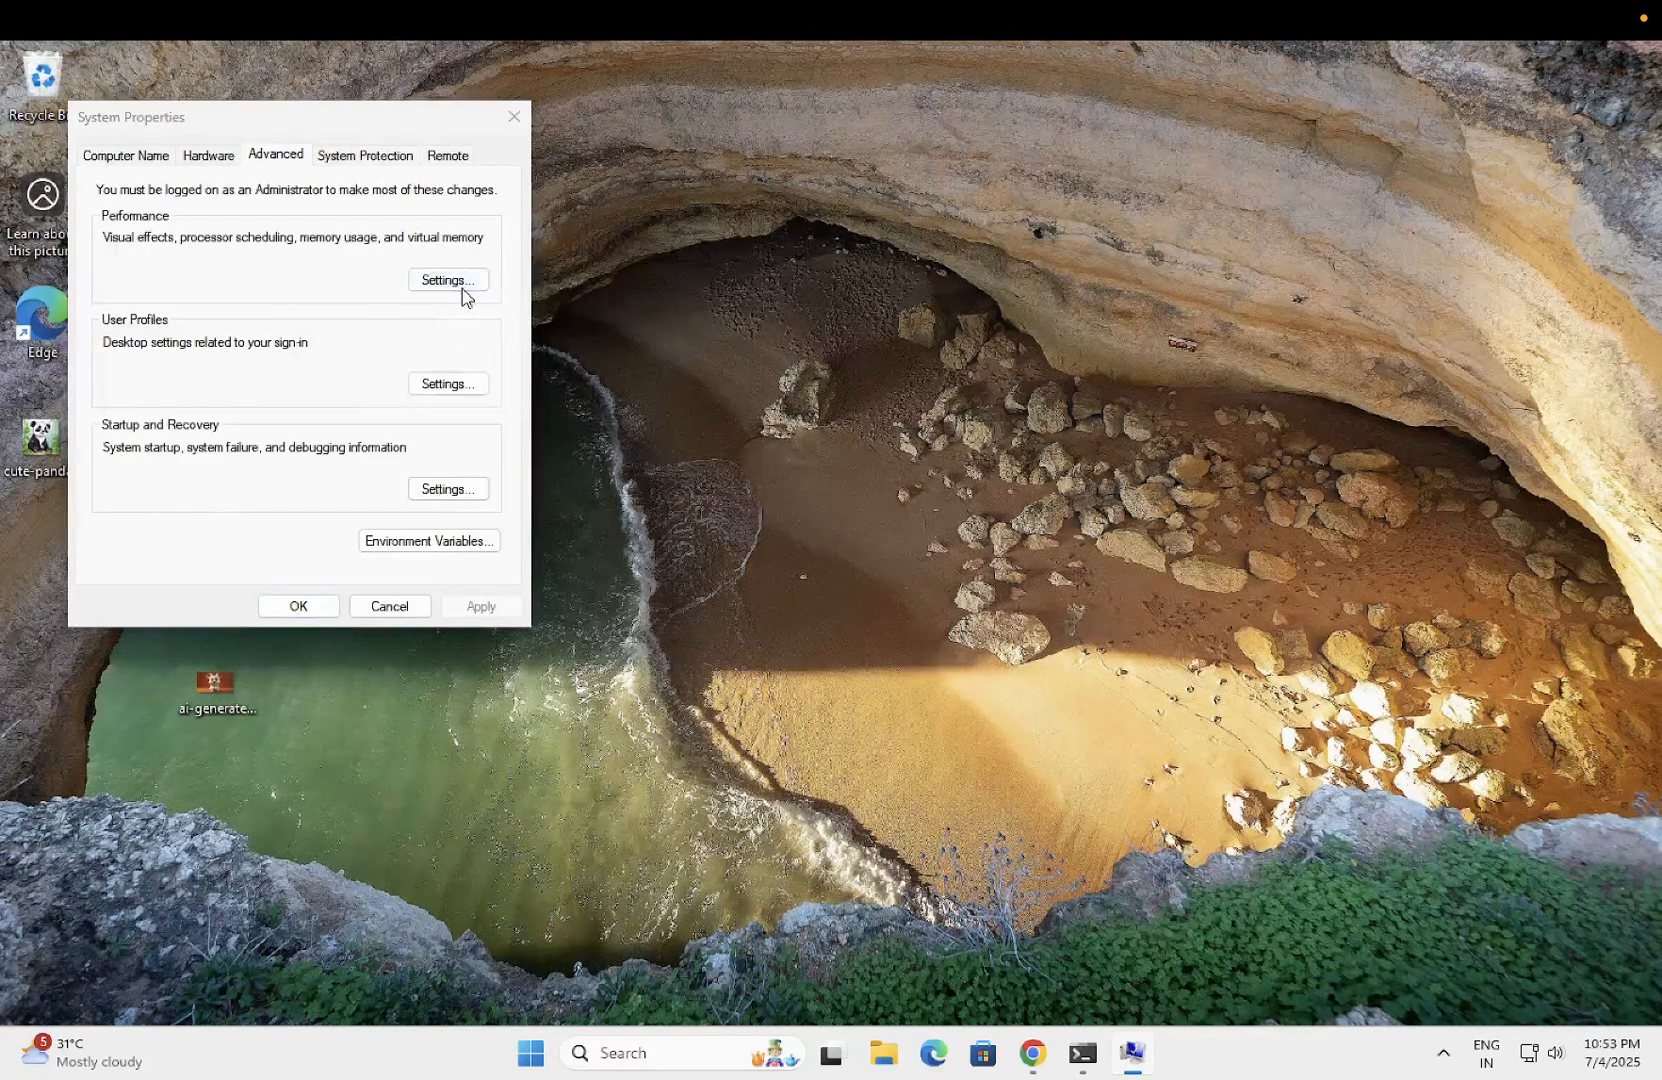
- Set Performance Options to 'Let Windows choose what's best' and close System Properties
click(446, 280)
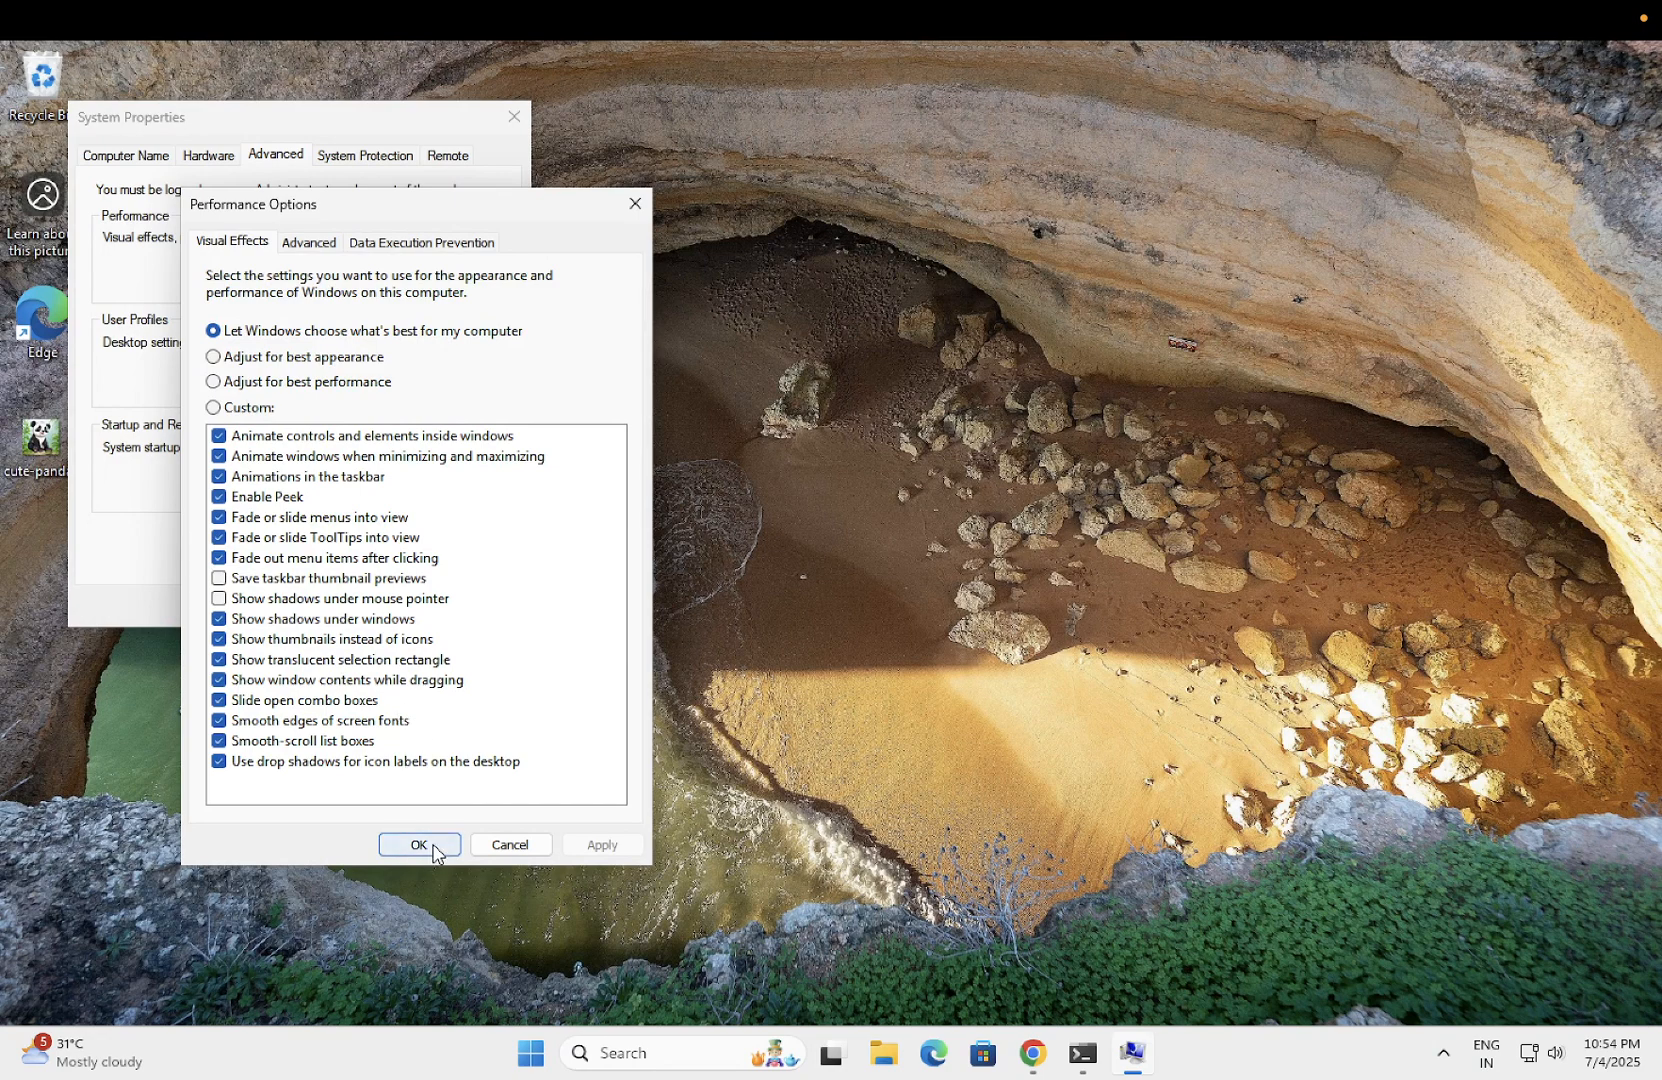
click(418, 845)
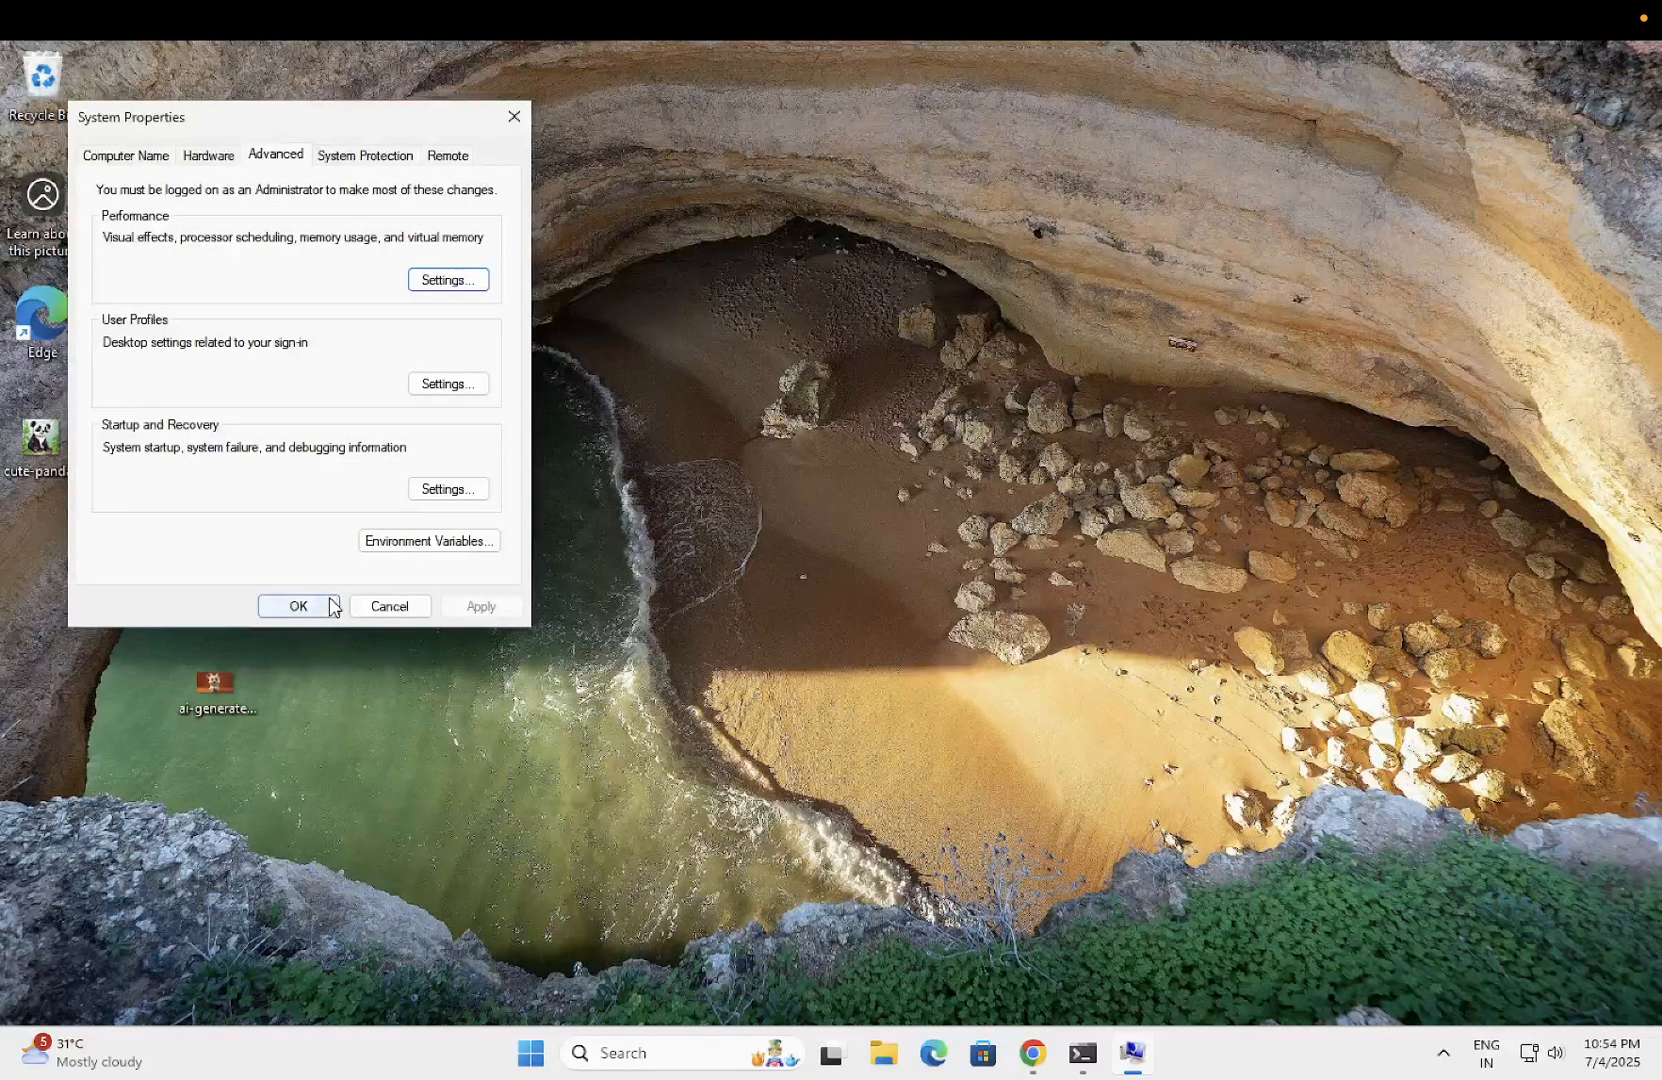
click(298, 605)
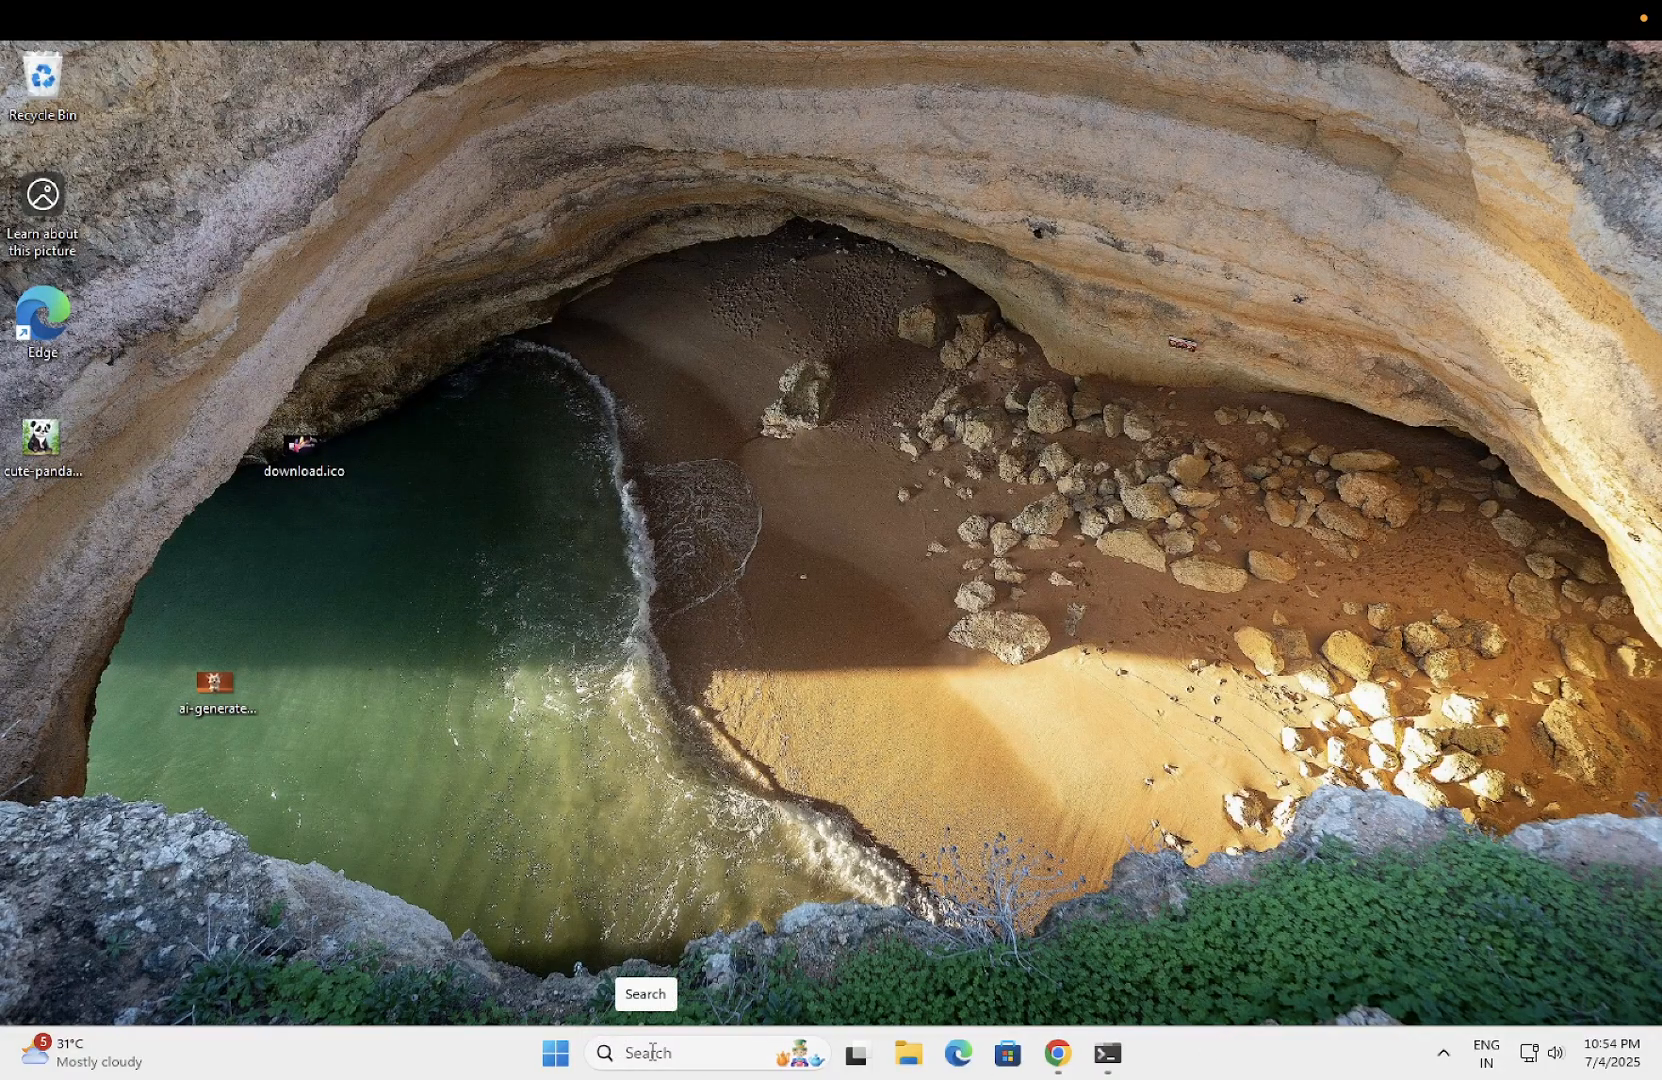
mouse_move(765, 1056)
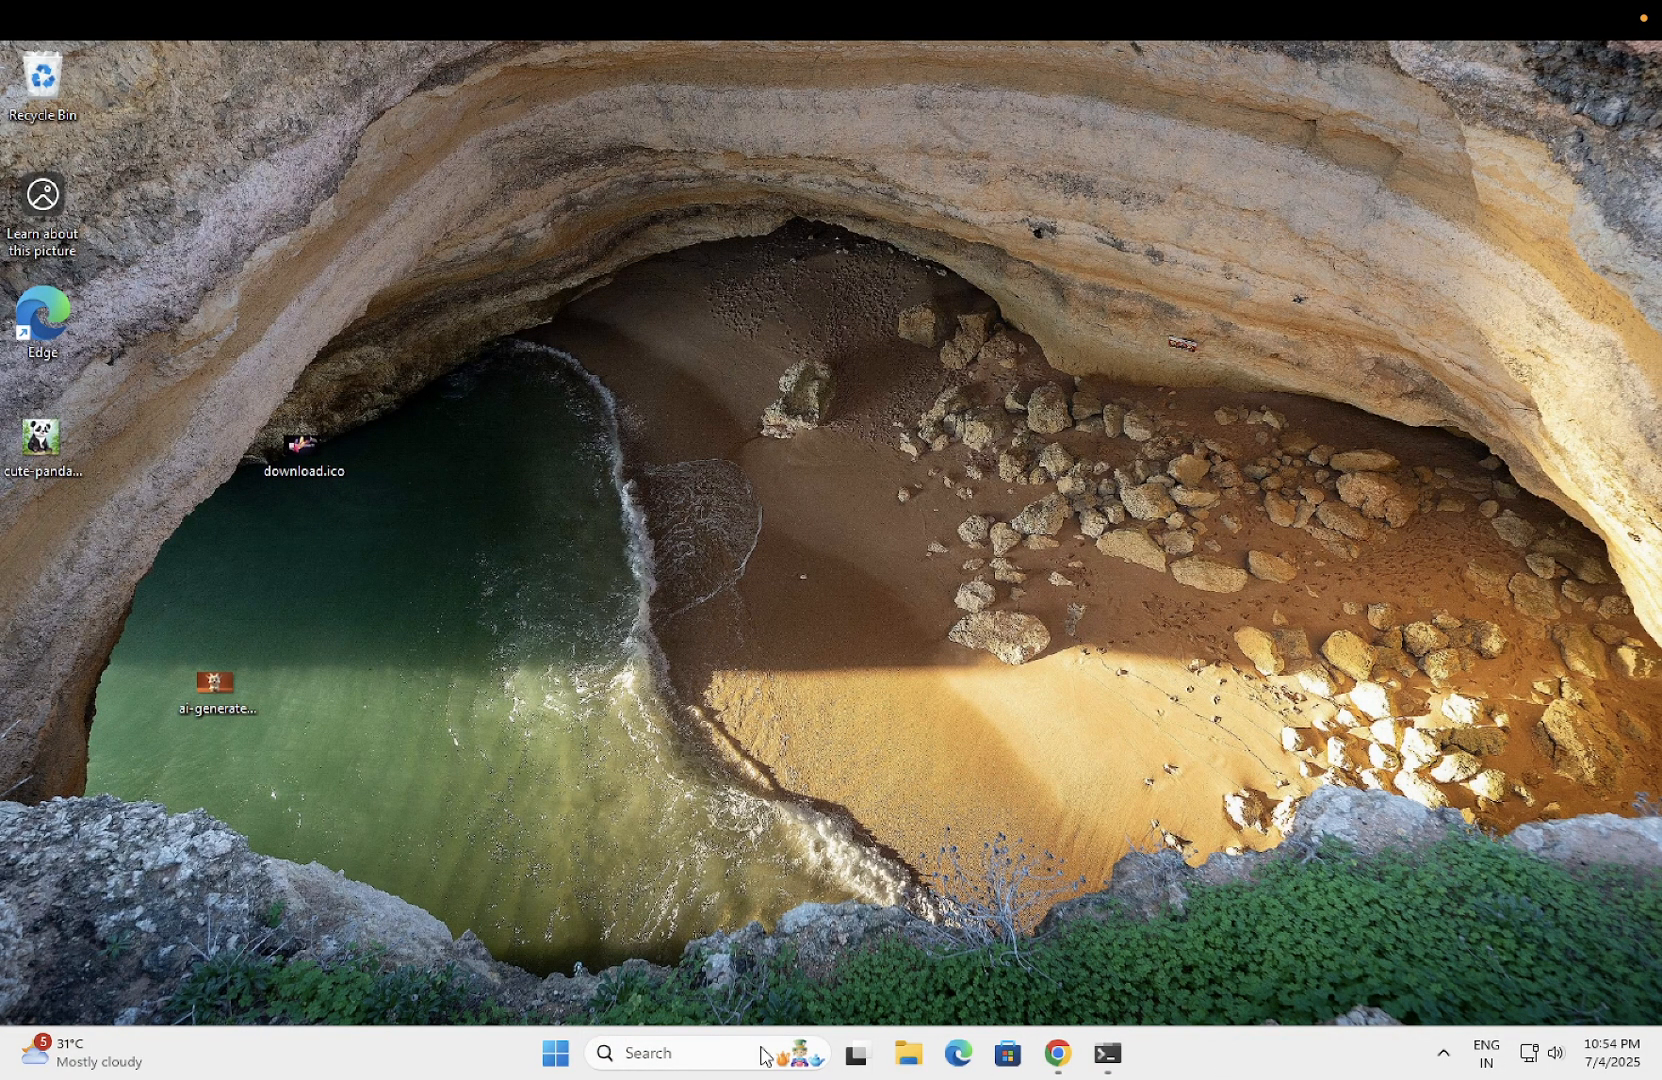
mouse_move(551, 1007)
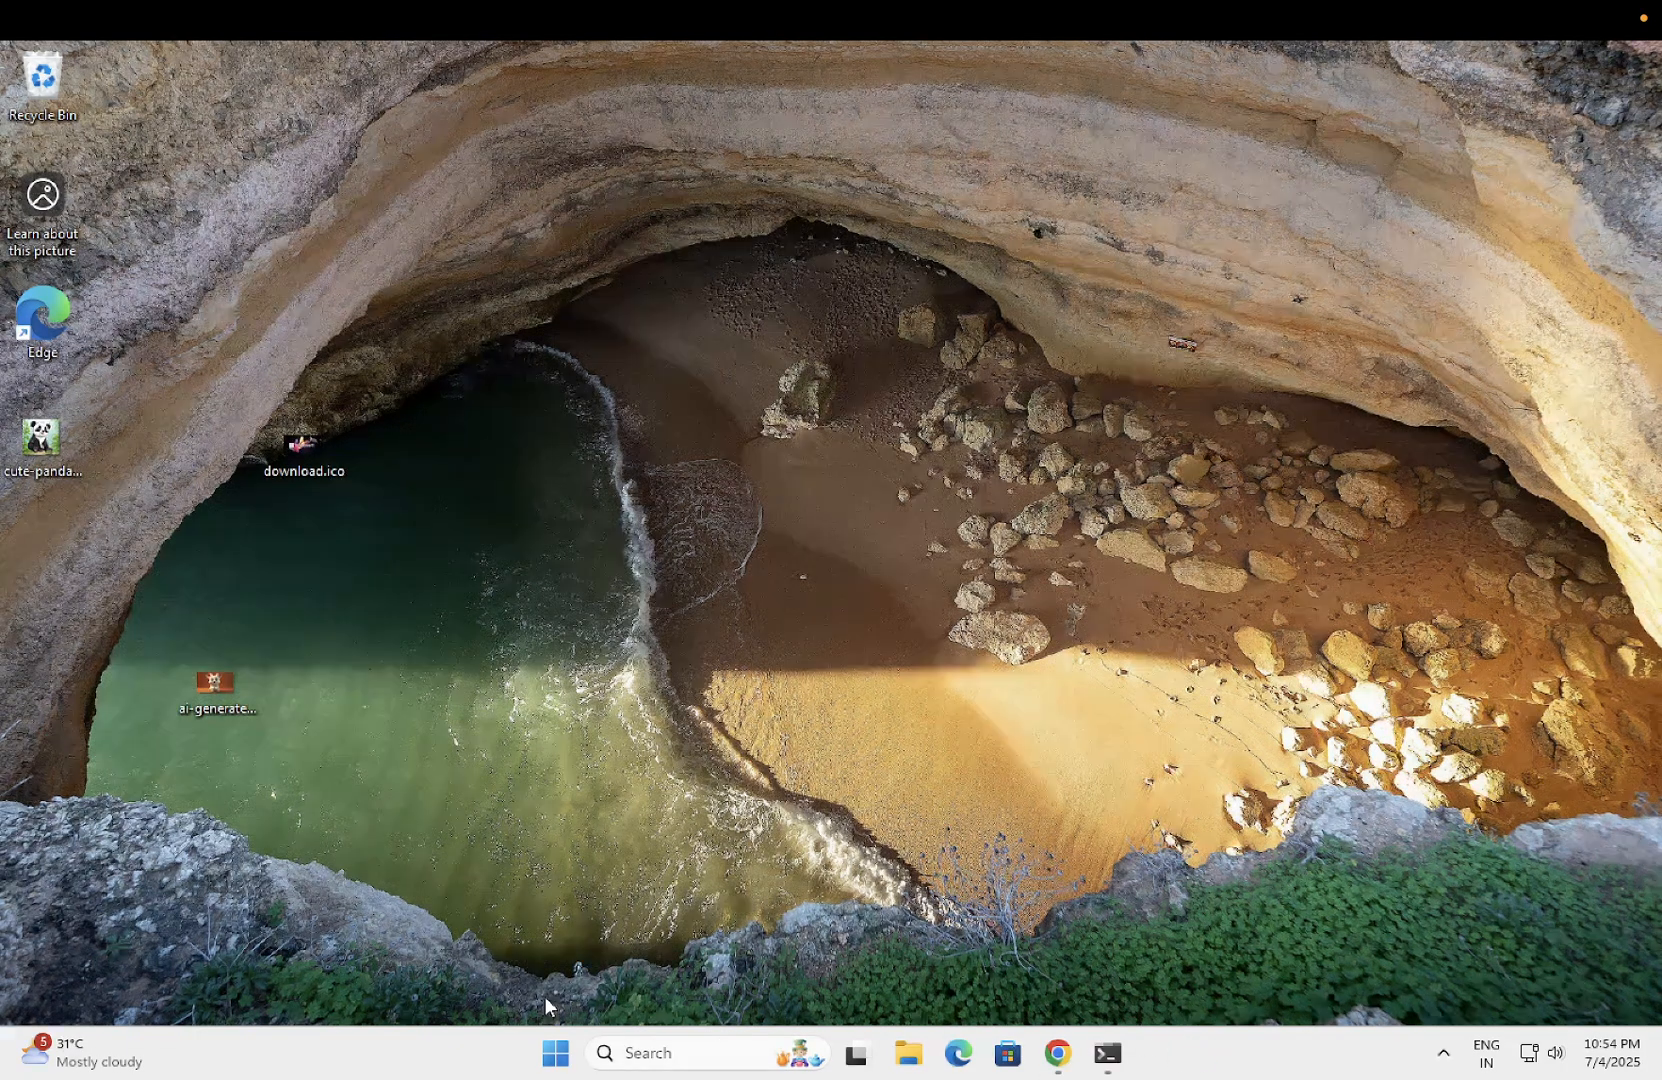
- Search the taskbar for 'task' to launch Task Manager
click(700, 1052)
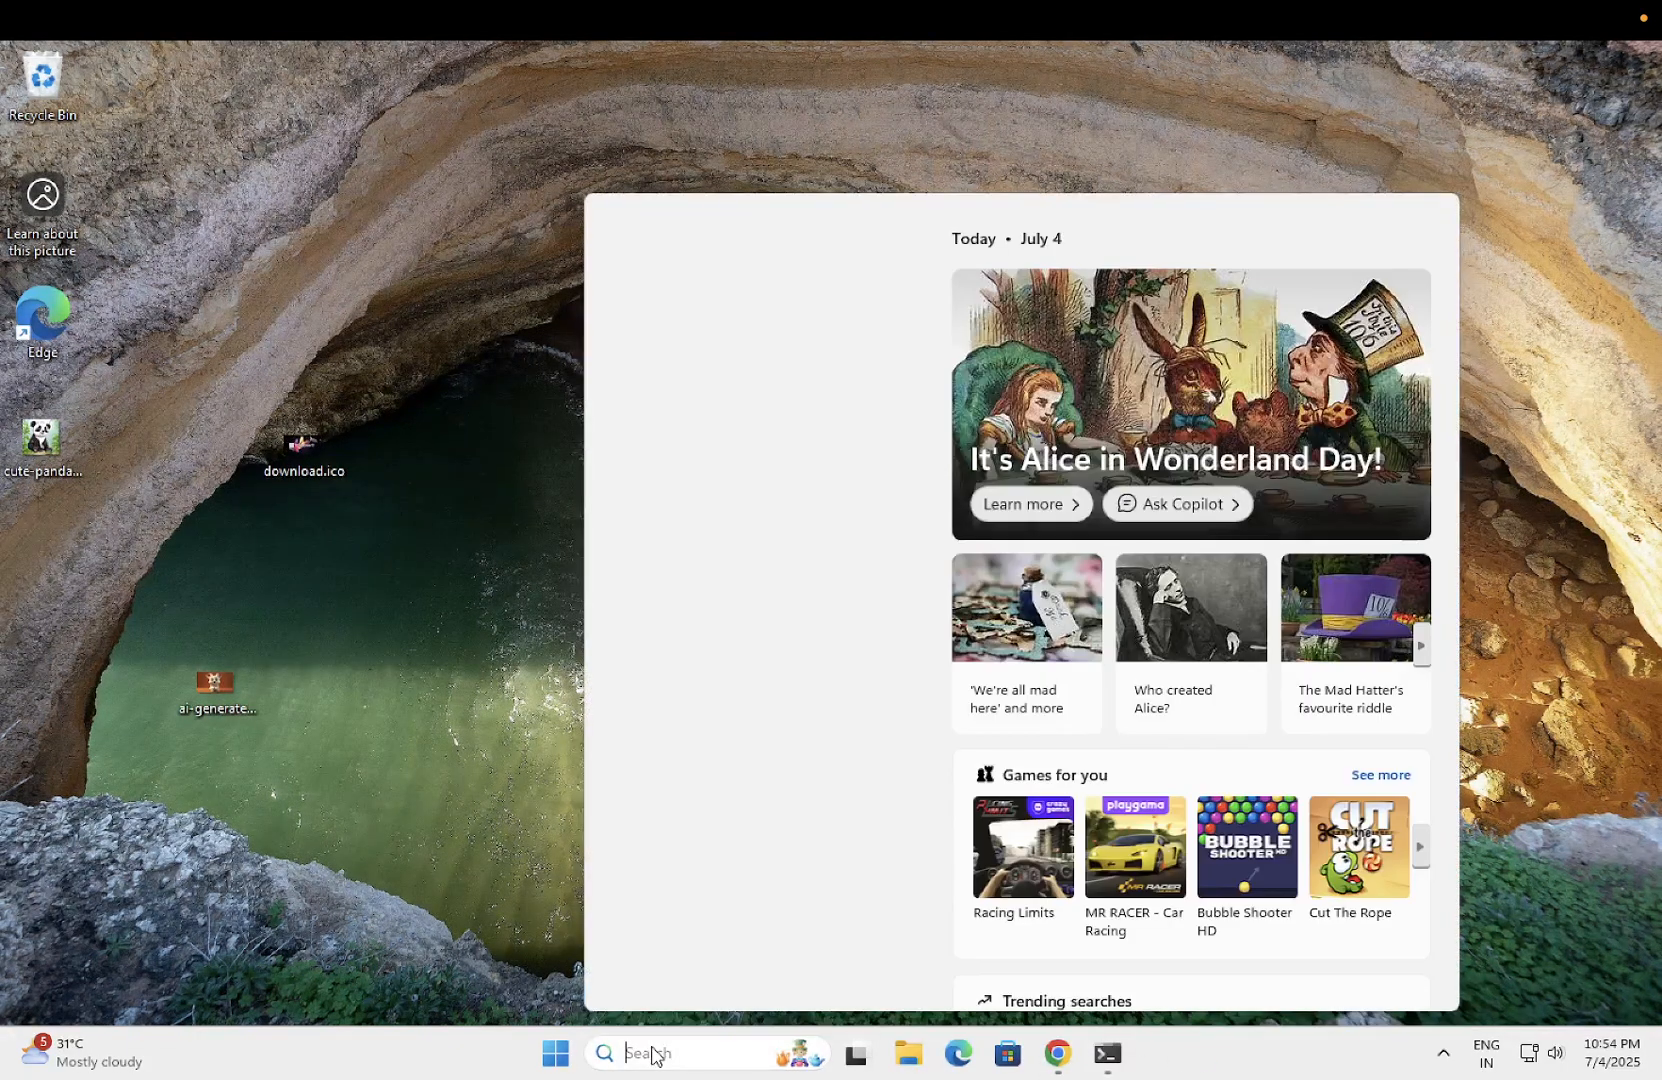
text(task)
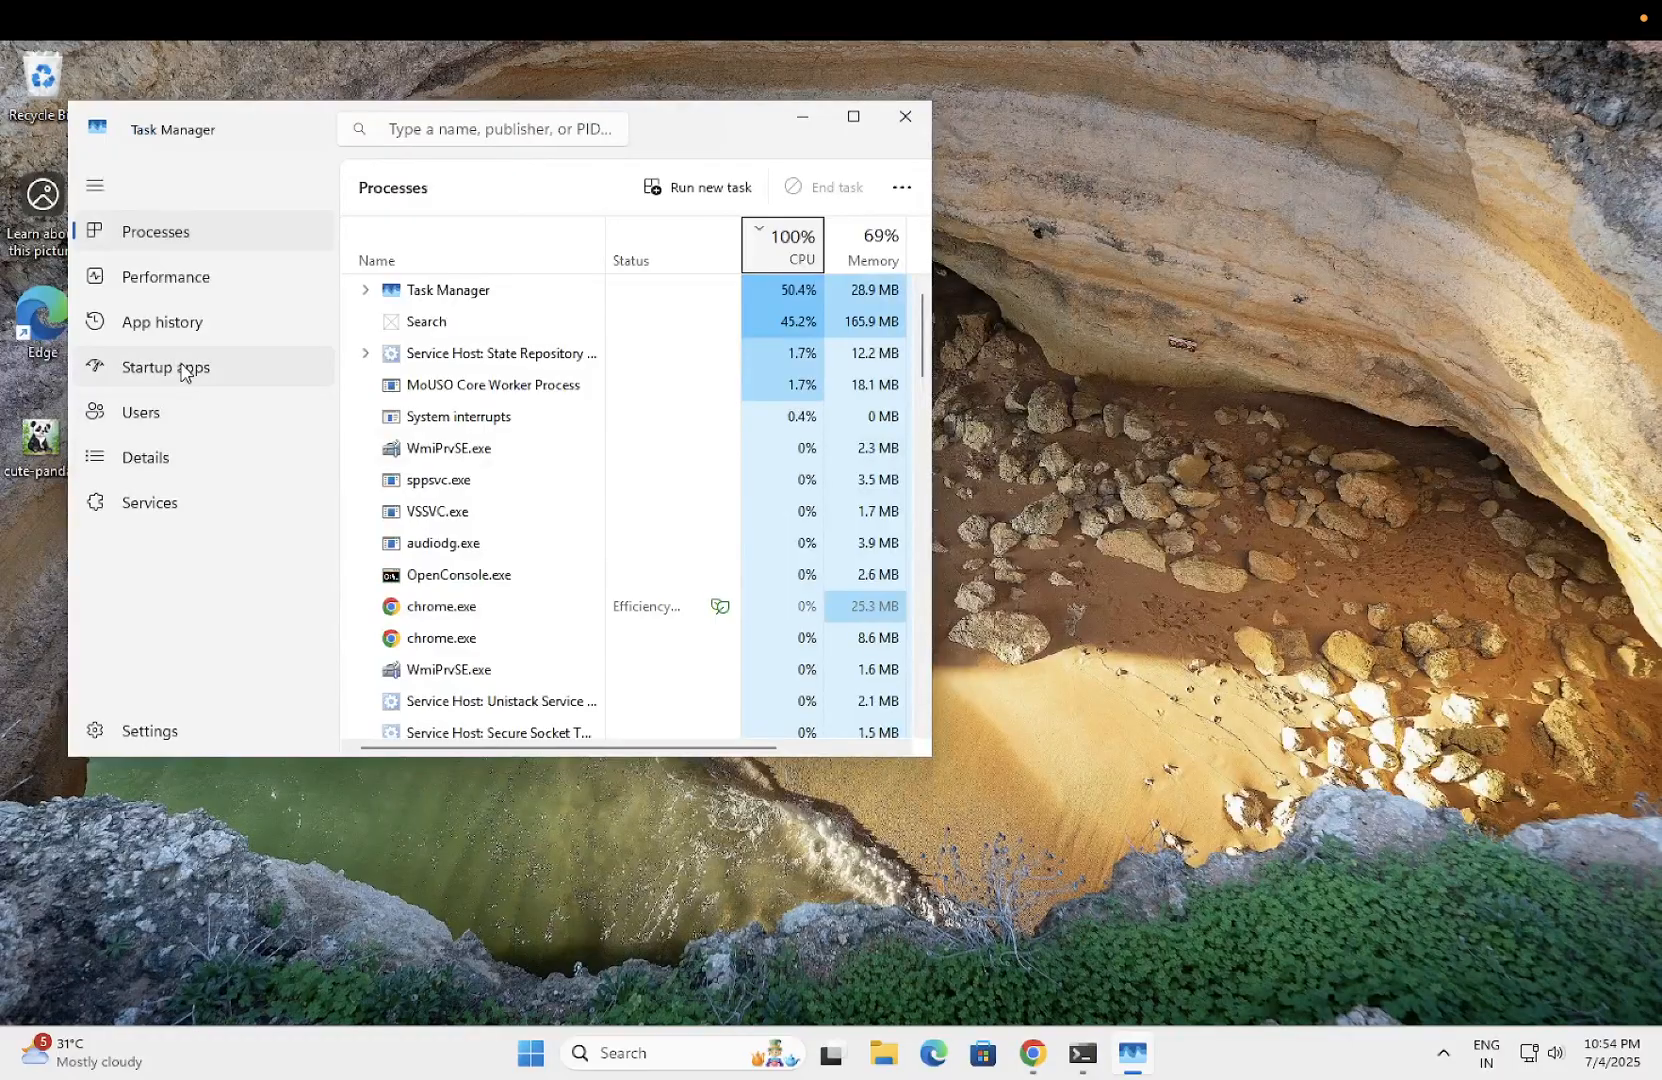
- Show the Startup apps page in a maximized Task Manager window
click(165, 367)
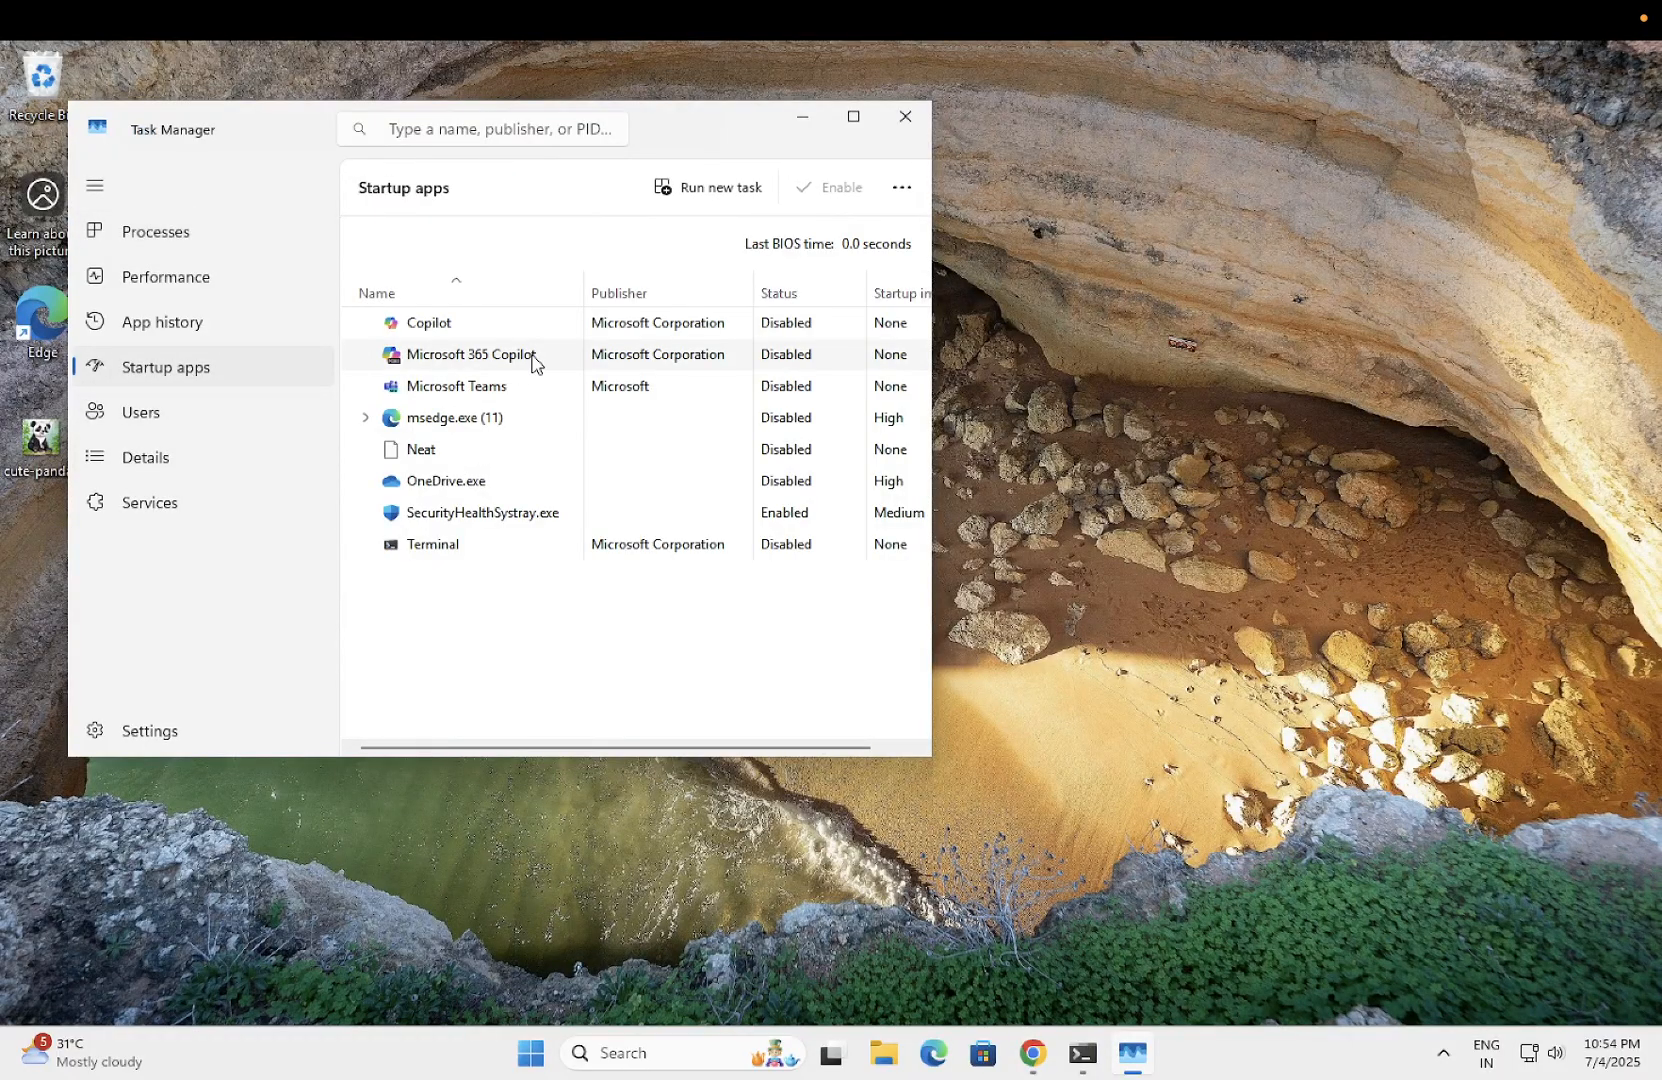
click(853, 117)
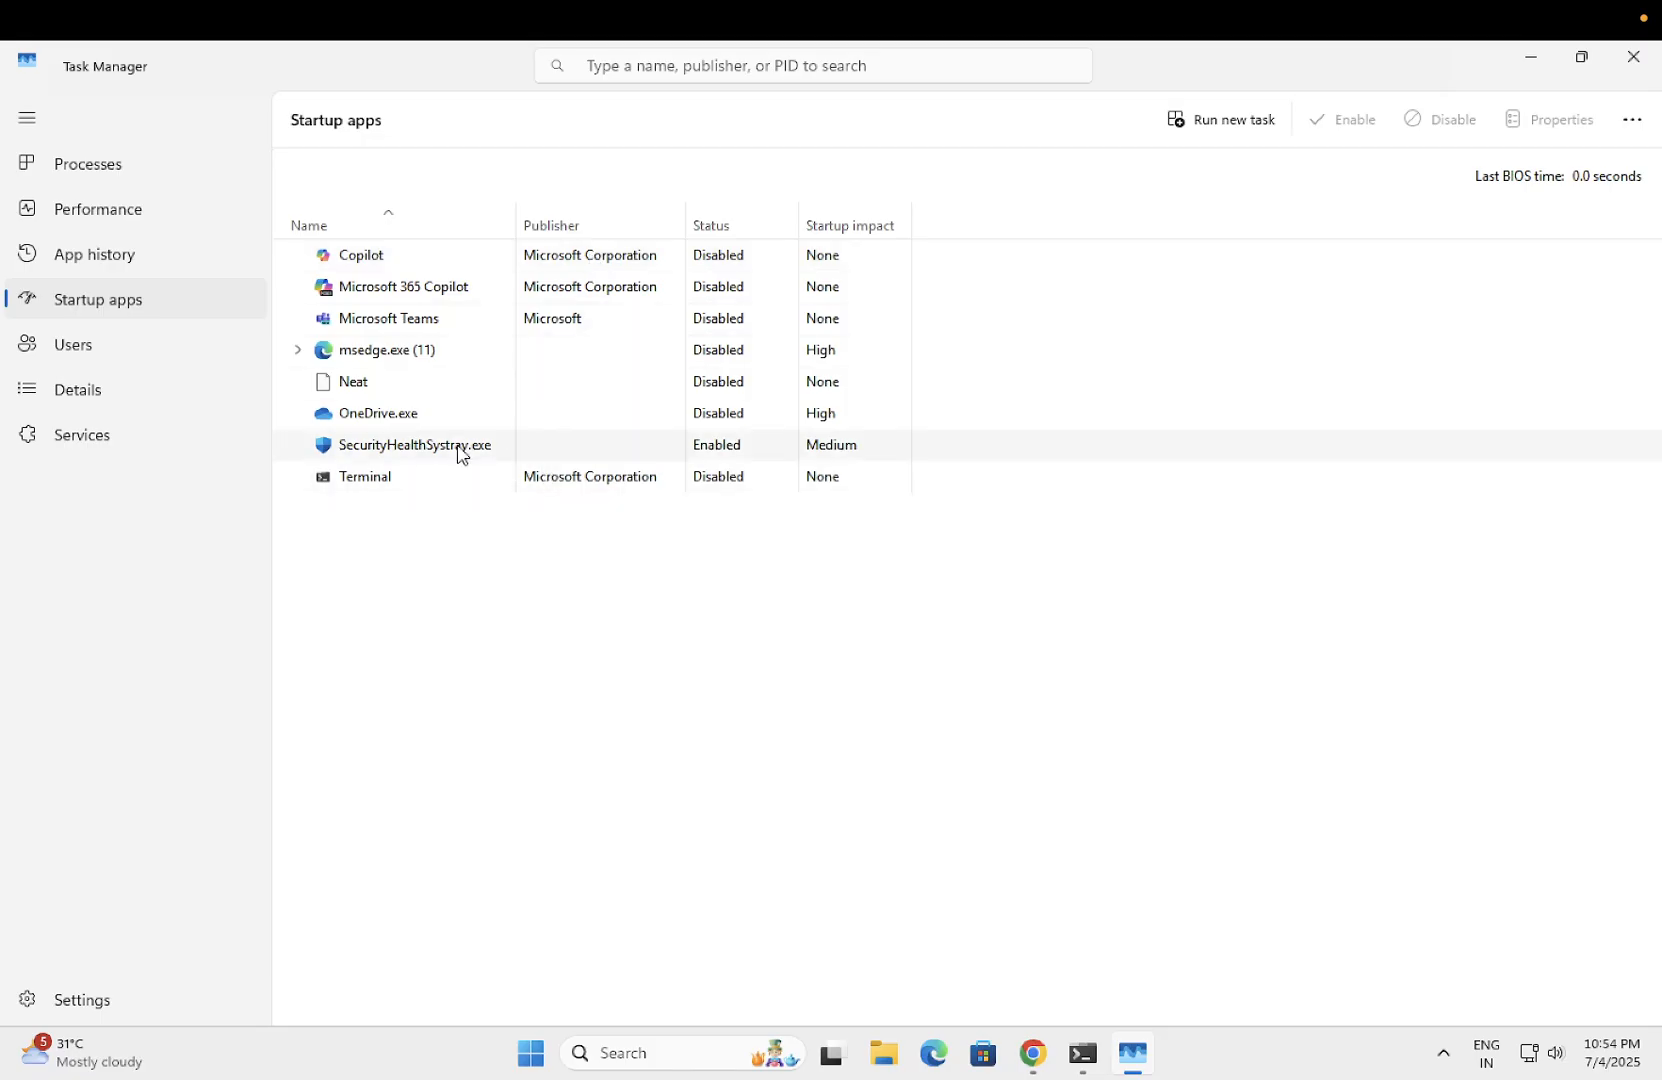
mouse_move(439, 454)
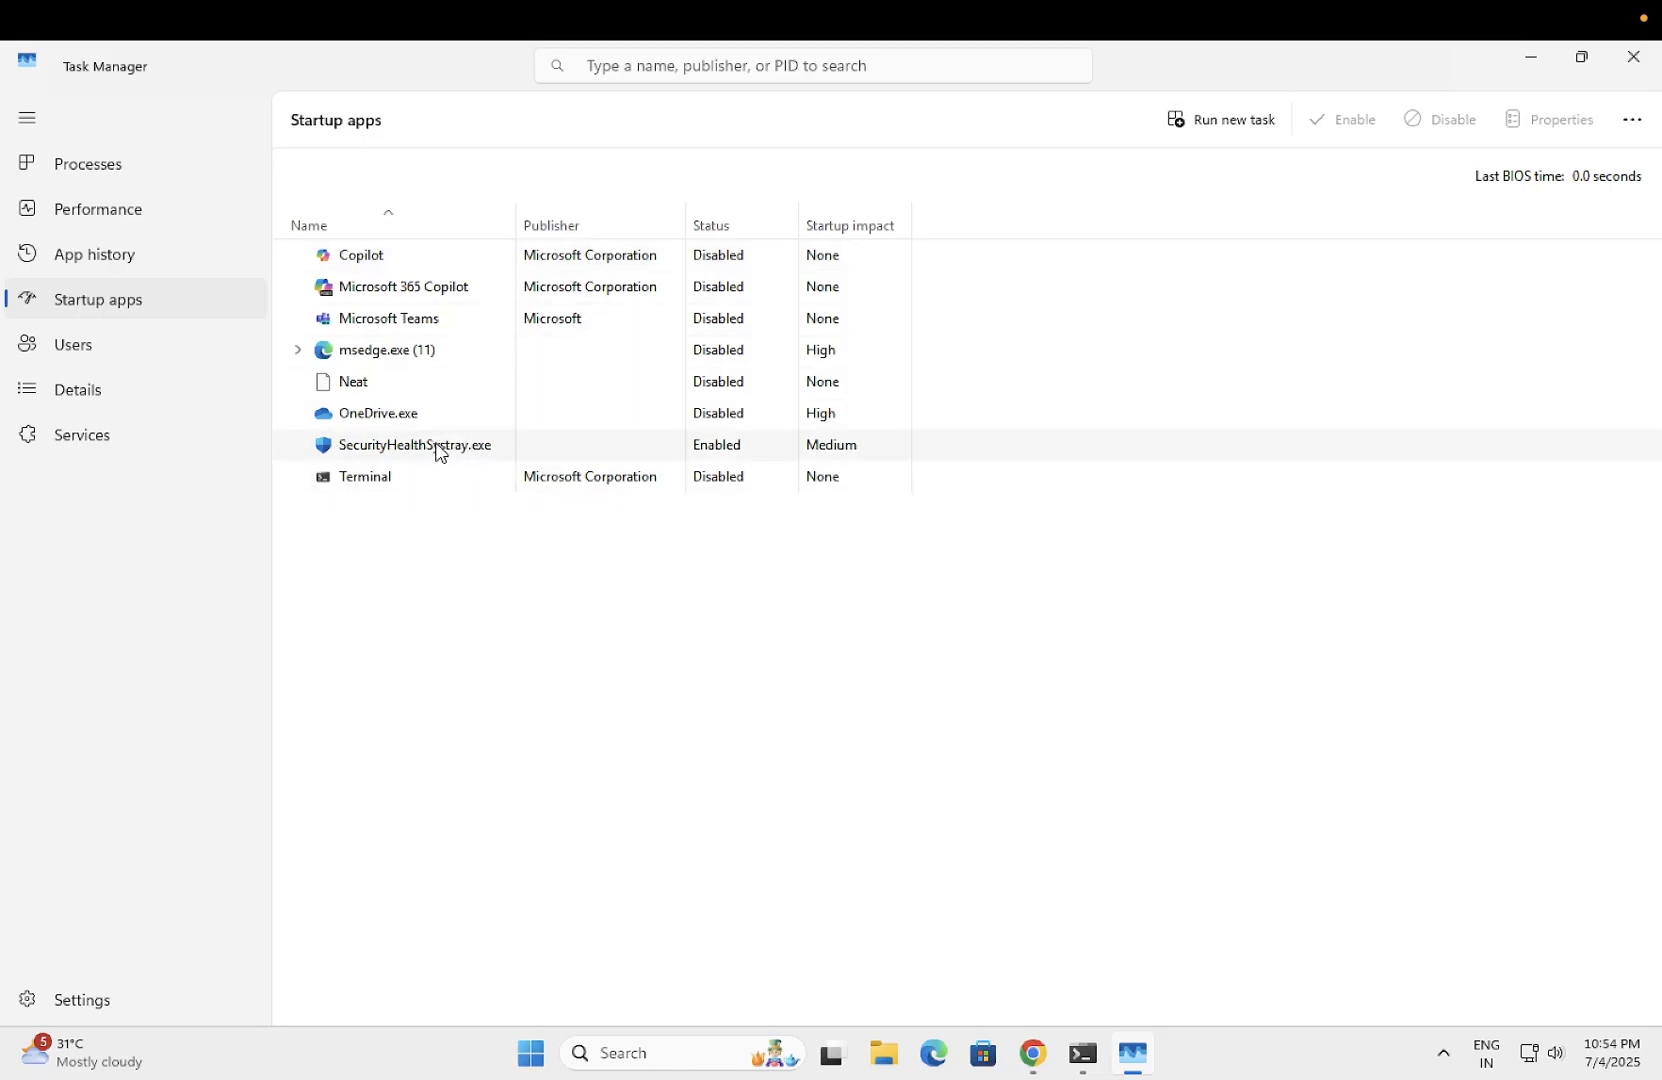
mouse_move(617, 489)
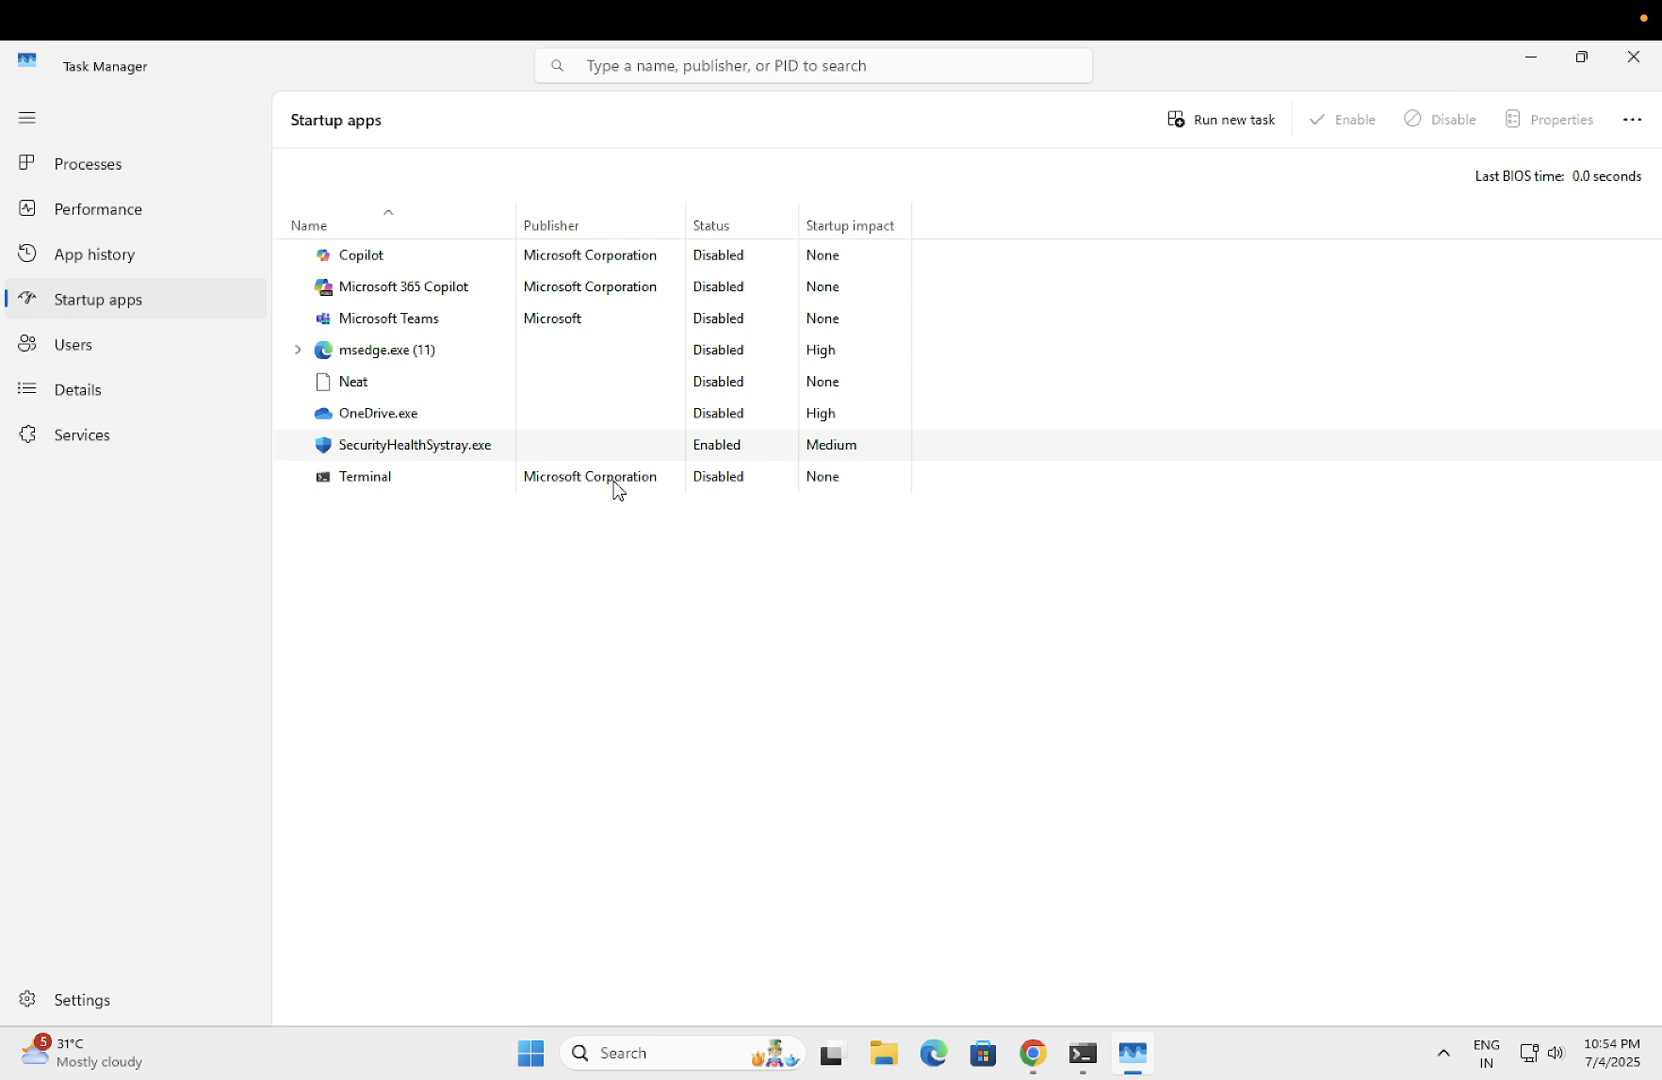
mouse_move(412, 455)
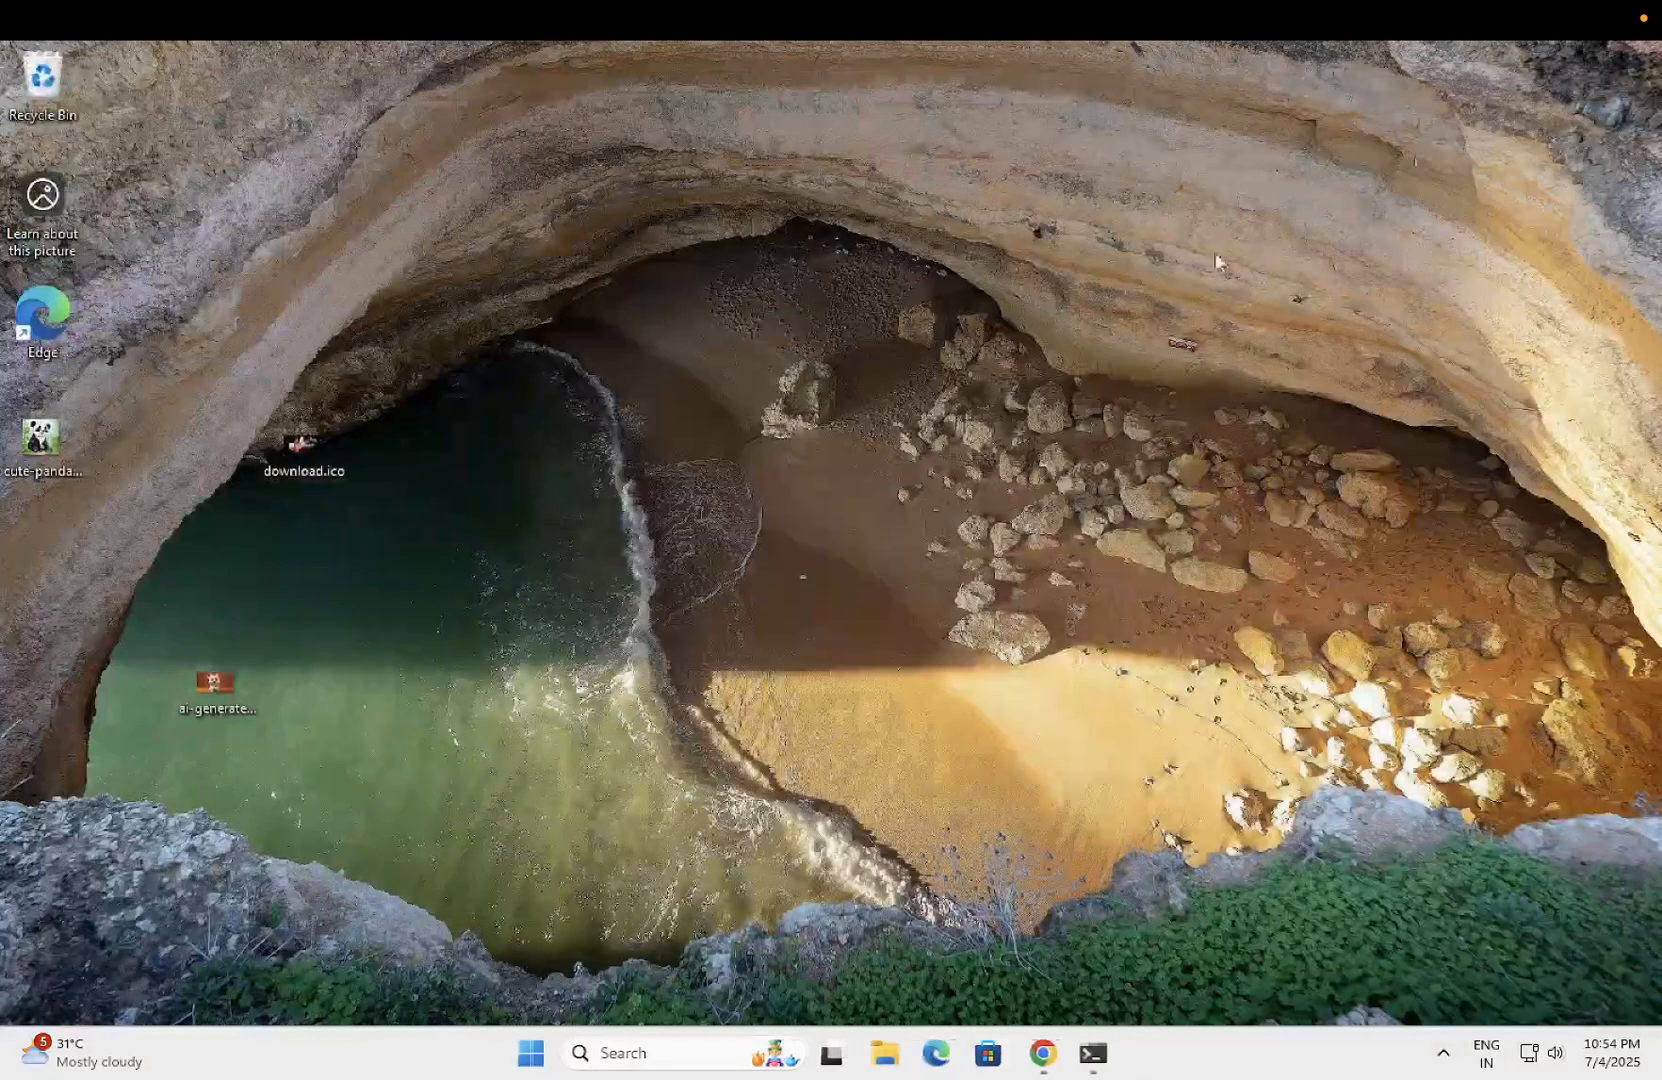
mouse_move(829, 627)
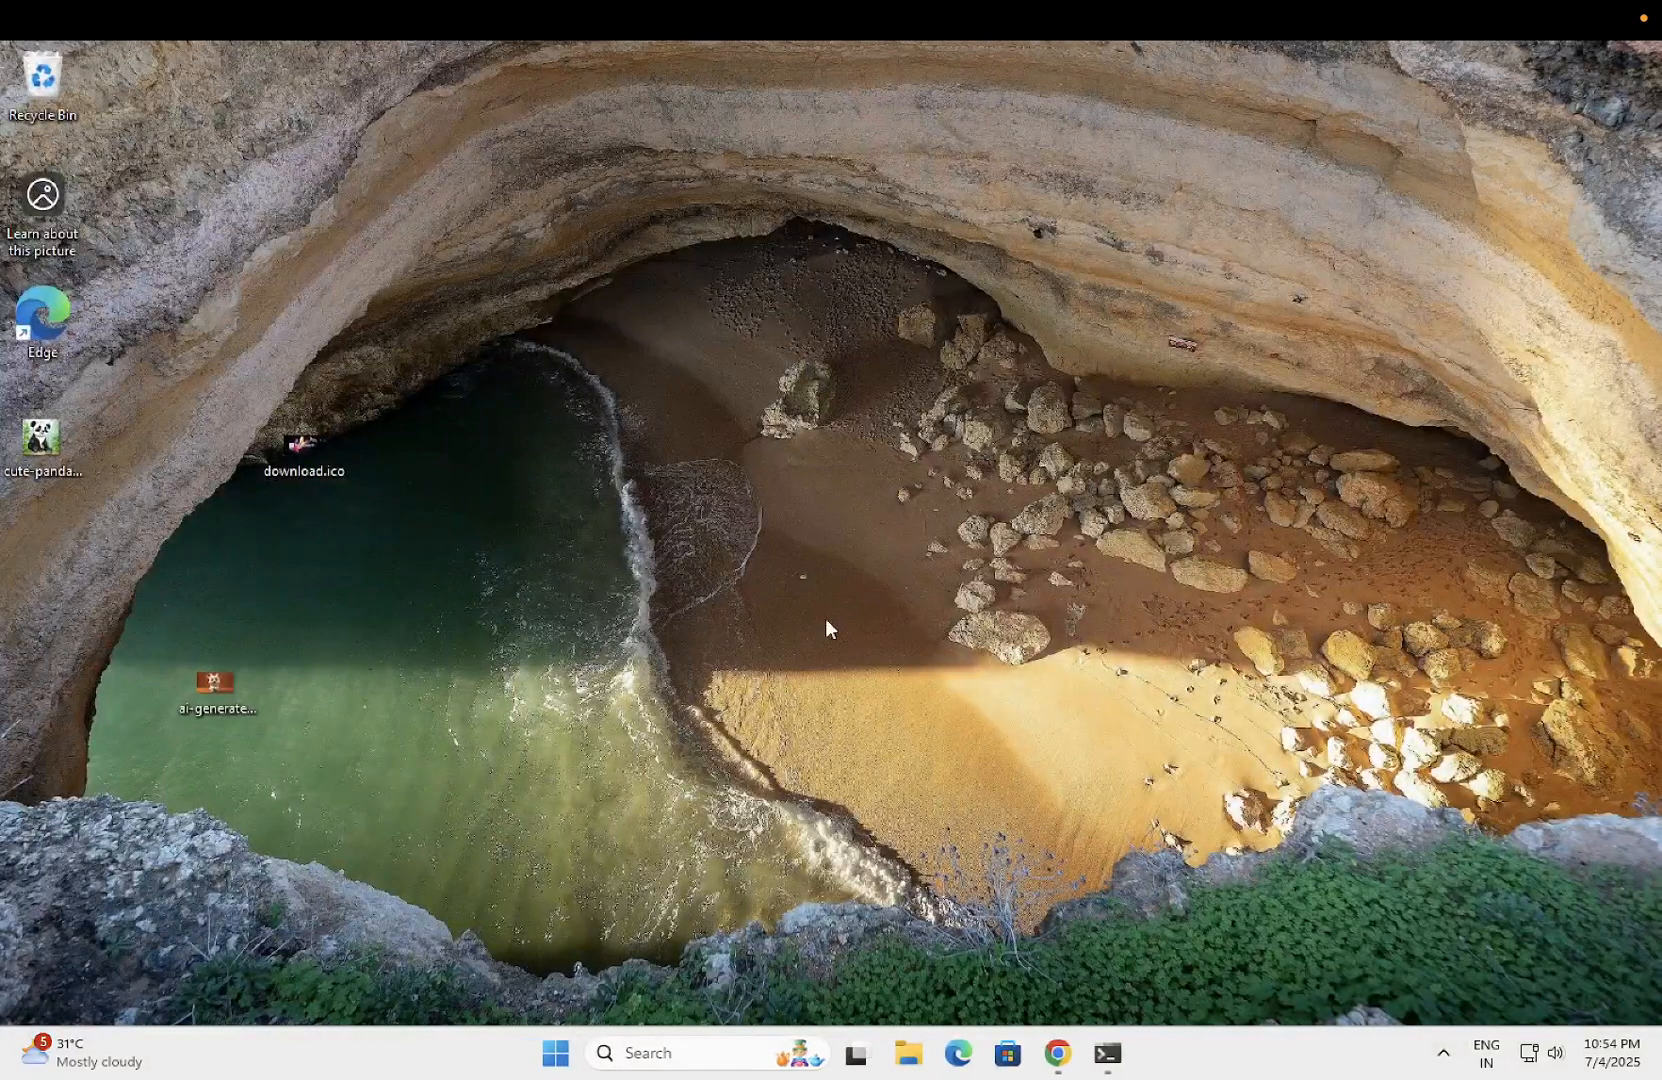
mouse_move(808, 647)
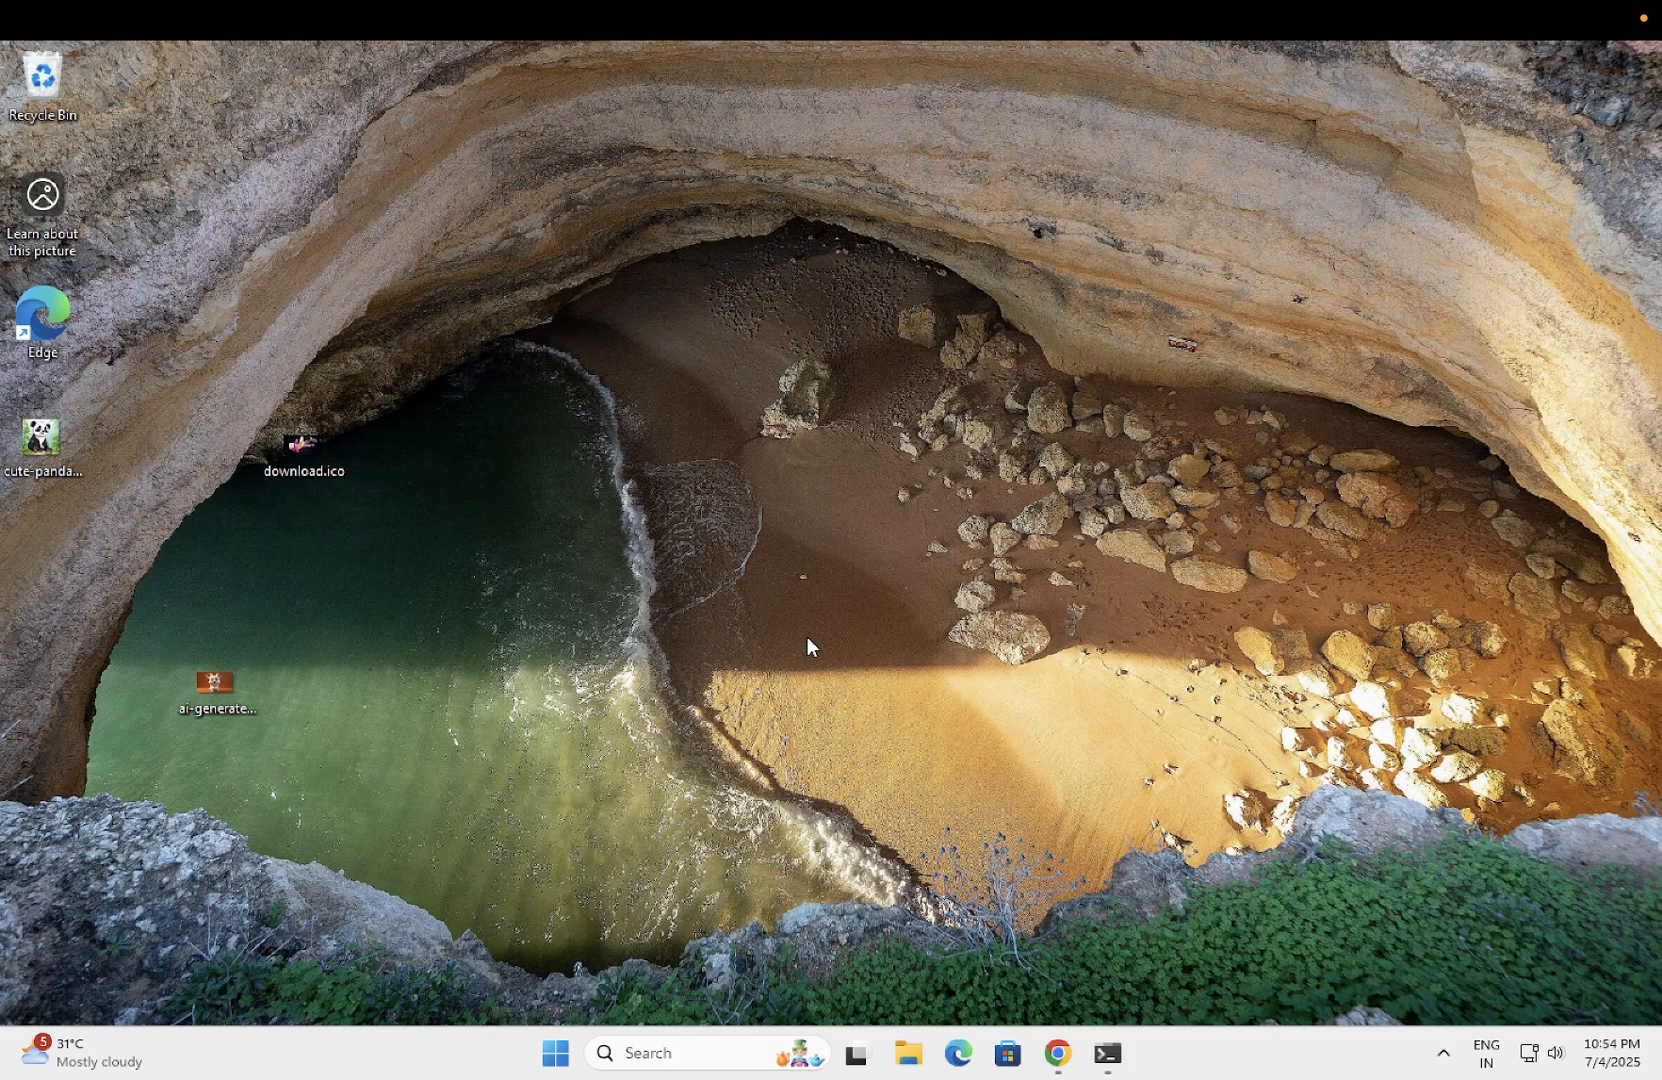
mouse_move(880, 536)
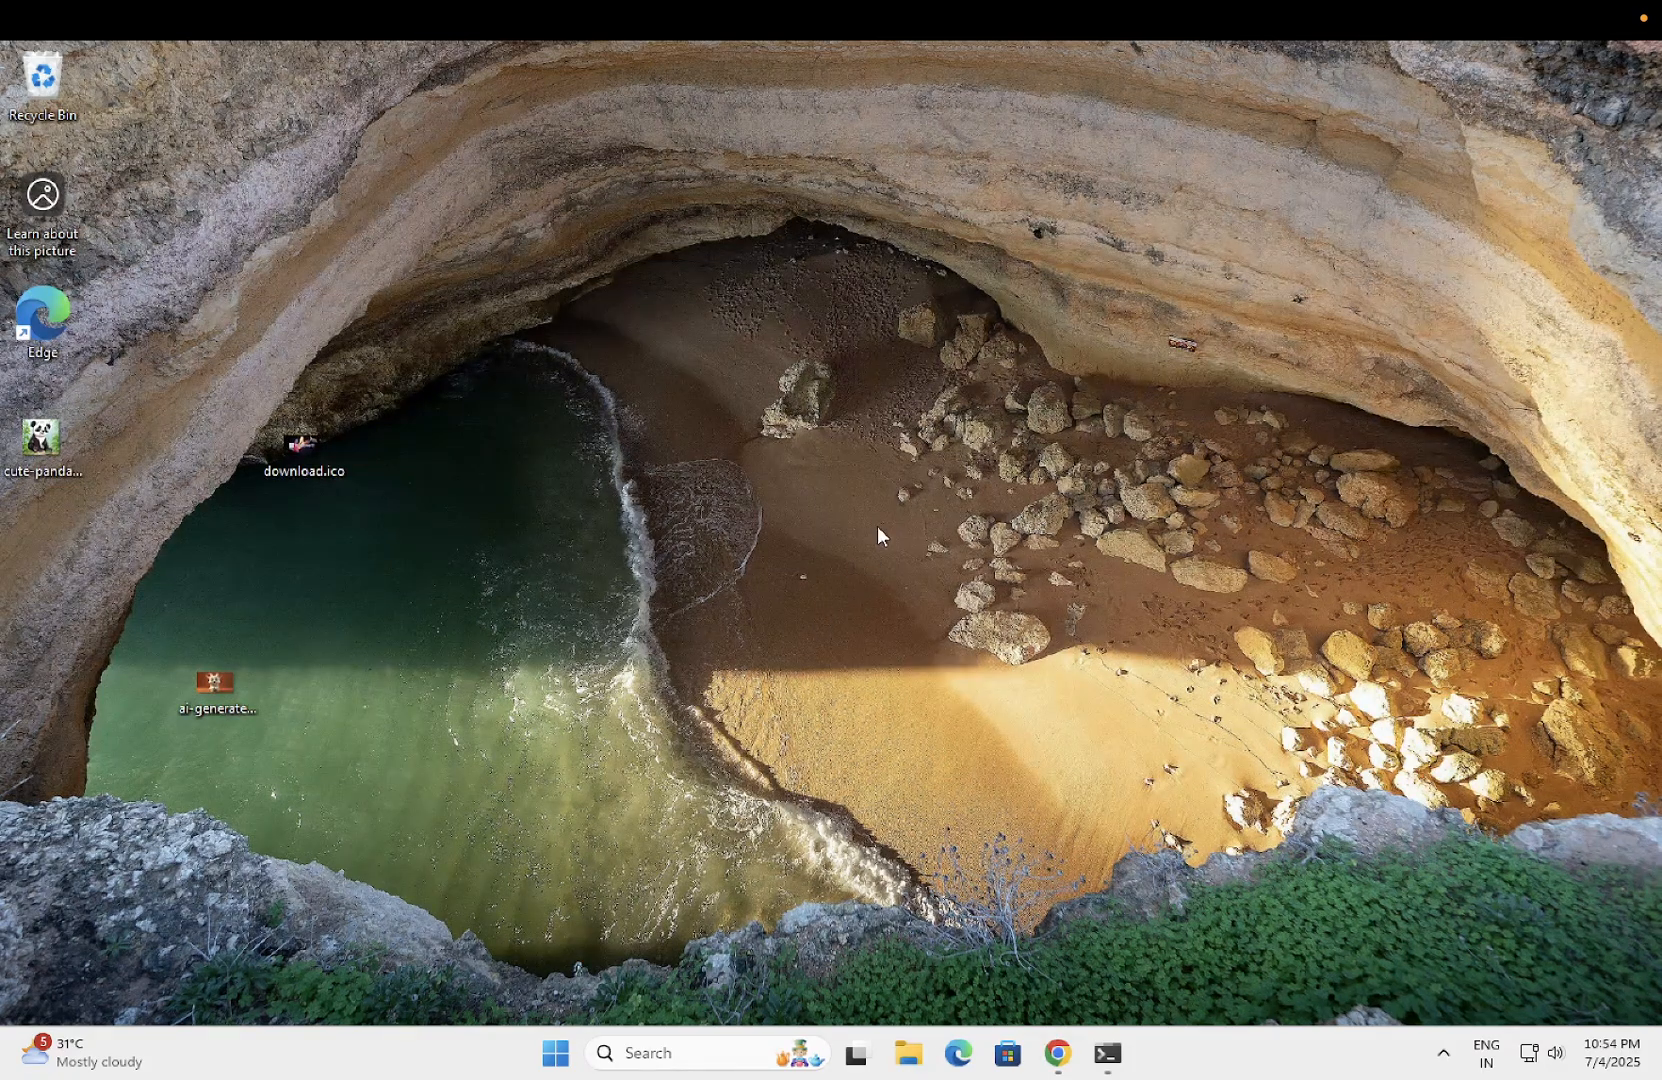